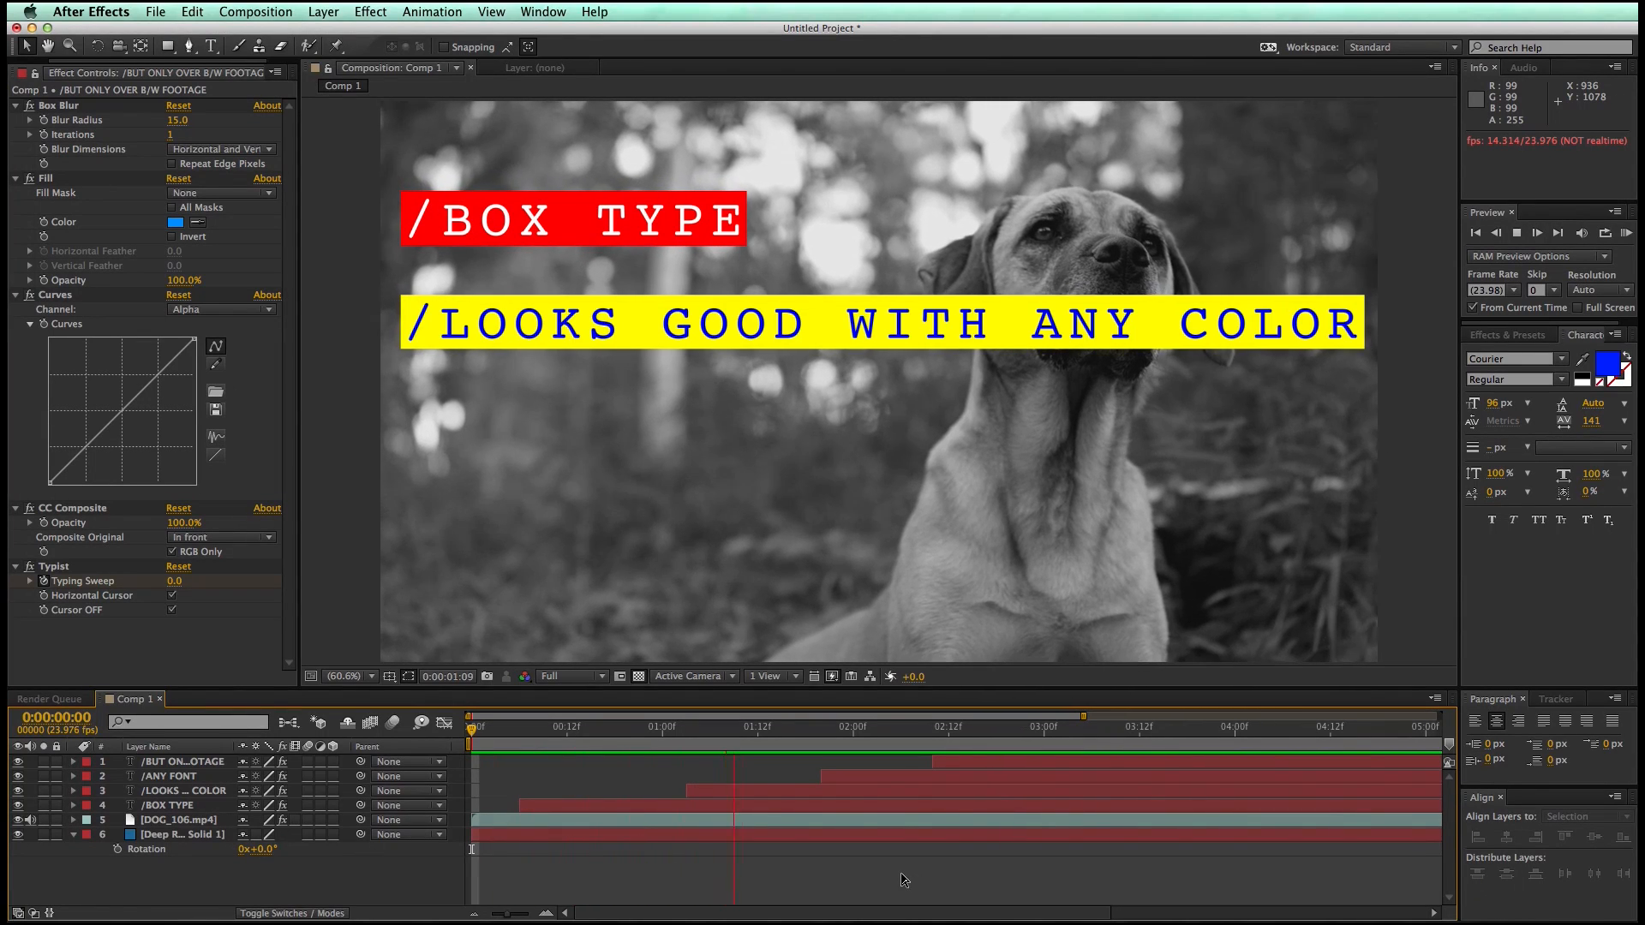
# Play through the finished boxed-type example in Comp 1
pyautogui.click(971, 725)
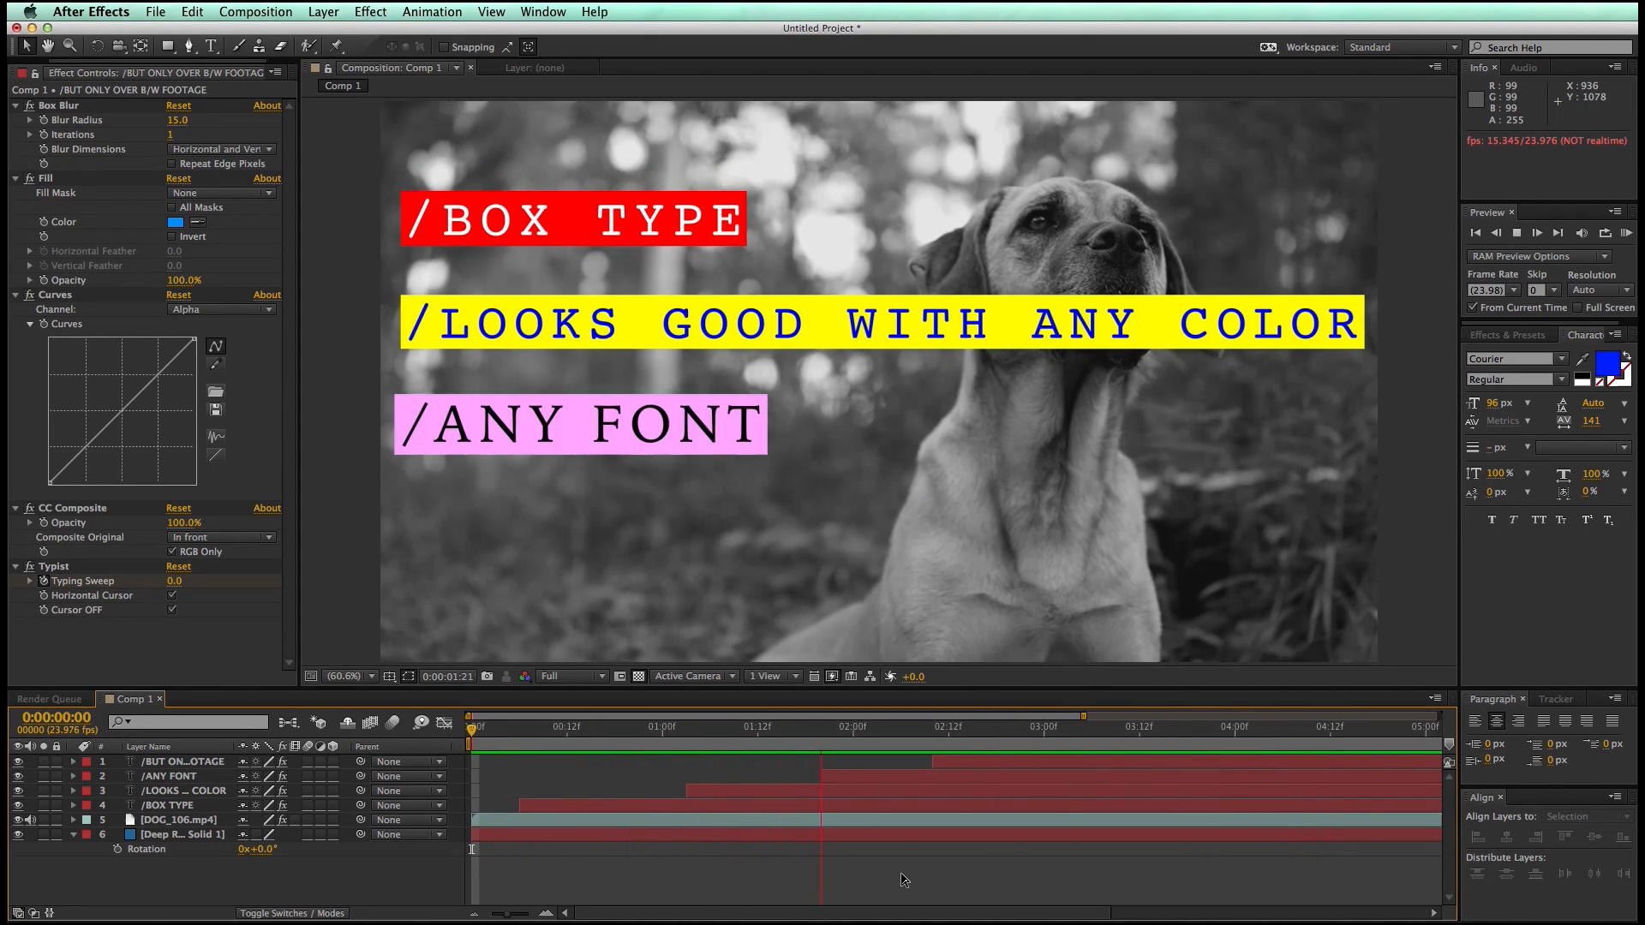
pyautogui.click(1073, 725)
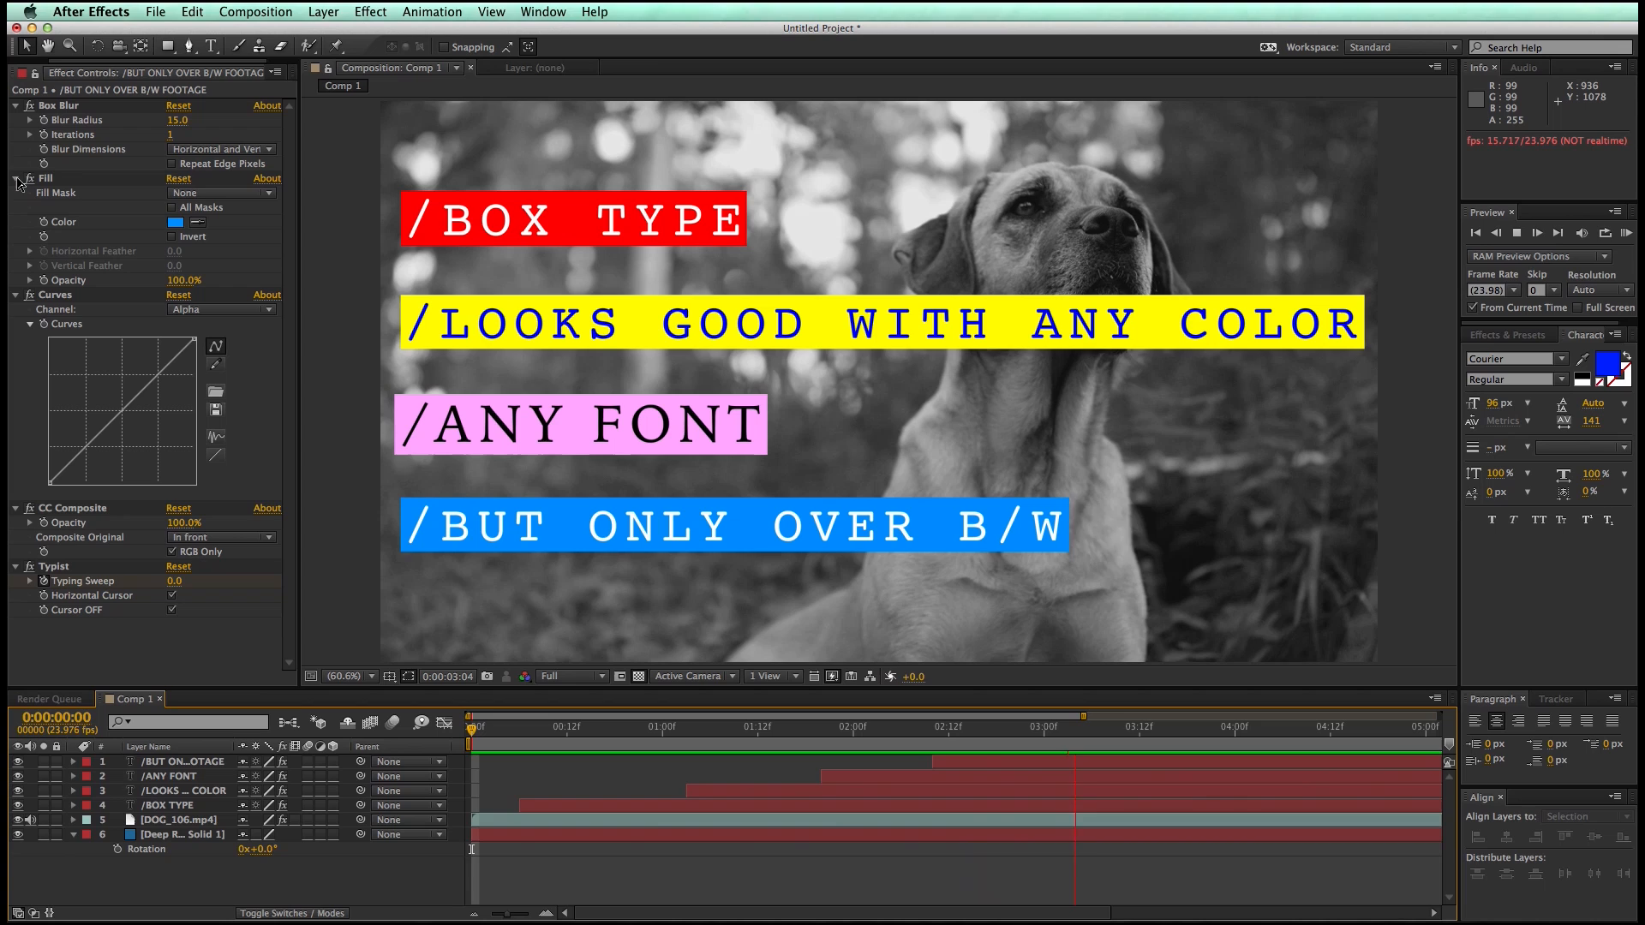
pyautogui.click(892, 726)
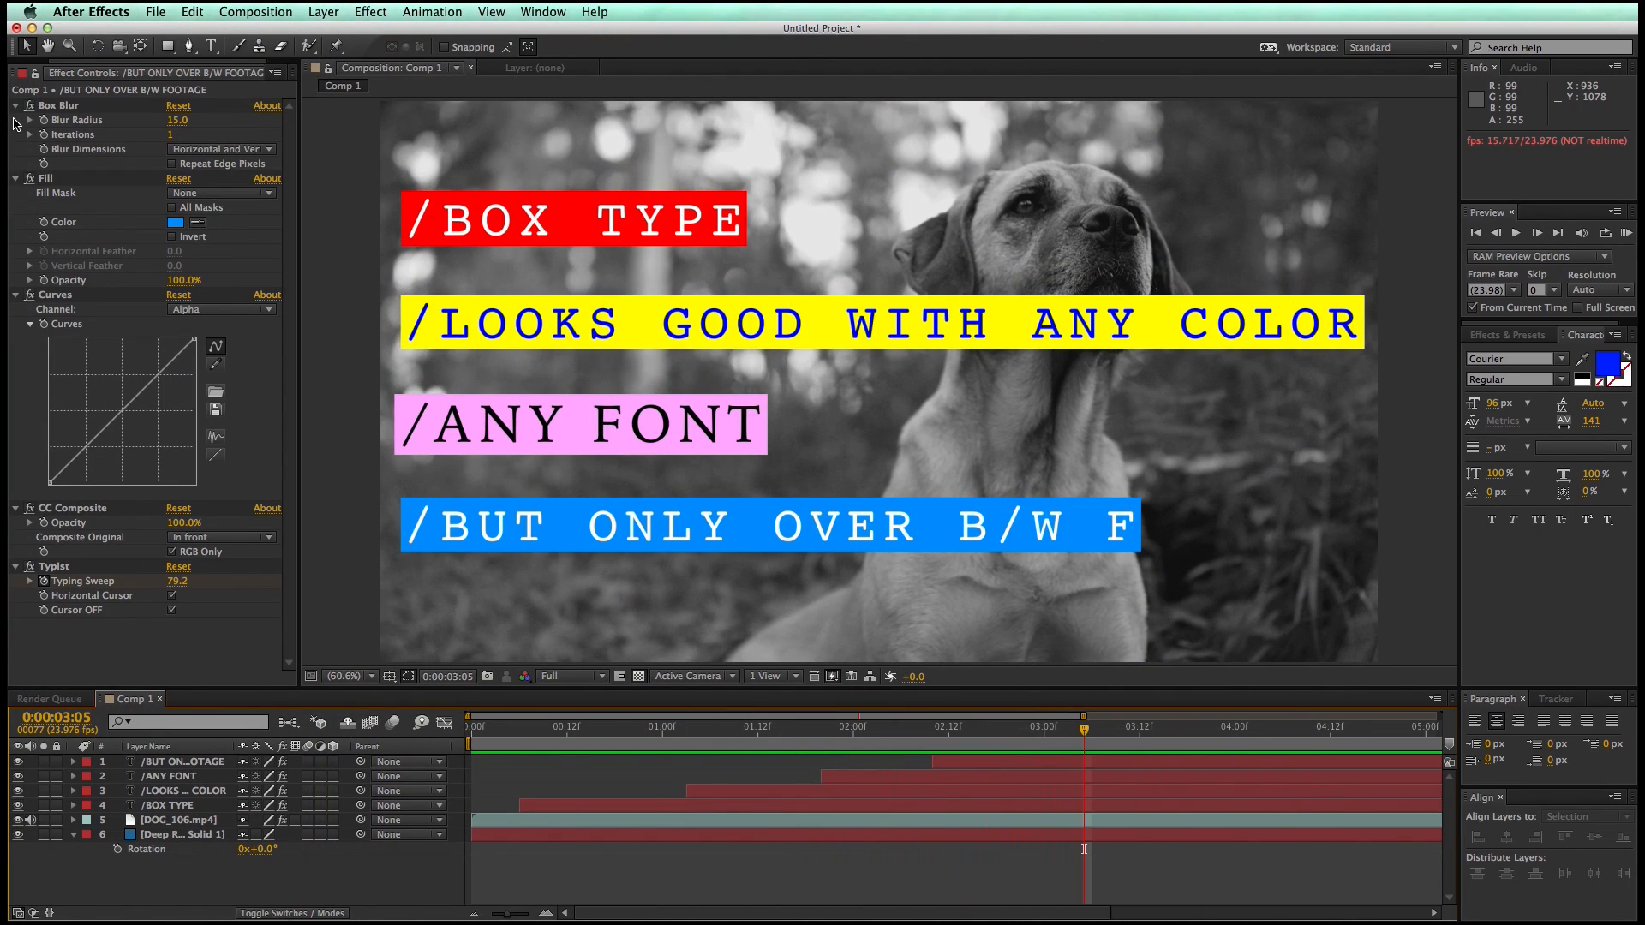
# Collapse the Box Blur, Fill, Curves, CC Composite and Typist effect settings
pyautogui.click(16, 105)
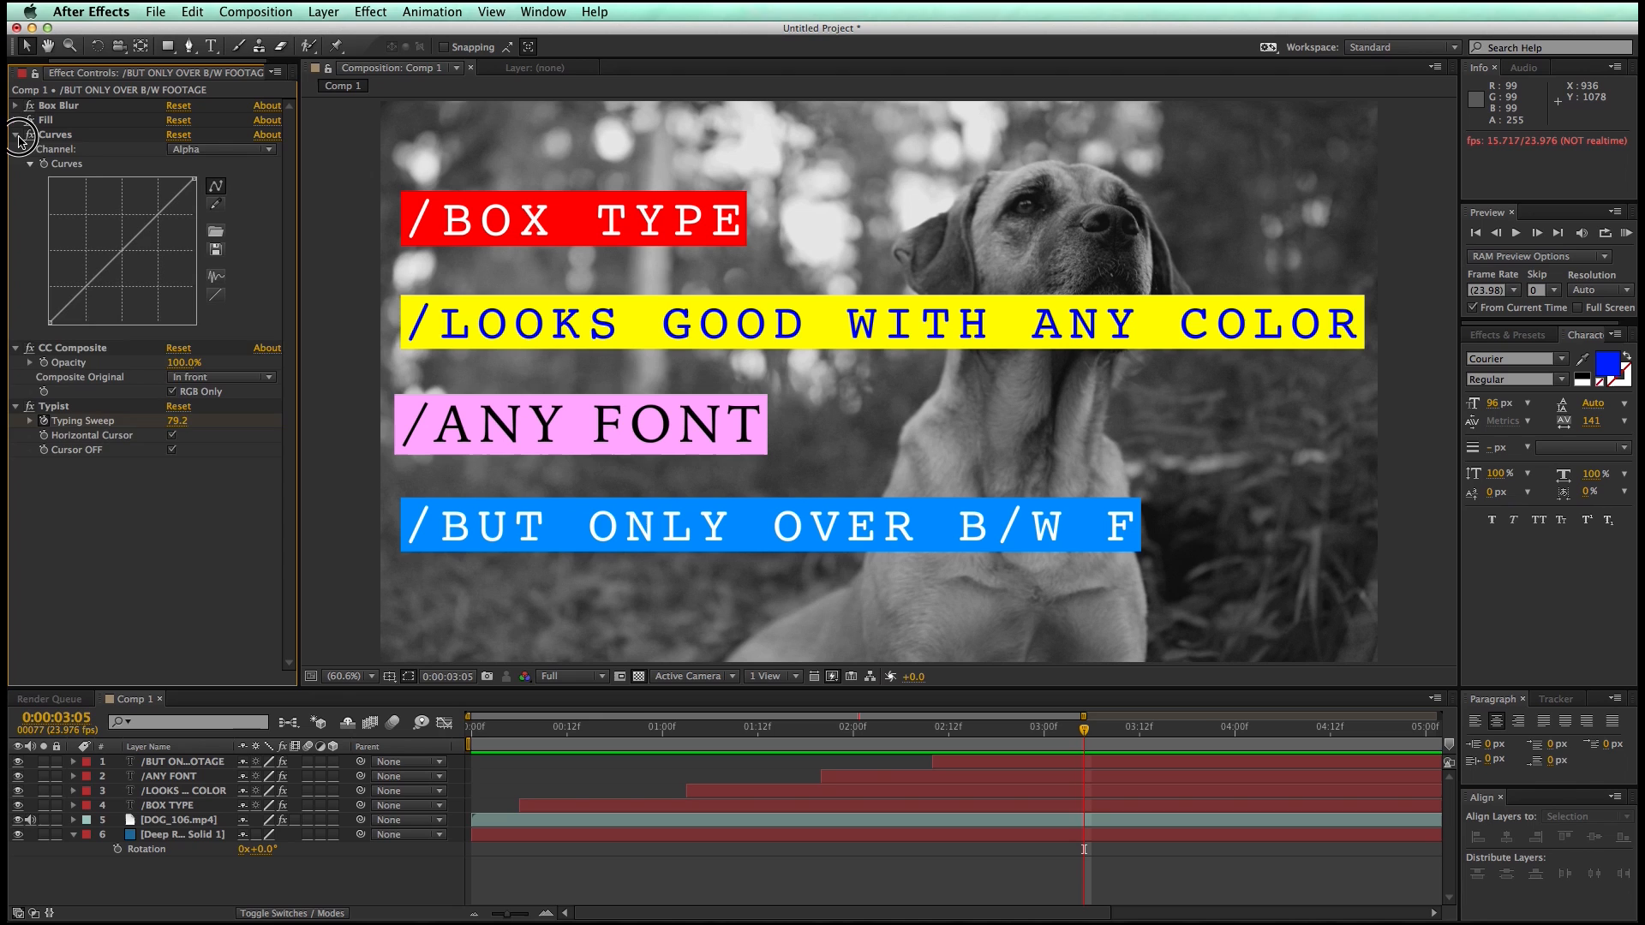
pyautogui.click(15, 135)
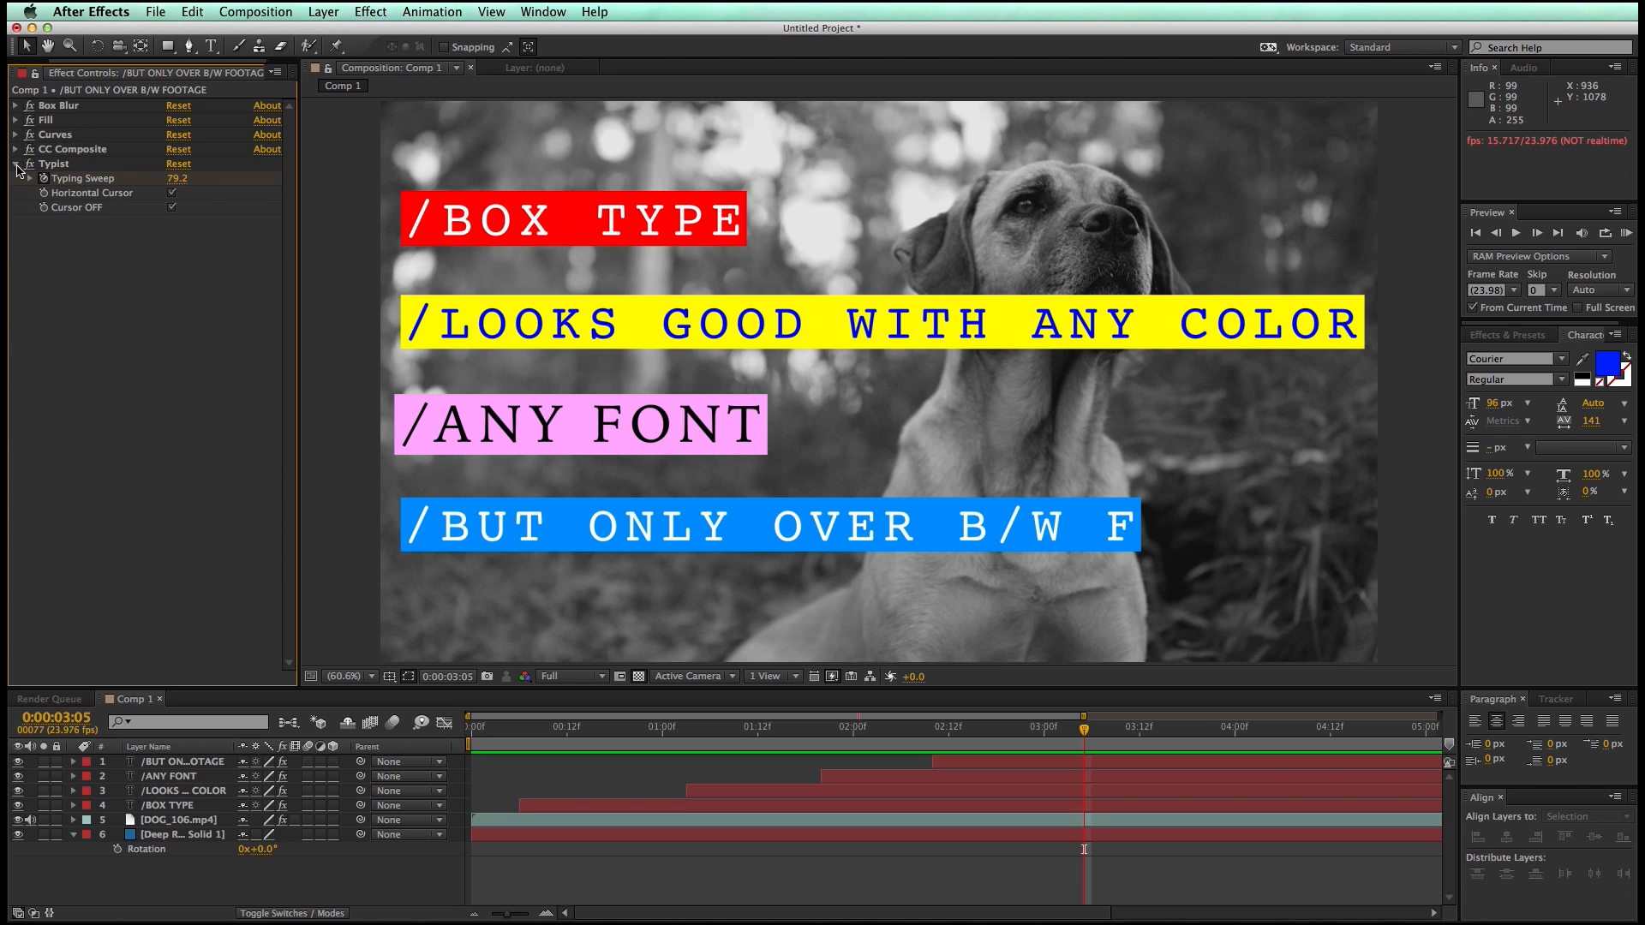
pyautogui.click(17, 164)
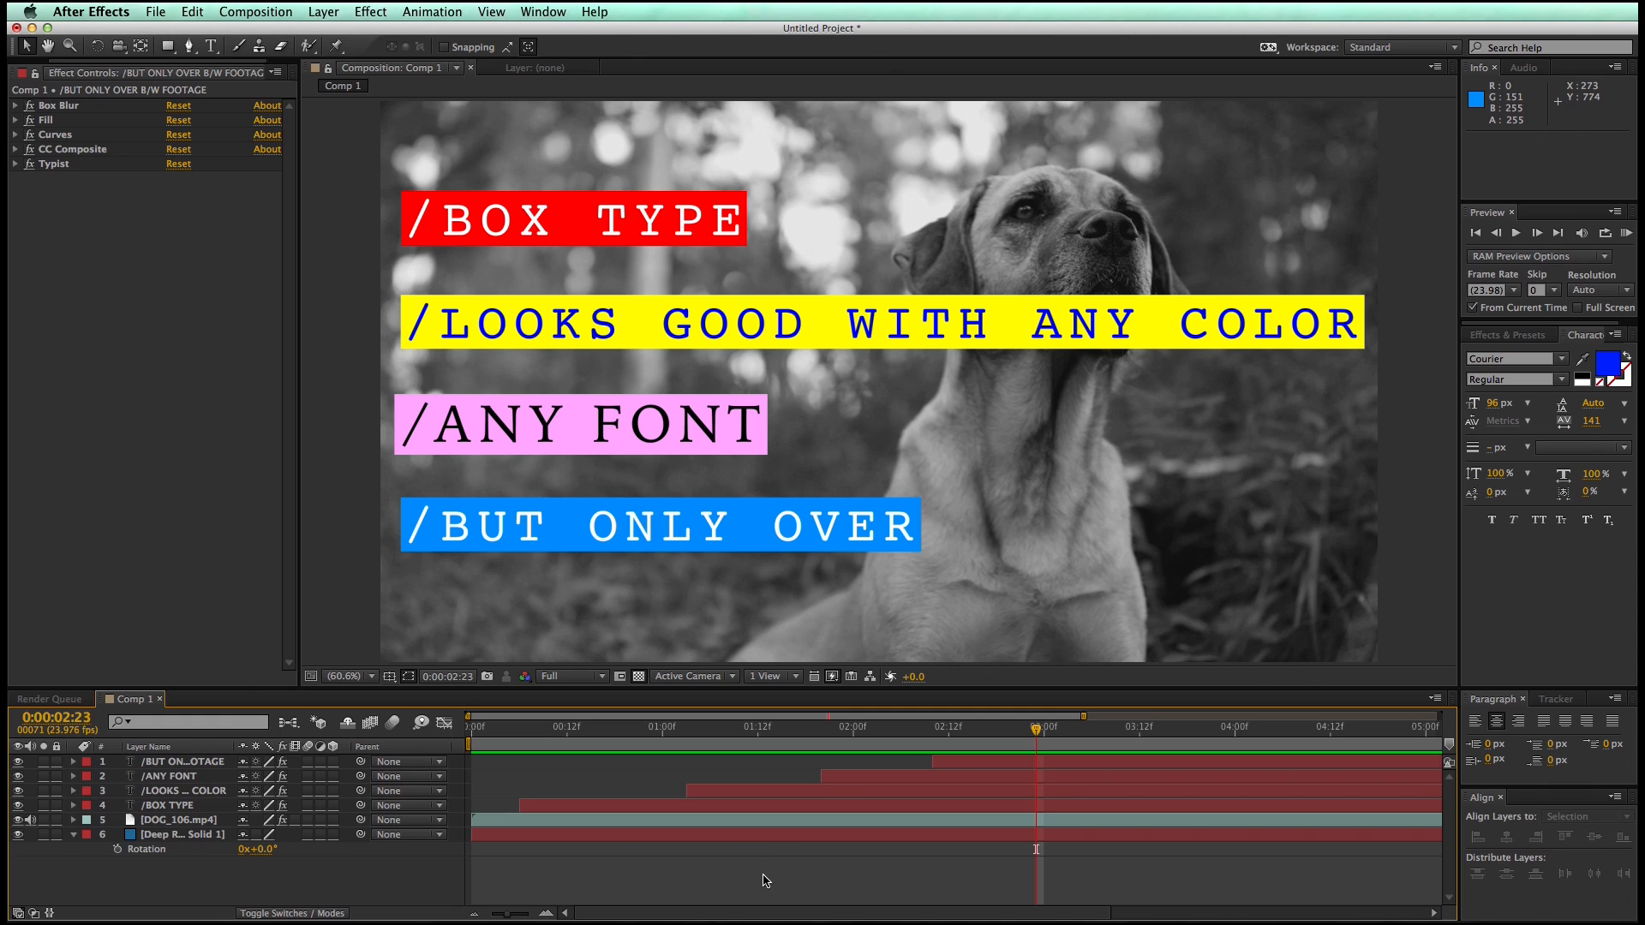
# Create the 'Boxed Font' composition with a deep royal blue solid background
pyautogui.click(255, 11)
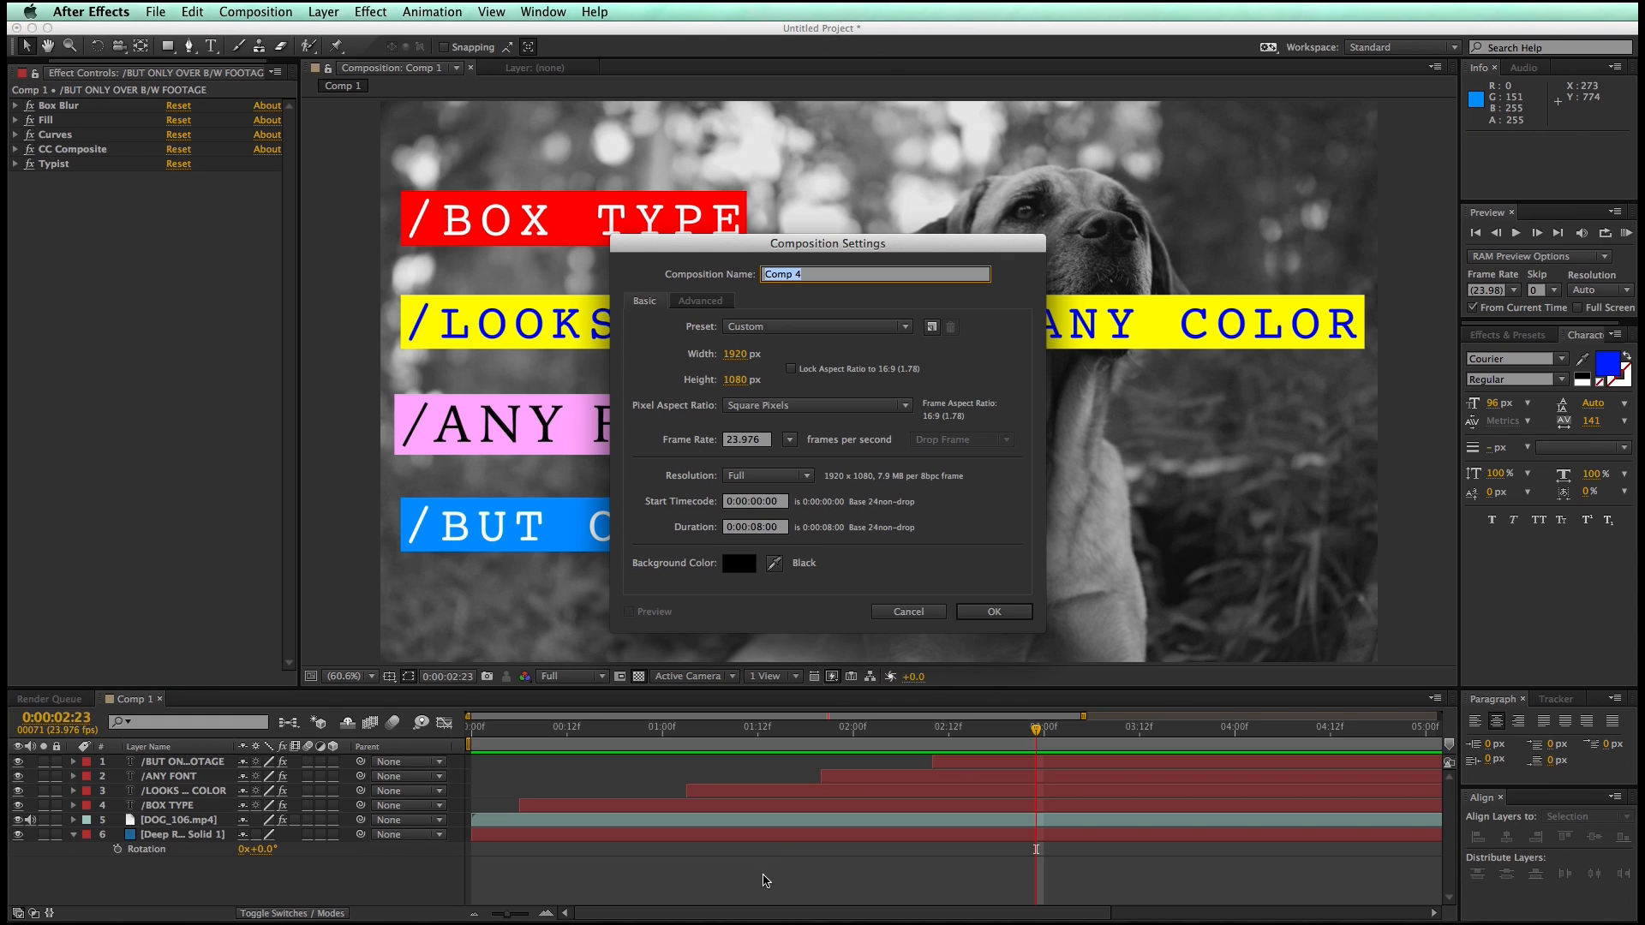
pyautogui.click(990, 612)
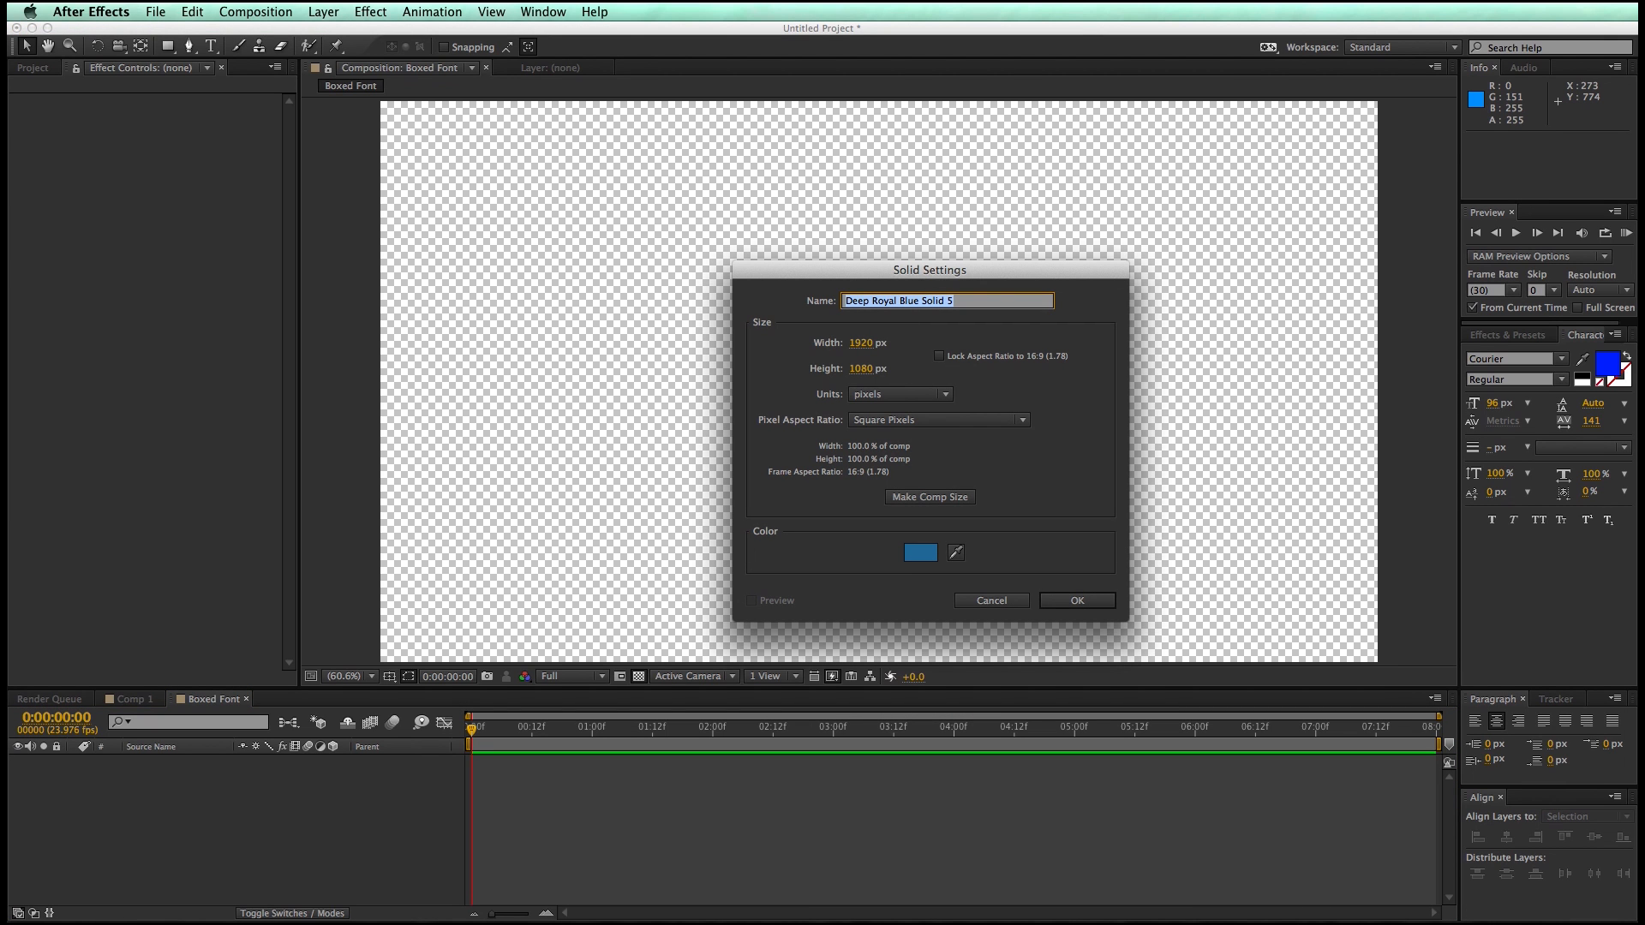
pyautogui.click(1075, 599)
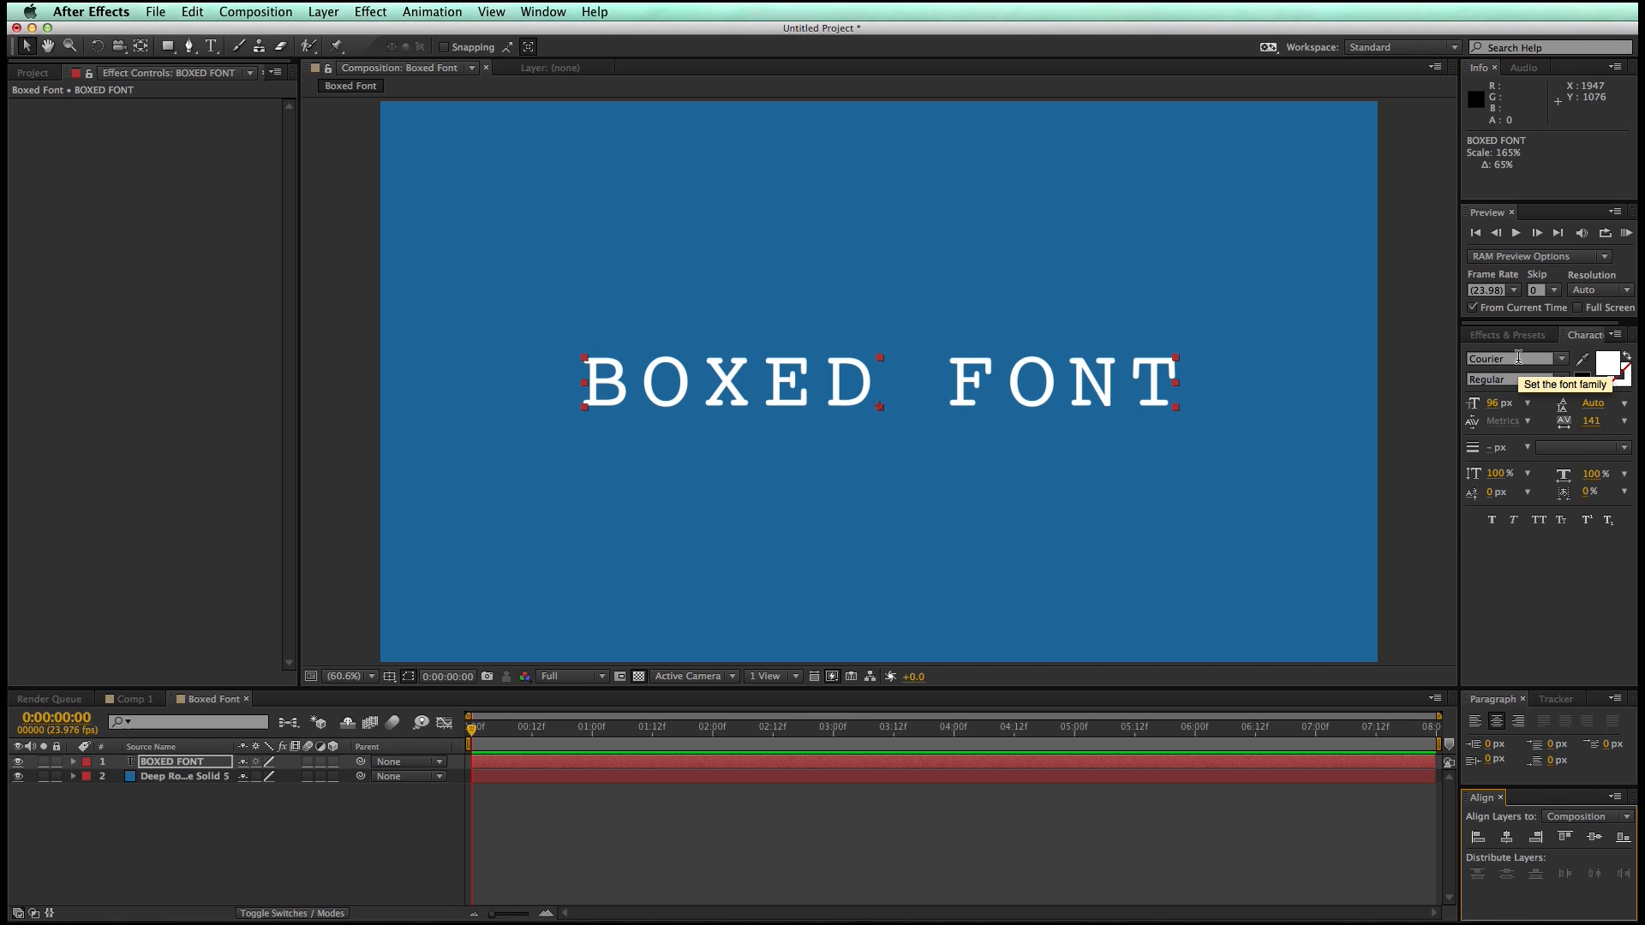
pyautogui.moveTo(1024, 261)
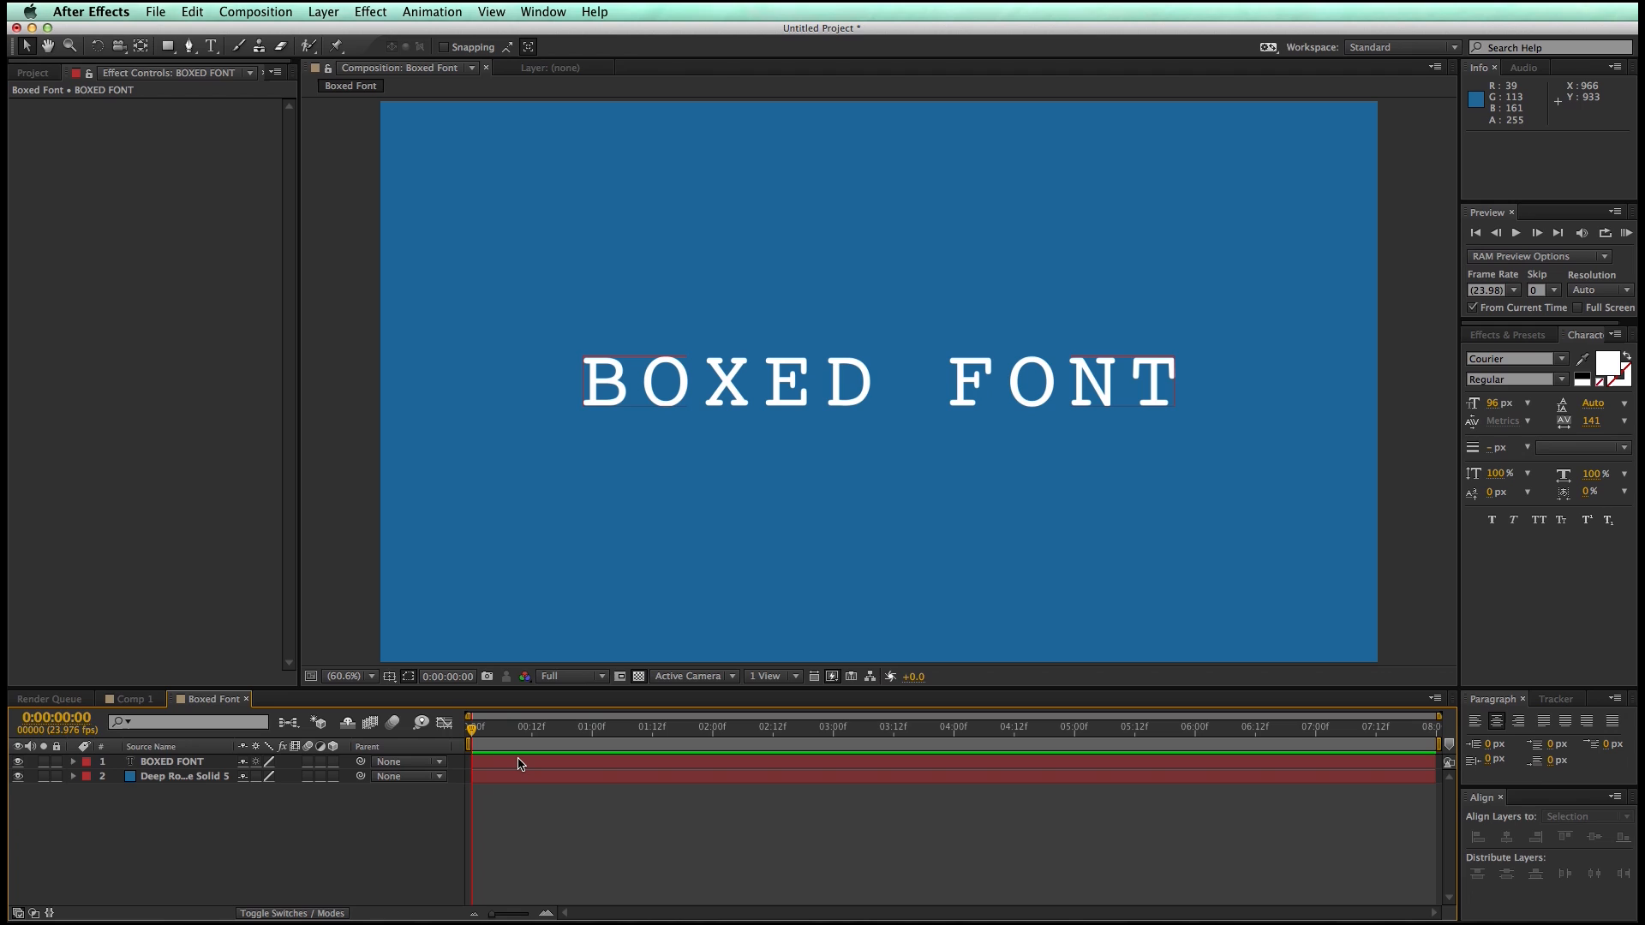
# Add Box Blur, a red Fill and Curves effects to the BOXED FONT text layer
pyautogui.click(171, 762)
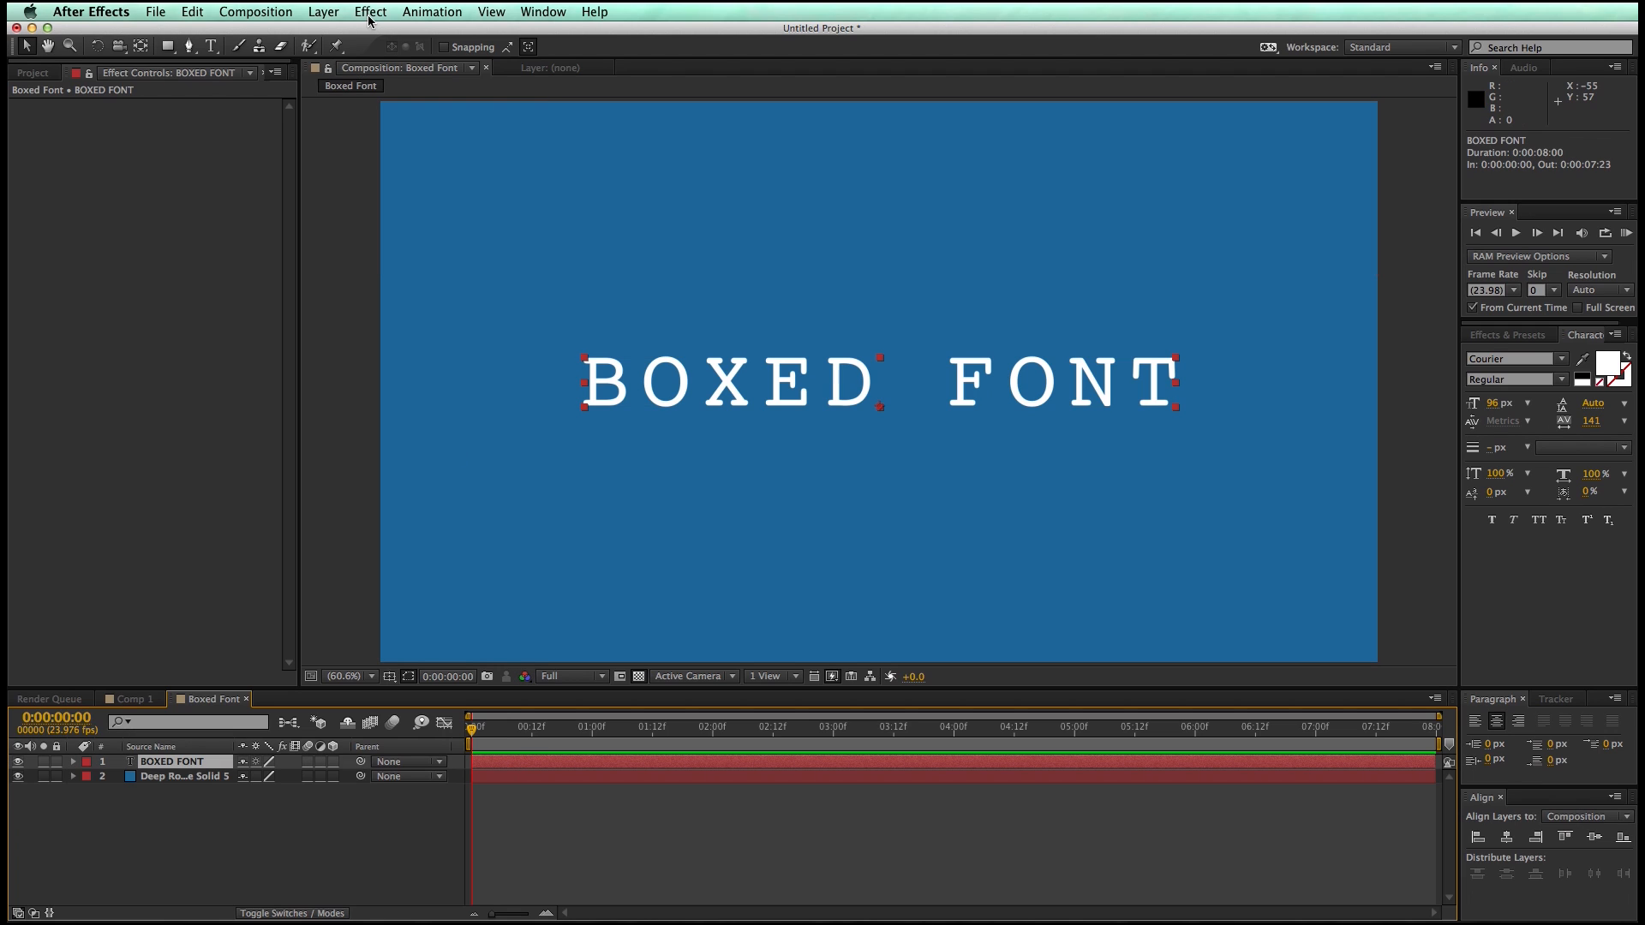
pyautogui.click(369, 11)
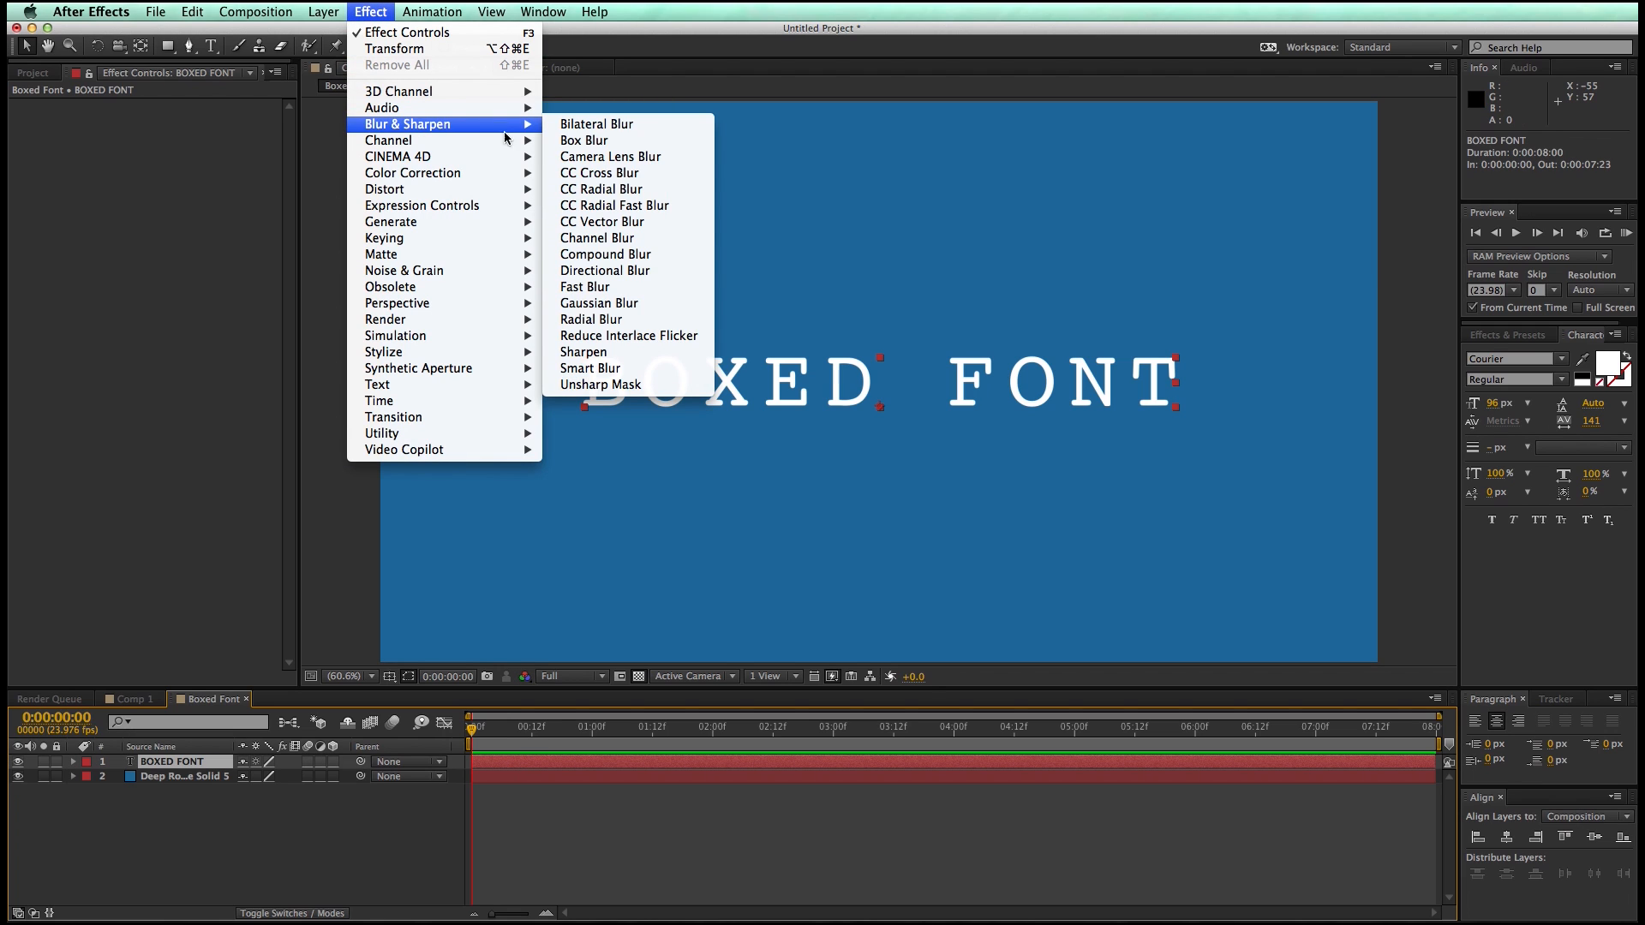
pyautogui.click(584, 140)
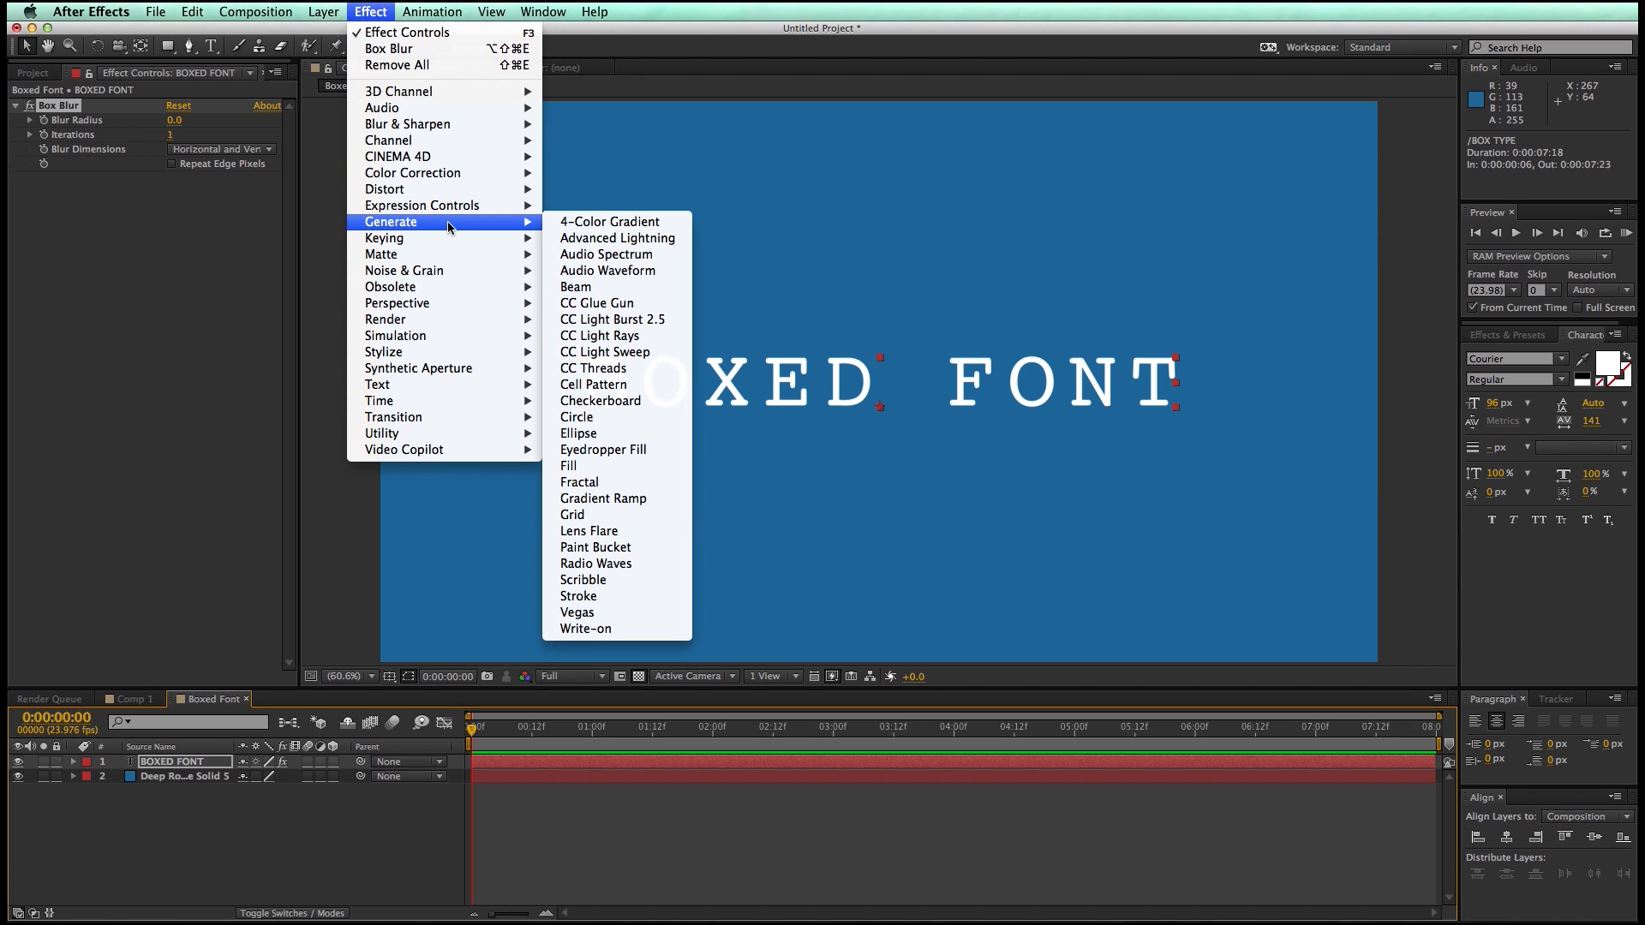
pyautogui.click(570, 465)
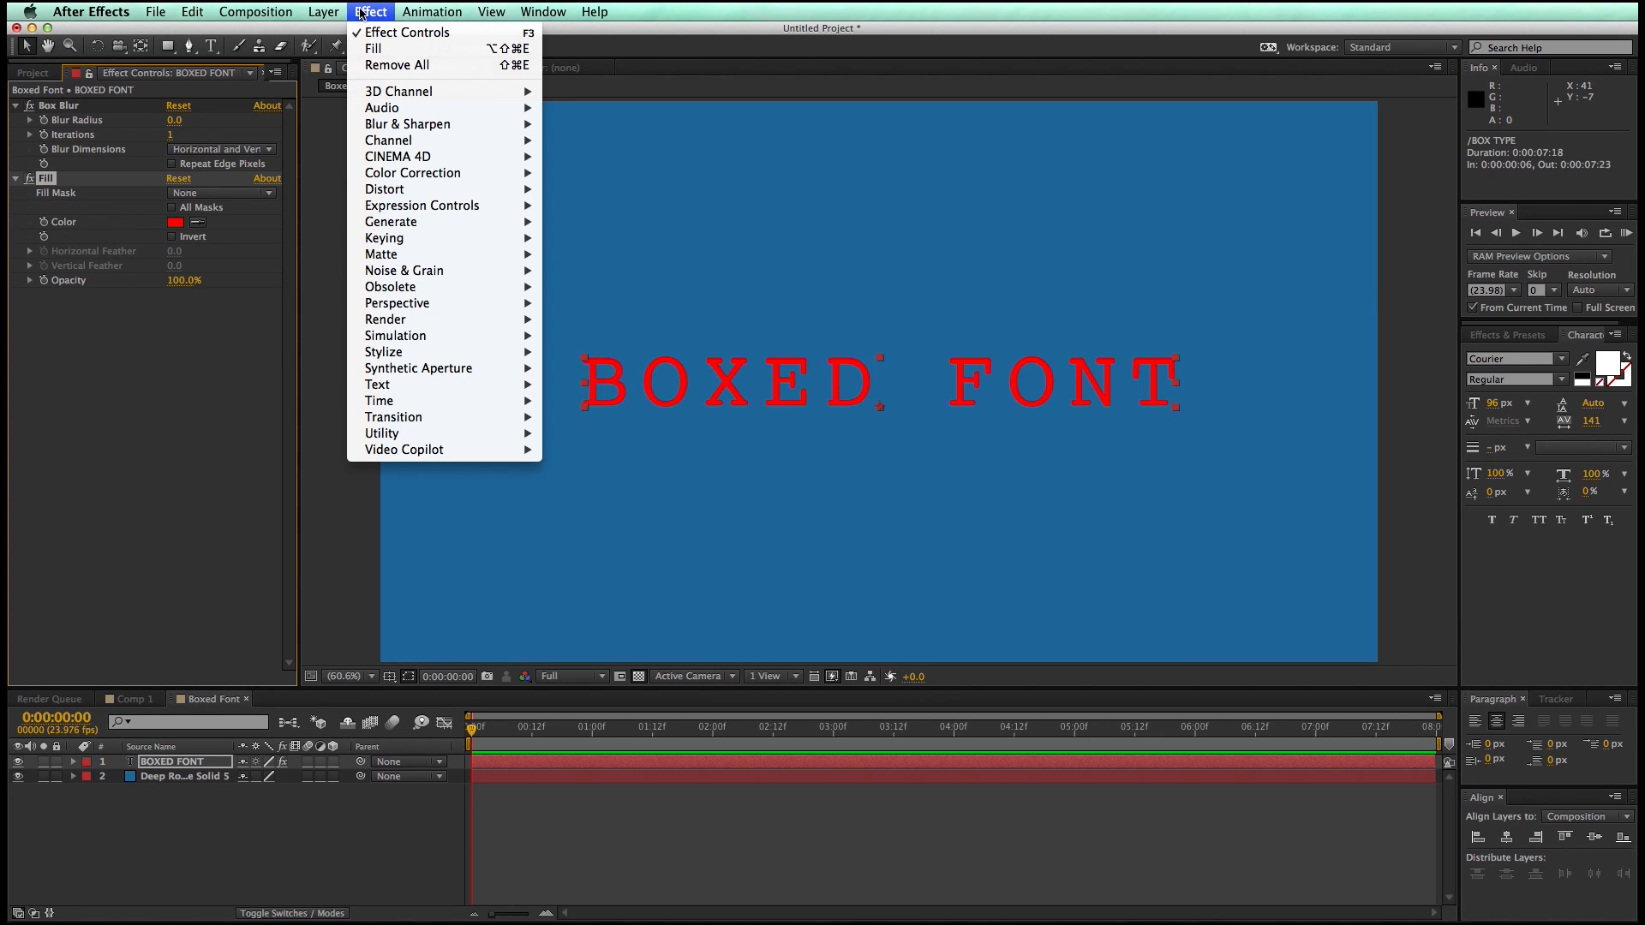
pyautogui.click(413, 173)
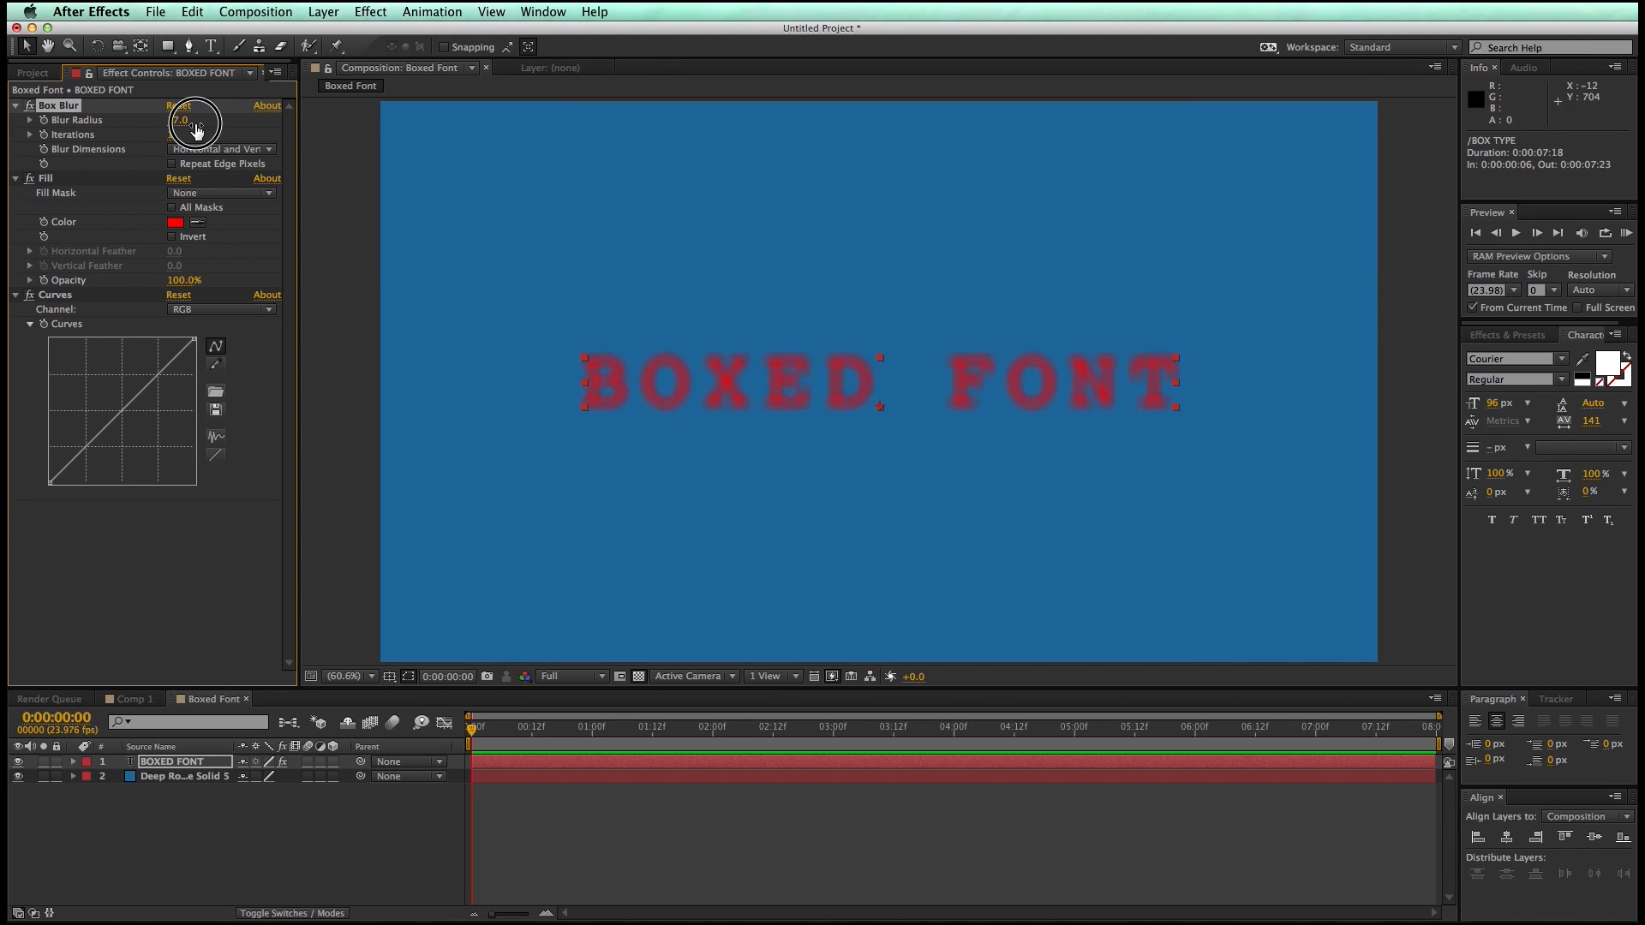
# Raise the Box Blur radius to 37 and open the blur direction choices
pyautogui.moveTo(184, 120); pyautogui.dragTo(183, 130)
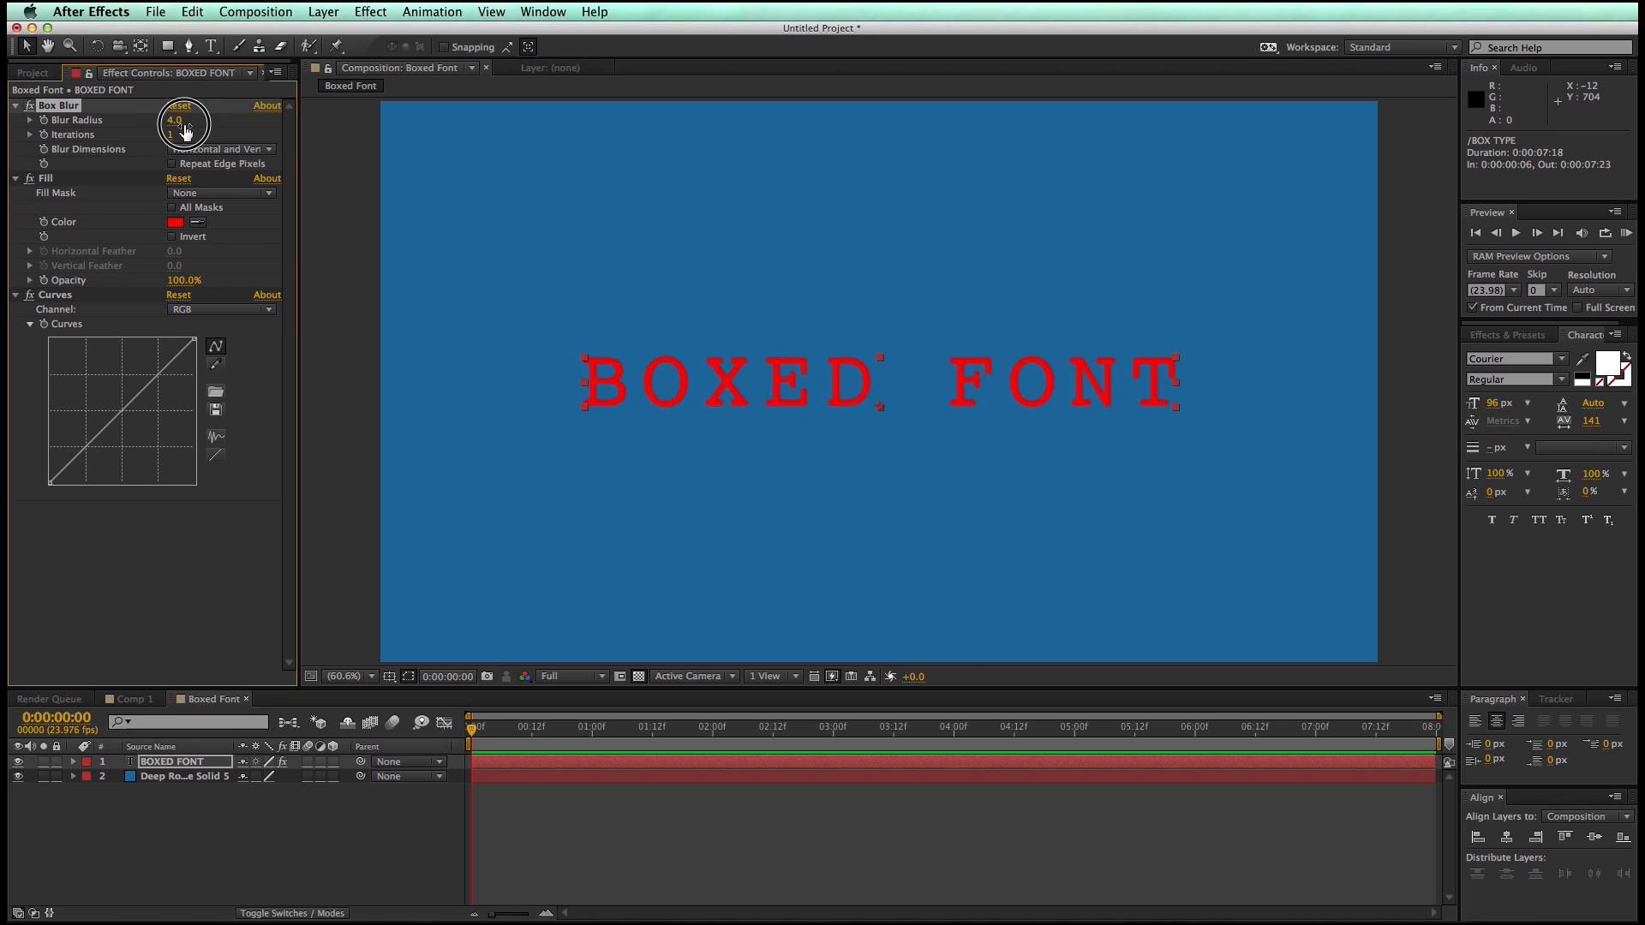
pyautogui.moveTo(173, 119); pyautogui.dragTo(204, 136)
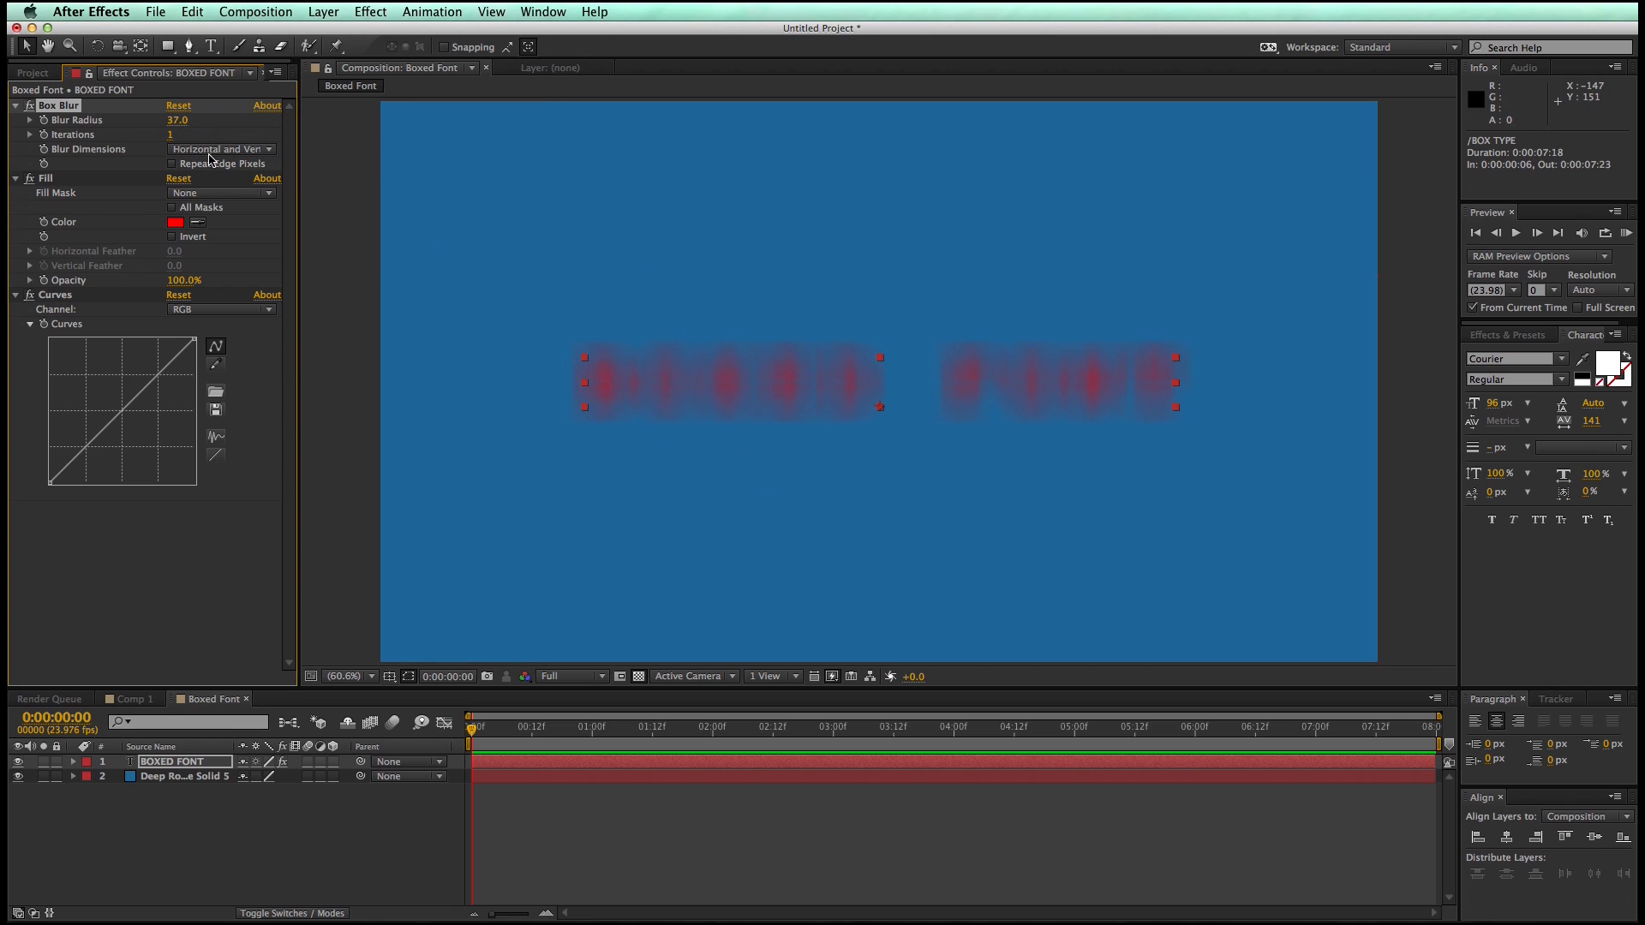
pyautogui.click(220, 150)
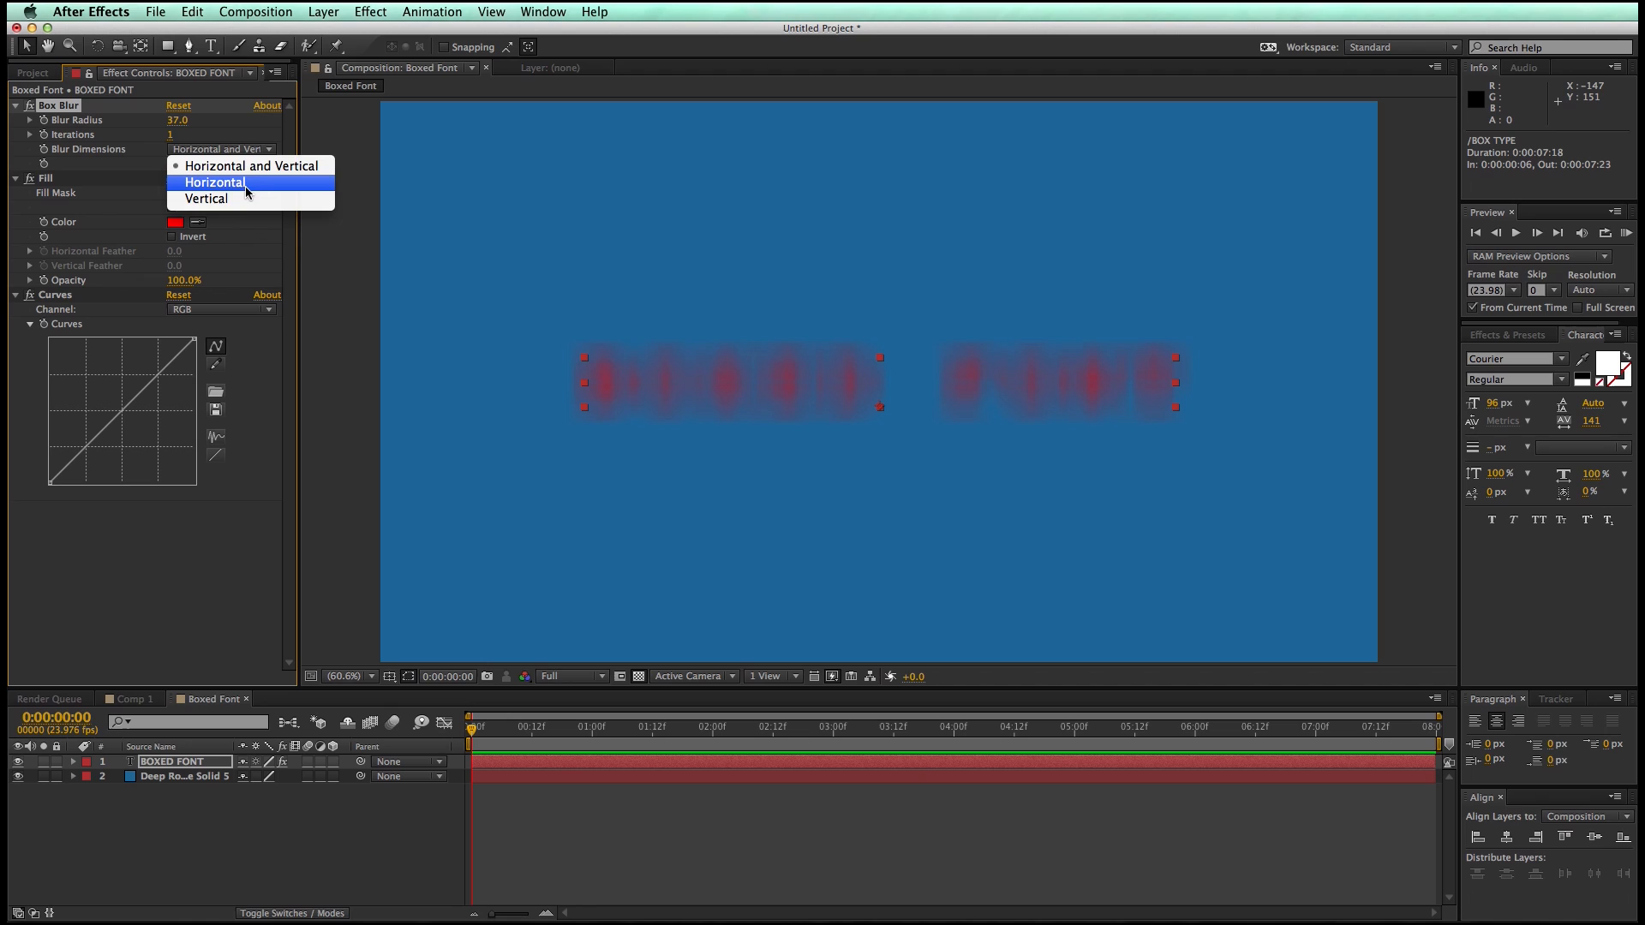
pyautogui.moveTo(205, 199)
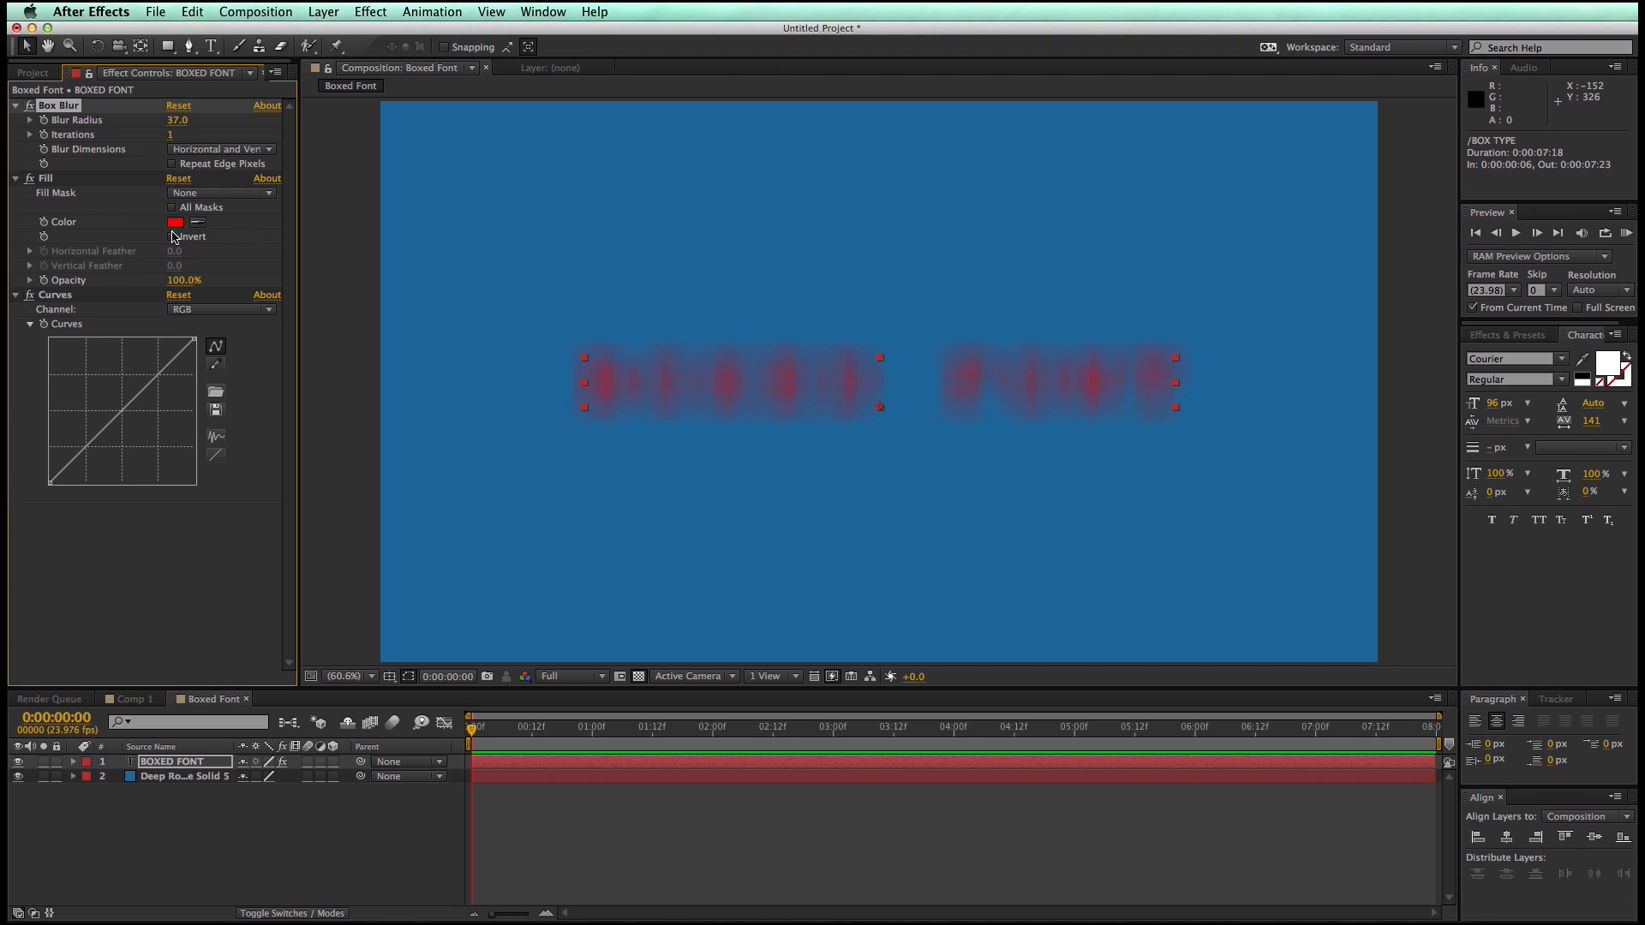
pyautogui.moveTo(174, 322)
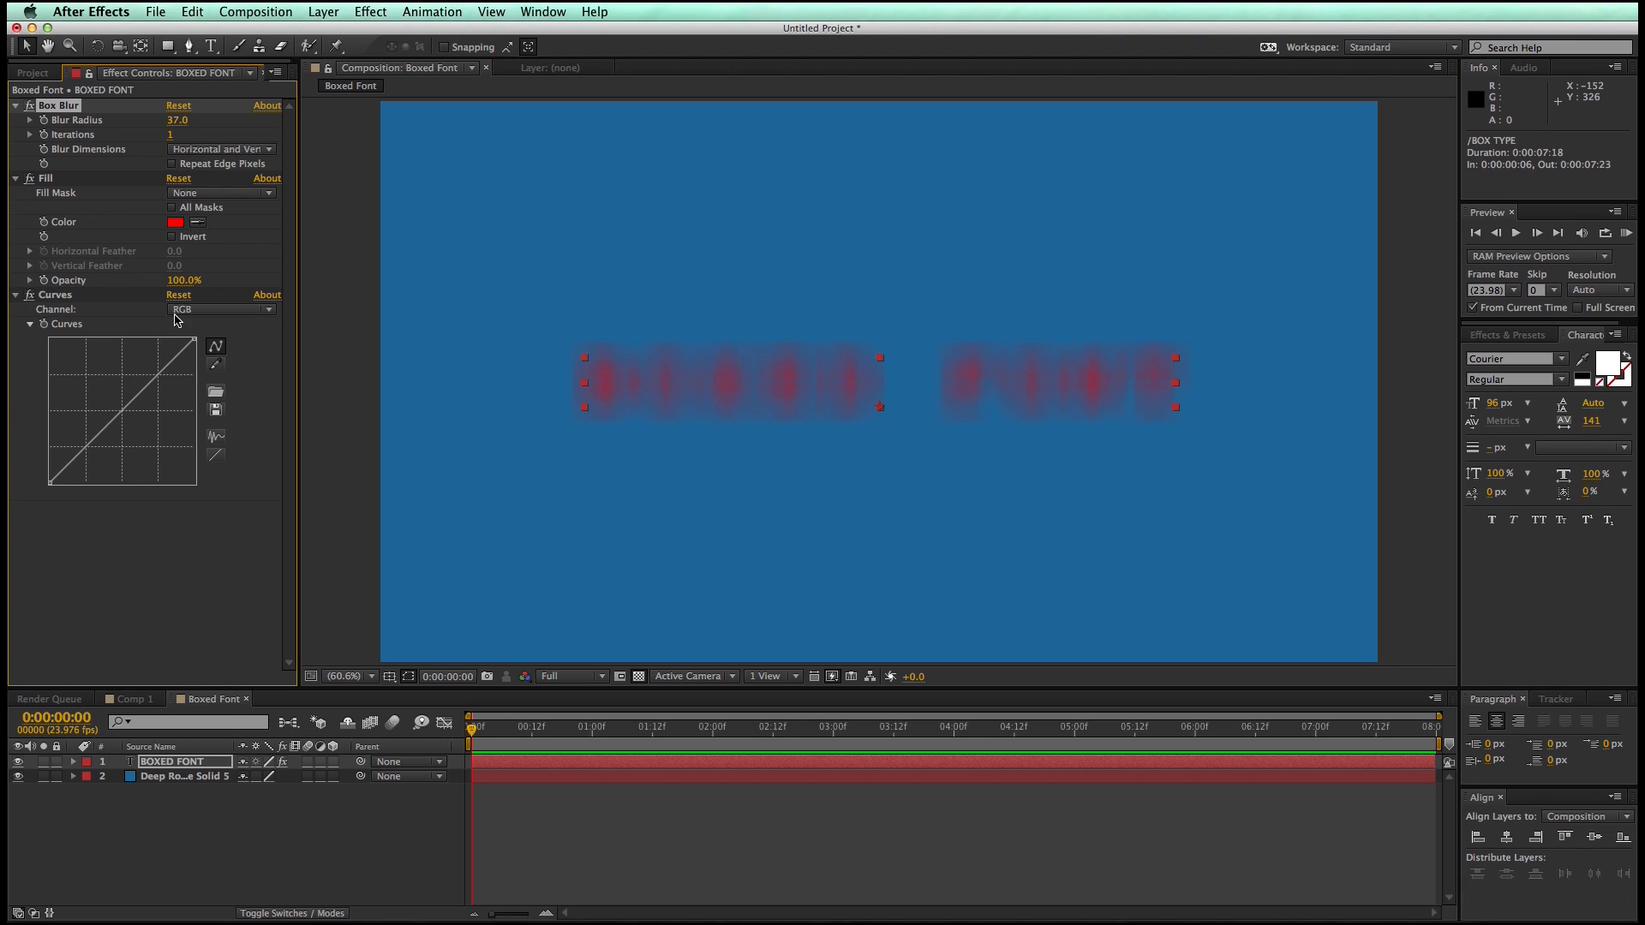
pyautogui.moveTo(73, 463)
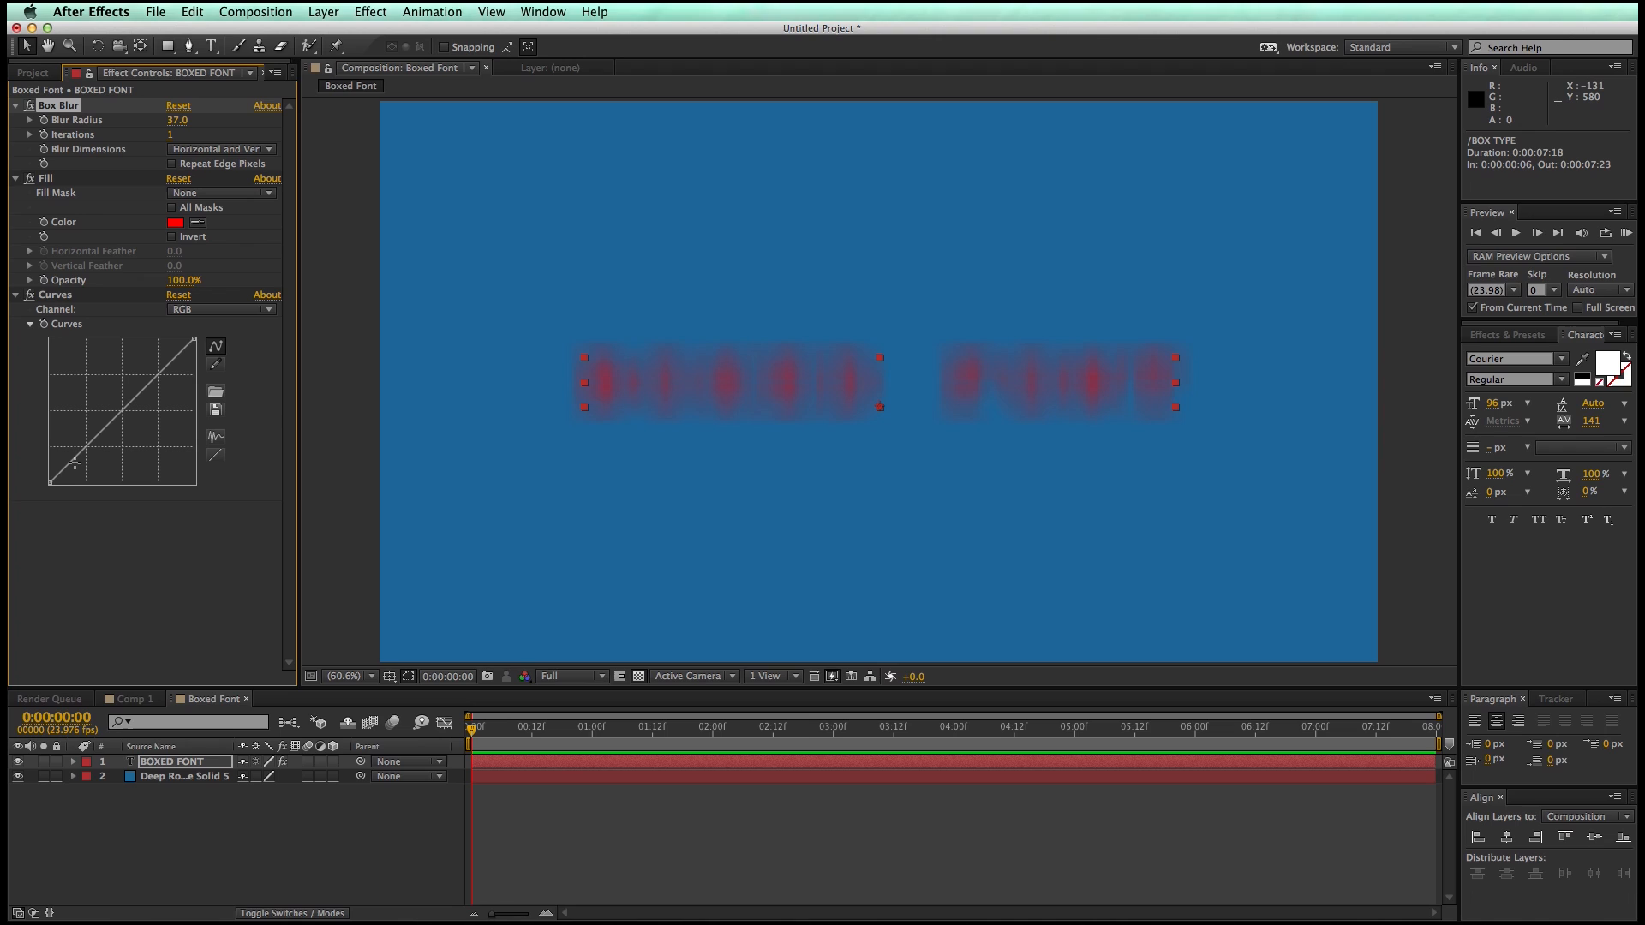
# Switch the Curves channel to Alpha so the blur hardens into a red box
pyautogui.click(220, 310)
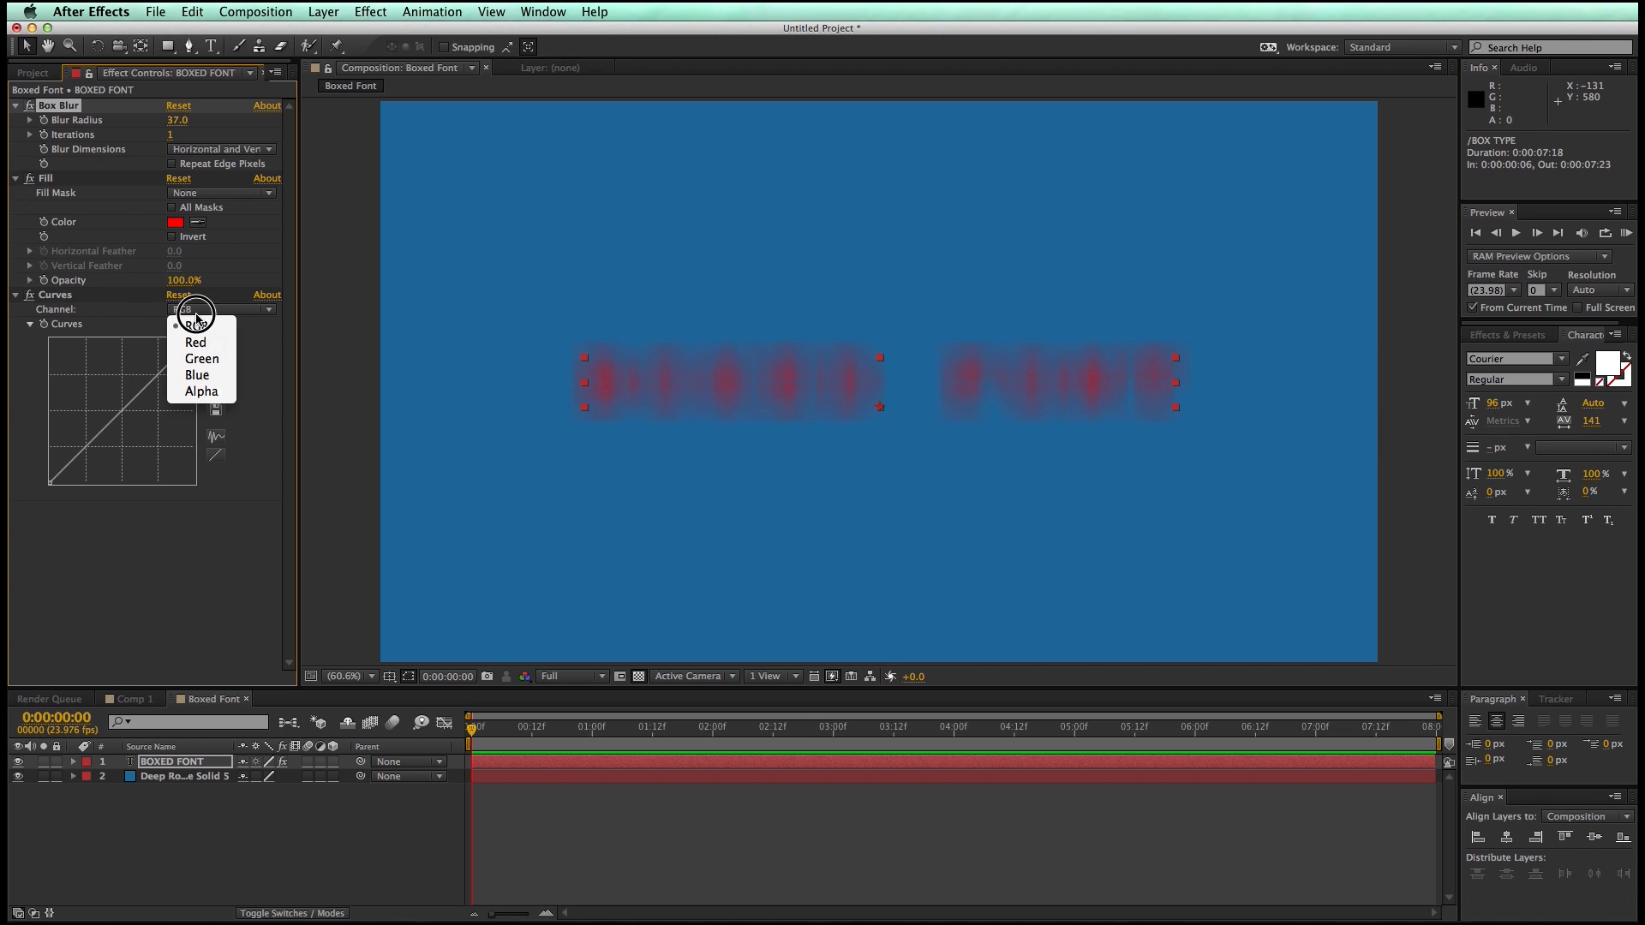
pyautogui.click(201, 392)
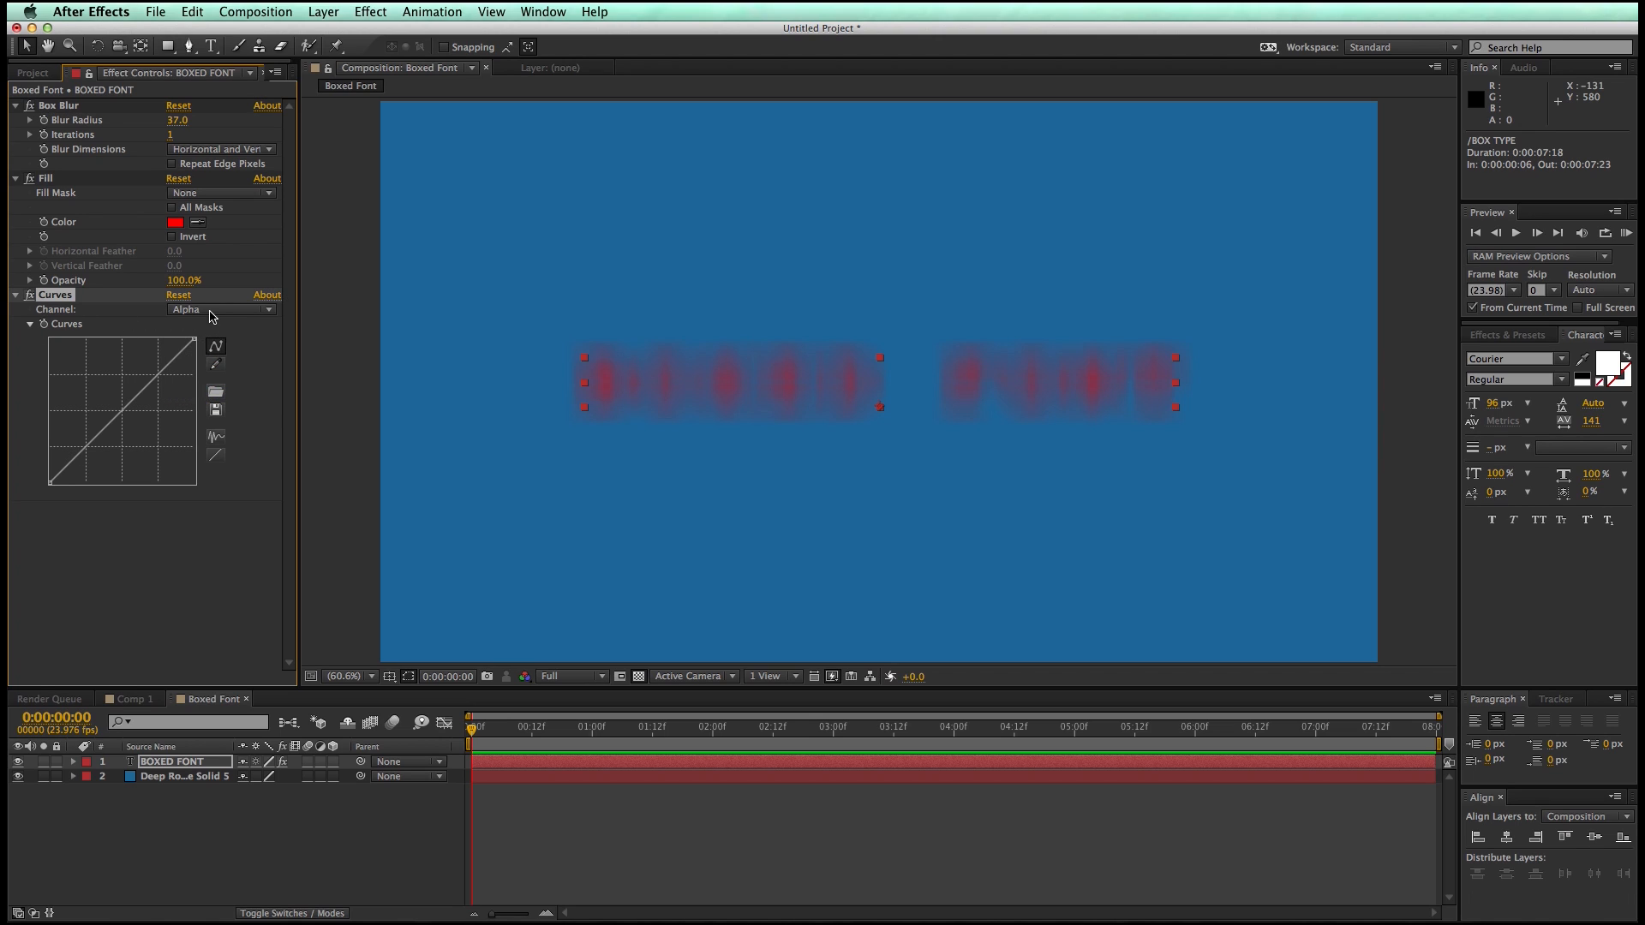
pyautogui.click(221, 308)
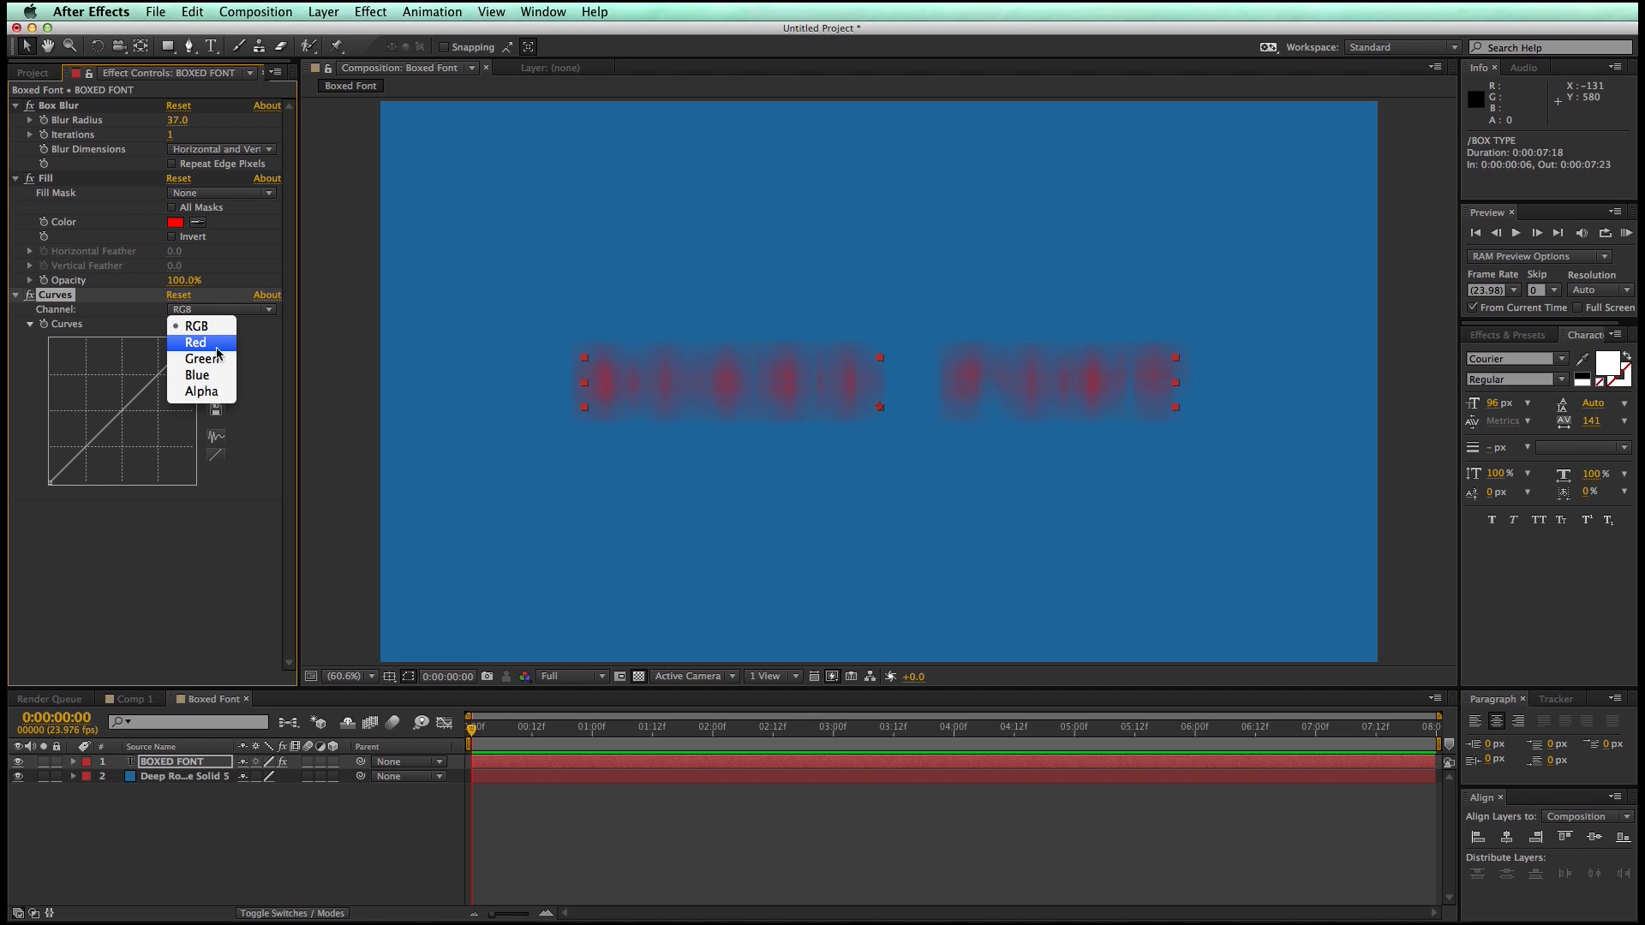
pyautogui.click(217, 308)
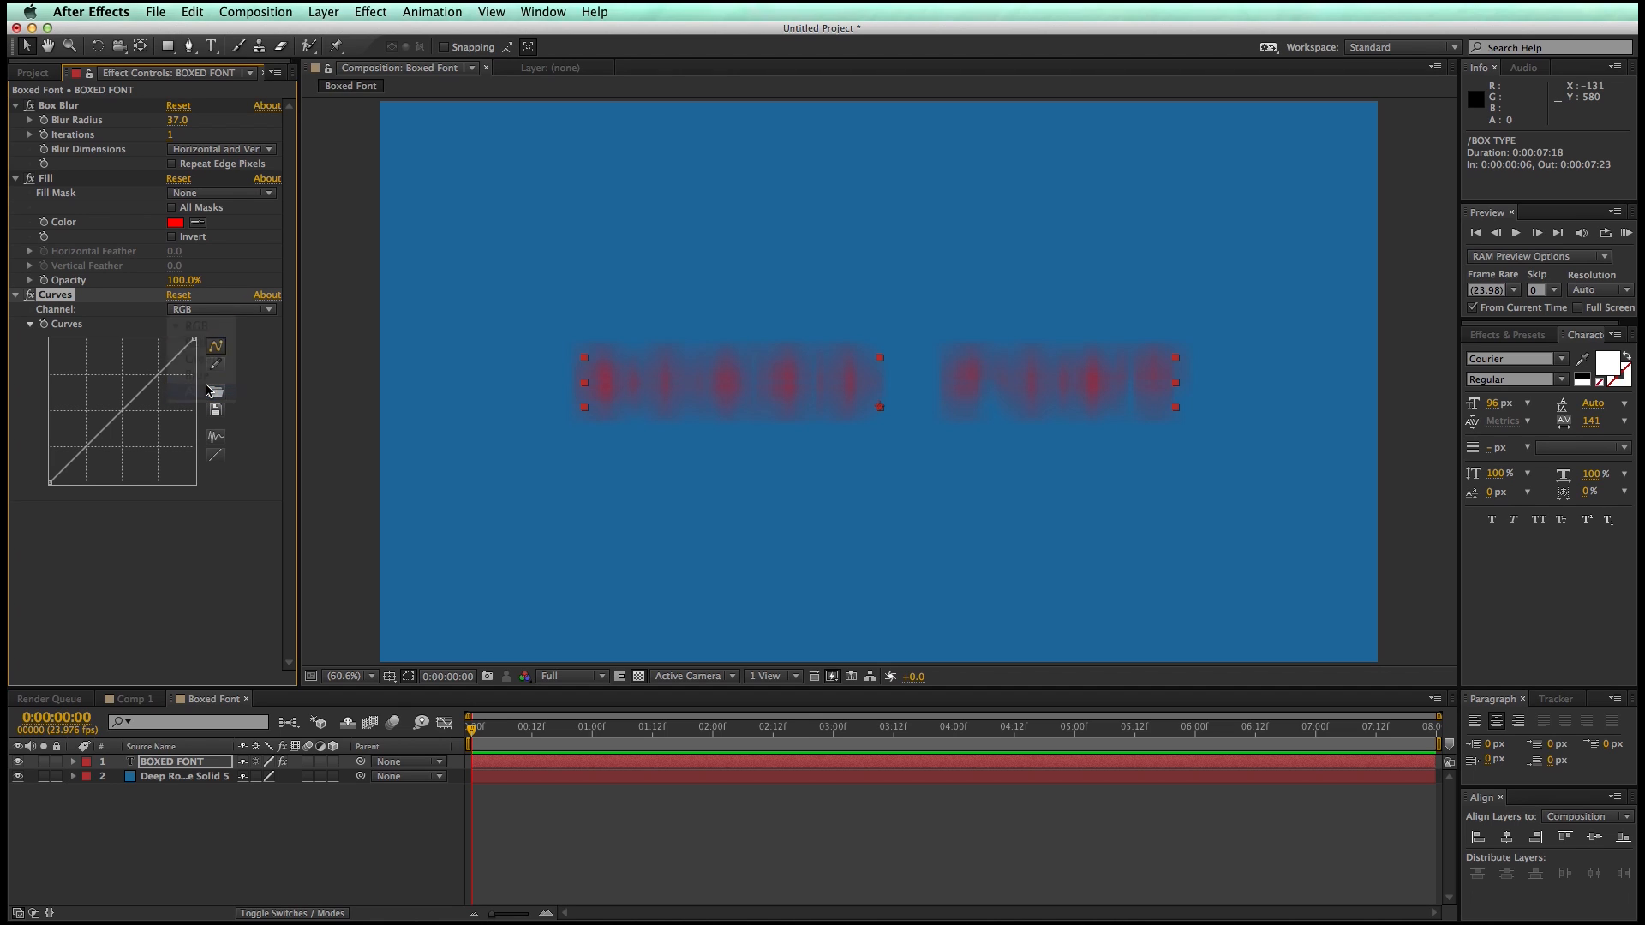
pyautogui.click(220, 309)
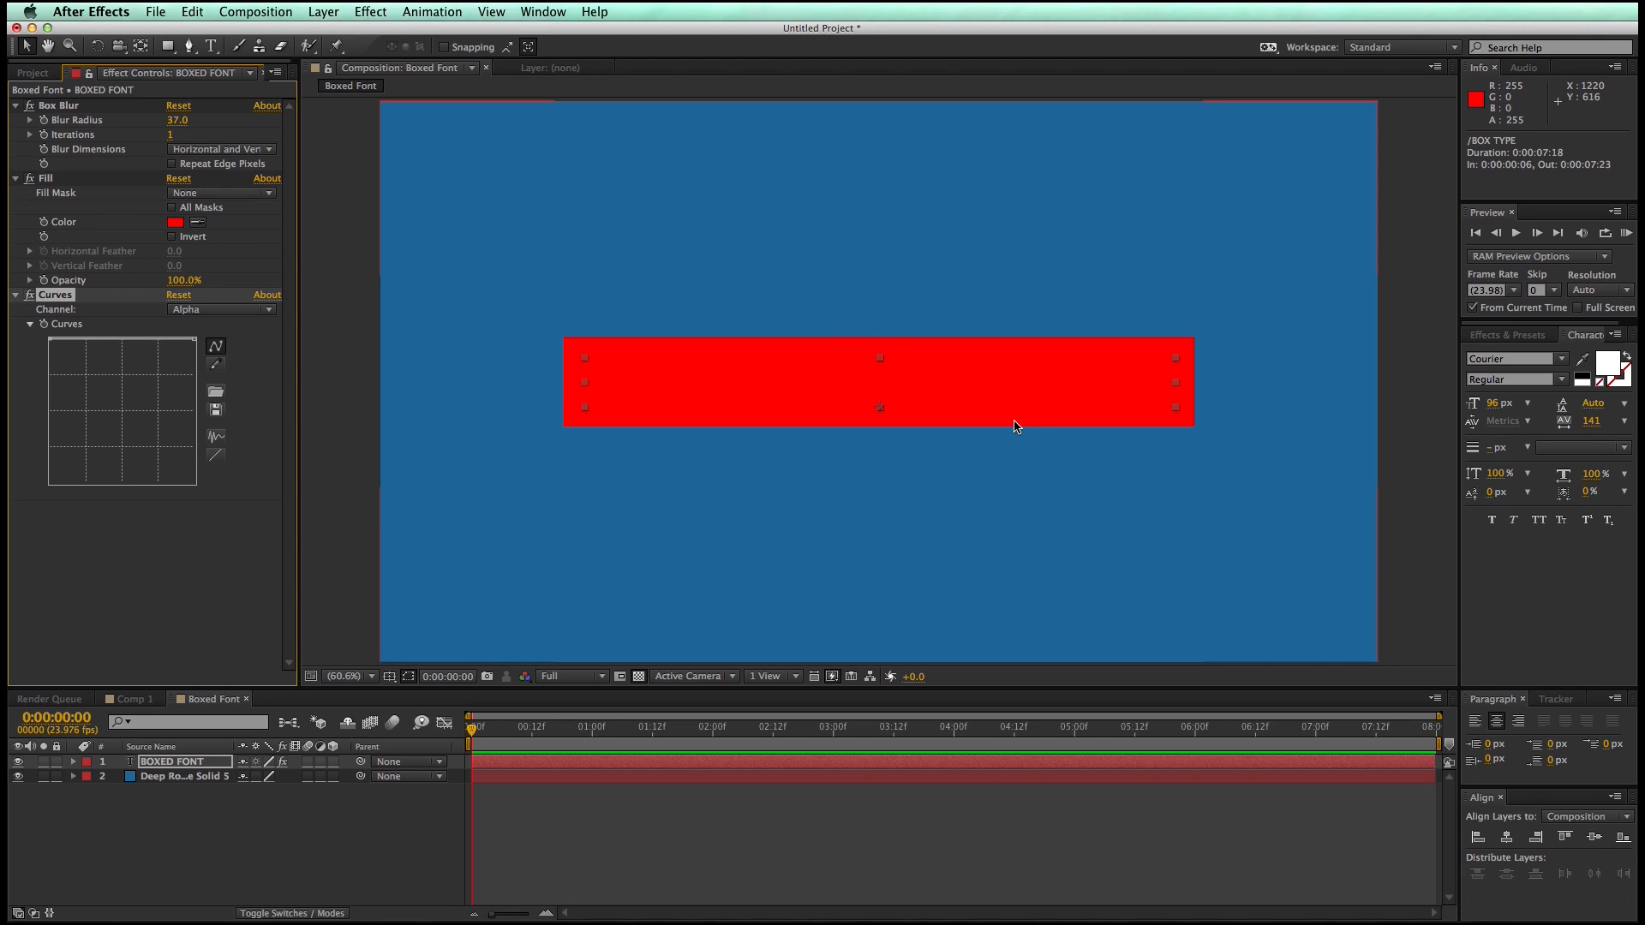
pyautogui.moveTo(663, 389)
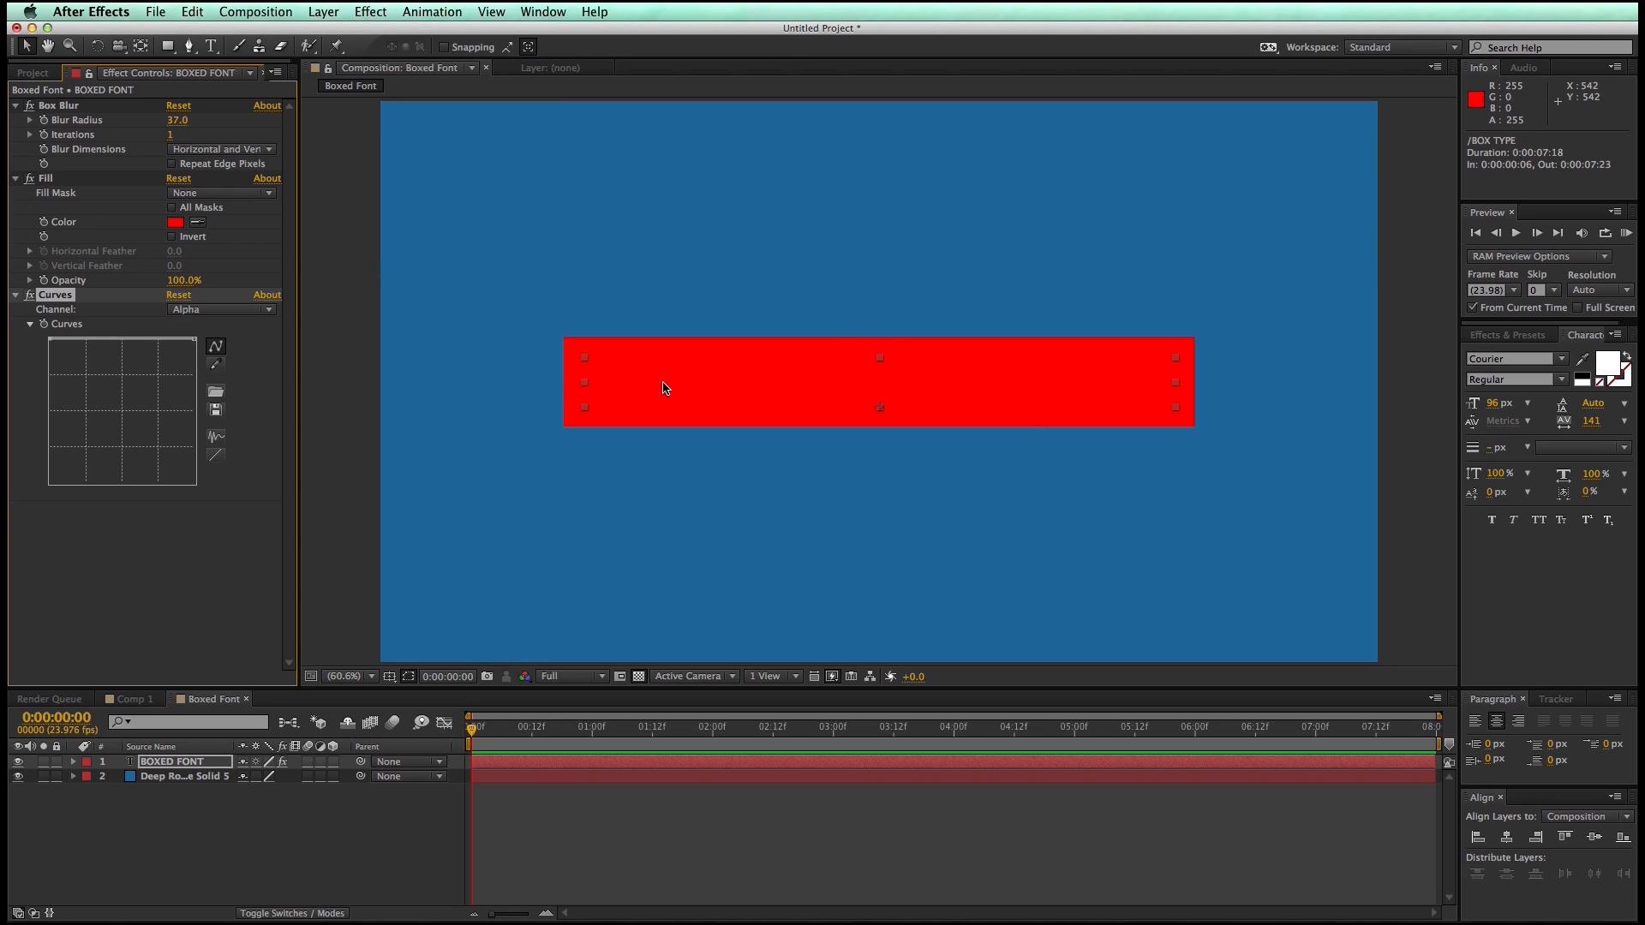
pyautogui.moveTo(281, 451)
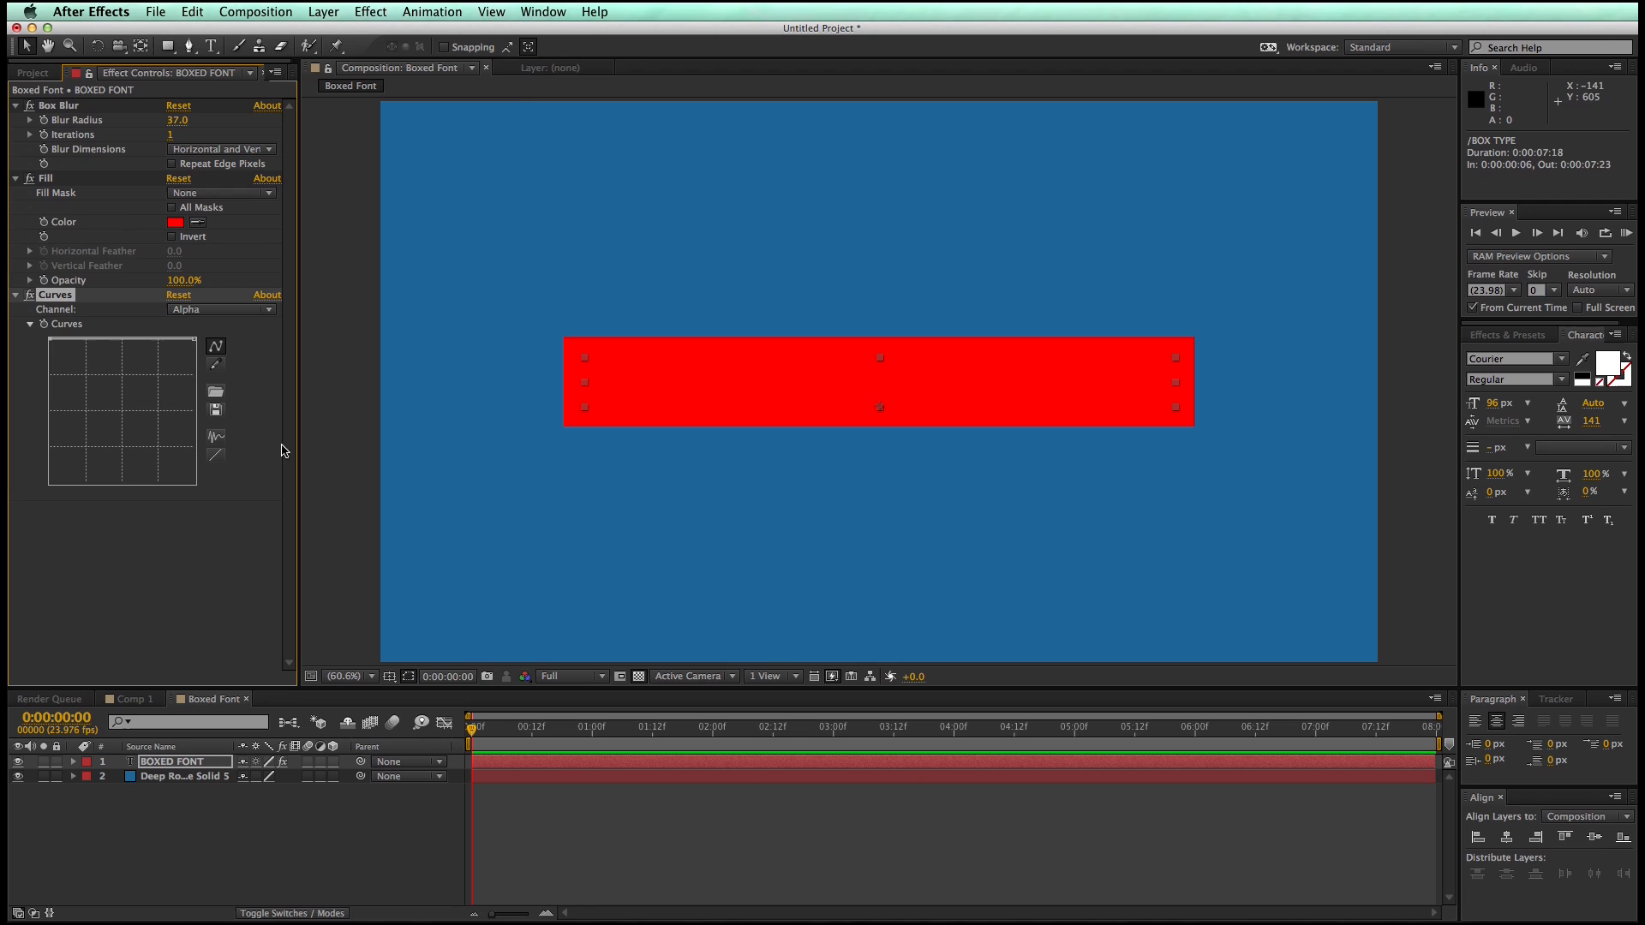
# Add CC Composite to show the letters over the box, and raise Blur Radius to 93
pyautogui.click(369, 11)
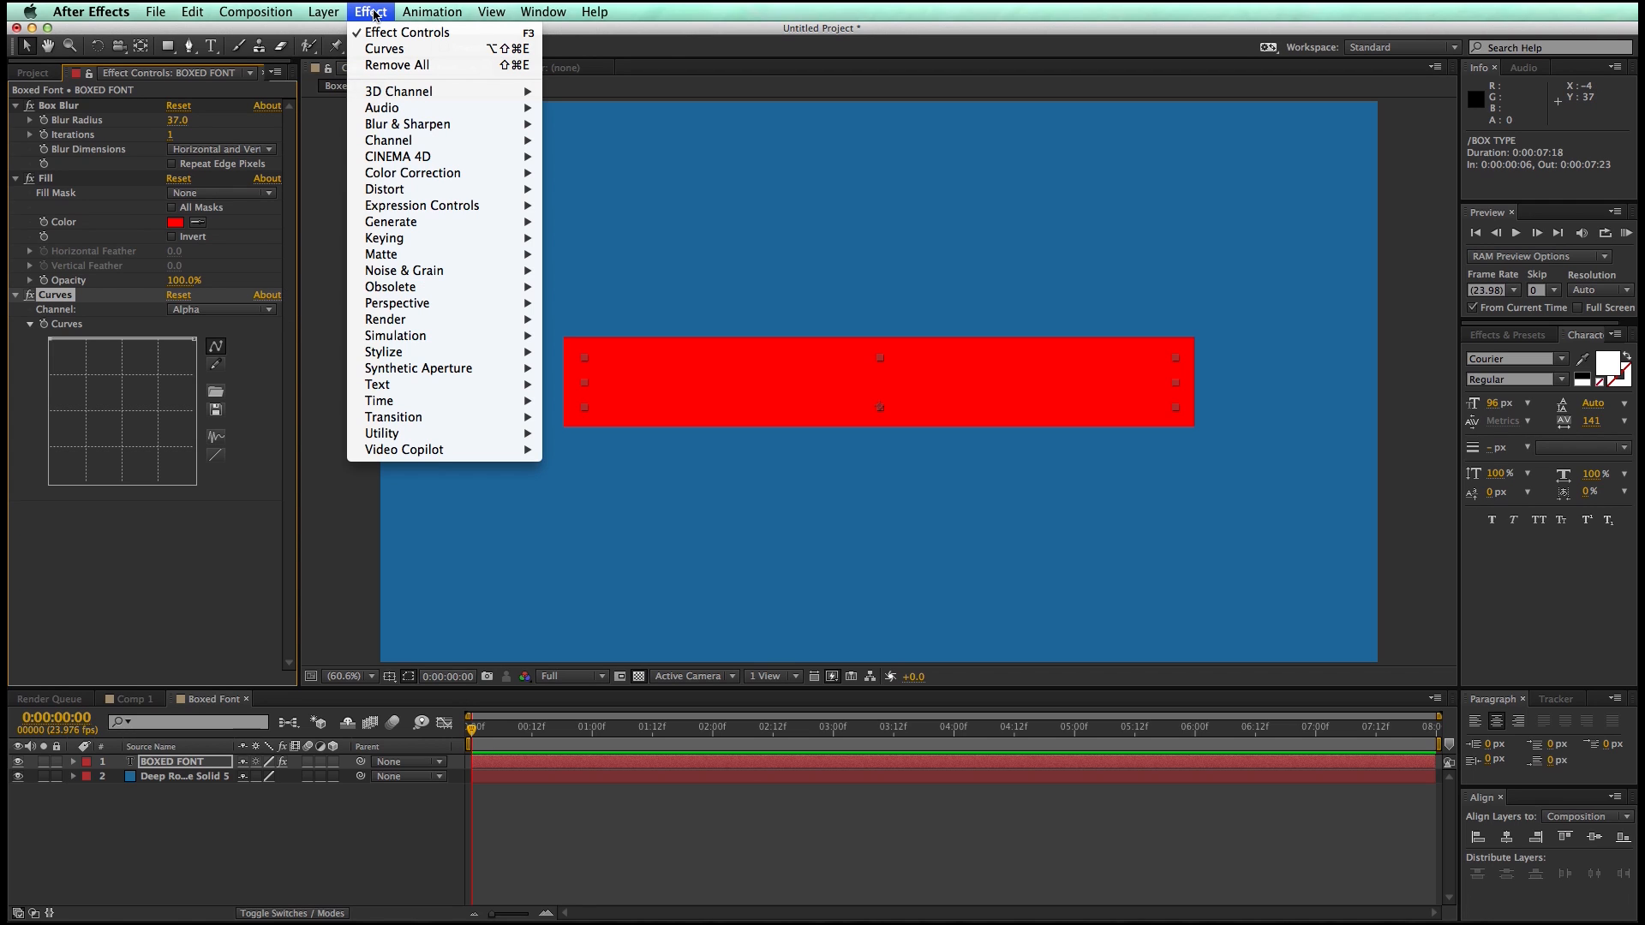
pyautogui.moveTo(387, 140)
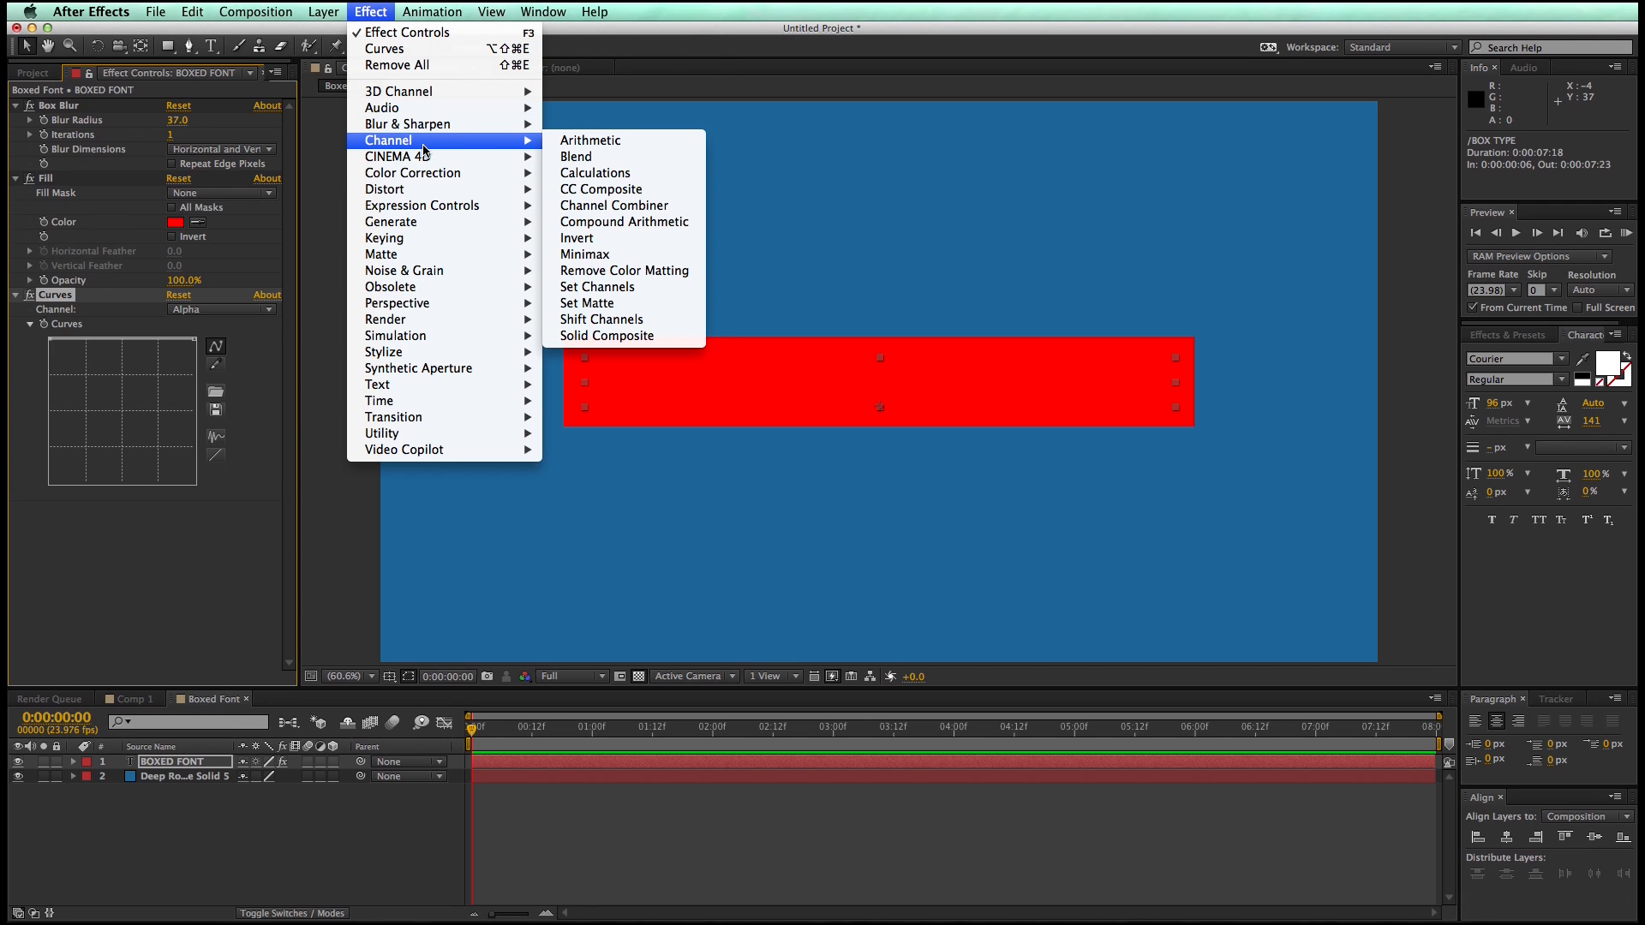
pyautogui.moveTo(598, 189)
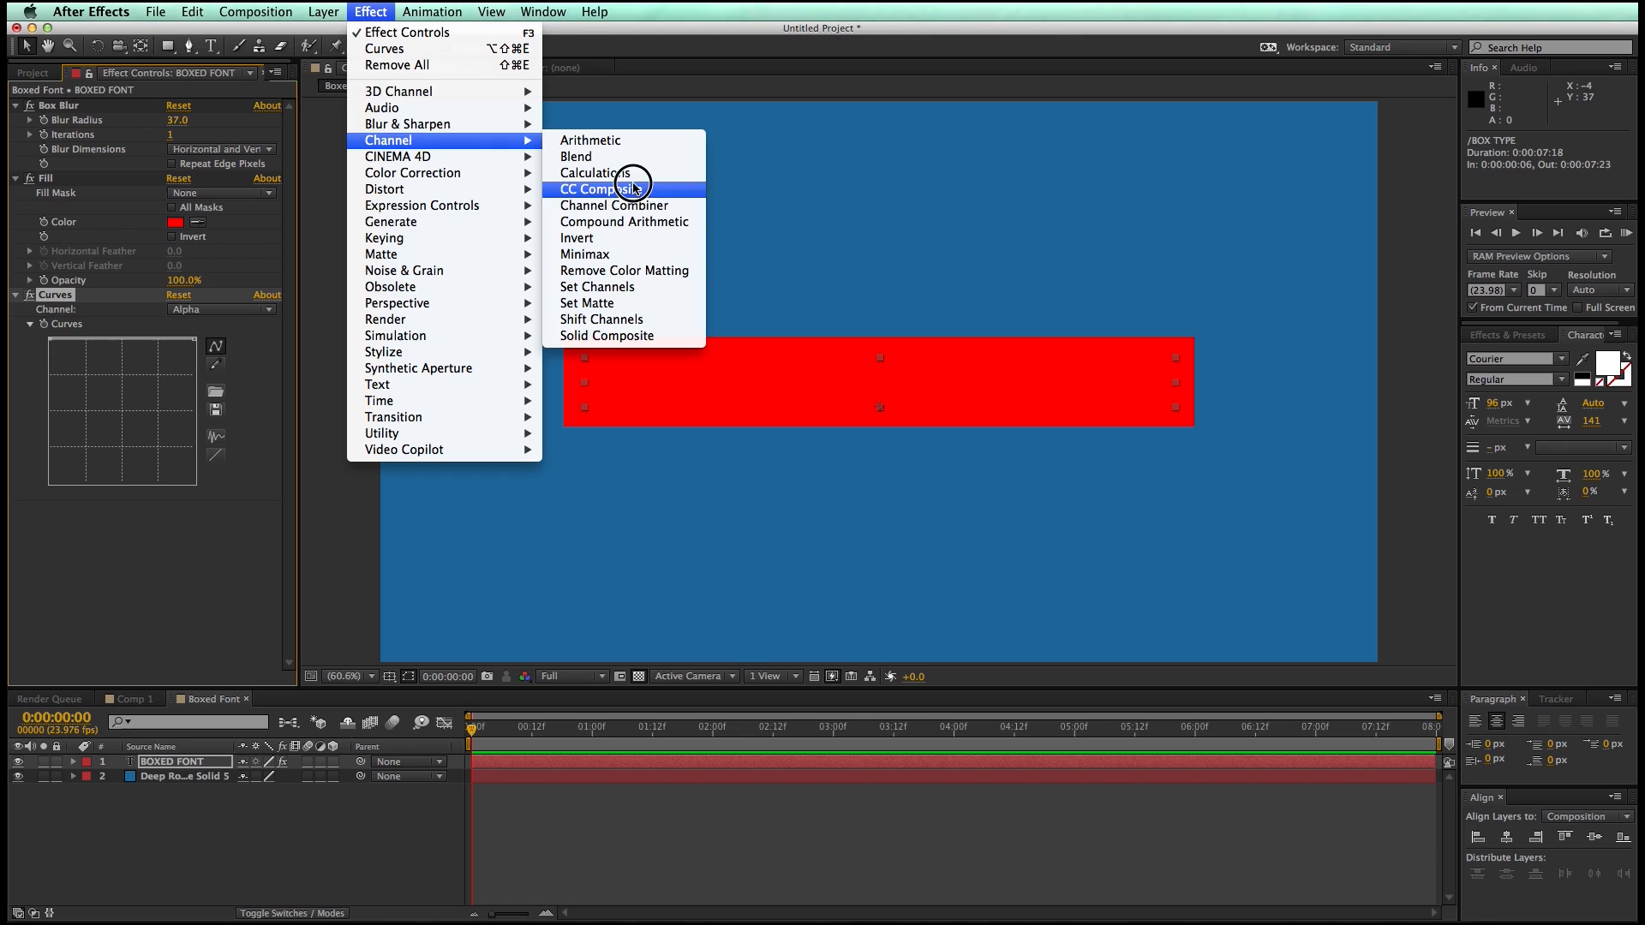
pyautogui.click(597, 190)
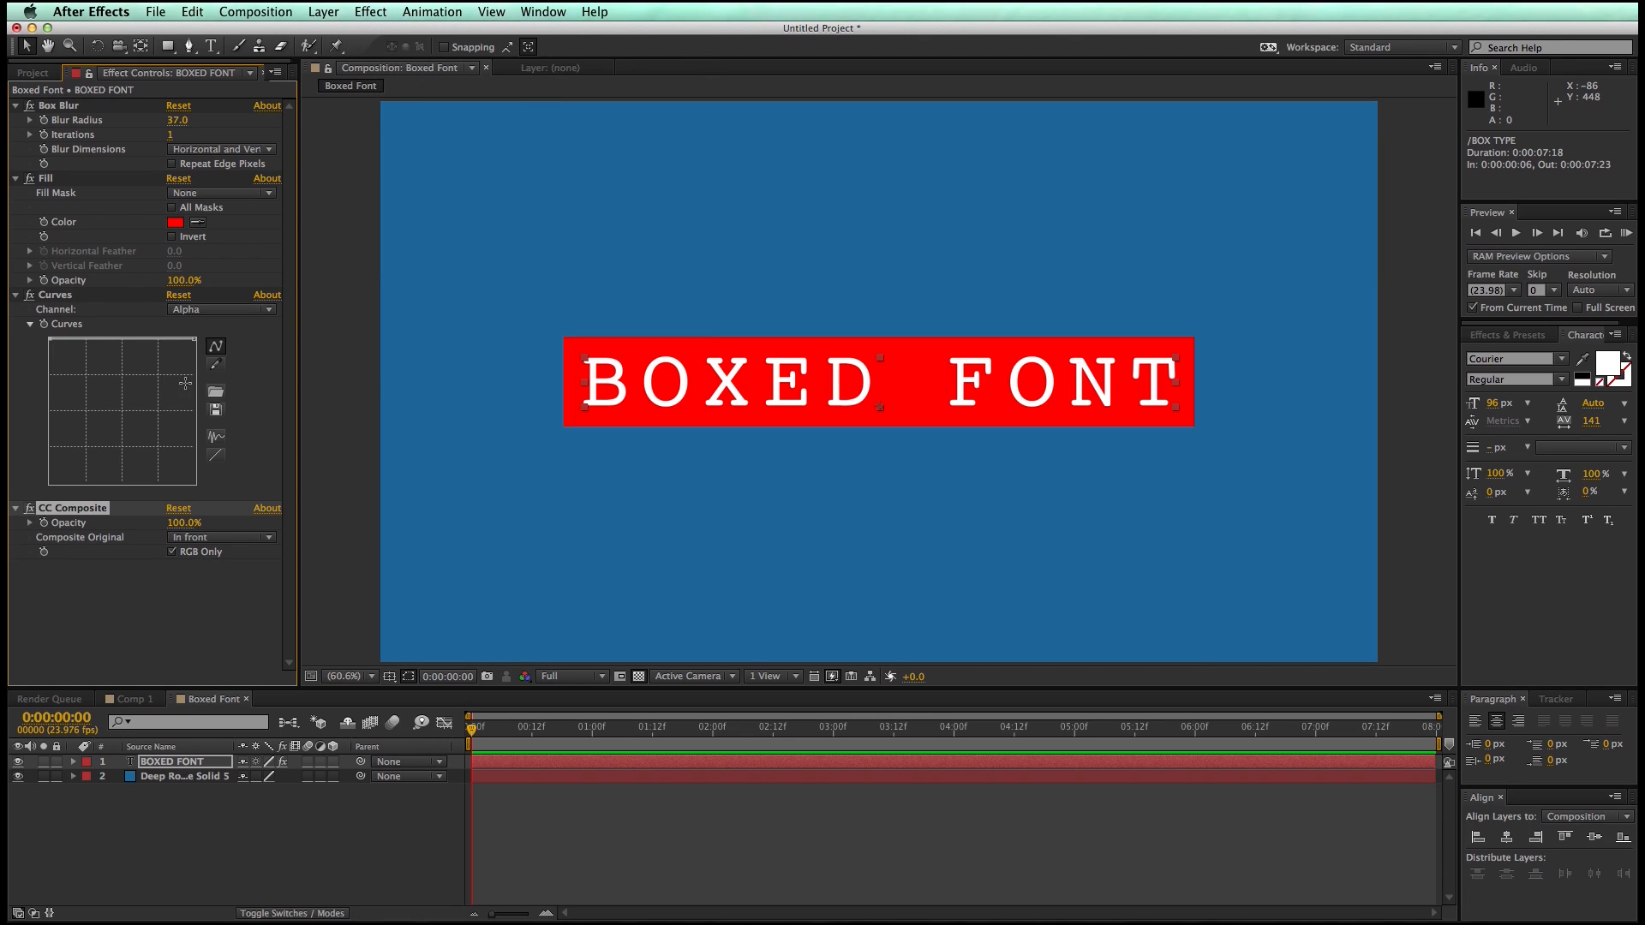
pyautogui.click(15, 177)
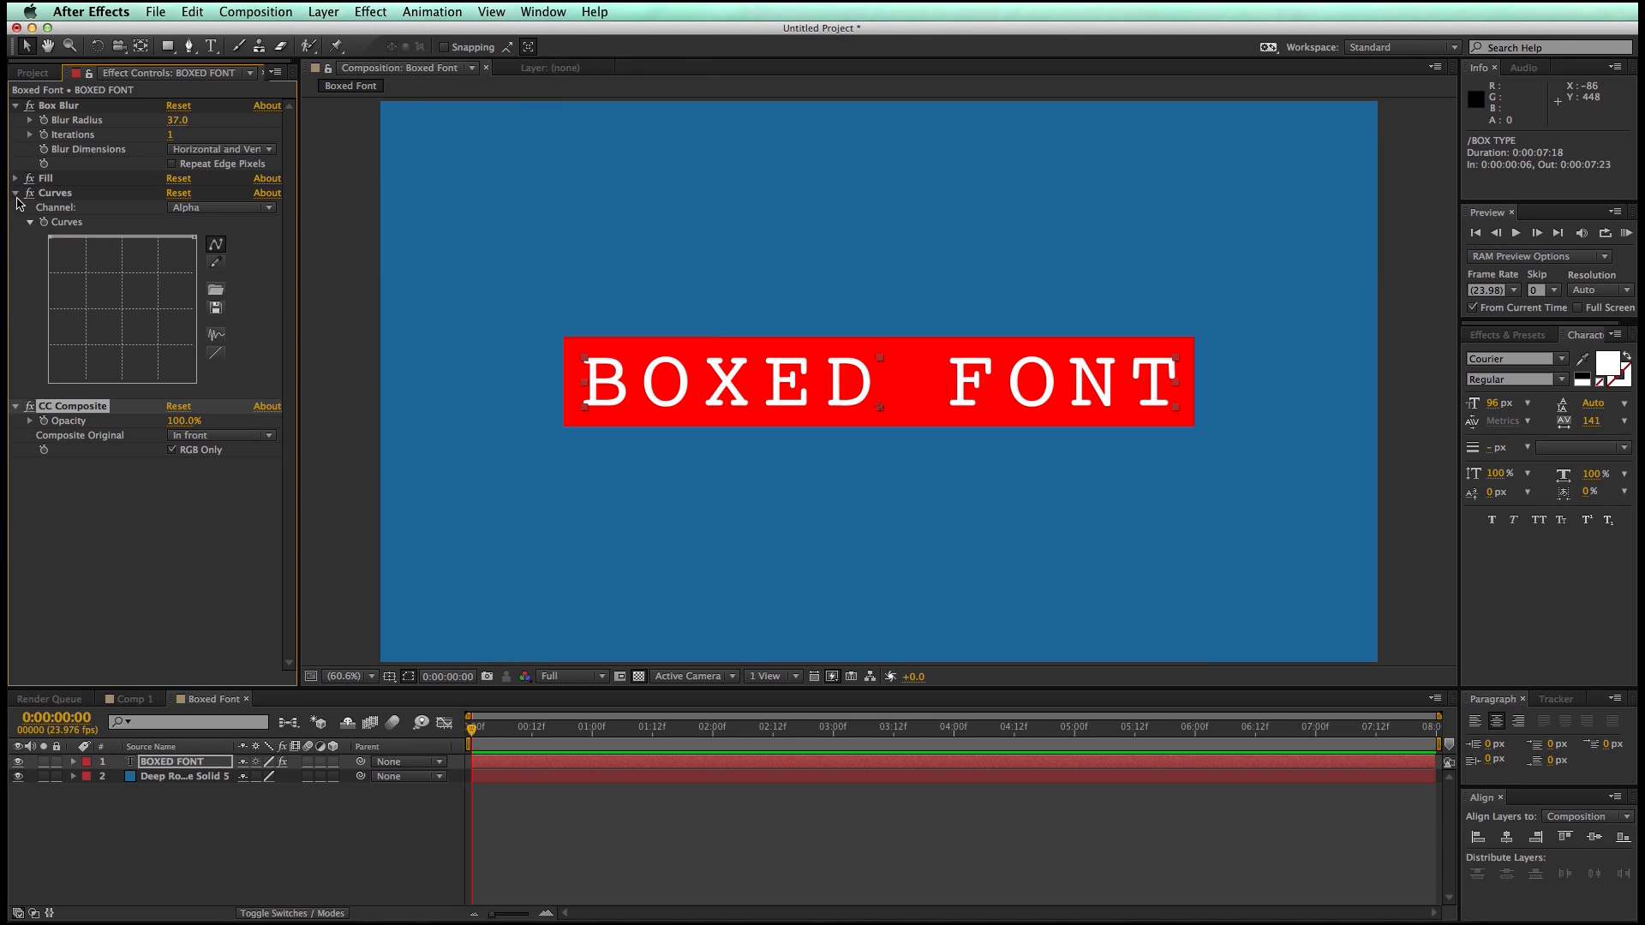
pyautogui.click(29, 192)
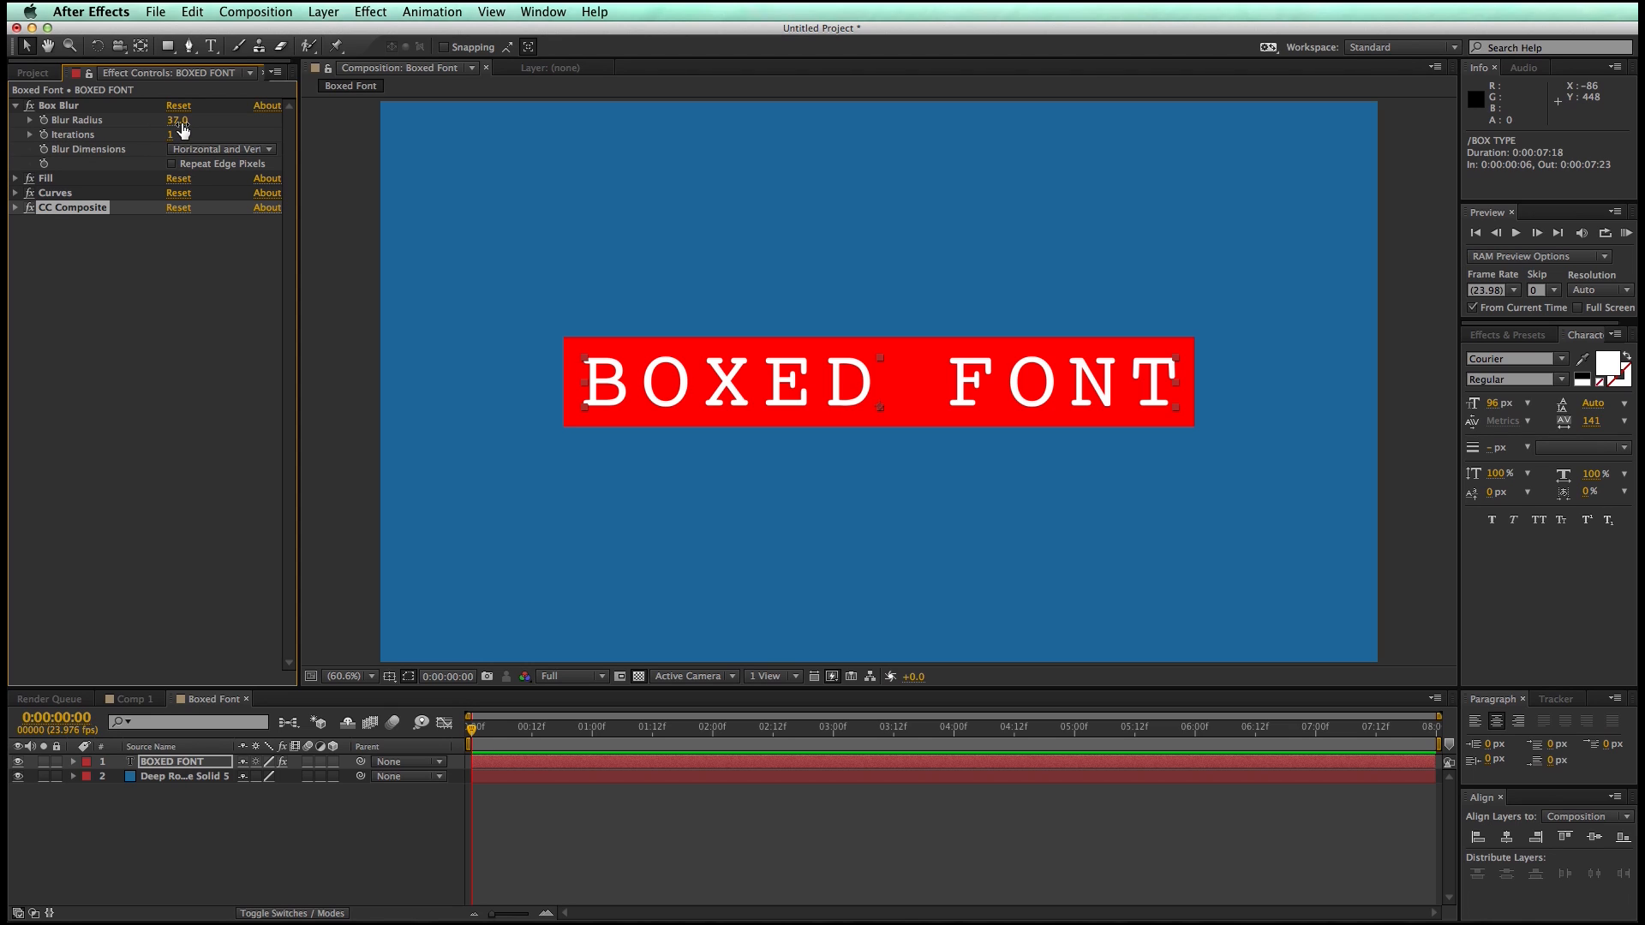
pyautogui.moveTo(178, 120); pyautogui.dragTo(162, 120)
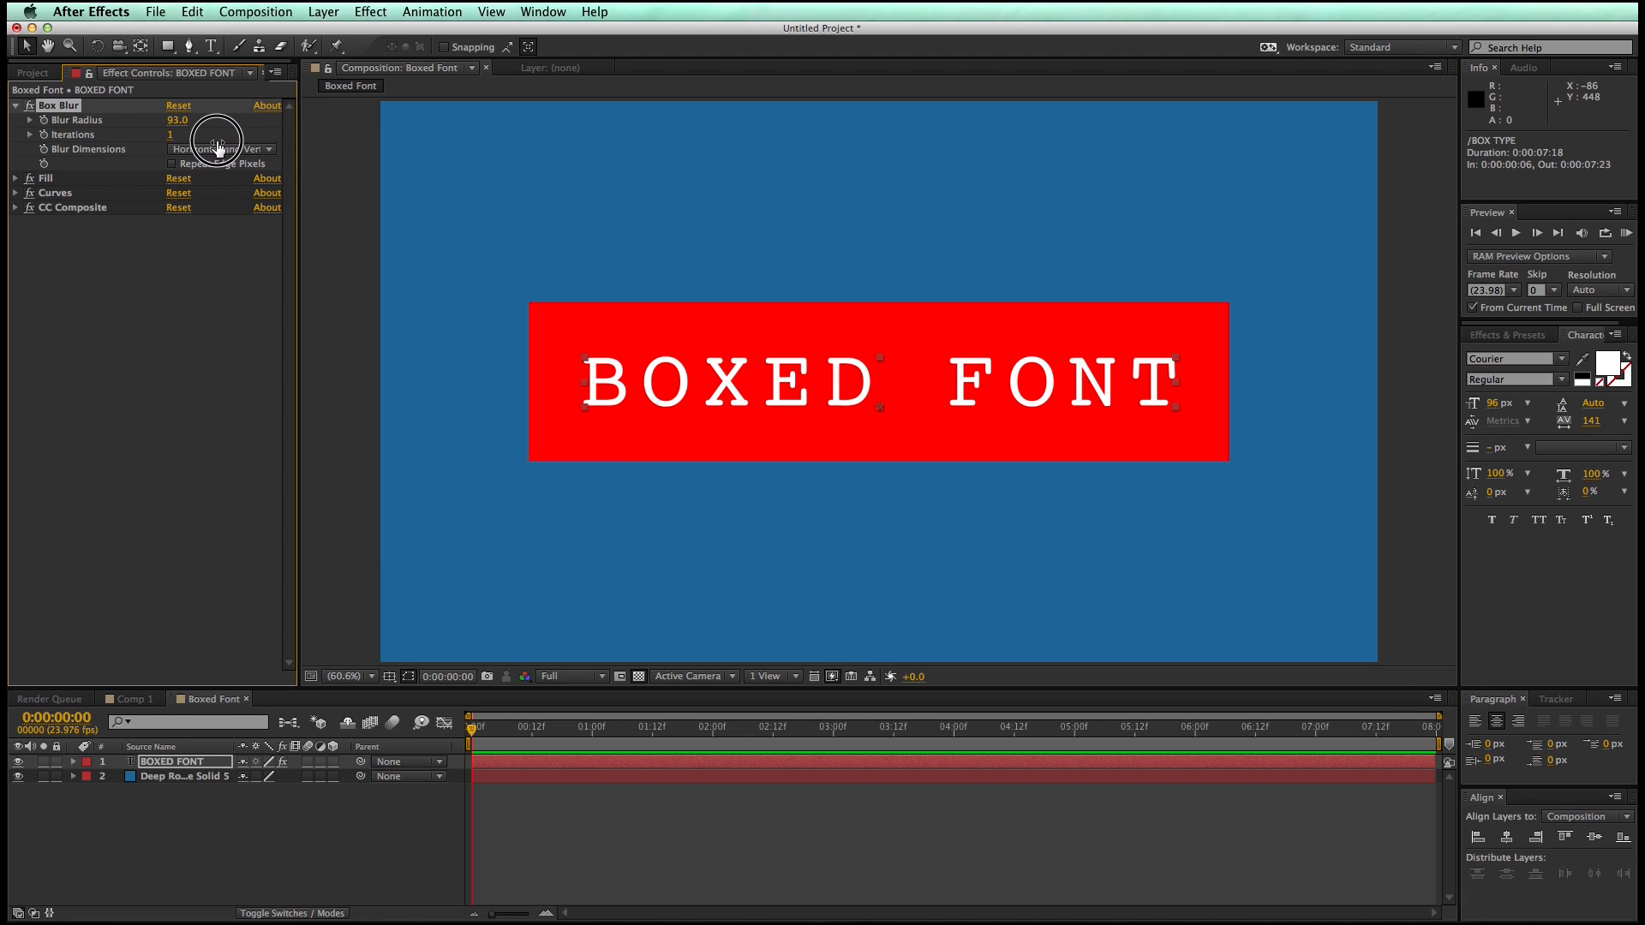
# Lower Blur Radius to 19, make the box green, and start choosing the lettering colour
pyautogui.moveTo(176, 120); pyautogui.dragTo(116, 136)
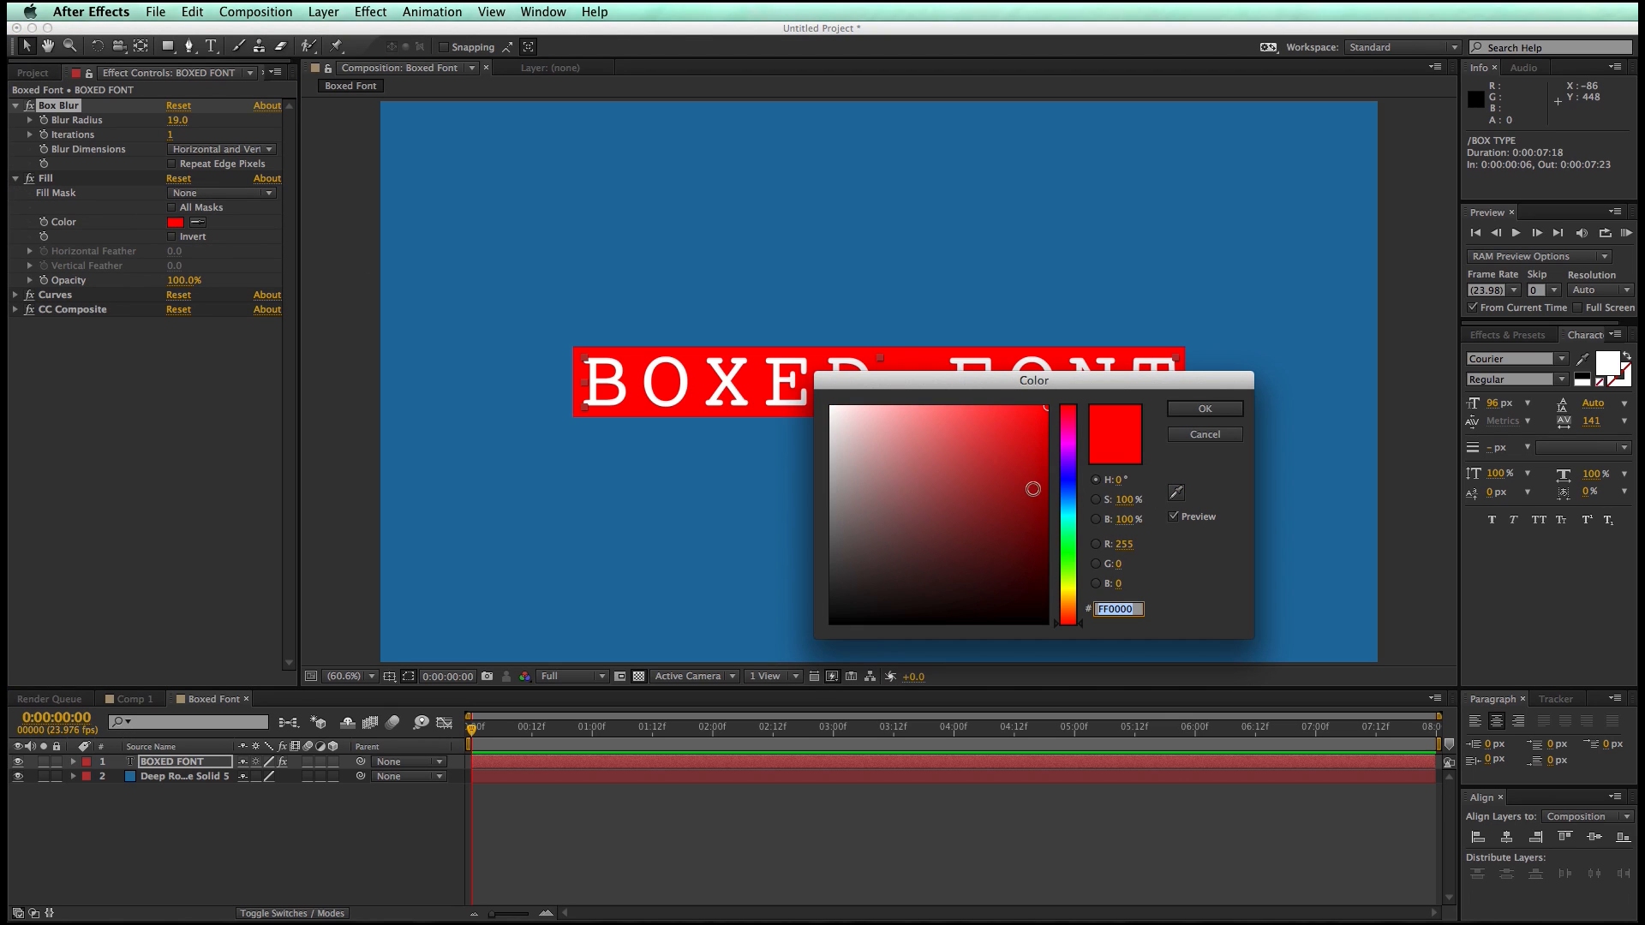
pyautogui.click(870, 453)
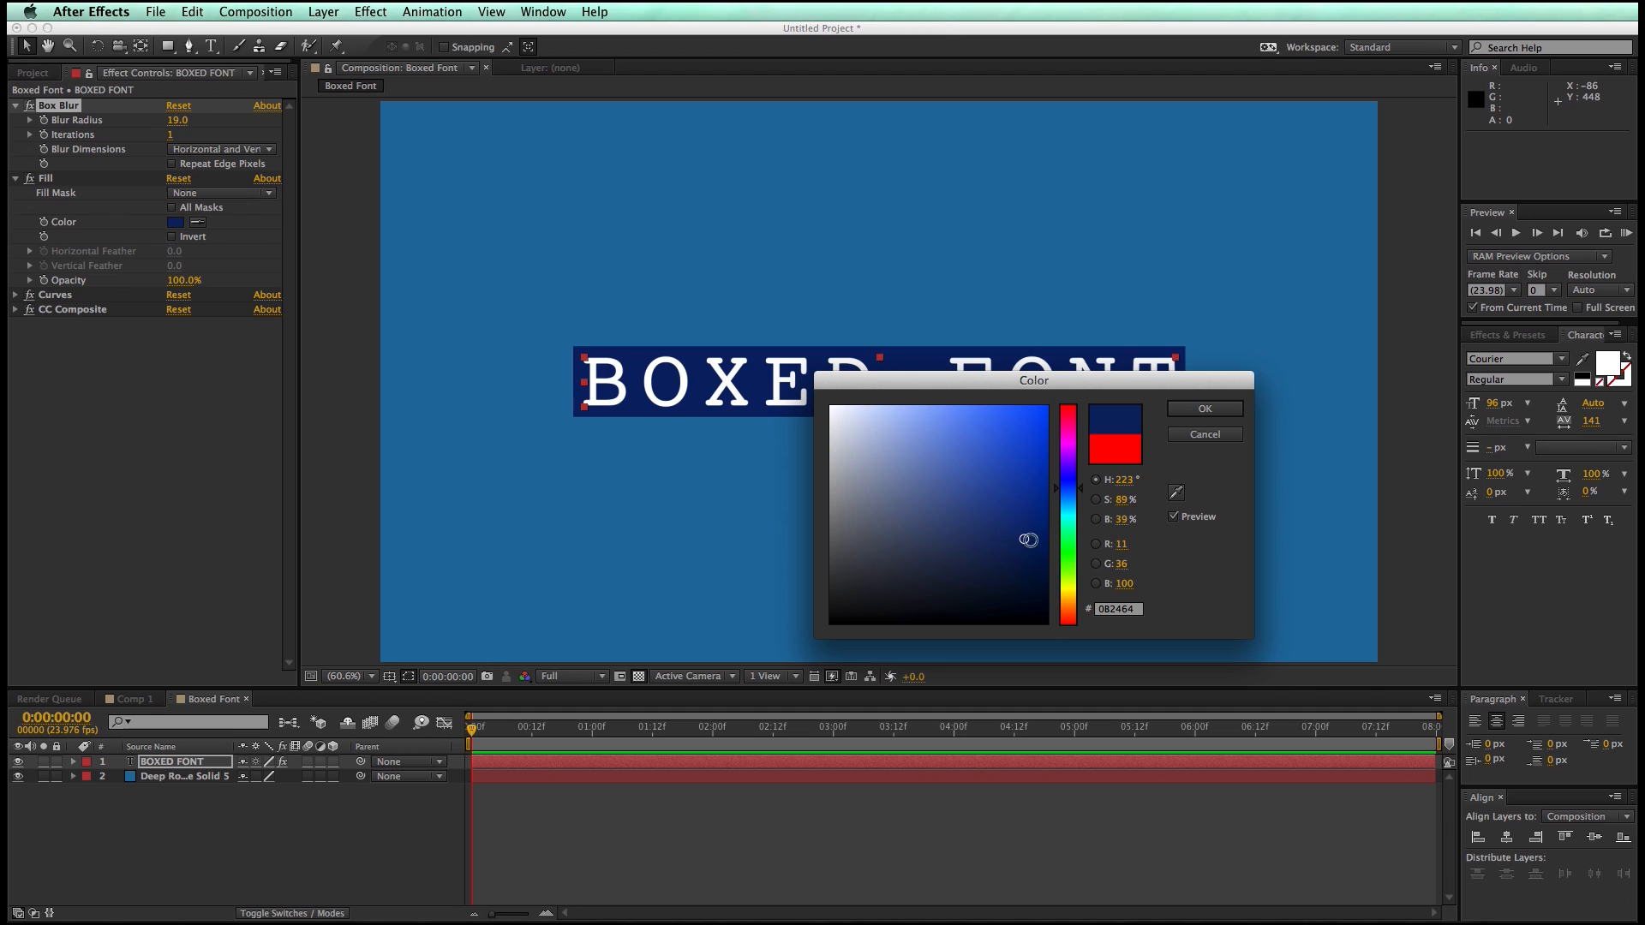
pyautogui.click(1203, 408)
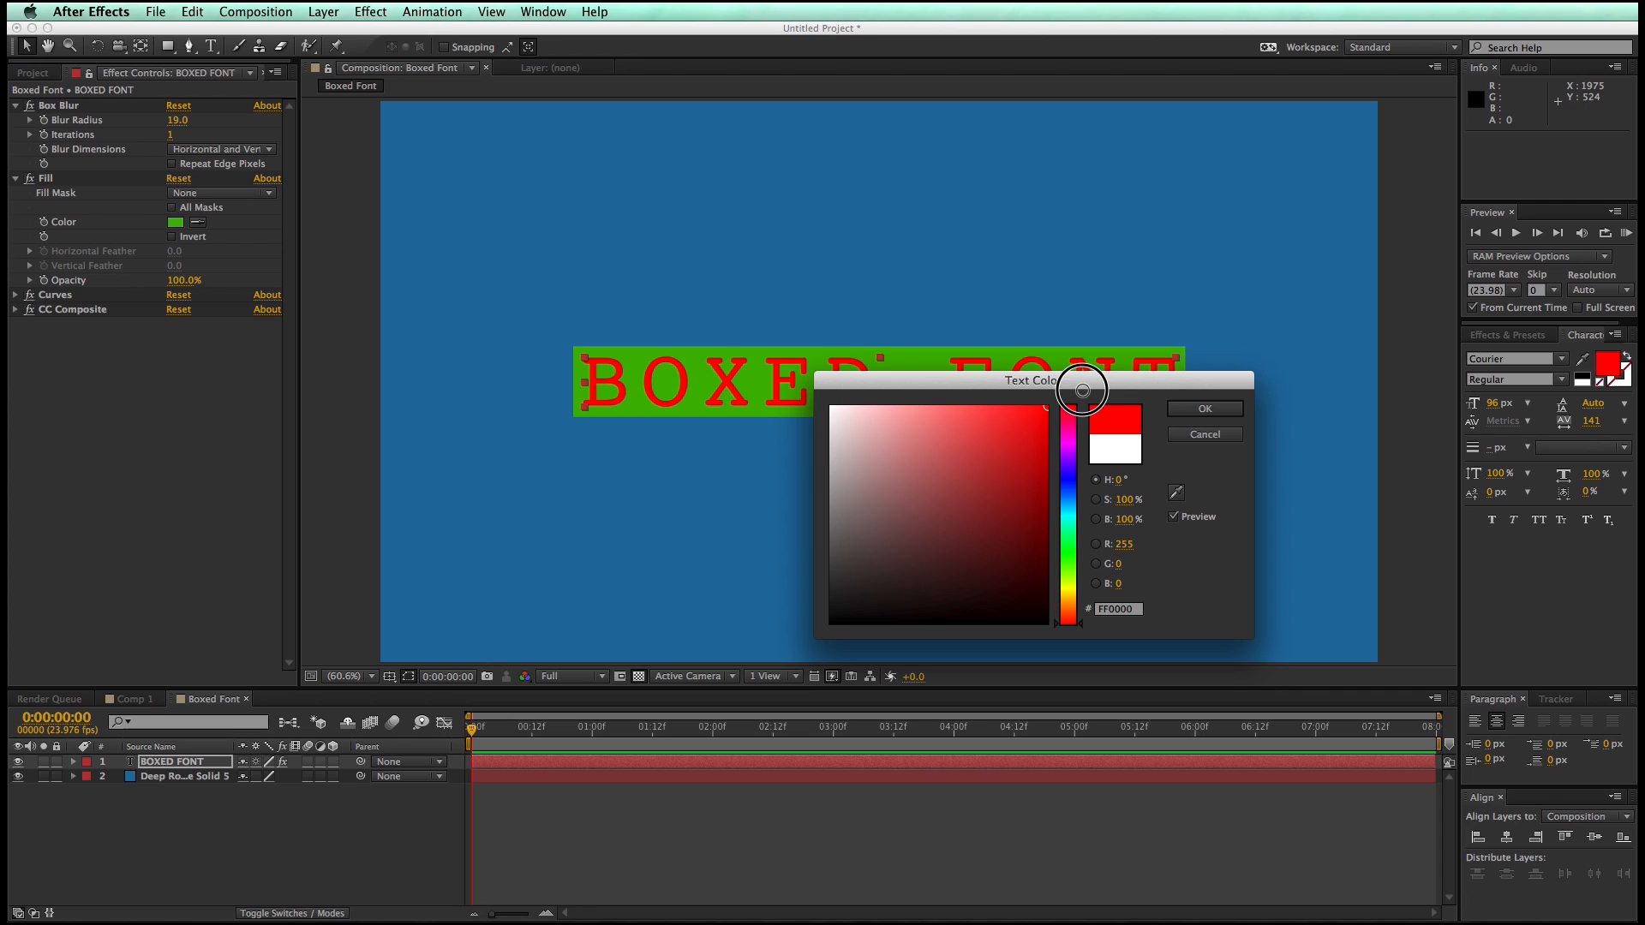
pyautogui.click(887, 505)
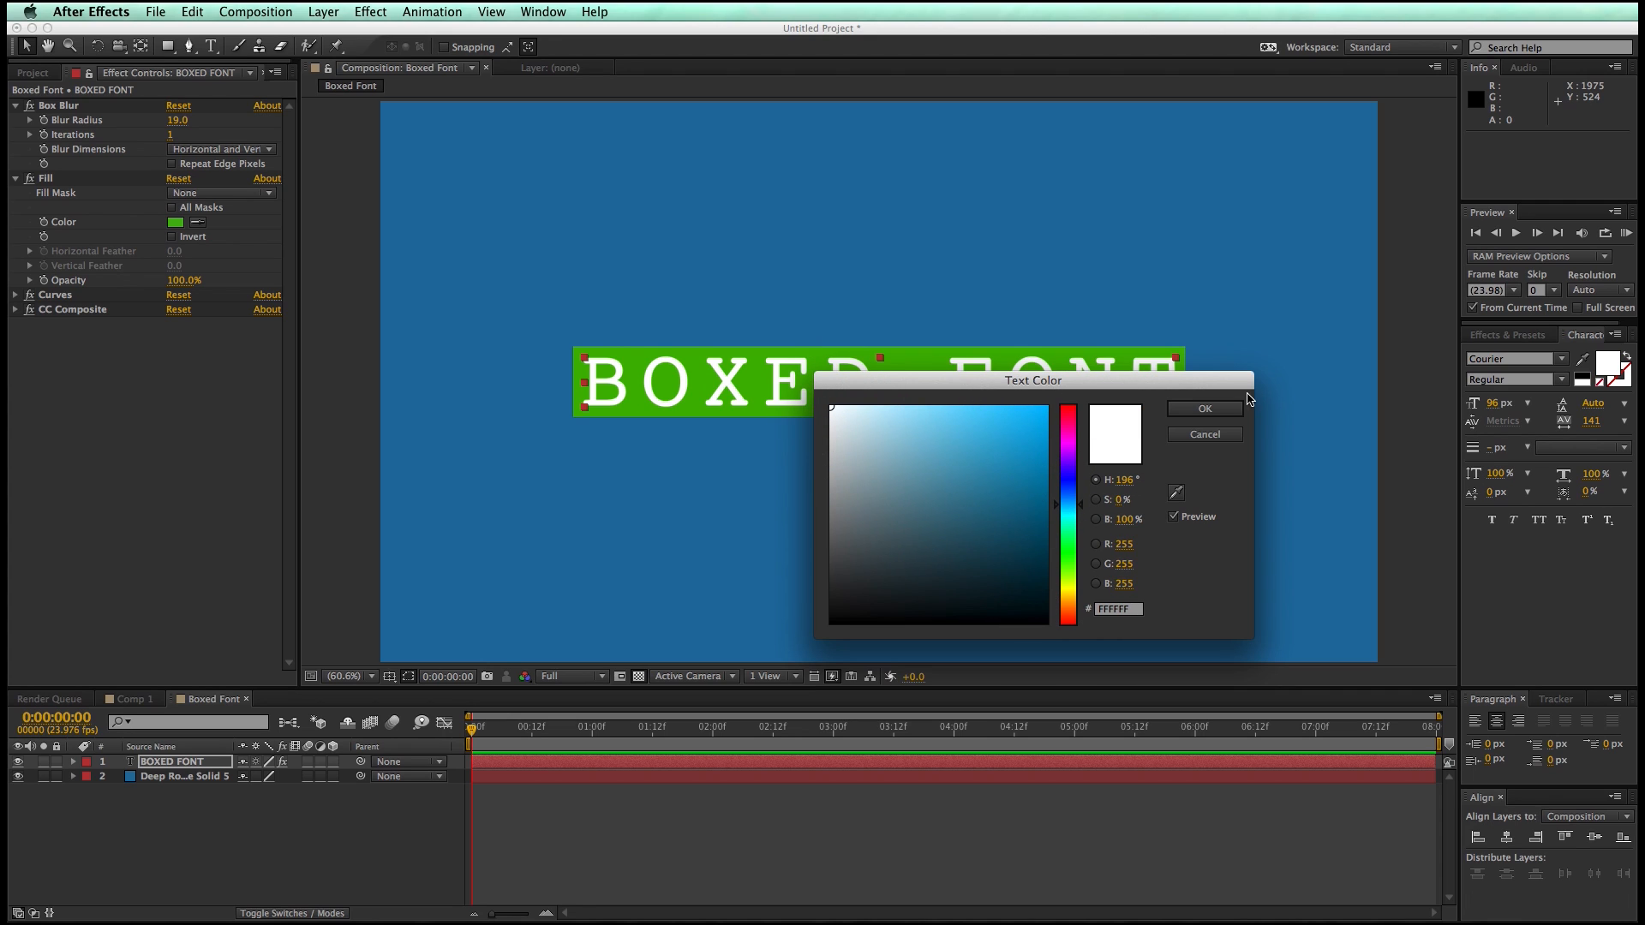
# Confirm white as the lettering colour and begin changing the title's font
pyautogui.click(1203, 407)
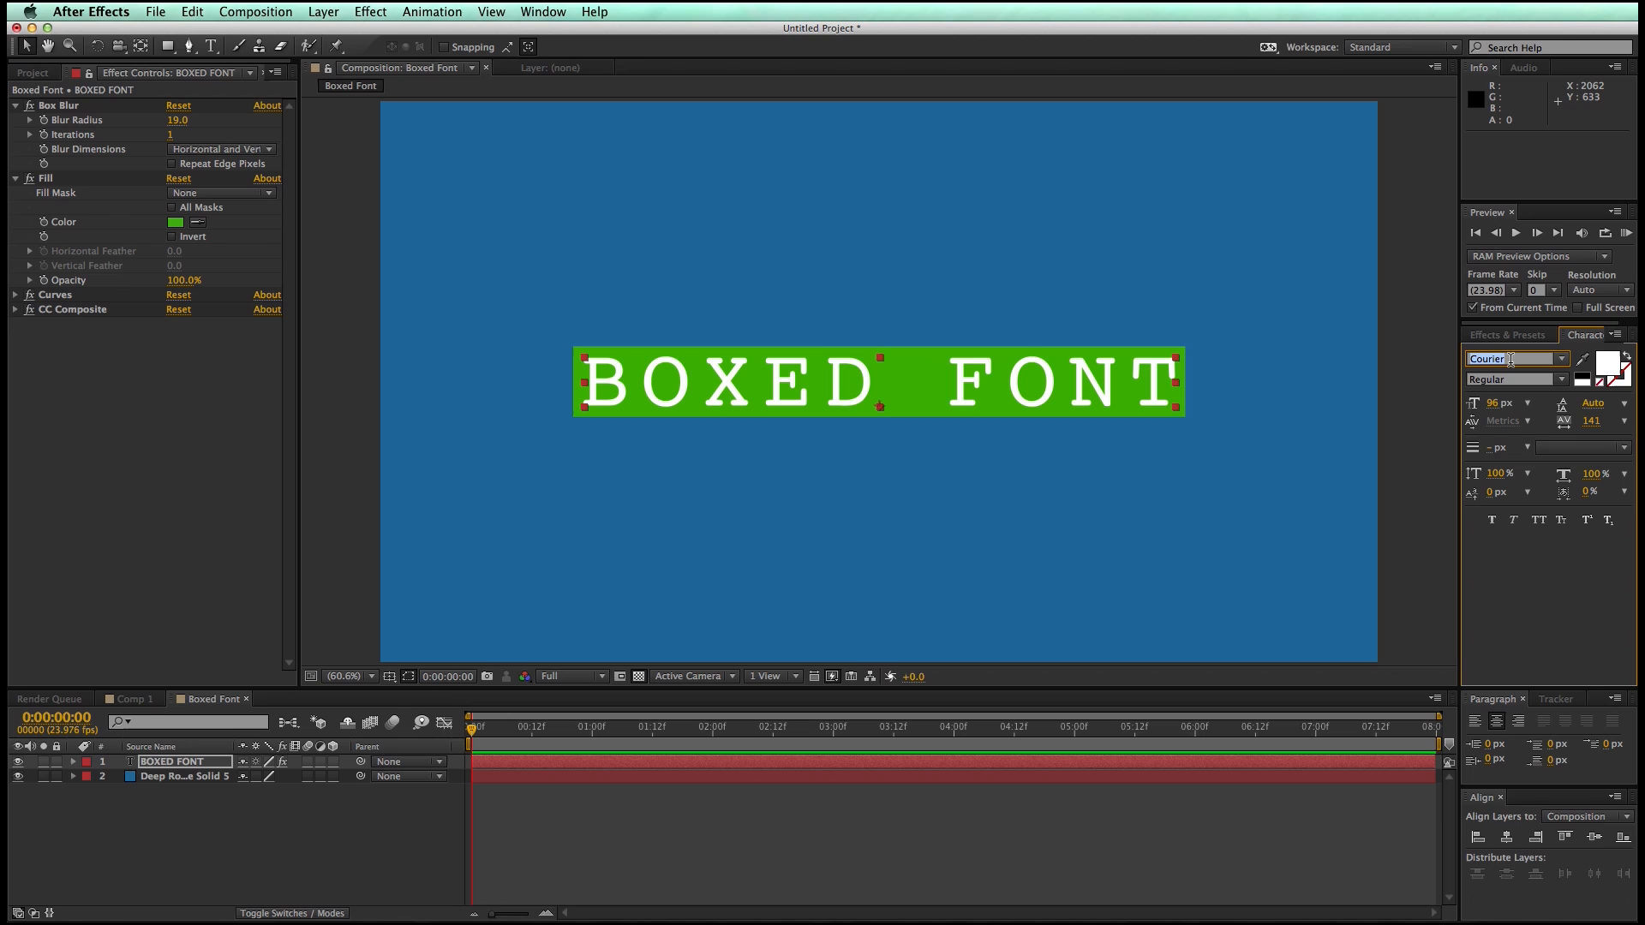
pyautogui.click(1511, 359)
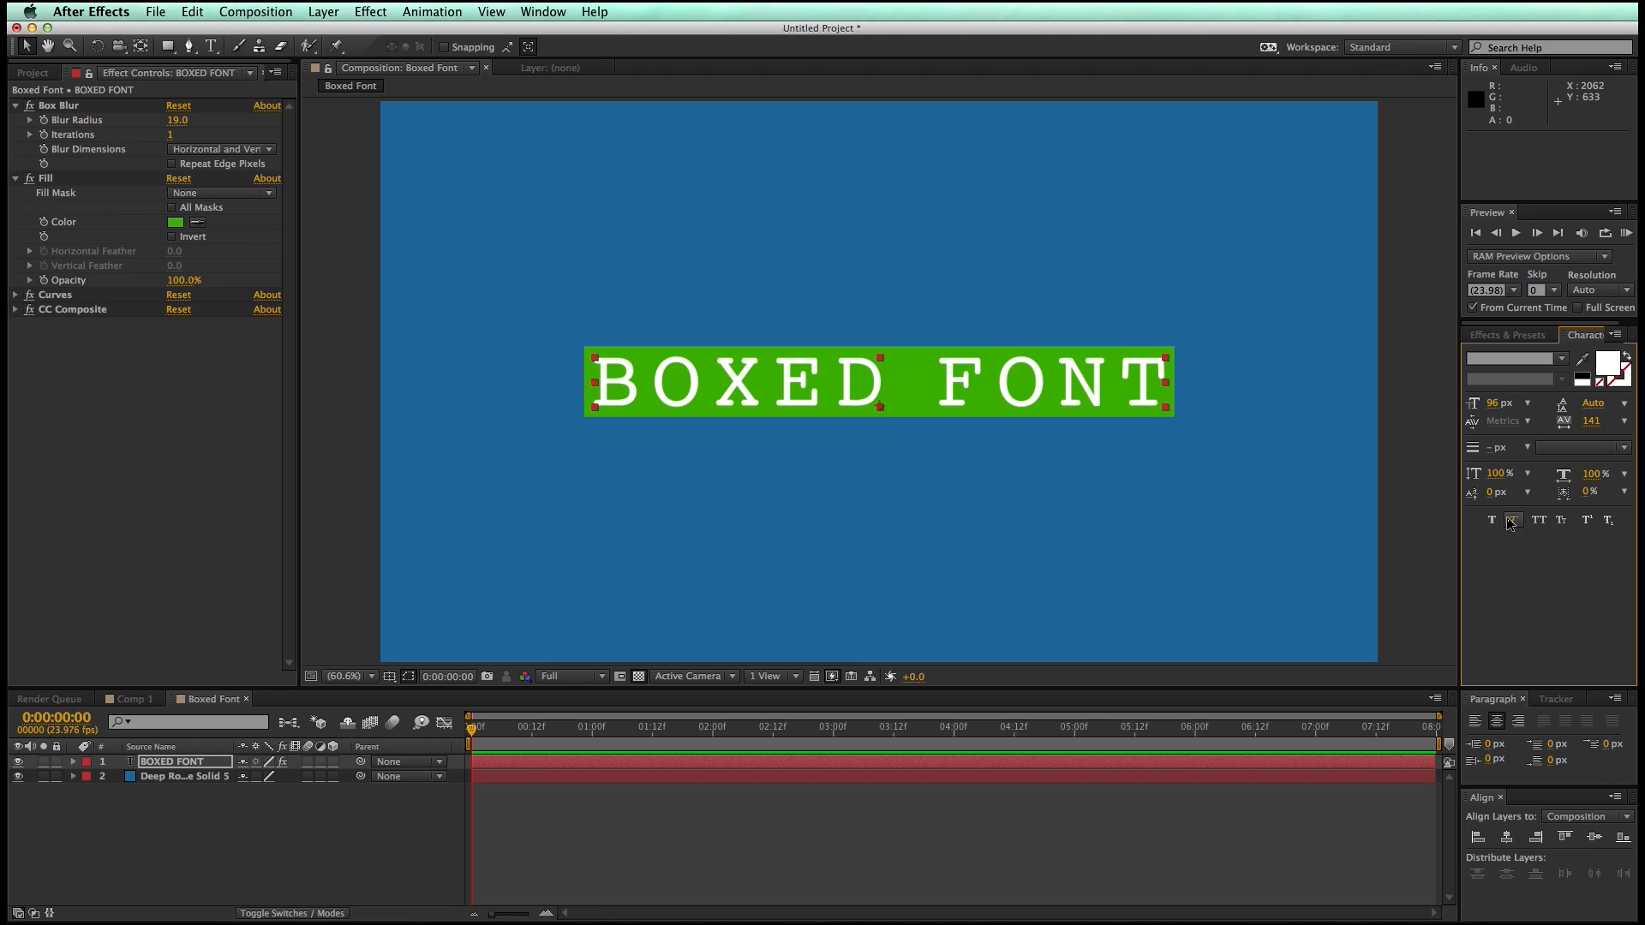
pyautogui.moveTo(986, 336)
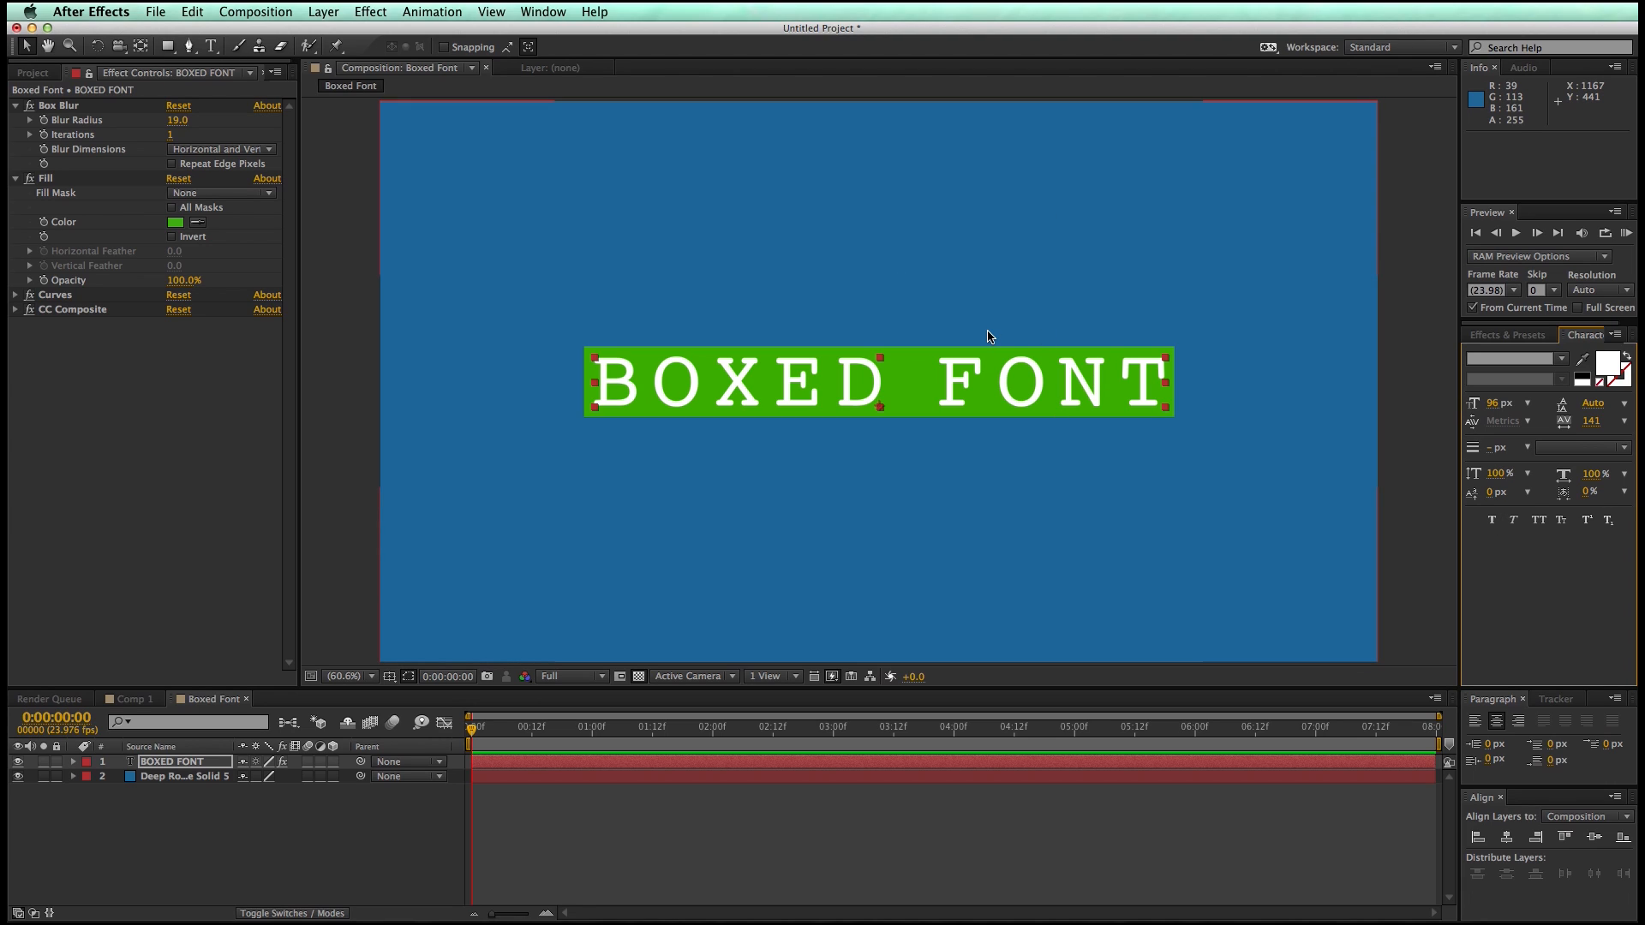
pyautogui.moveTo(990, 333)
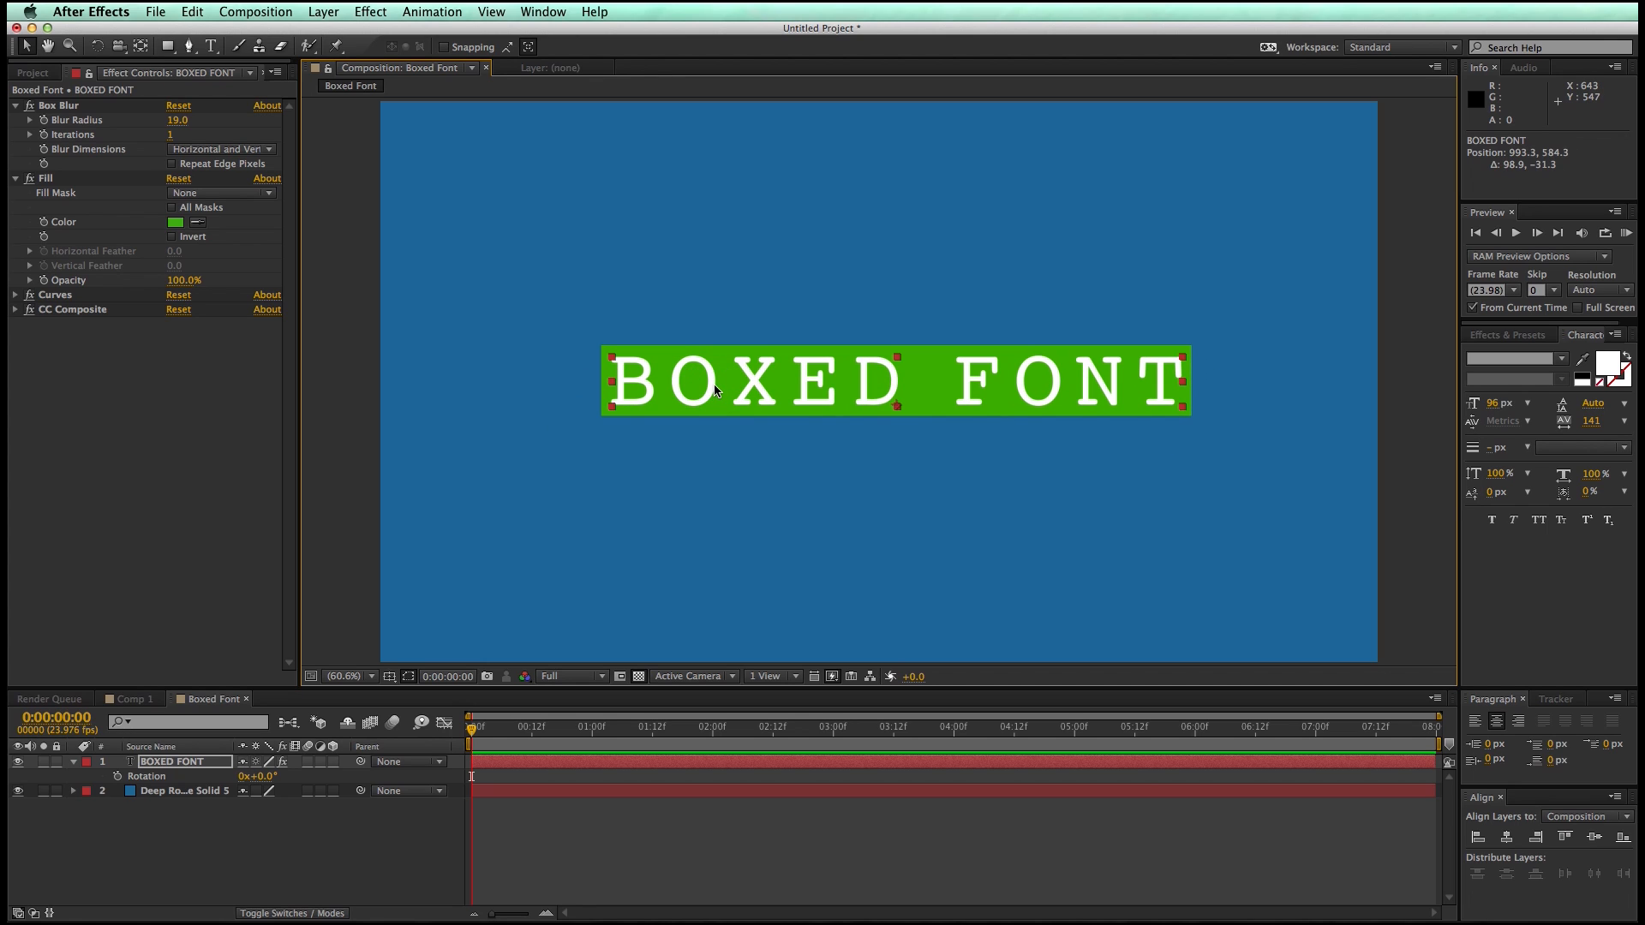
pyautogui.moveTo(310, 767)
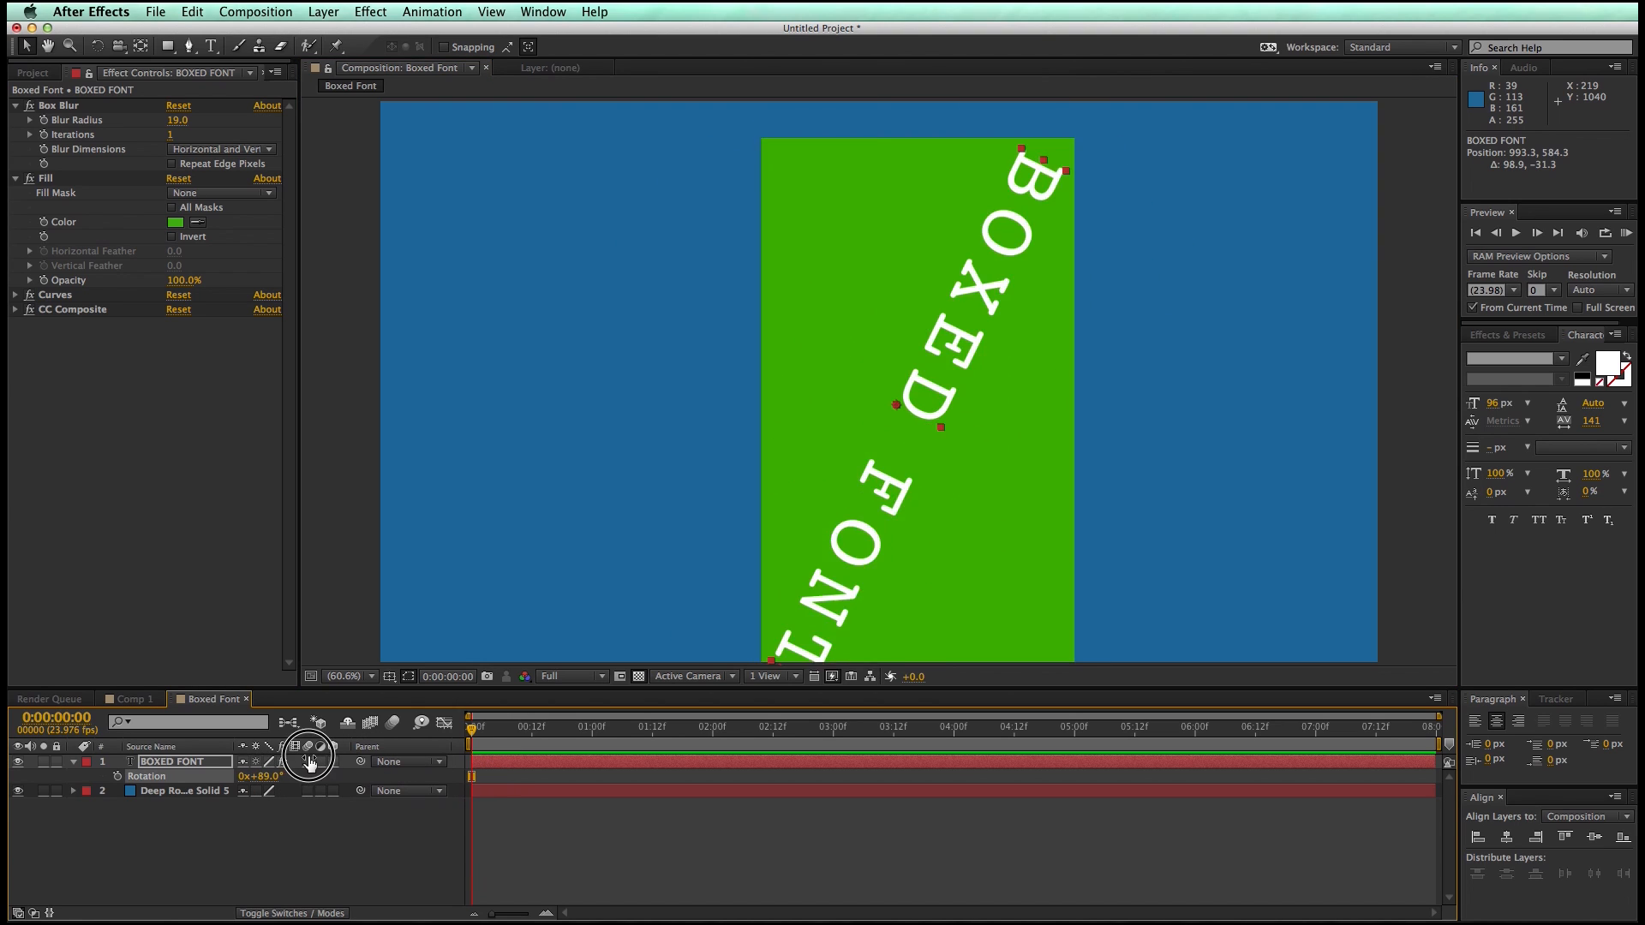
pyautogui.click(308, 760)
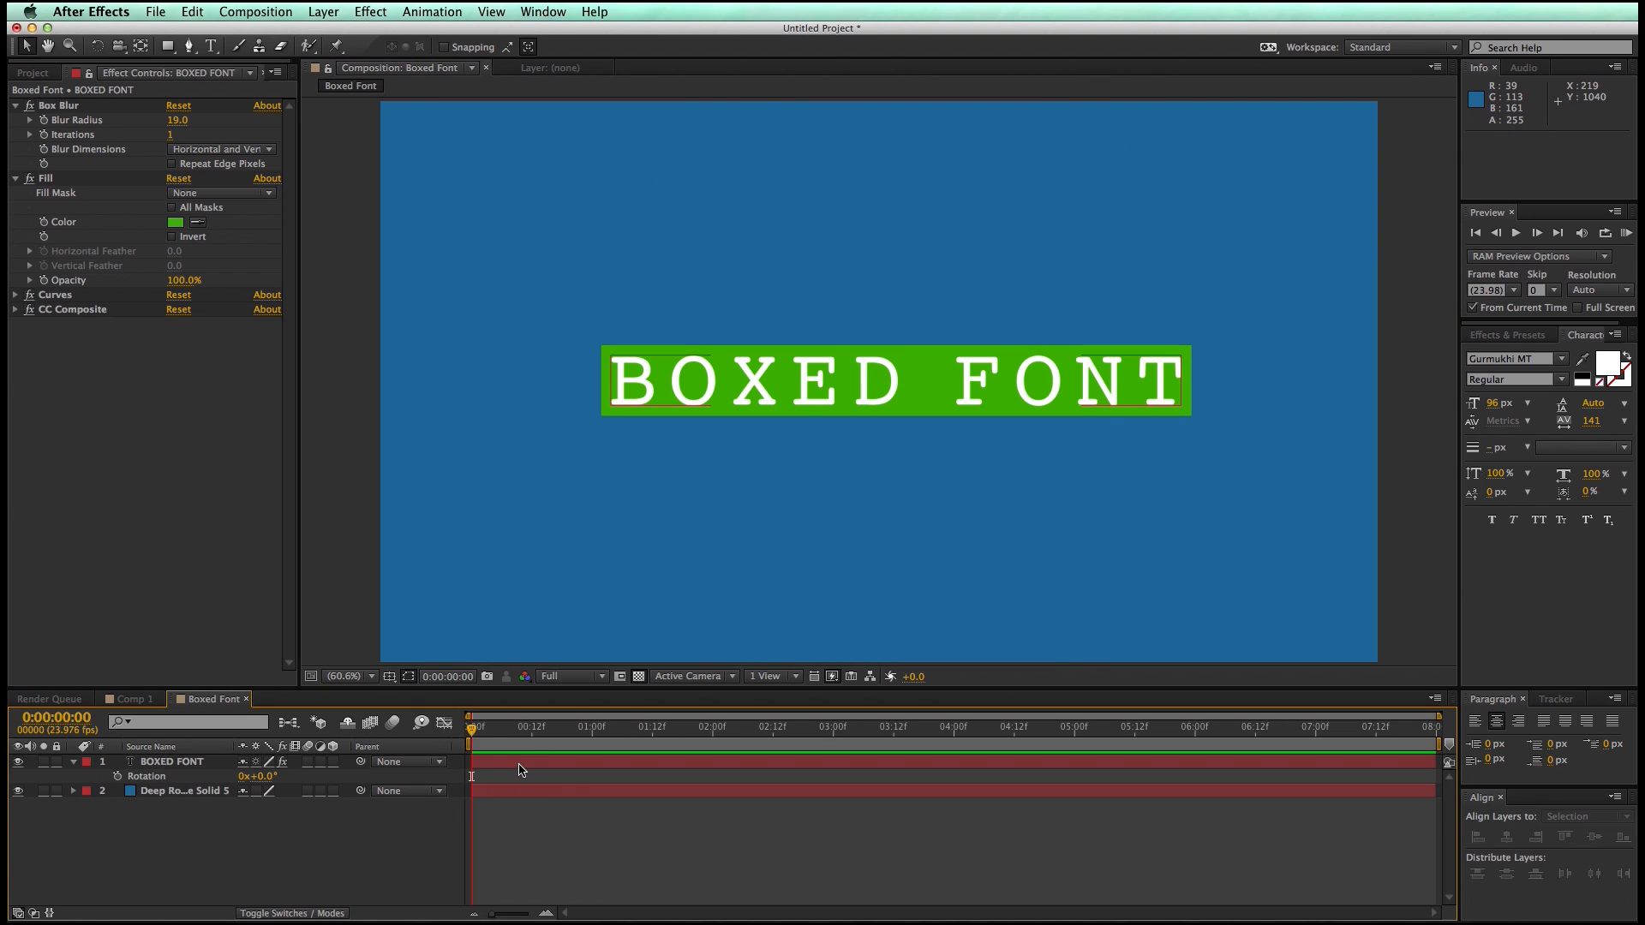
pyautogui.click(173, 761)
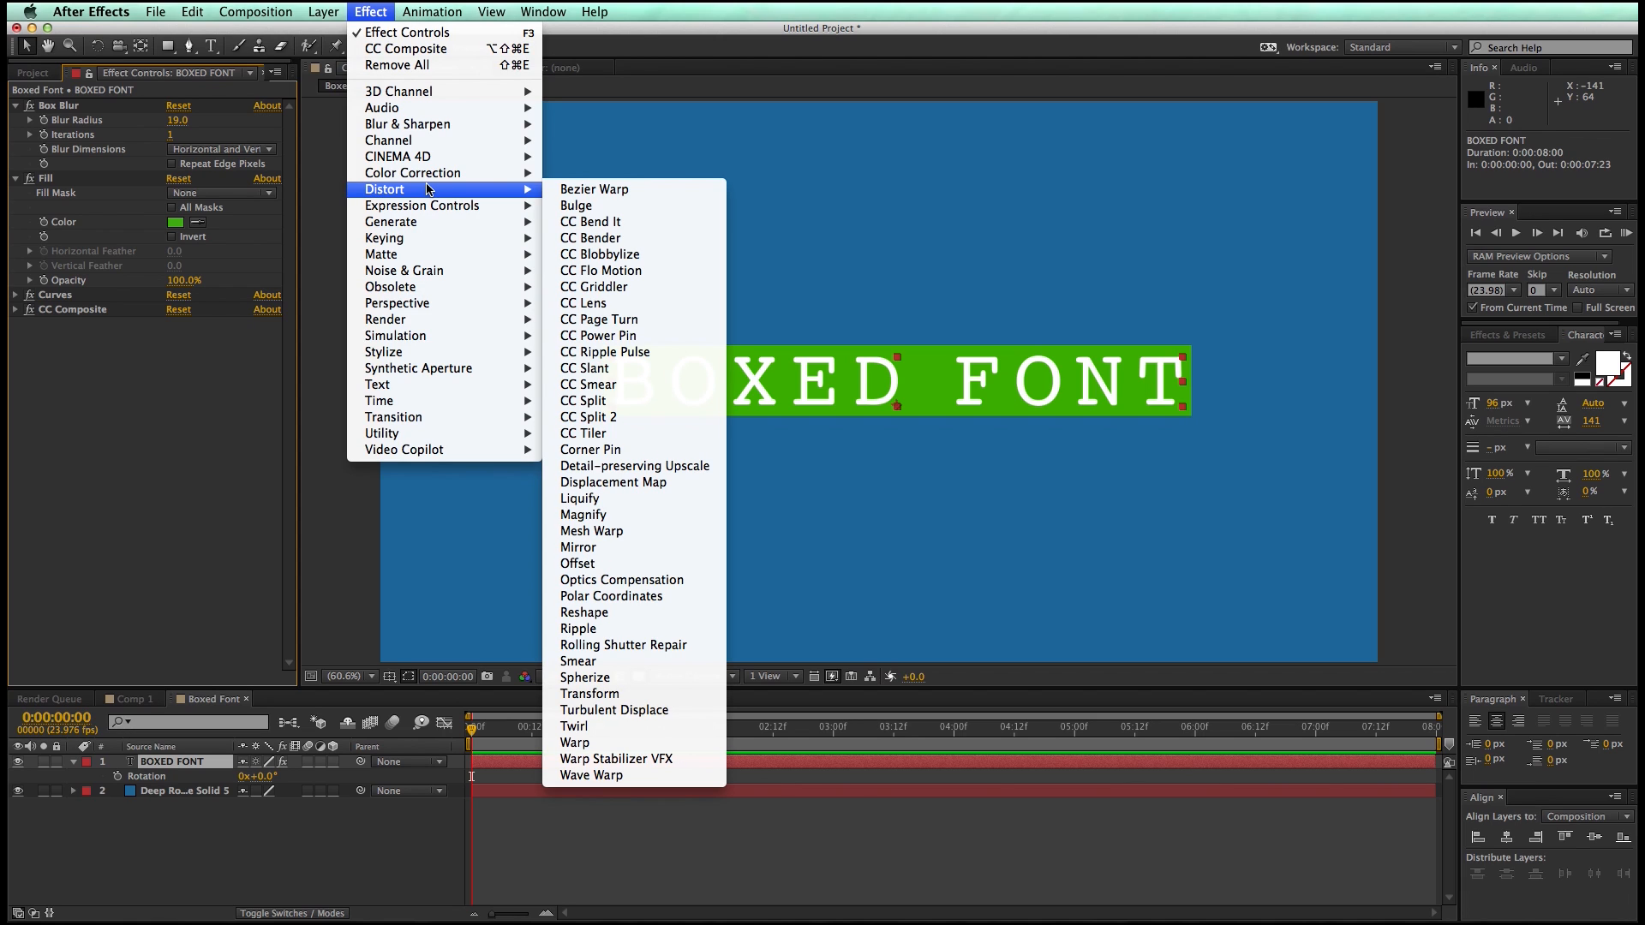
pyautogui.moveTo(589, 693)
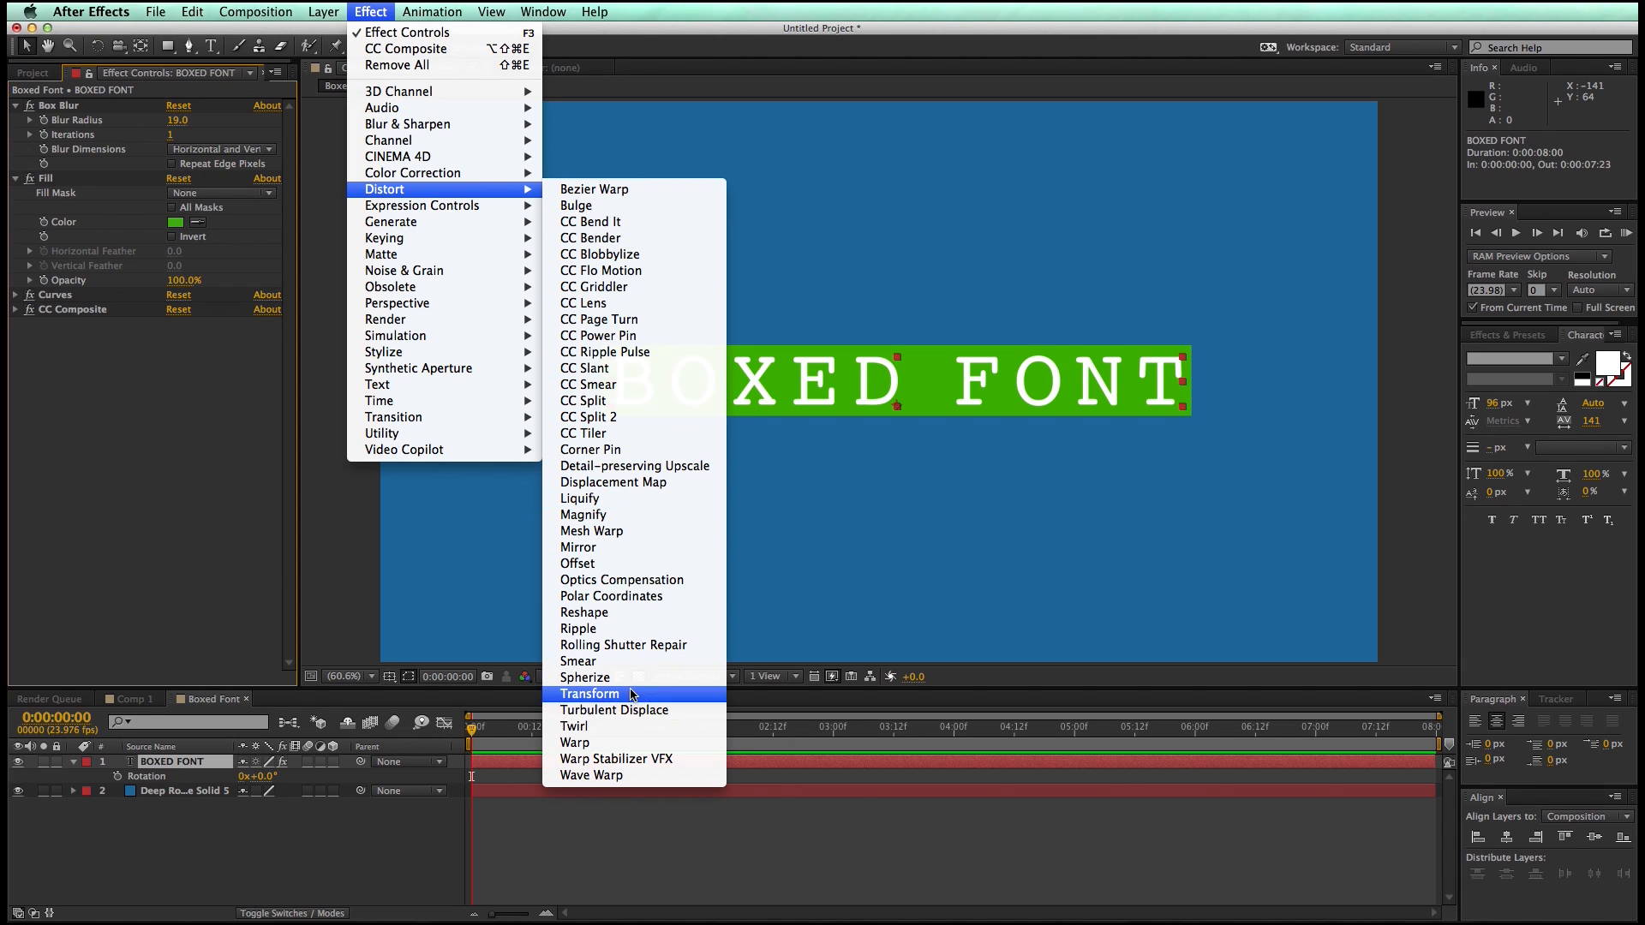
# Apply the Distort > Transform effect to the BOXED FONT title
pyautogui.click(590, 693)
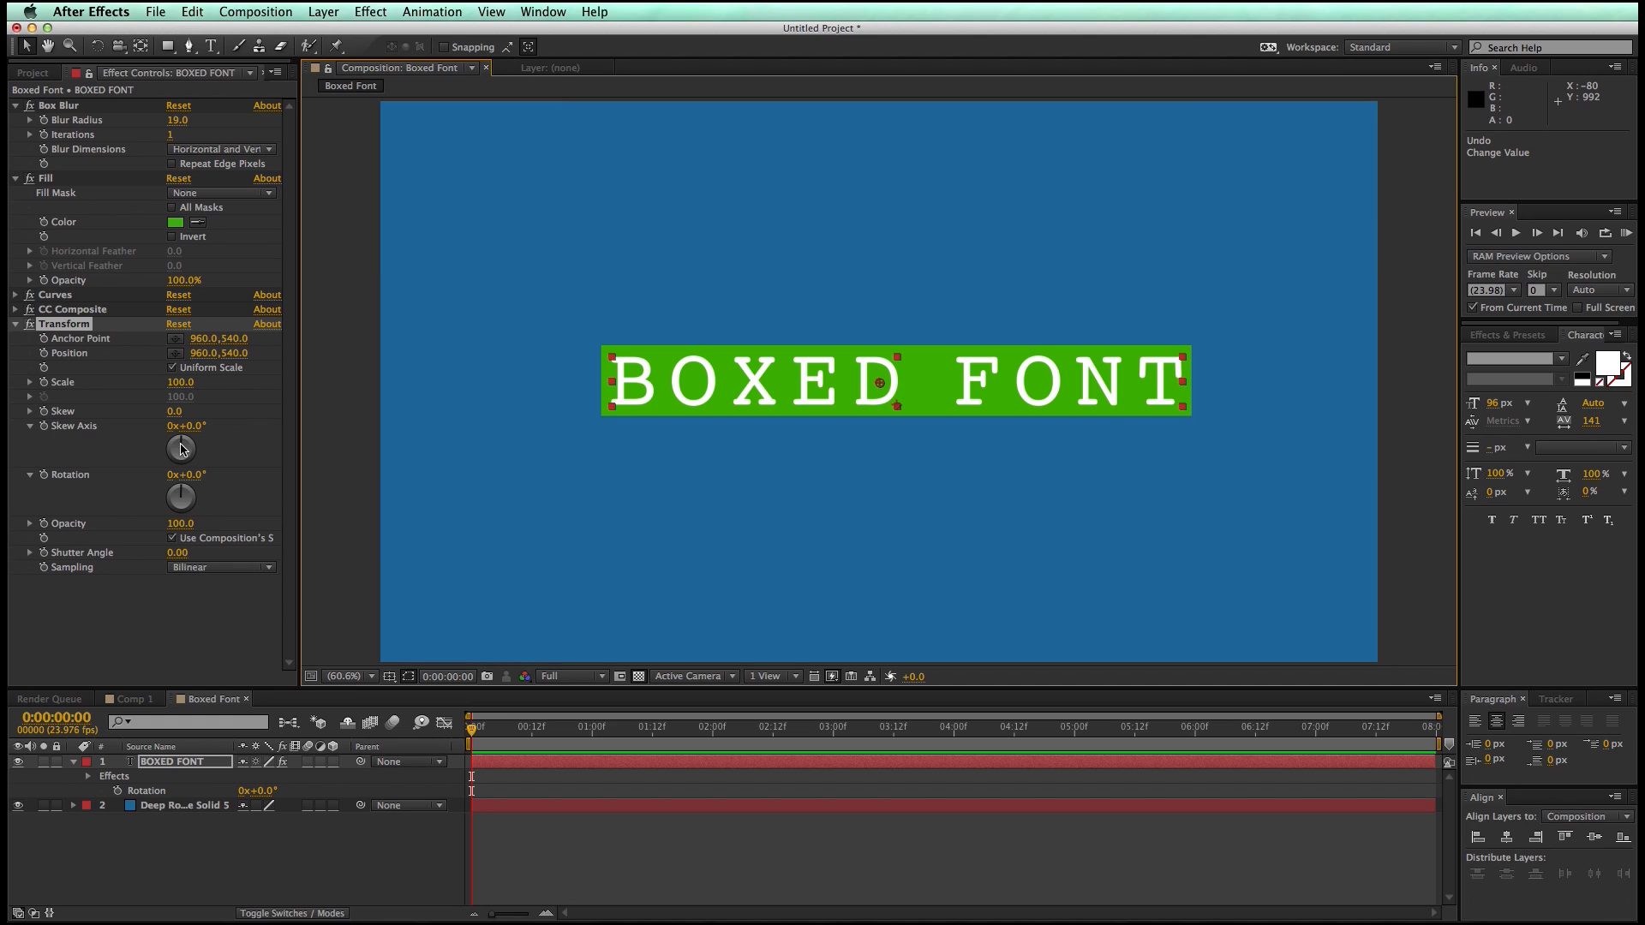
pyautogui.moveTo(63, 181)
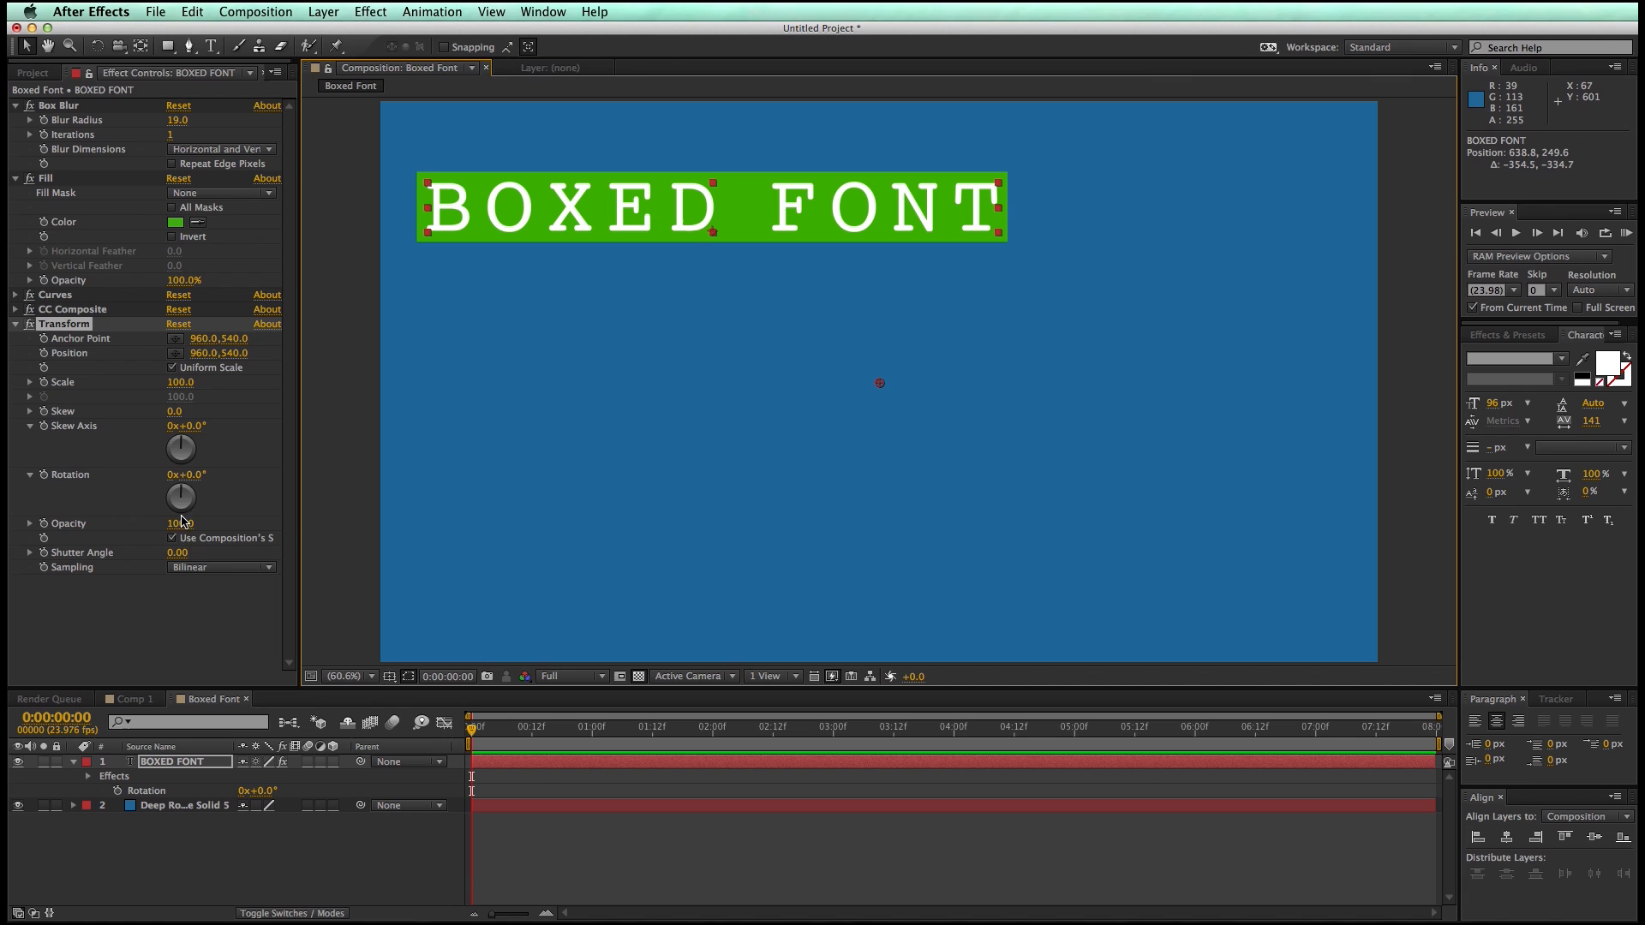
pyautogui.moveTo(199, 472)
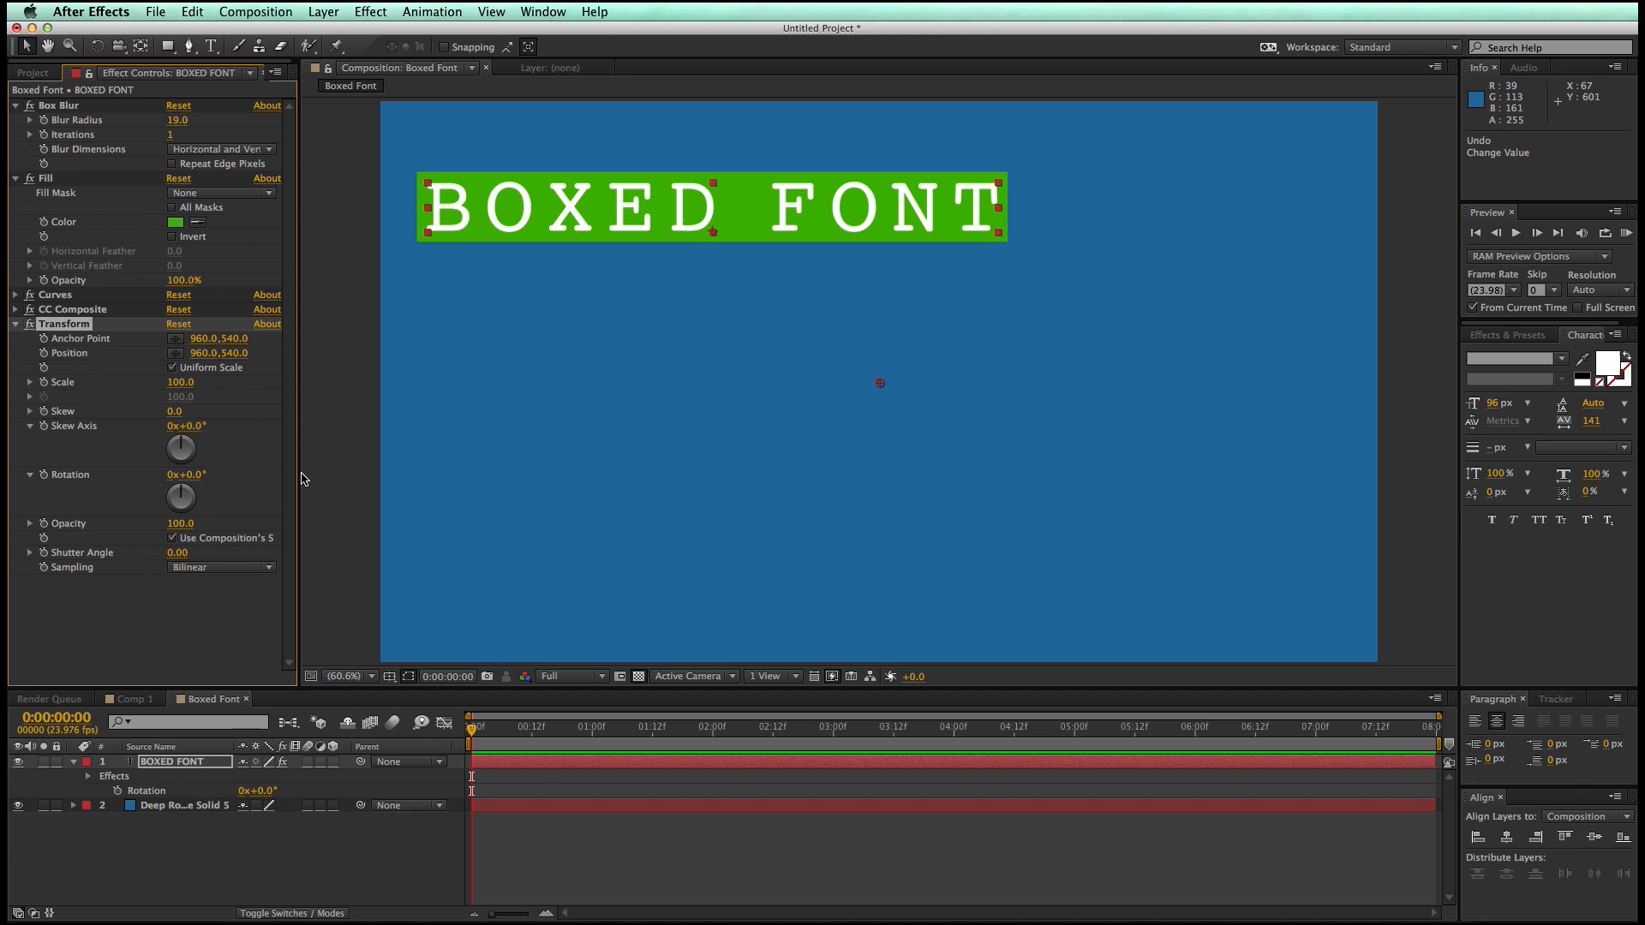
pyautogui.moveTo(63, 357)
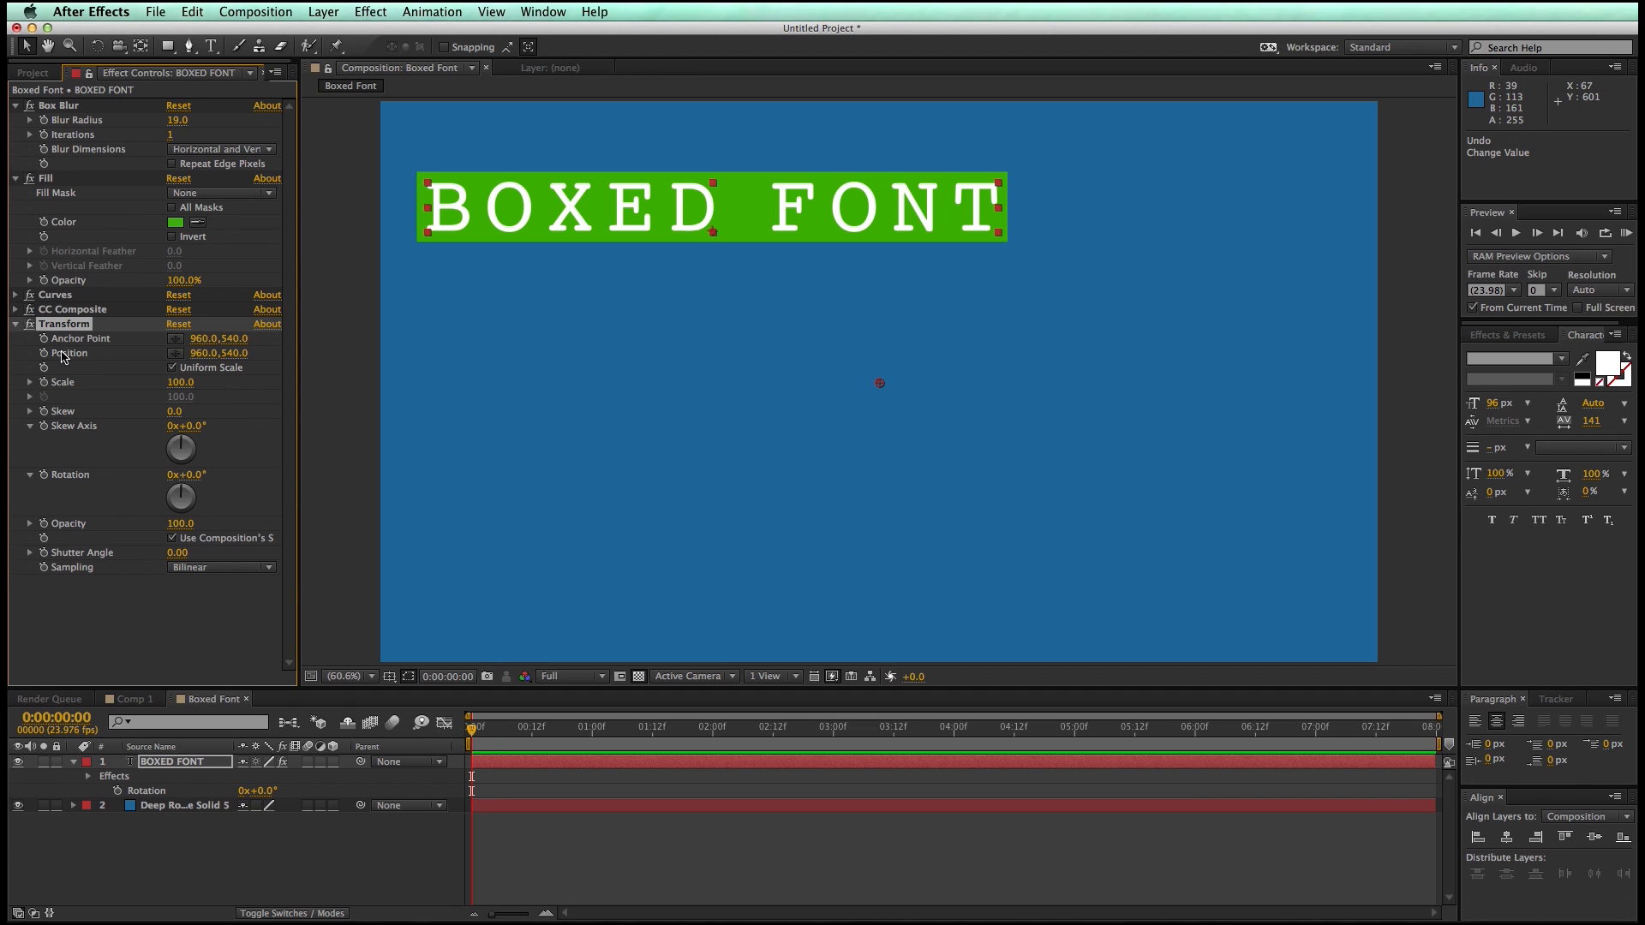
# Expand the title's Transform effect in the timeline and add an Anchor Point expression
pyautogui.click(88, 776)
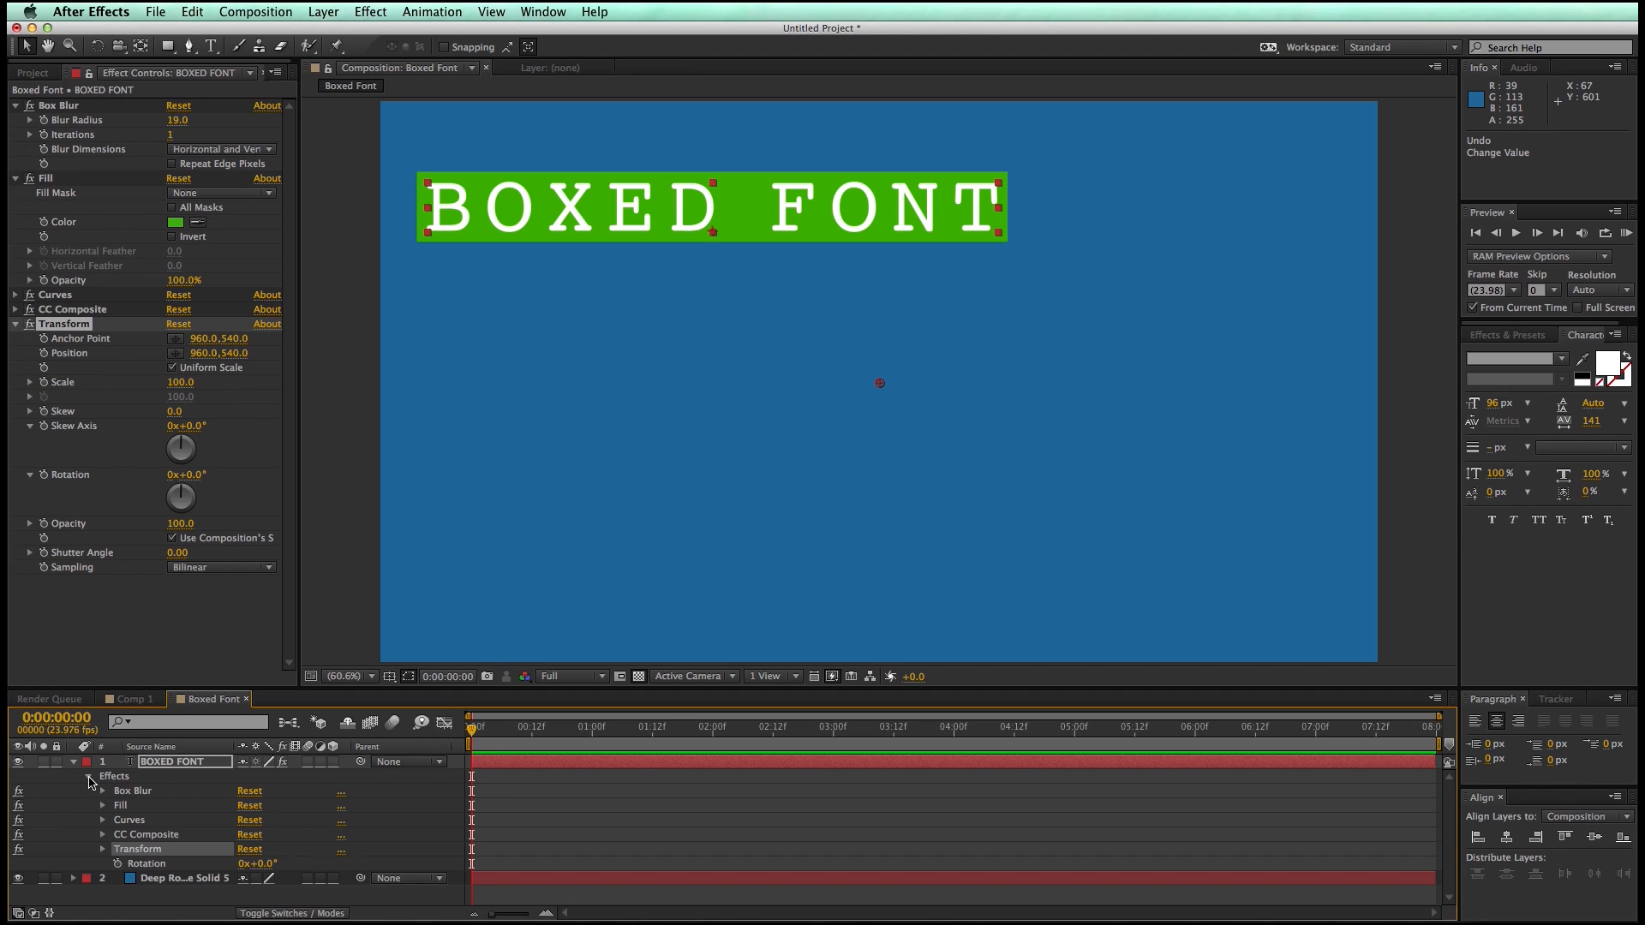
pyautogui.click(101, 849)
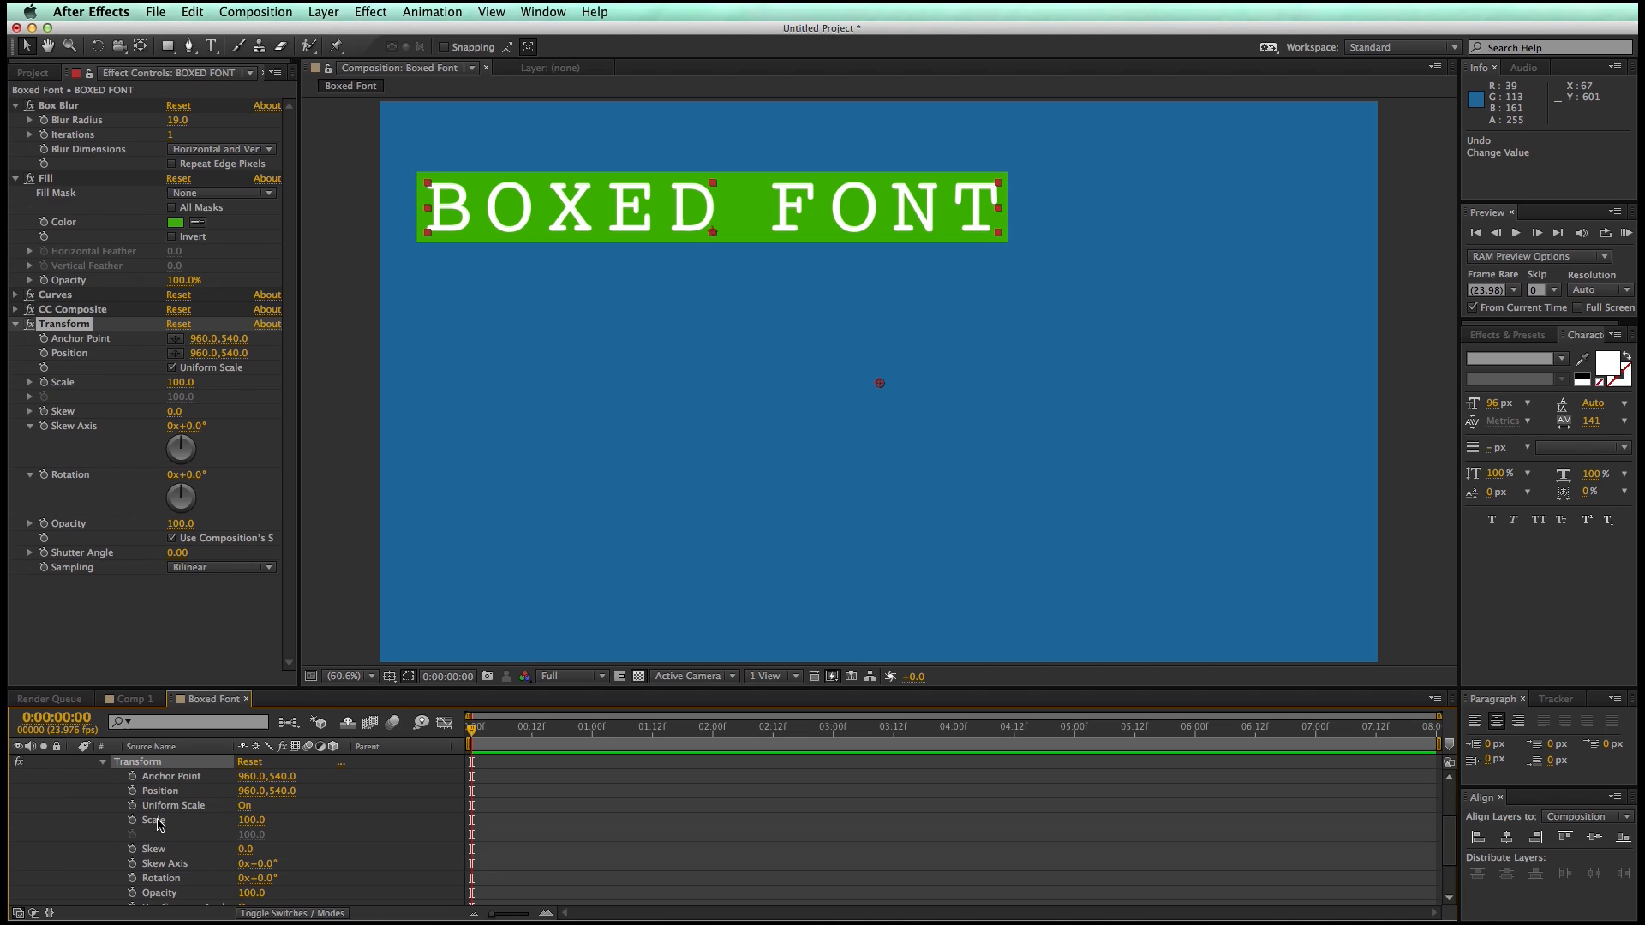
pyautogui.moveTo(131, 790)
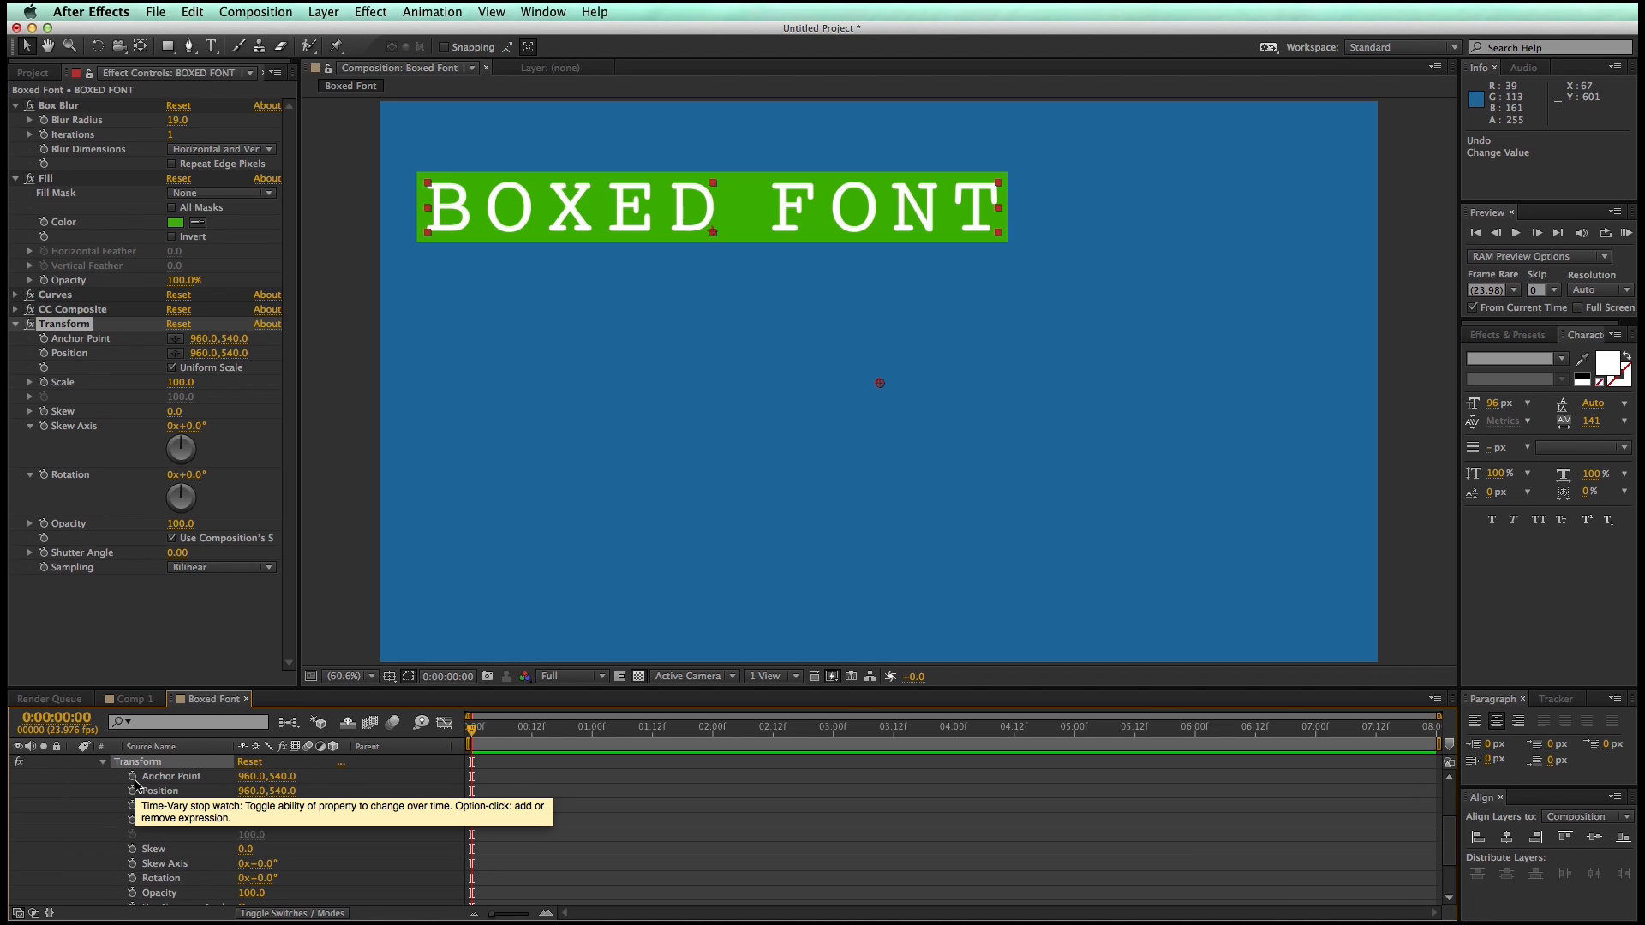
pyautogui.click(132, 776)
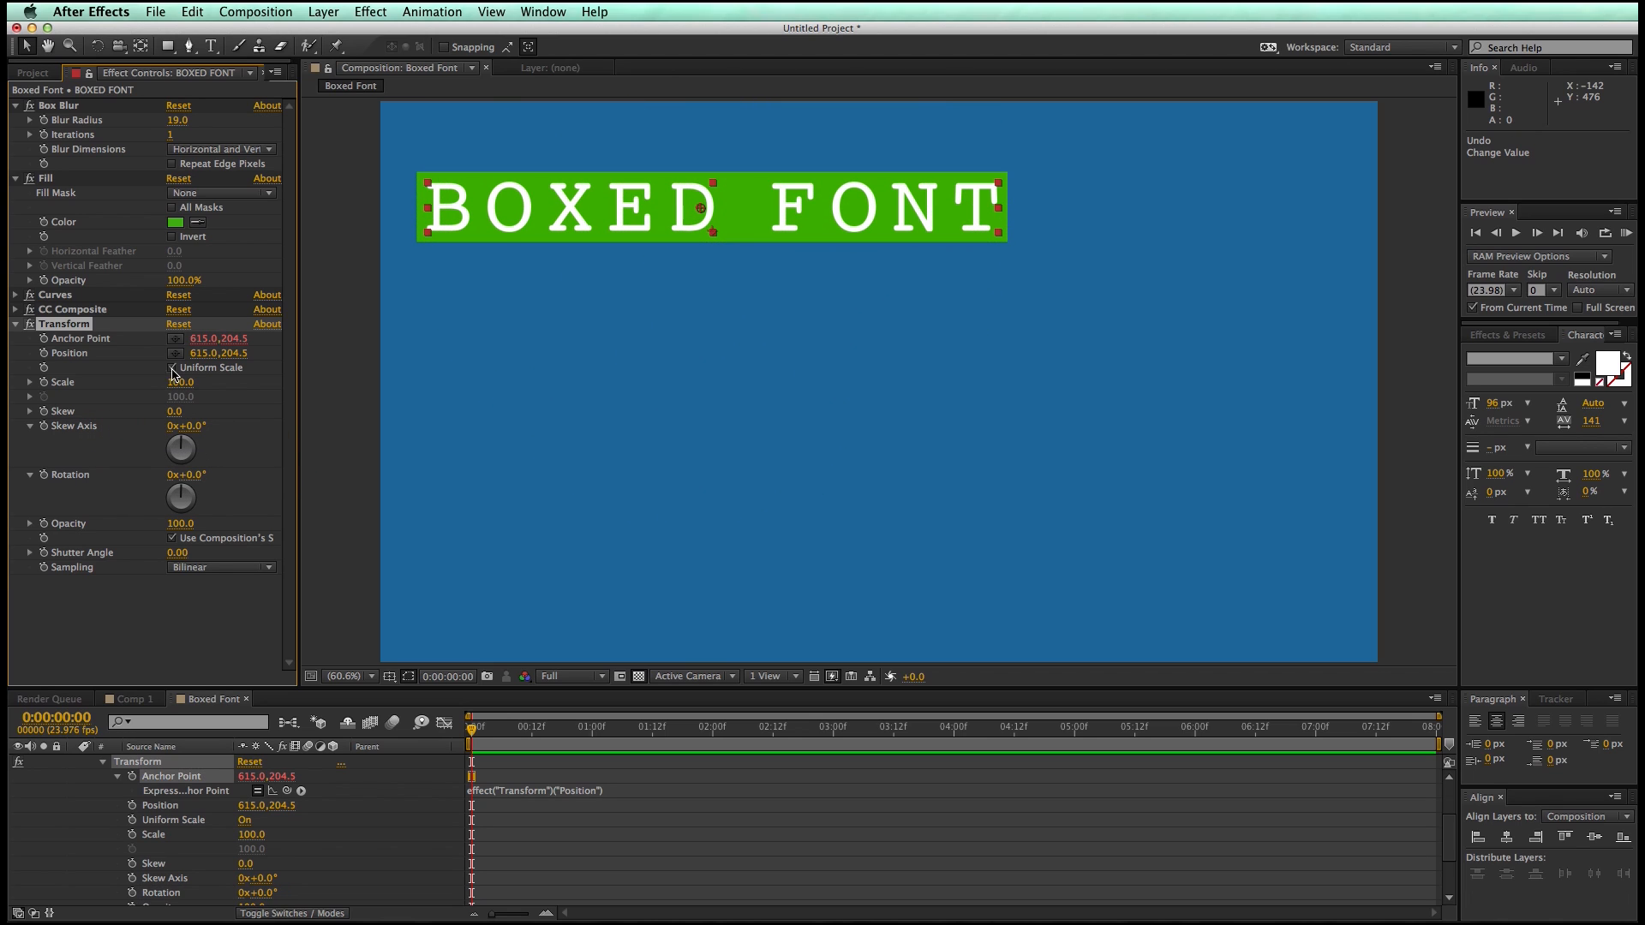
pyautogui.moveTo(158, 359)
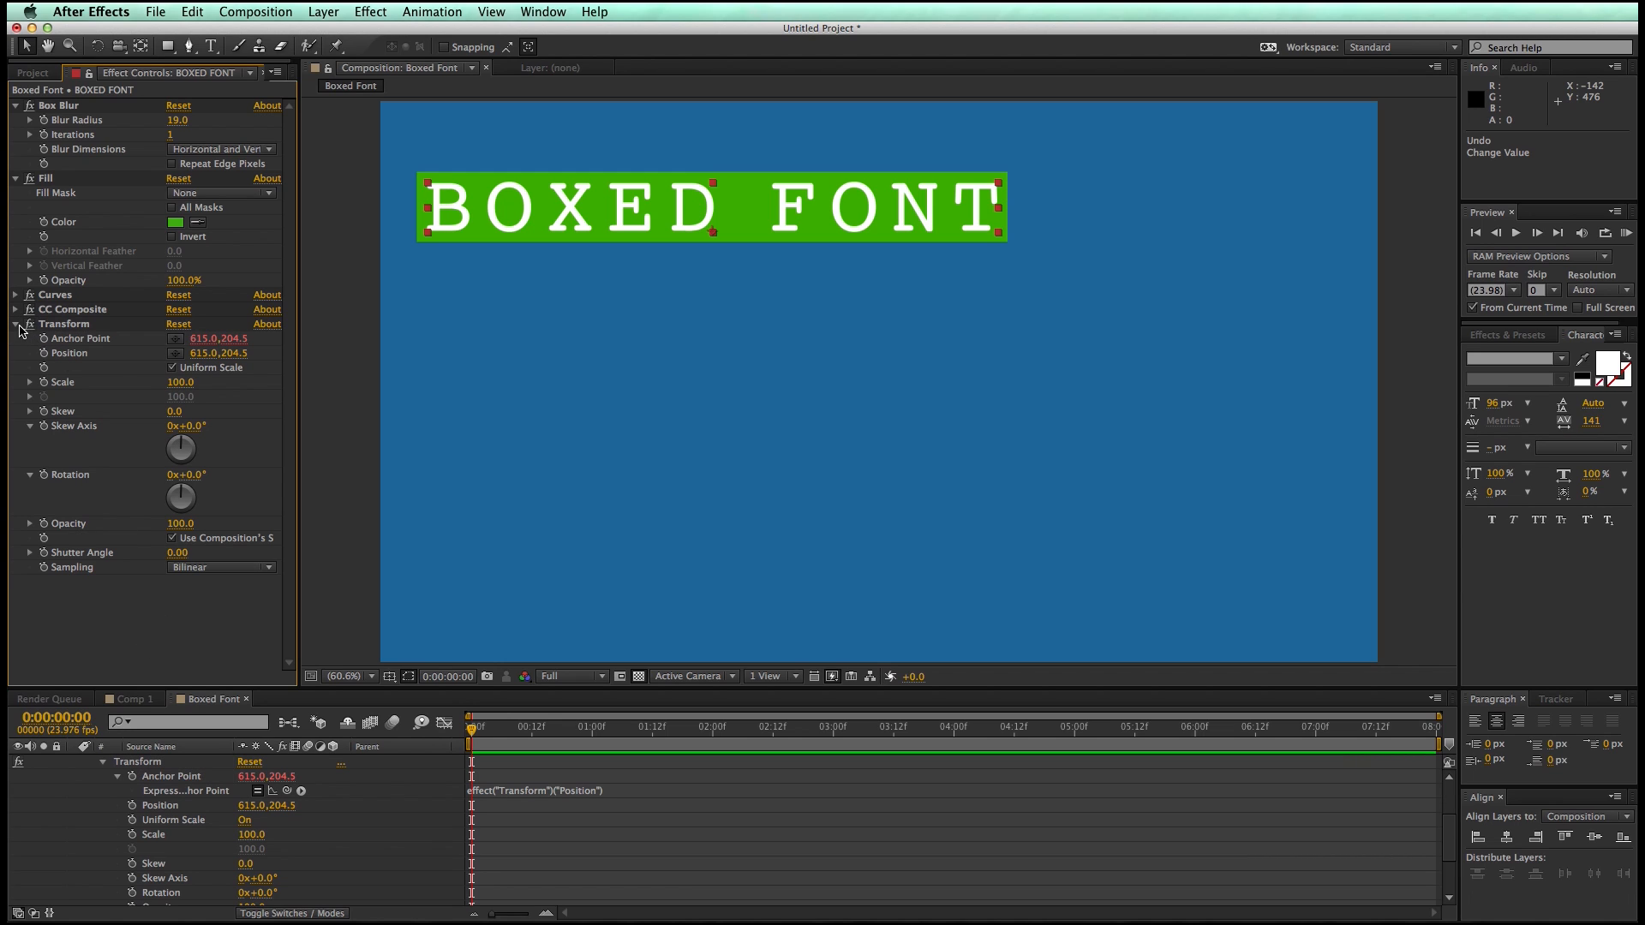
# Duplicate the Transform effect and collapse both copies
pyautogui.click(323, 11)
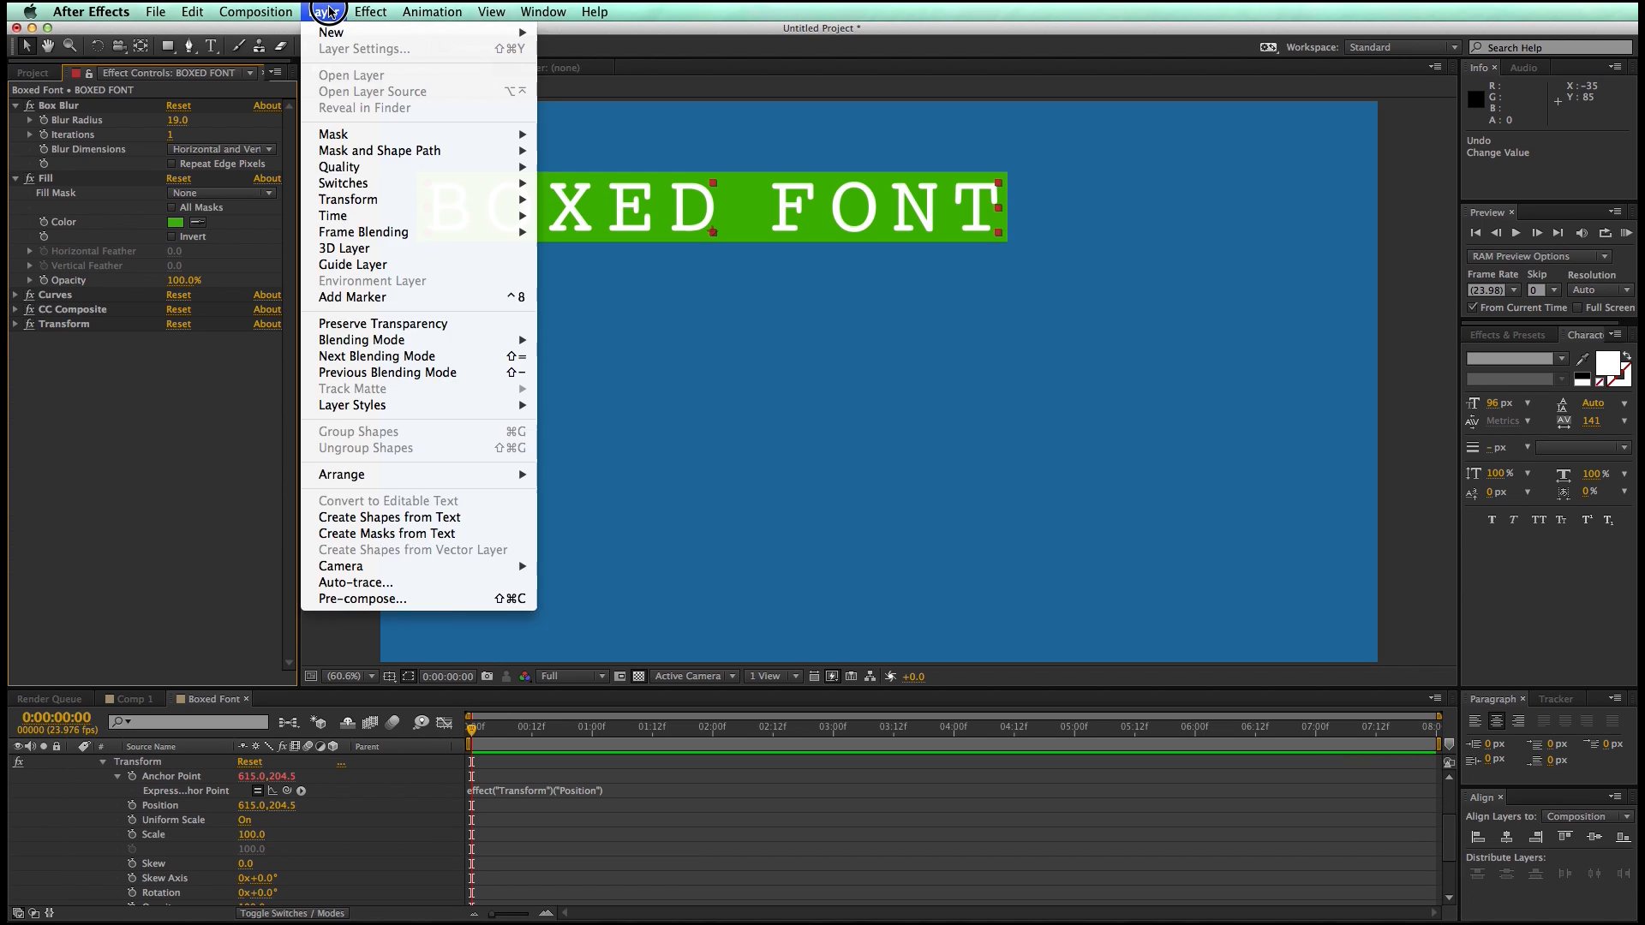
pyautogui.click(349, 199)
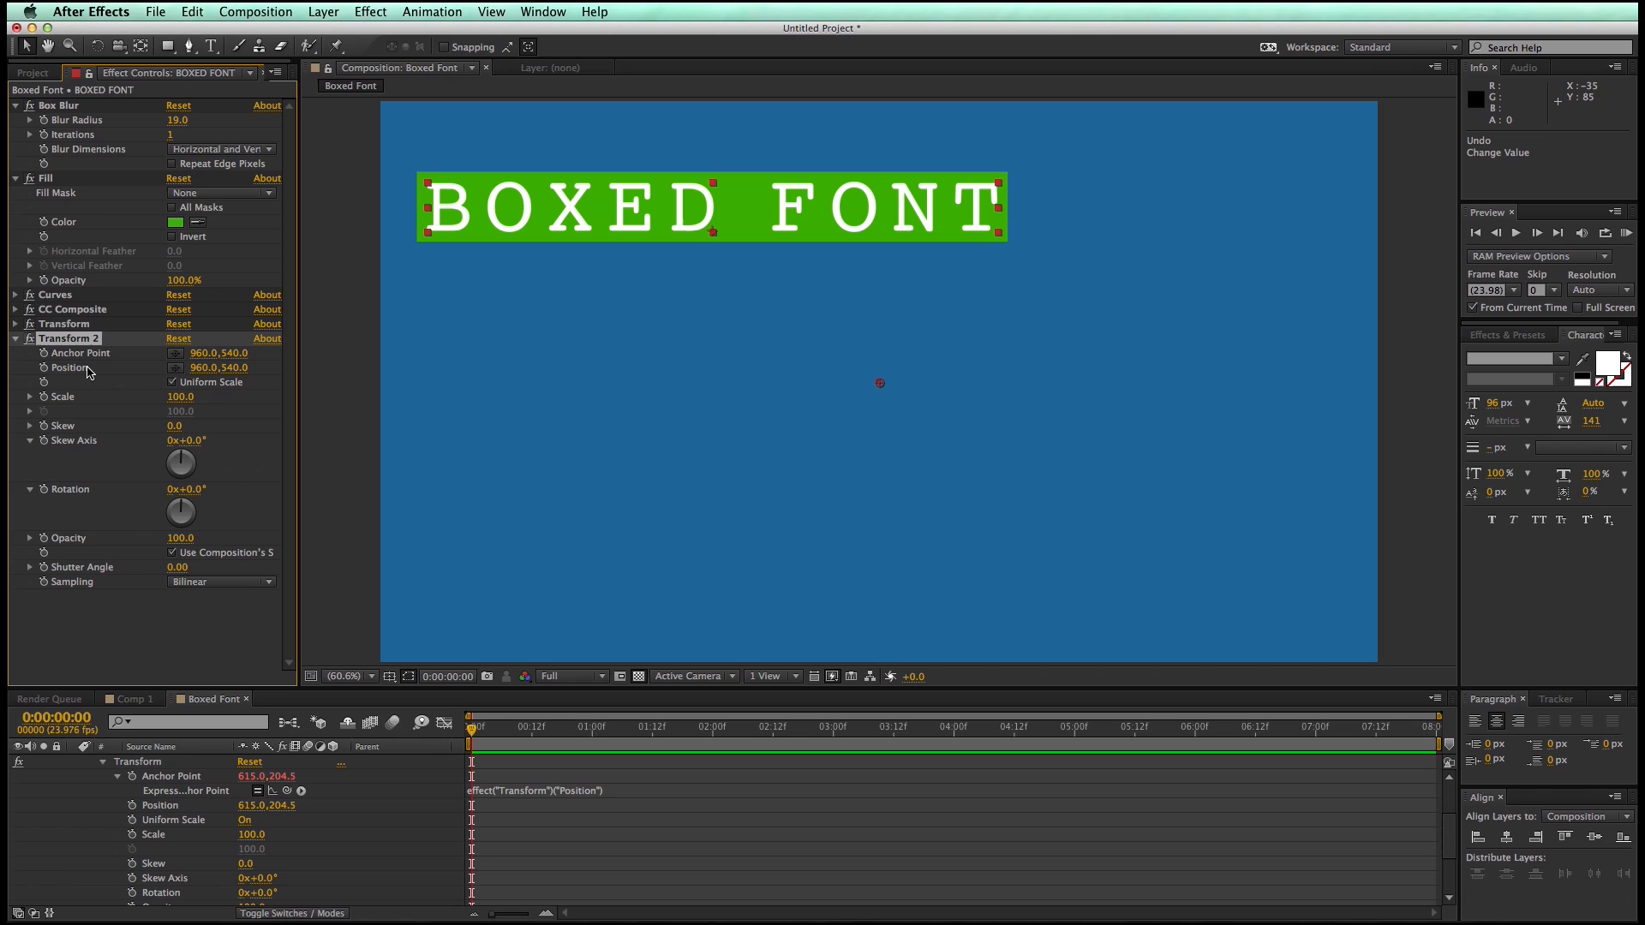
pyautogui.click(16, 338)
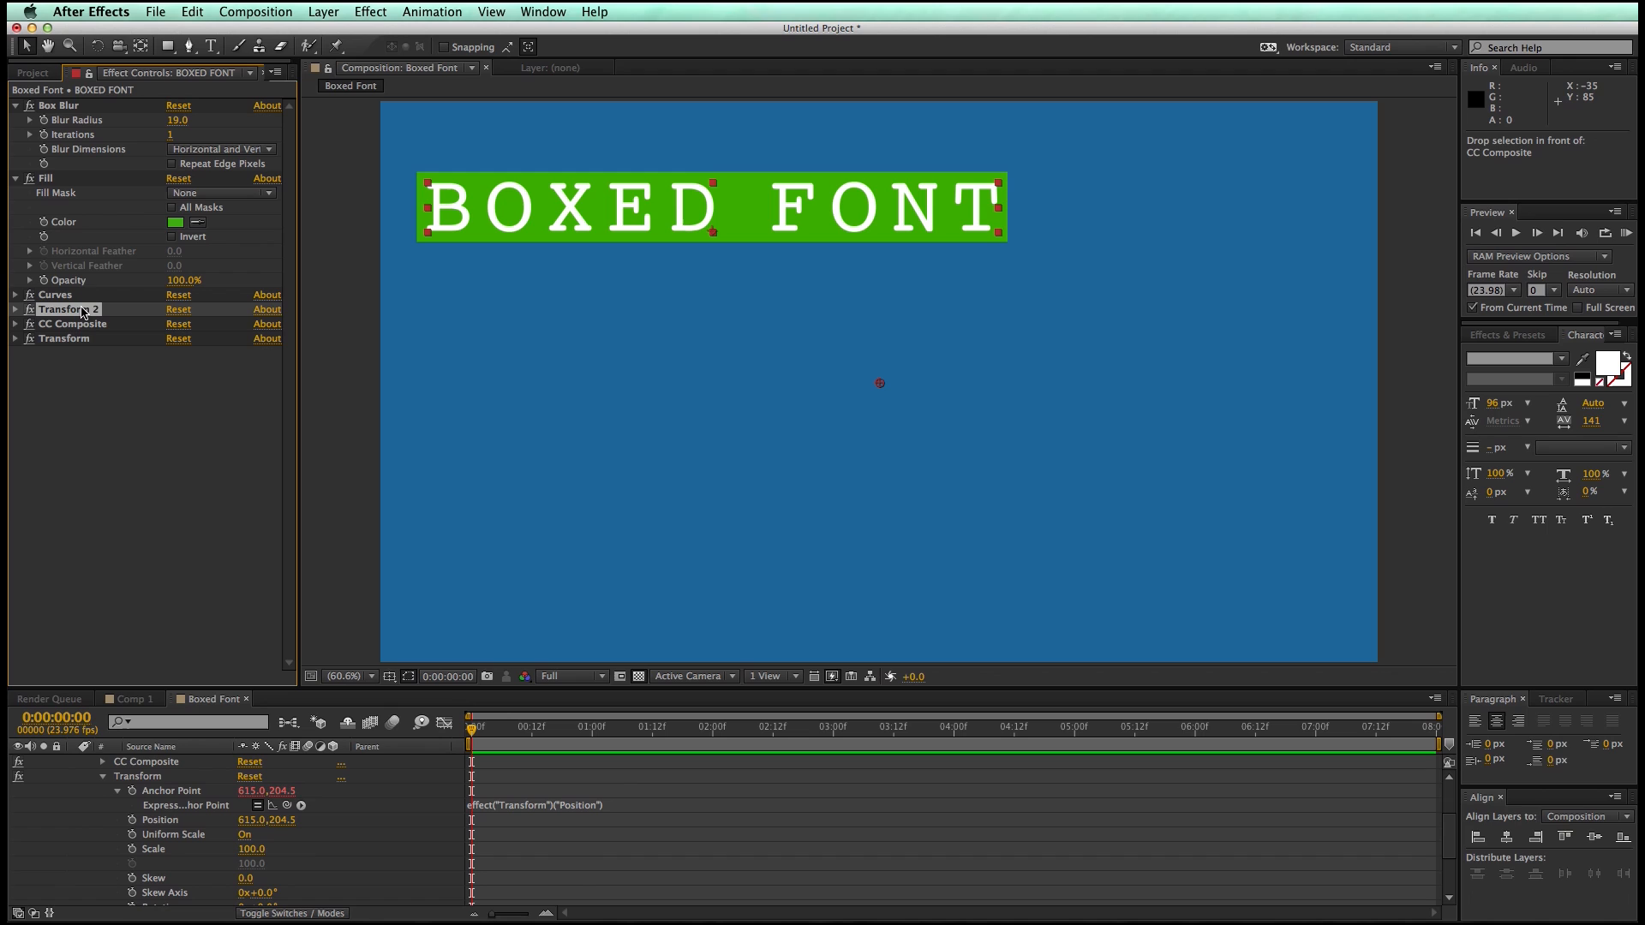
# Move Transform 2 ahead of CC Composite and set CC Composite to RGB Only
pyautogui.click(16, 308)
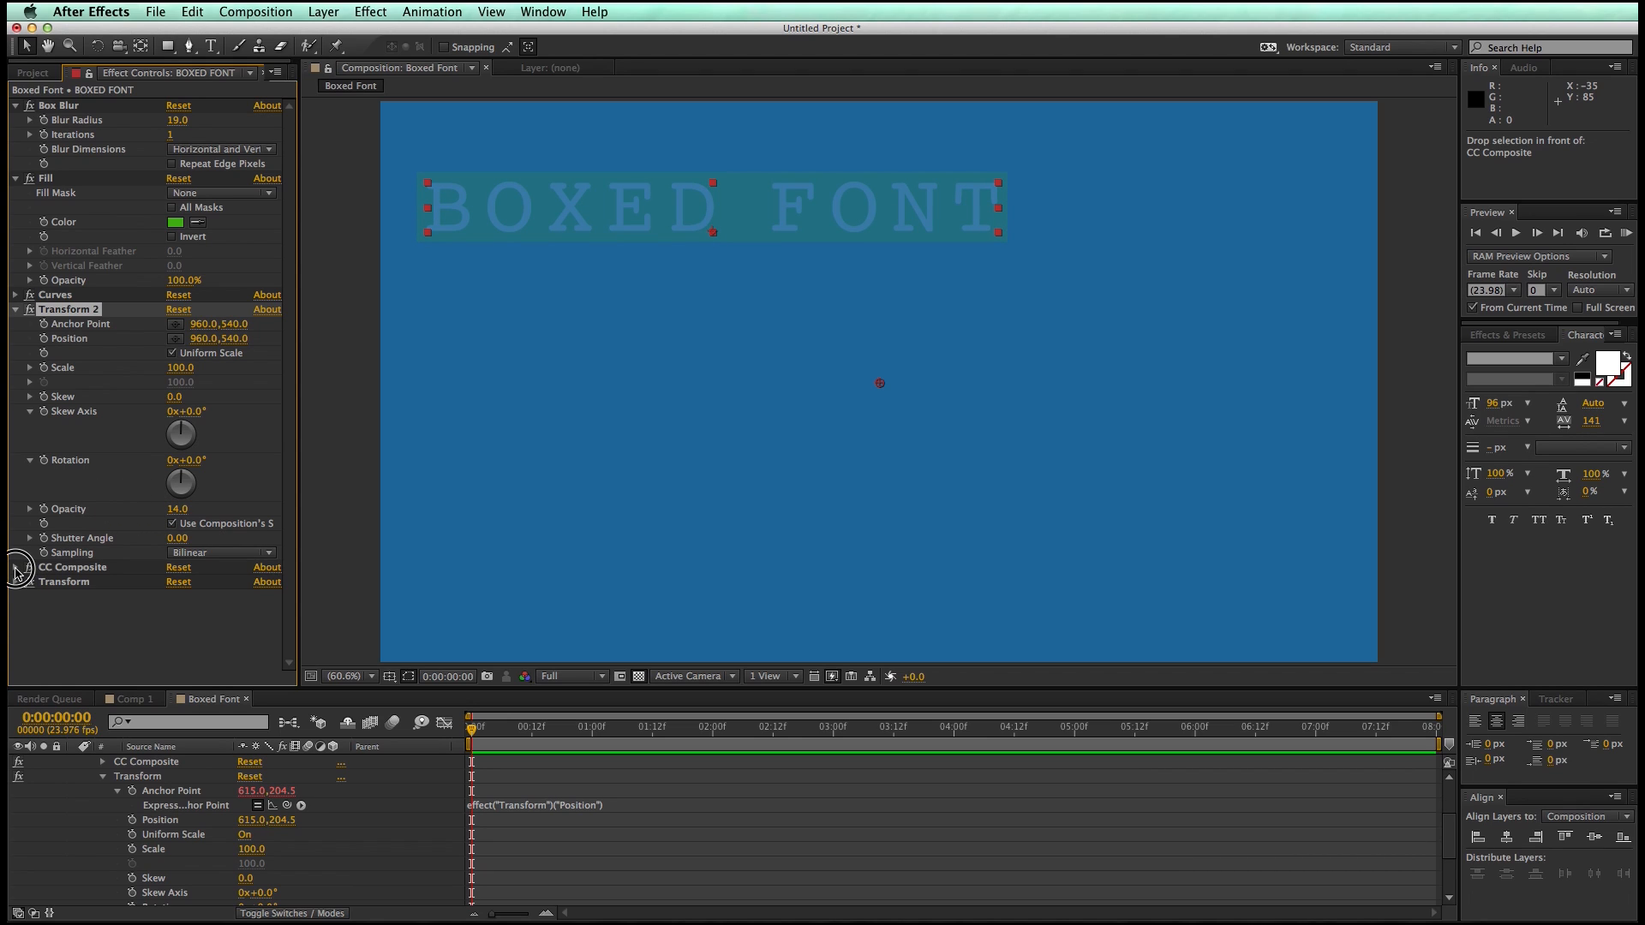
pyautogui.click(17, 567)
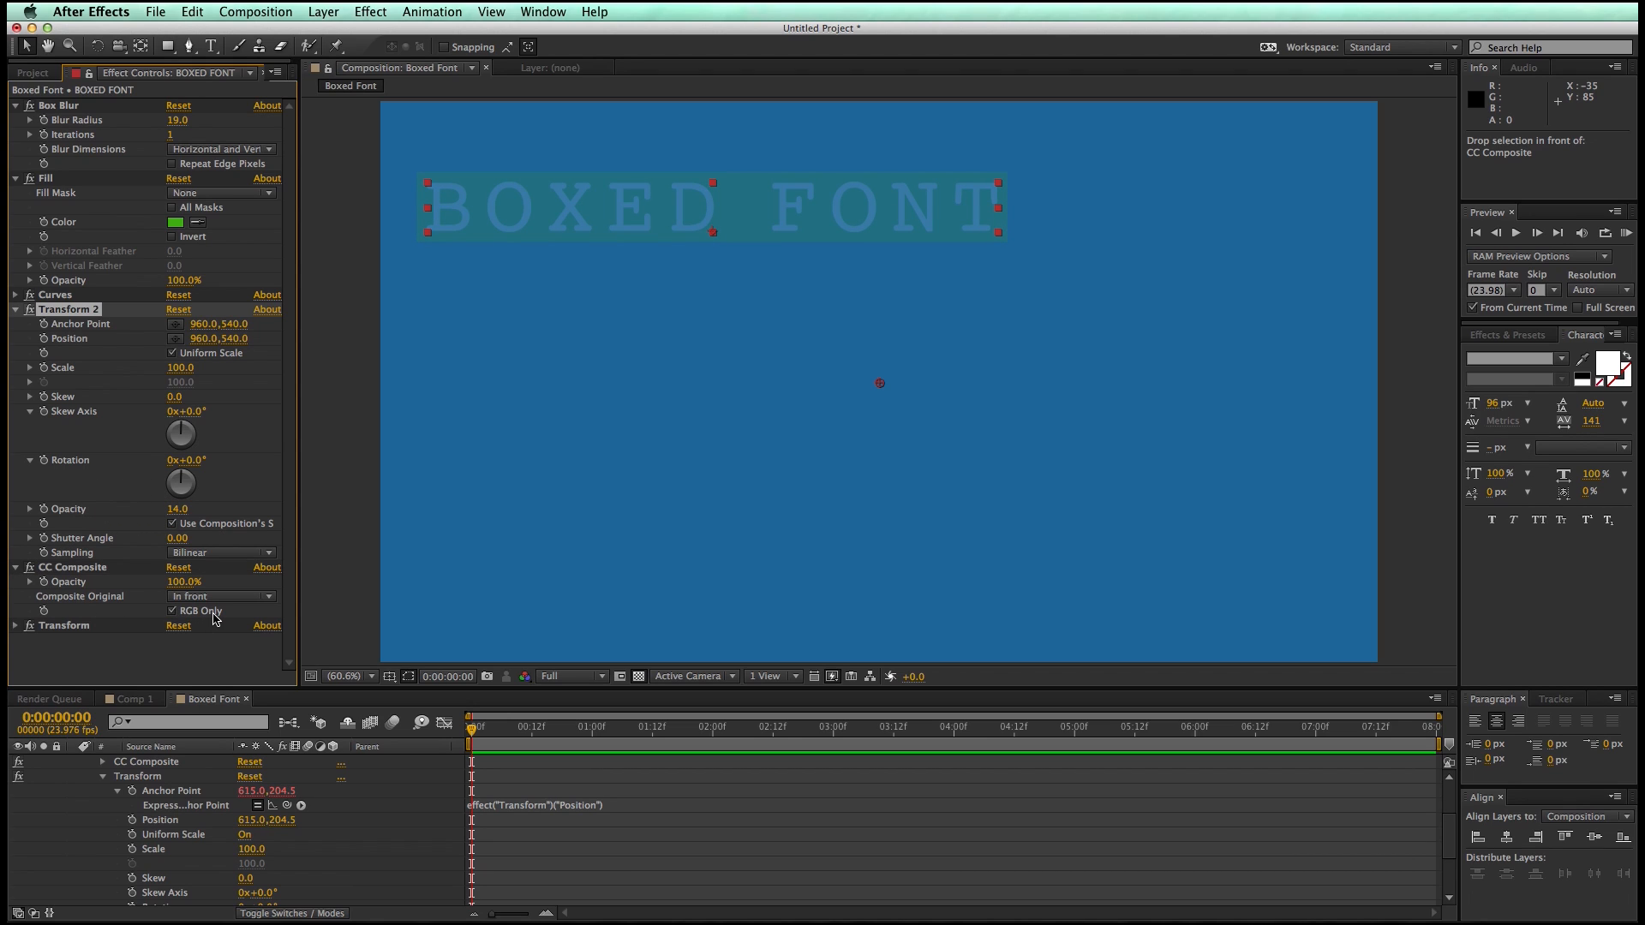
pyautogui.click(173, 611)
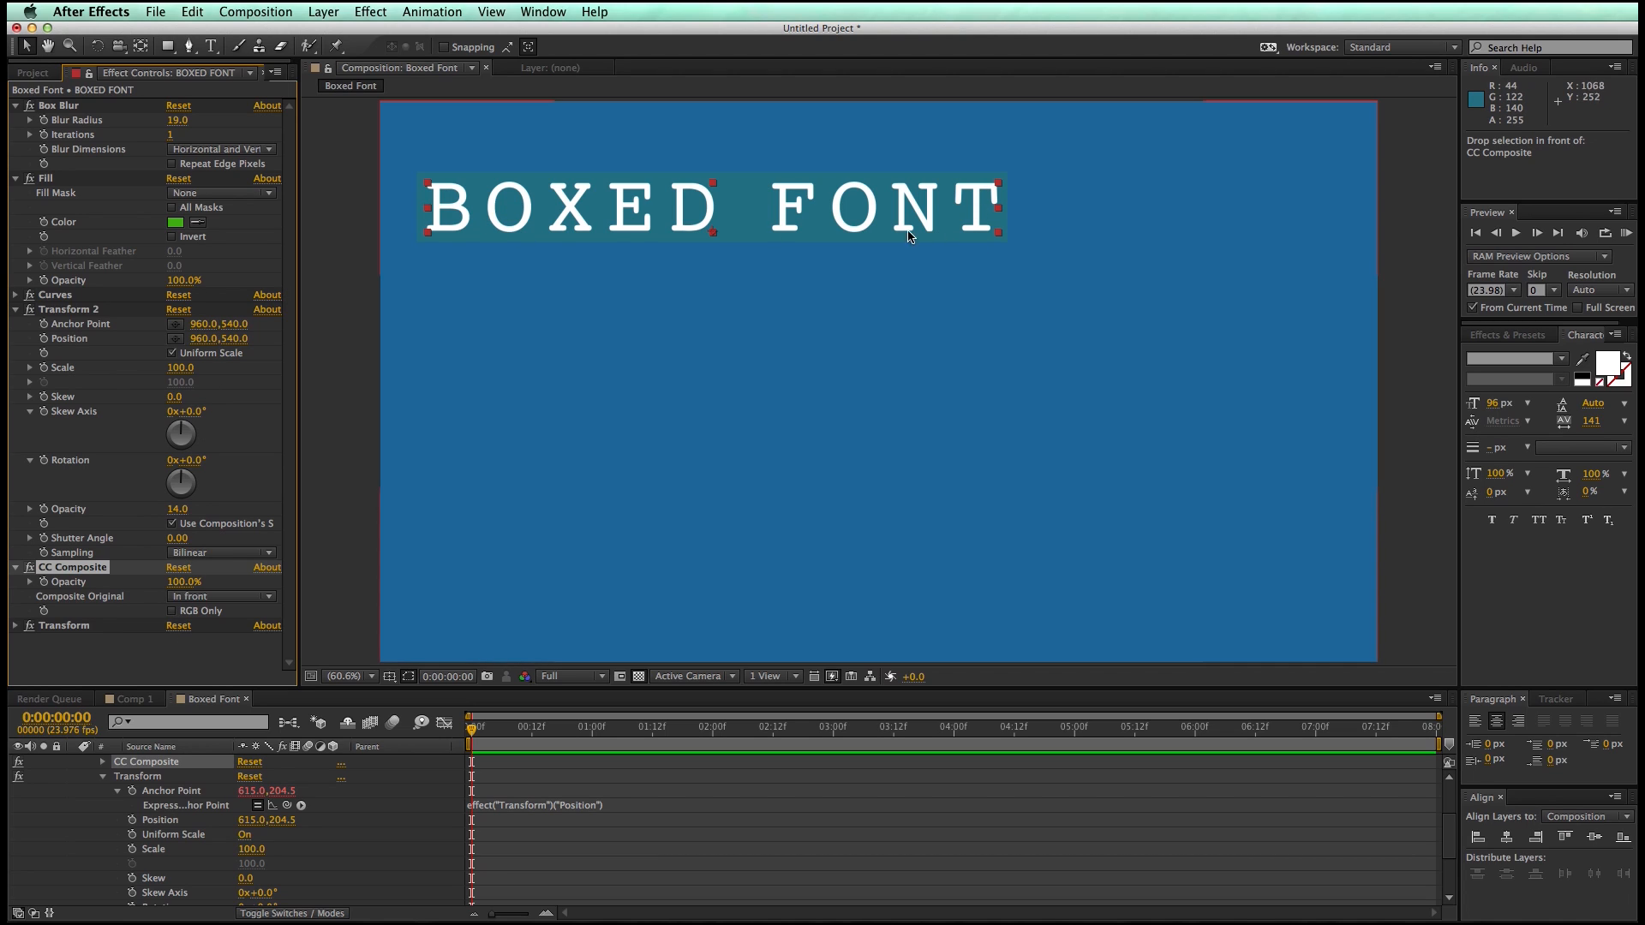
pyautogui.moveTo(178, 519)
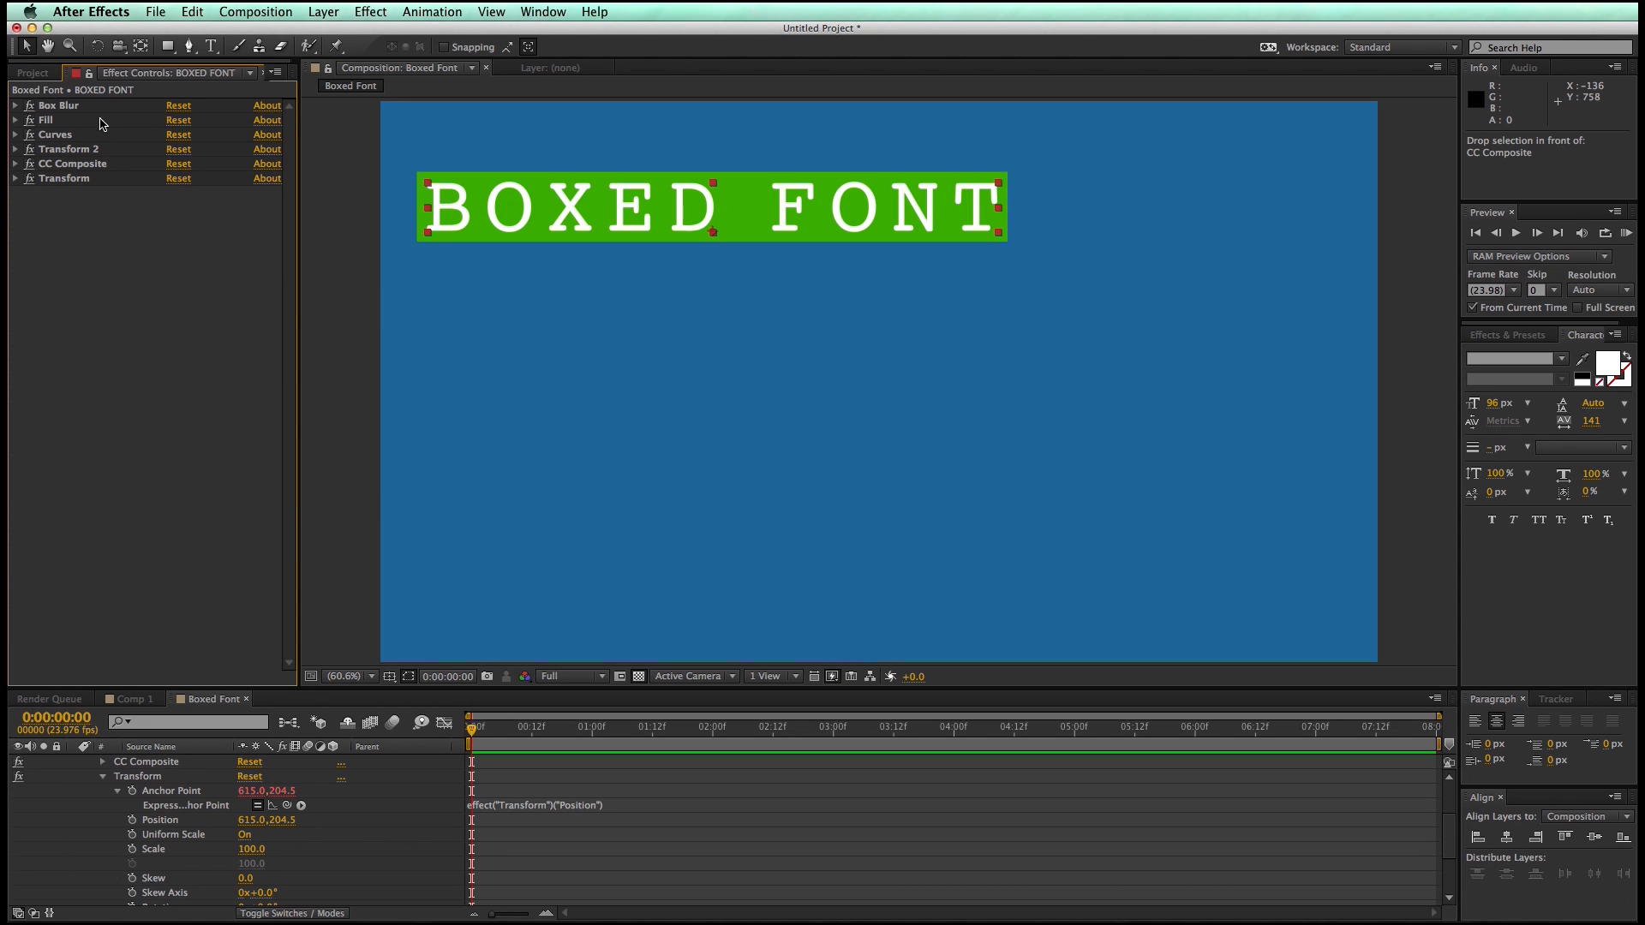
pyautogui.moveTo(88, 202)
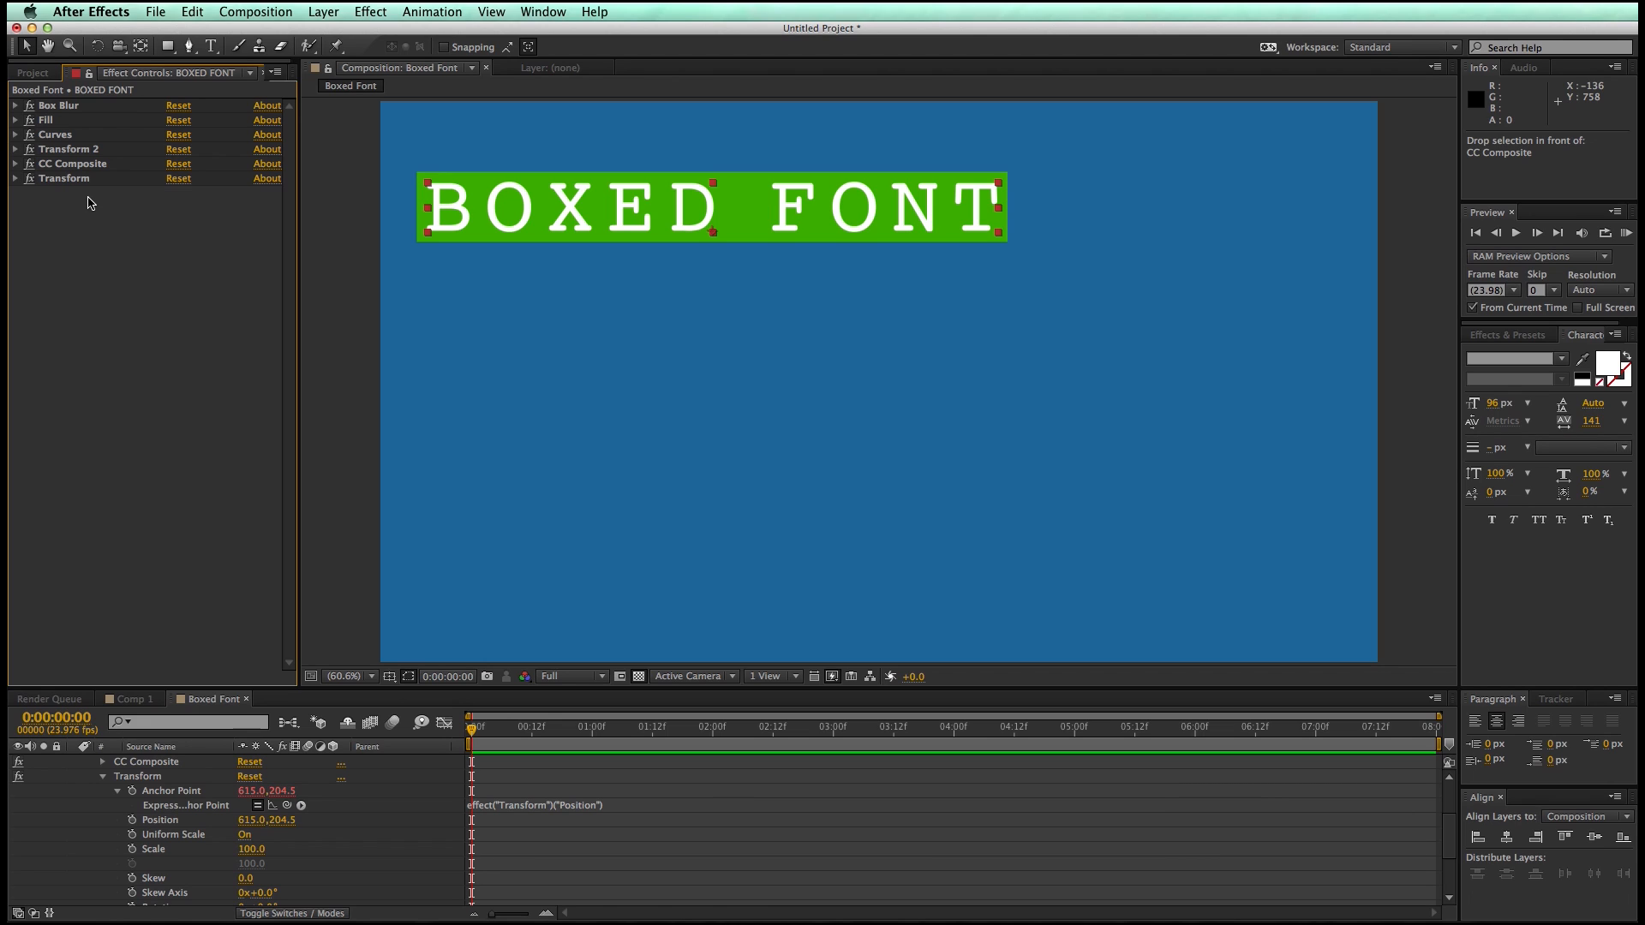
pyautogui.moveTo(384, 50)
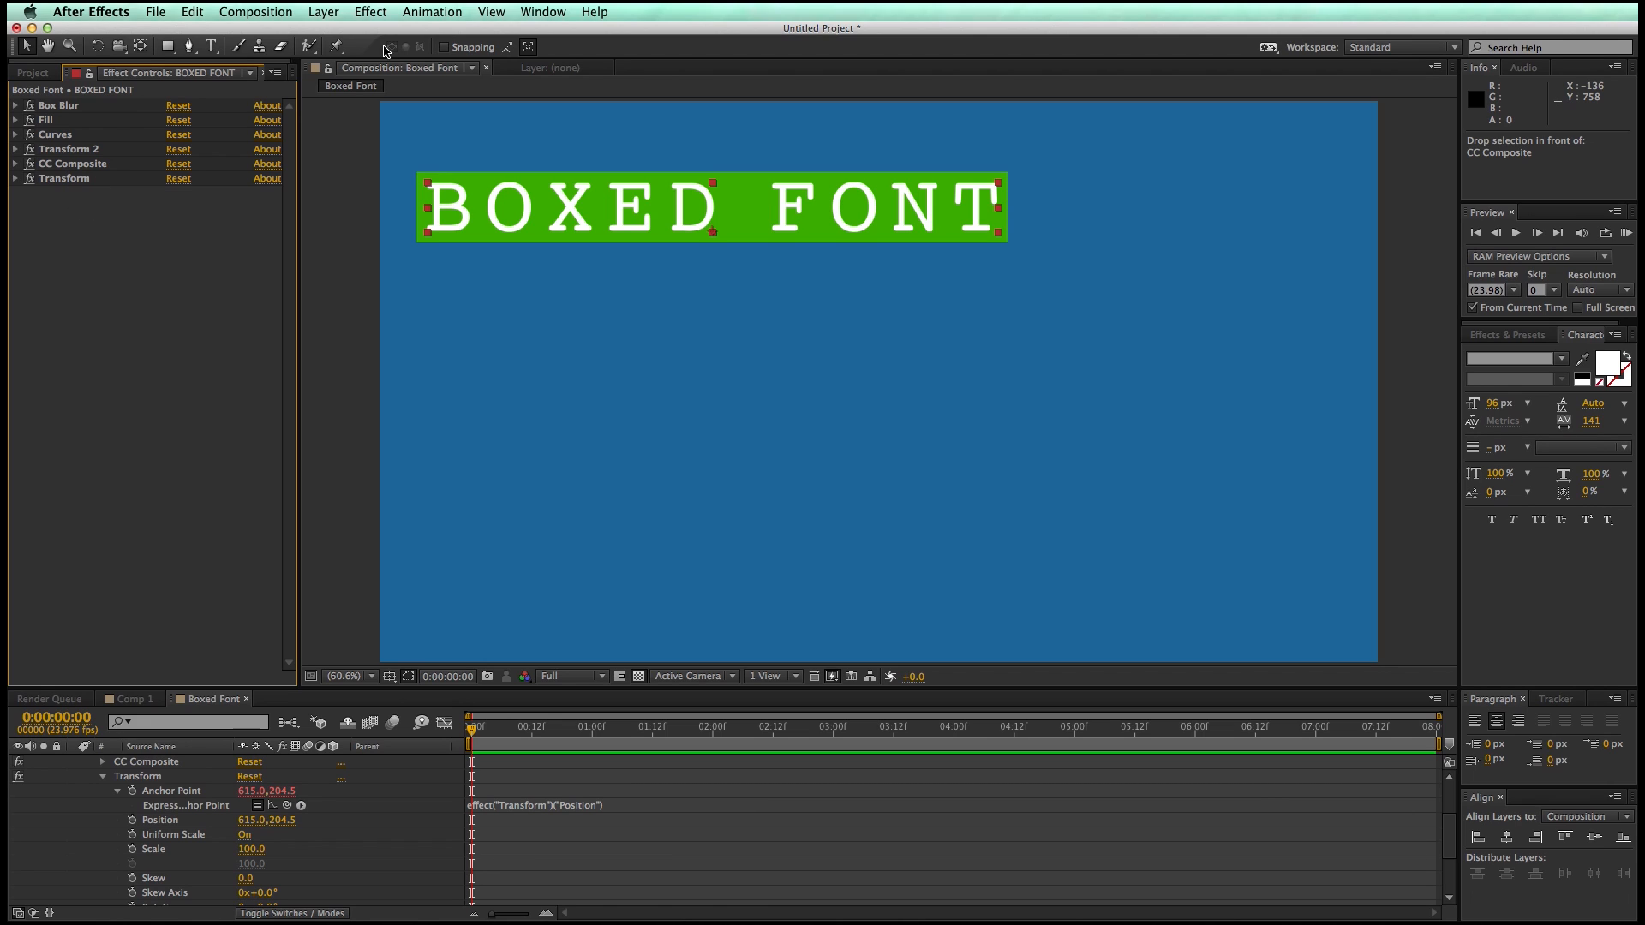
# Add a Slider Control renamed Box Size, plus a Color Control
pyautogui.click(370, 11)
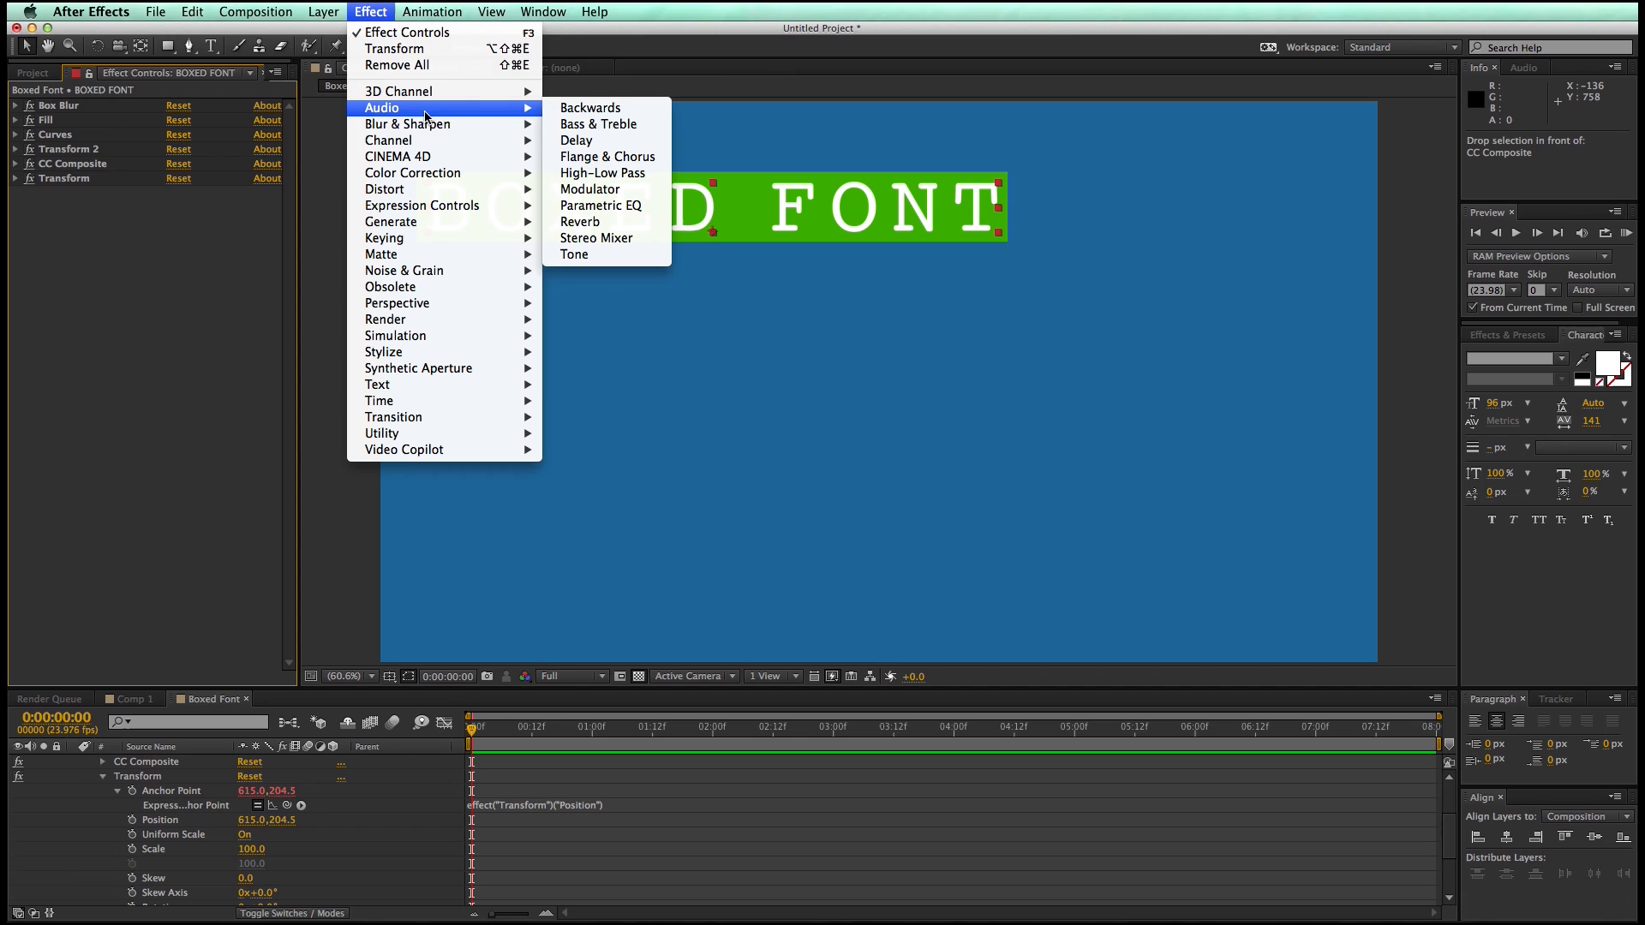
pyautogui.moveTo(422, 204)
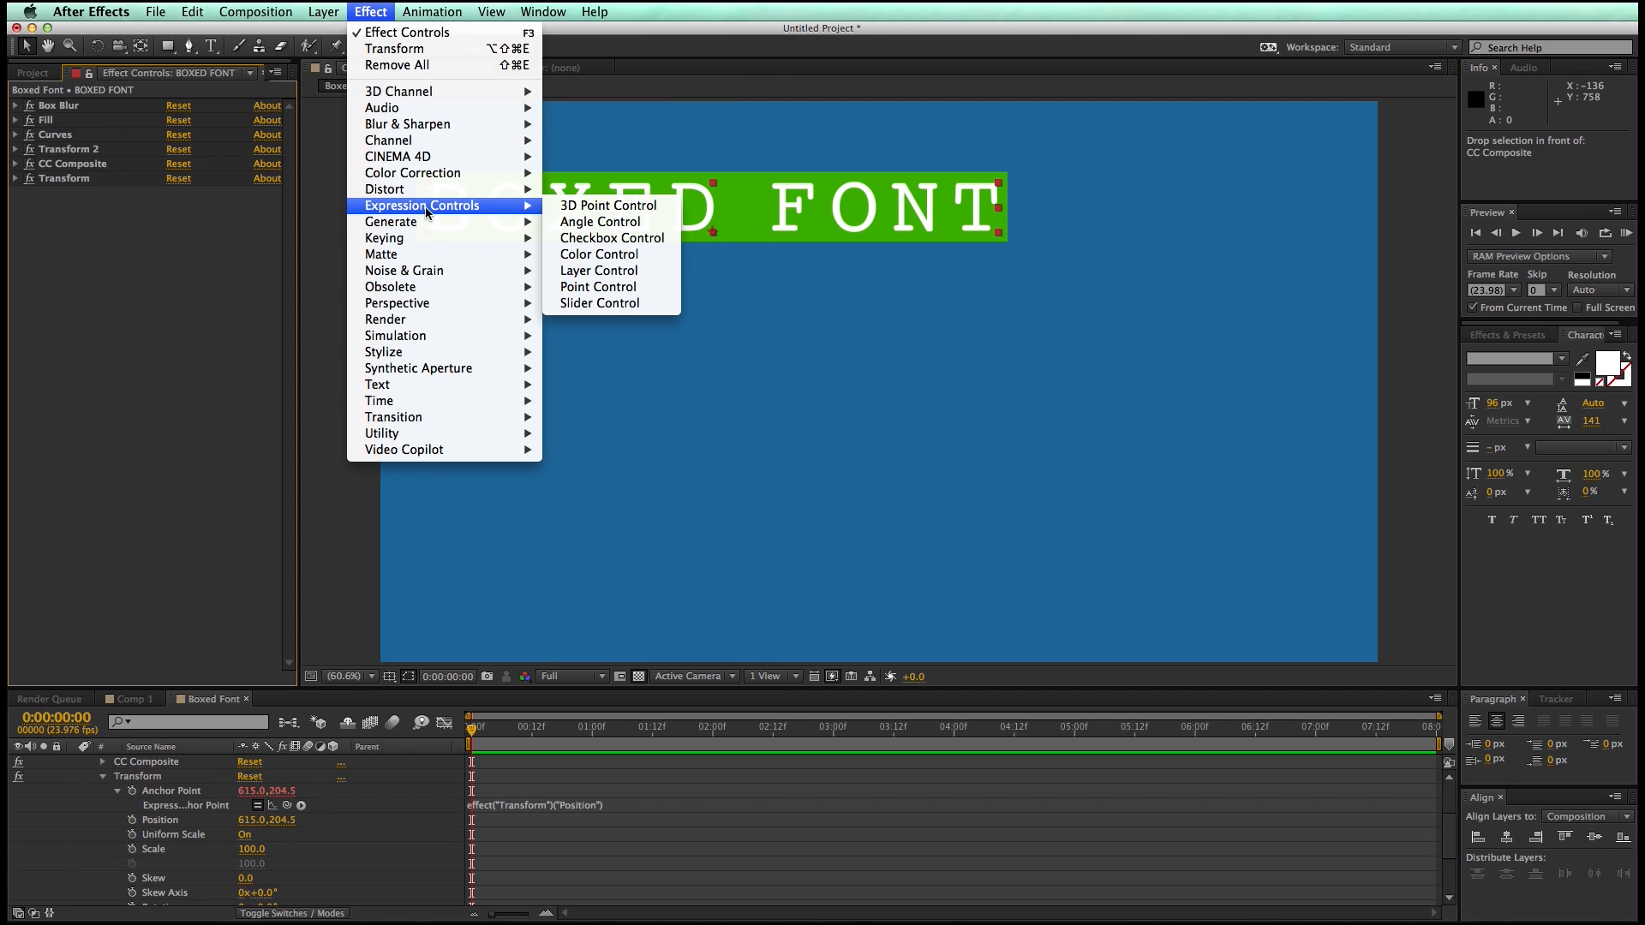
pyautogui.click(599, 303)
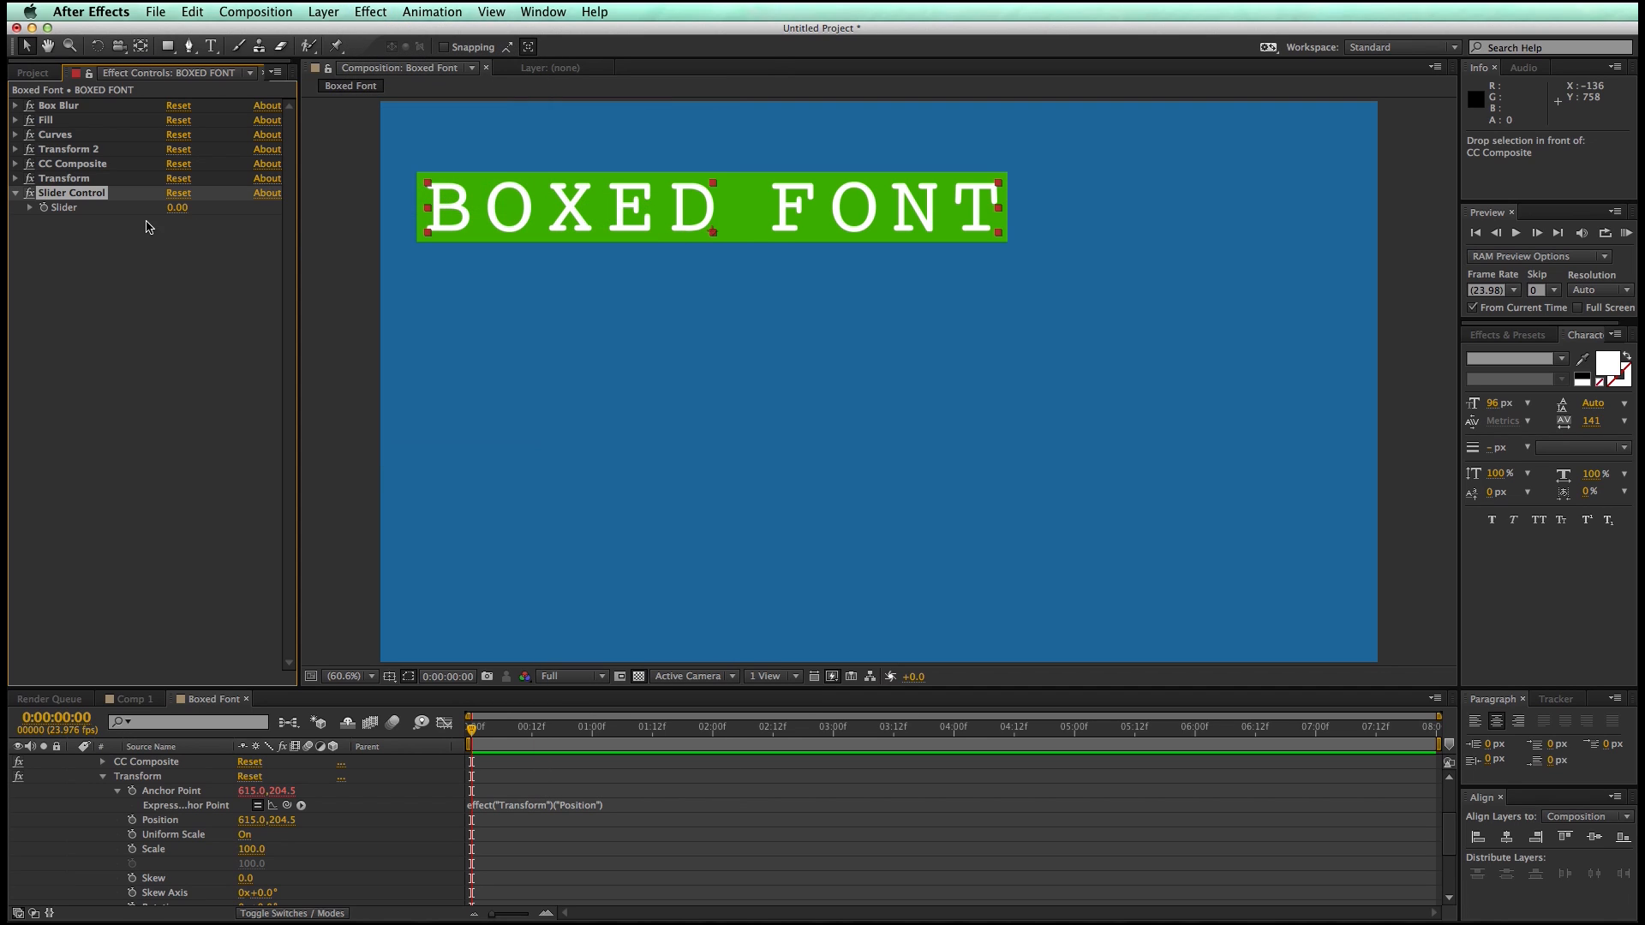
pyautogui.doubleClick(71, 191)
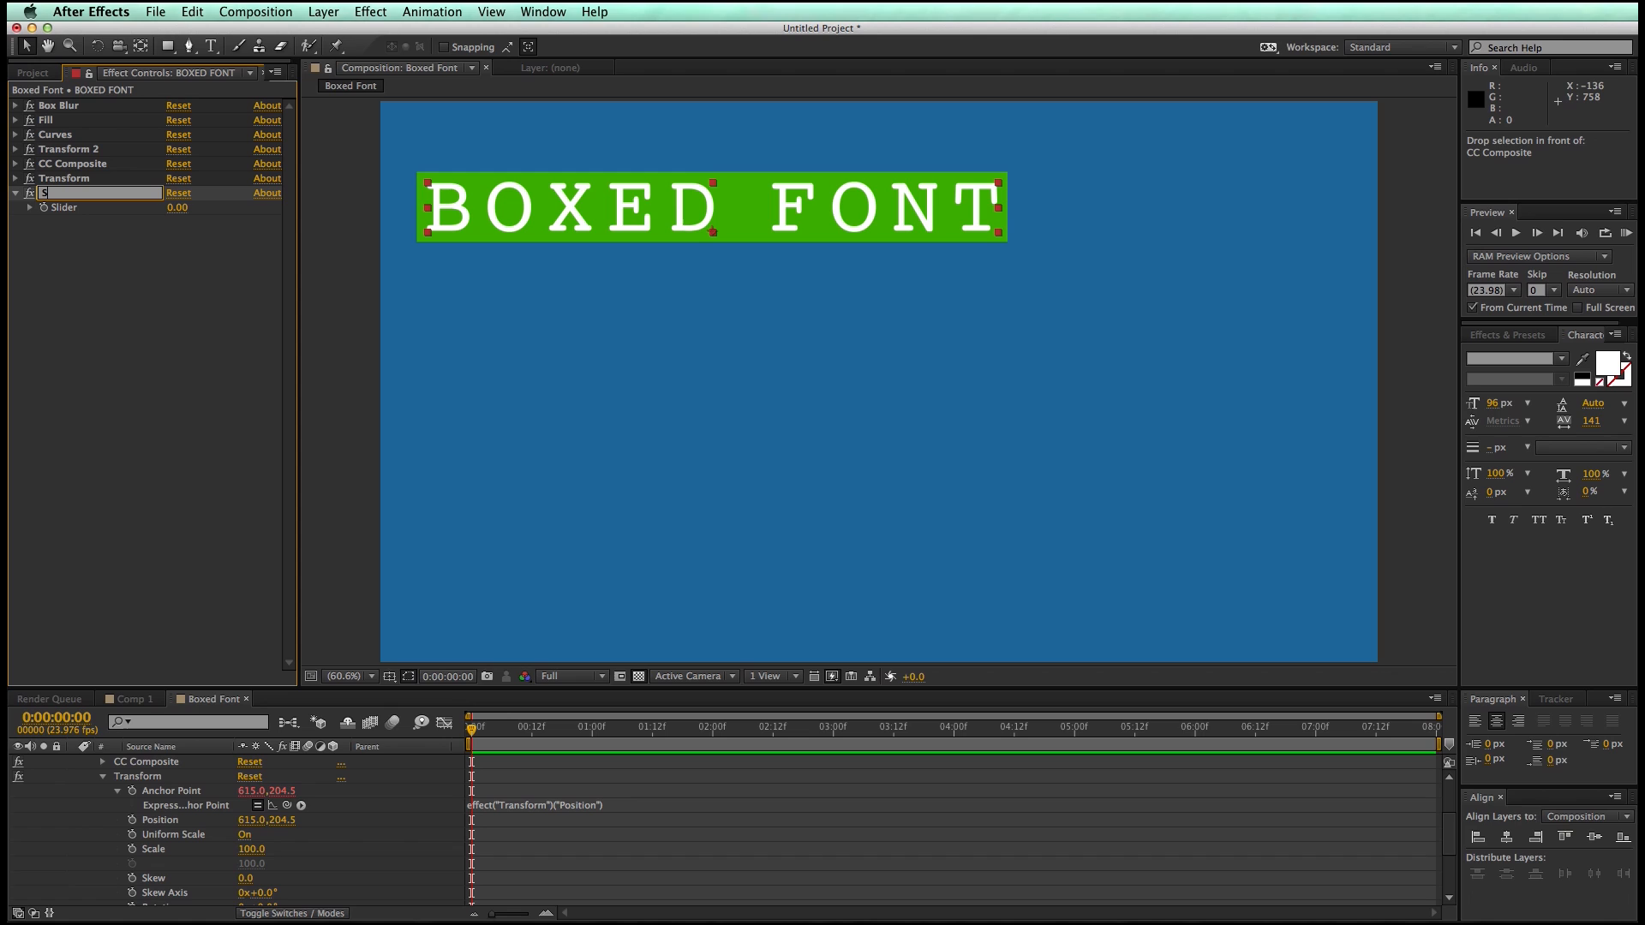
pyautogui.click(369, 12)
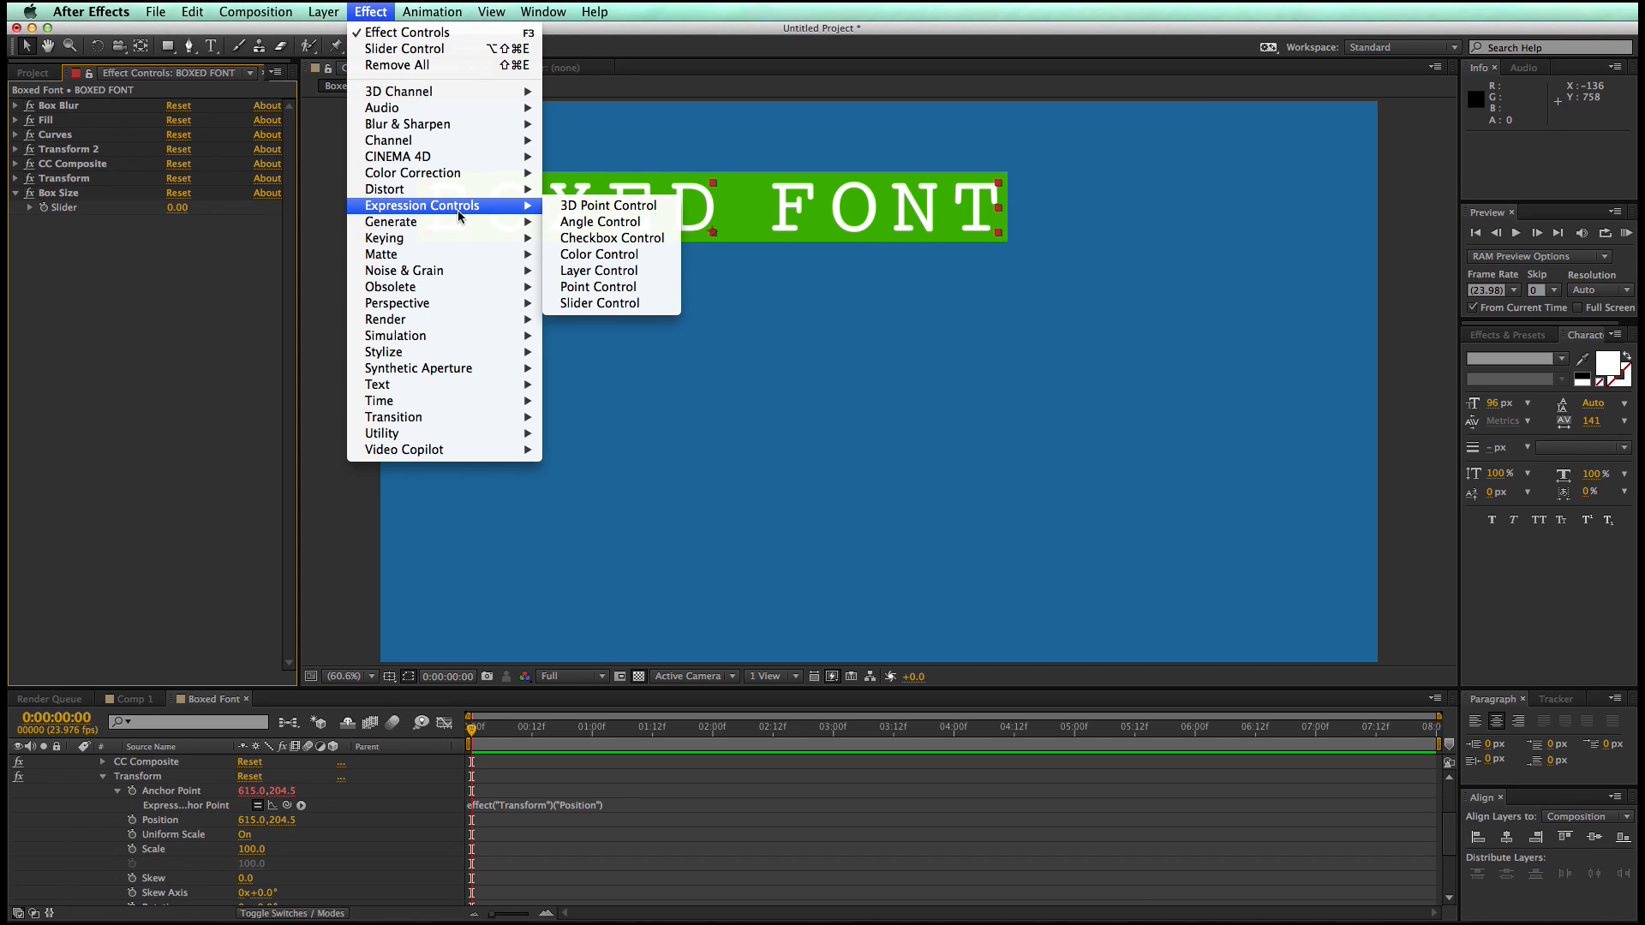
pyautogui.click(599, 254)
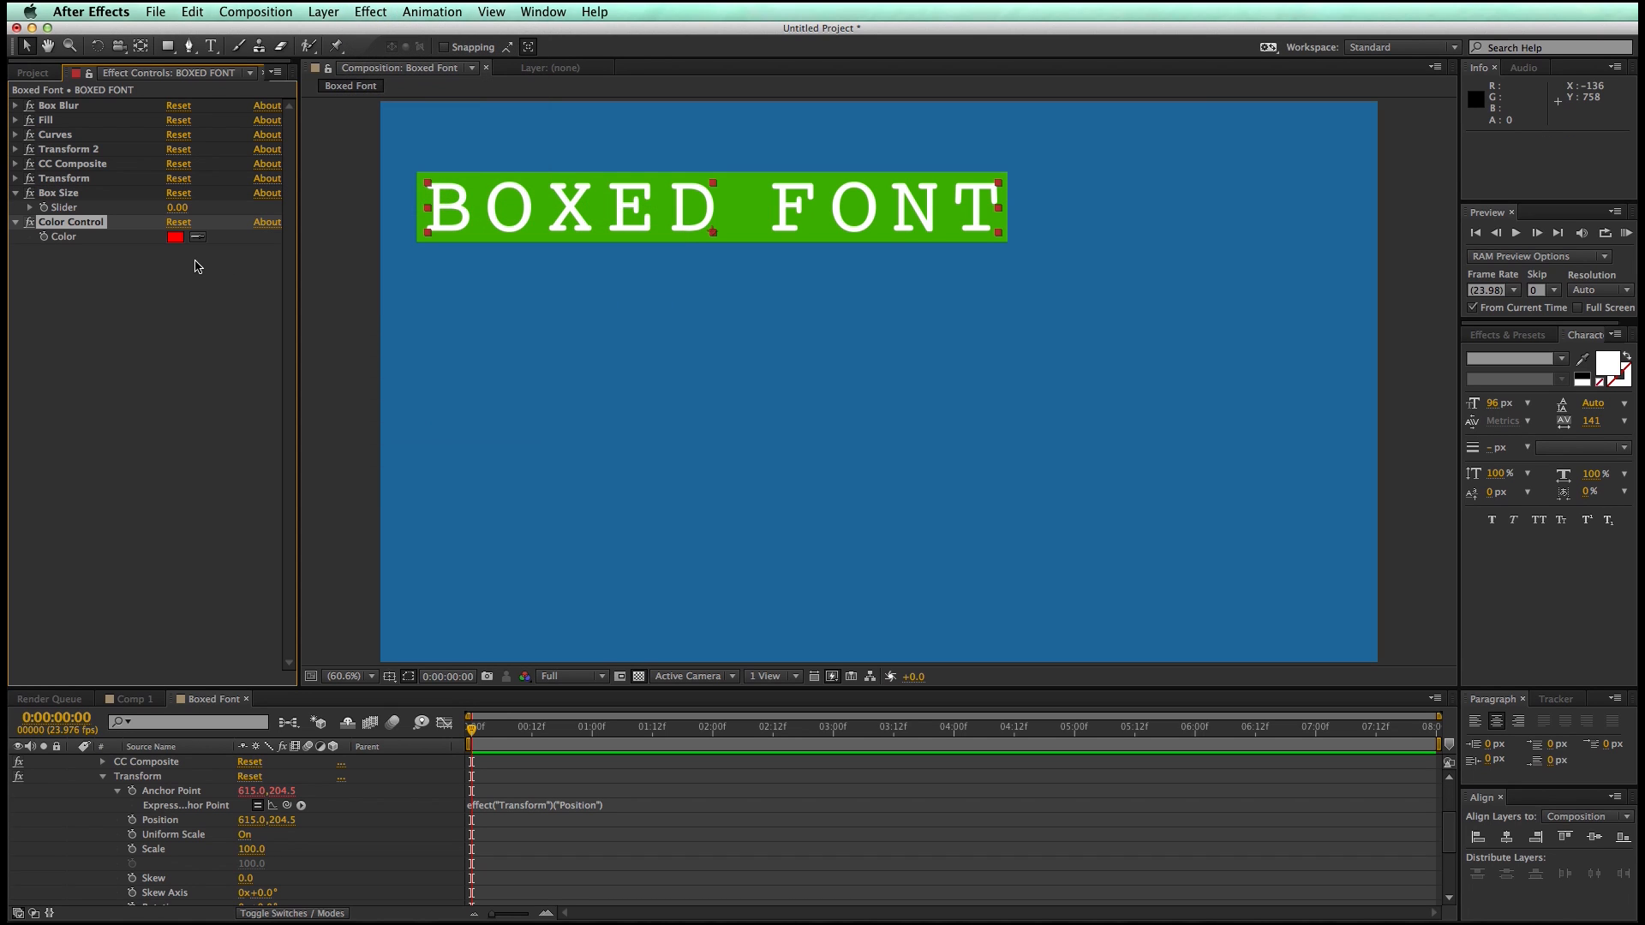
# Add Point and Angle controls and rename the duplicated slider Box Opacity
pyautogui.click(369, 11)
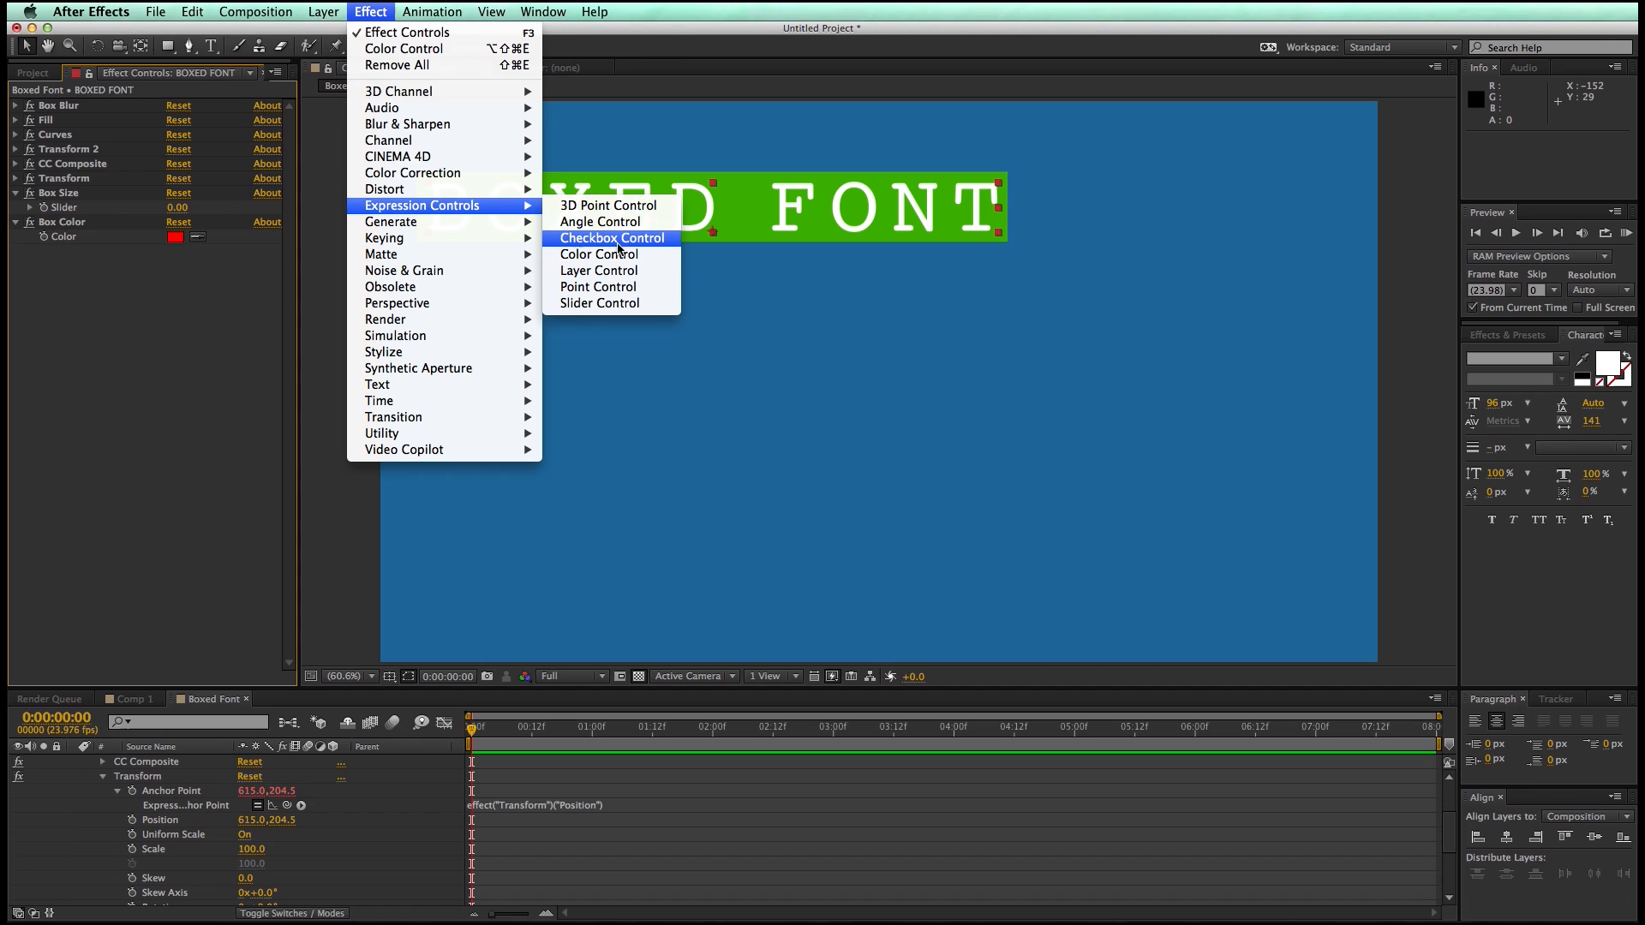
pyautogui.click(599, 286)
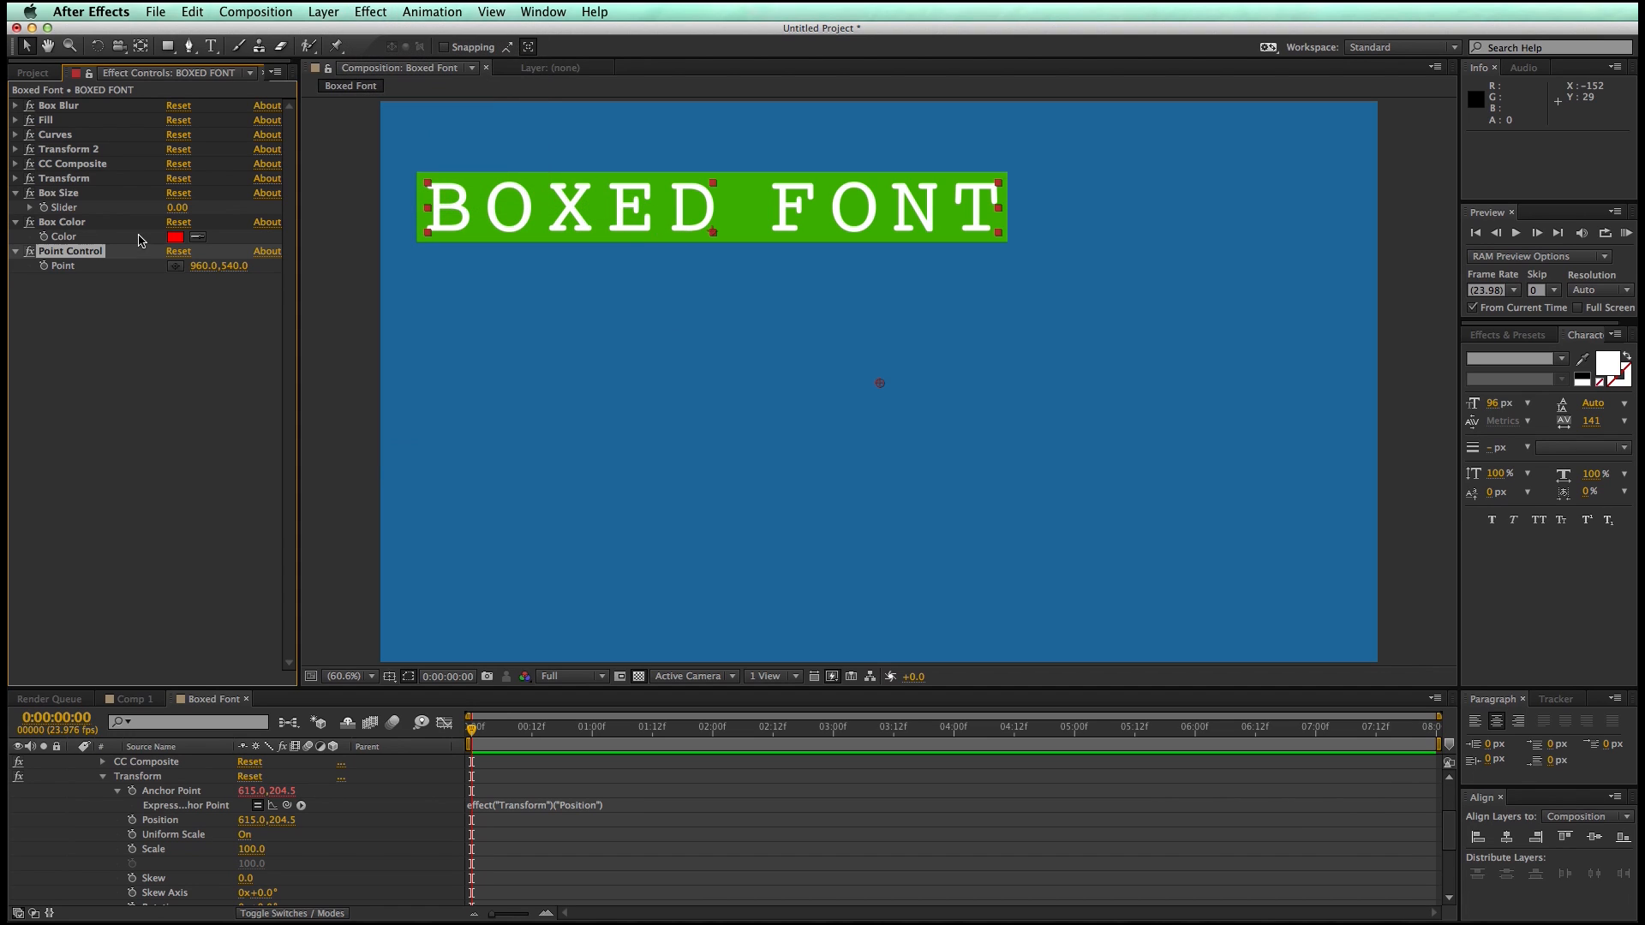
pyautogui.click(369, 11)
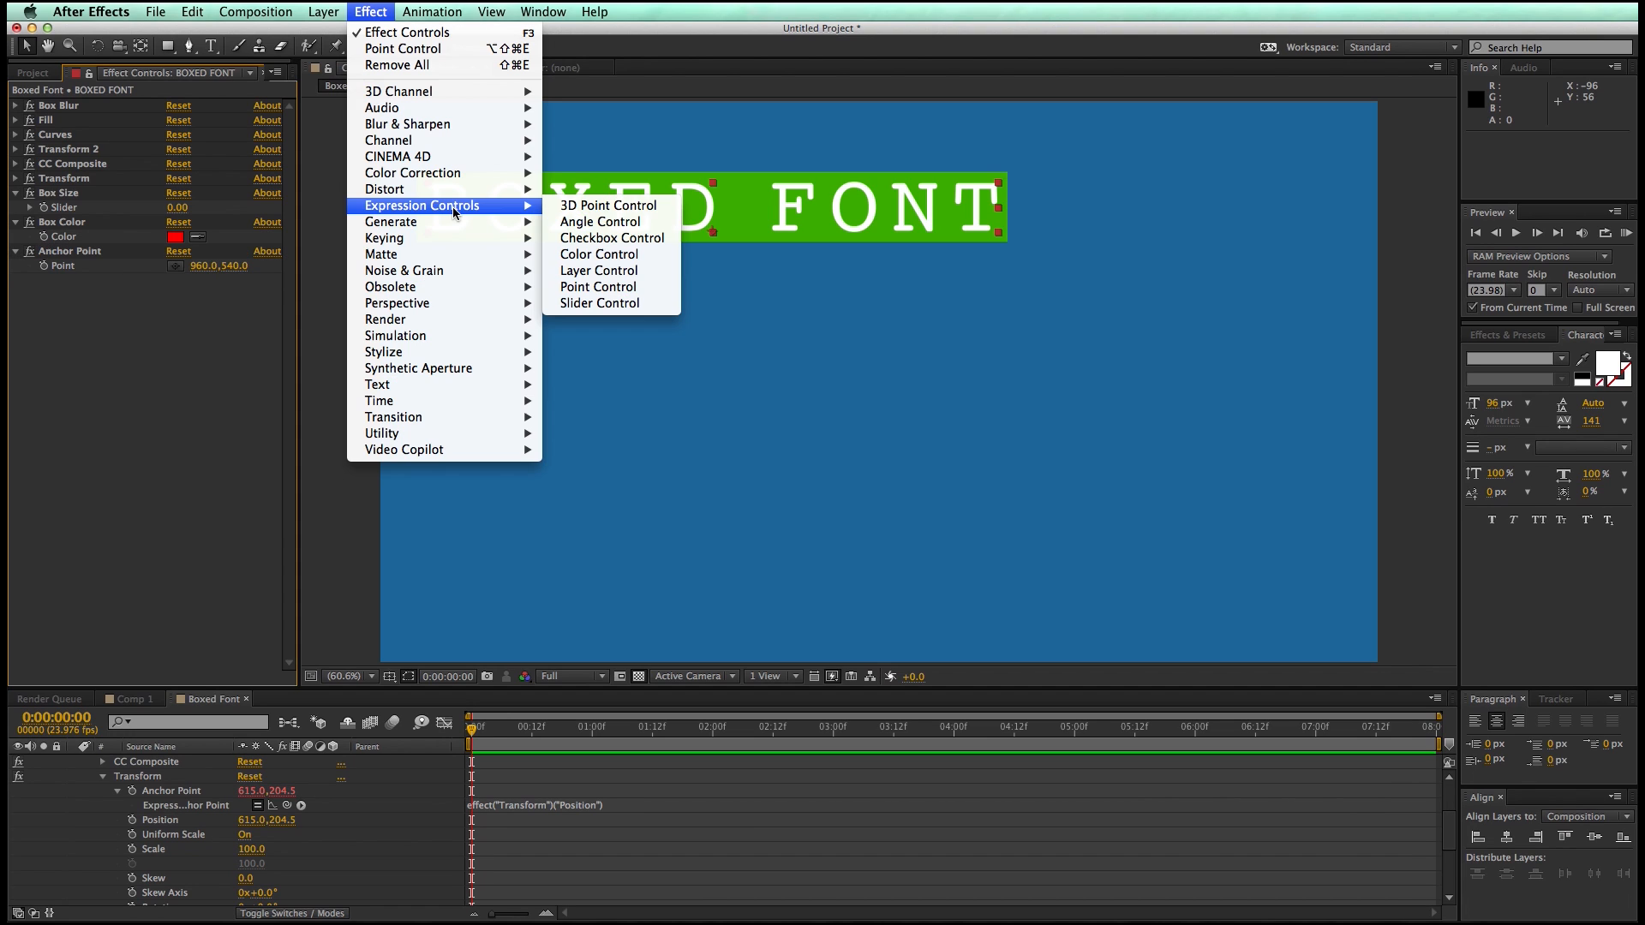
pyautogui.moveTo(600, 221)
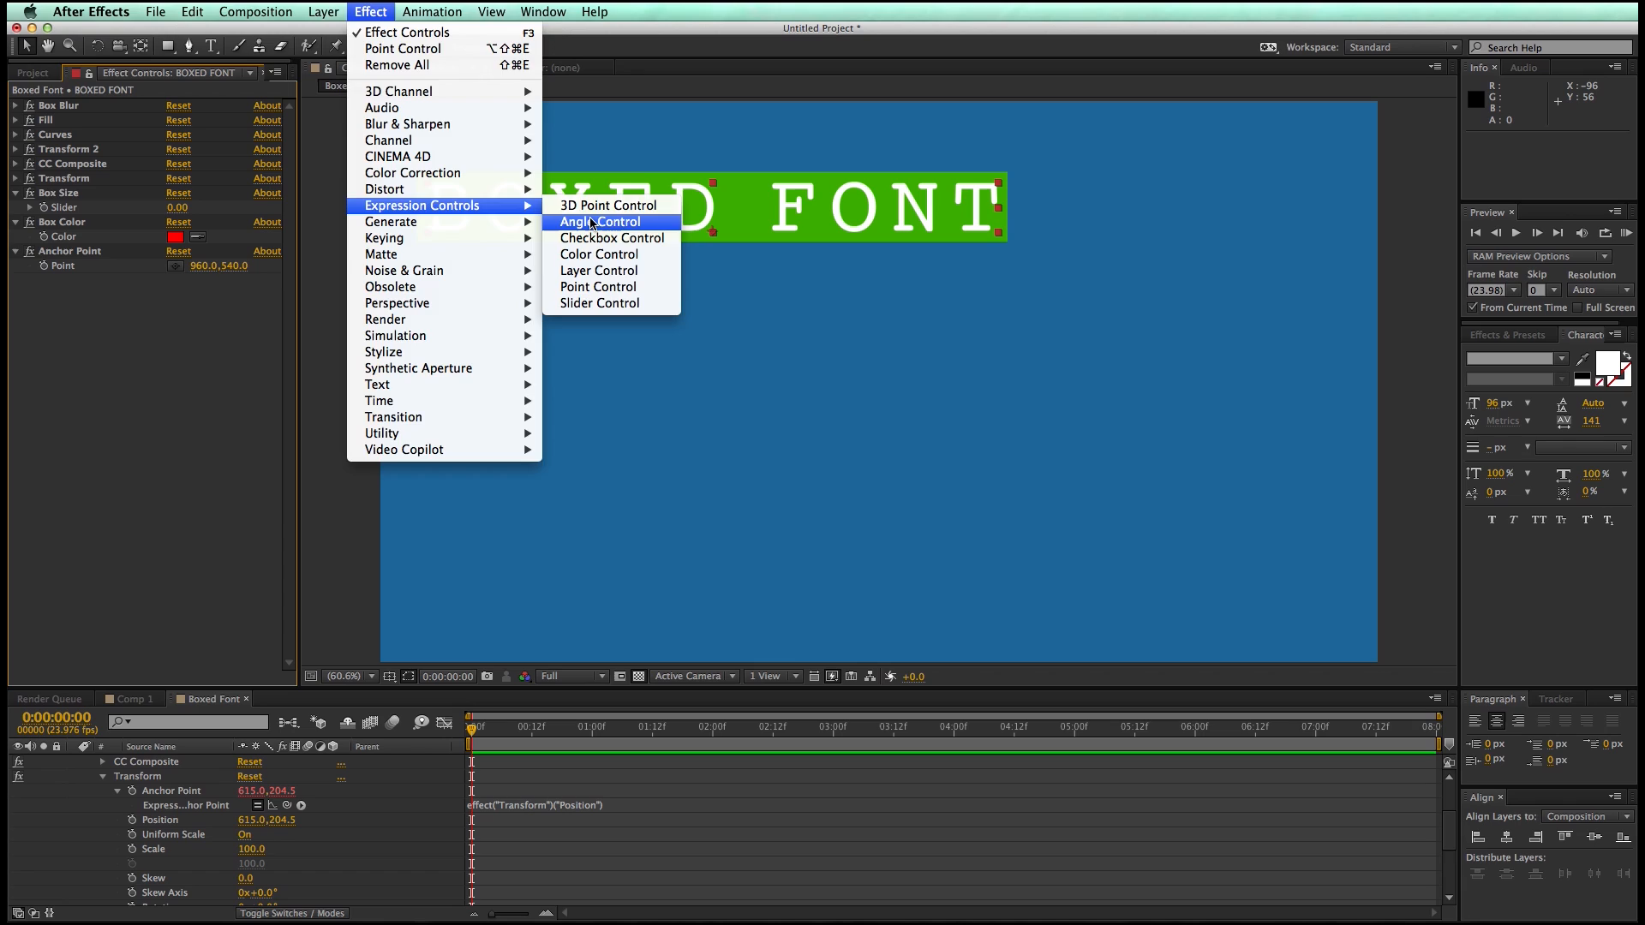
pyautogui.click(599, 221)
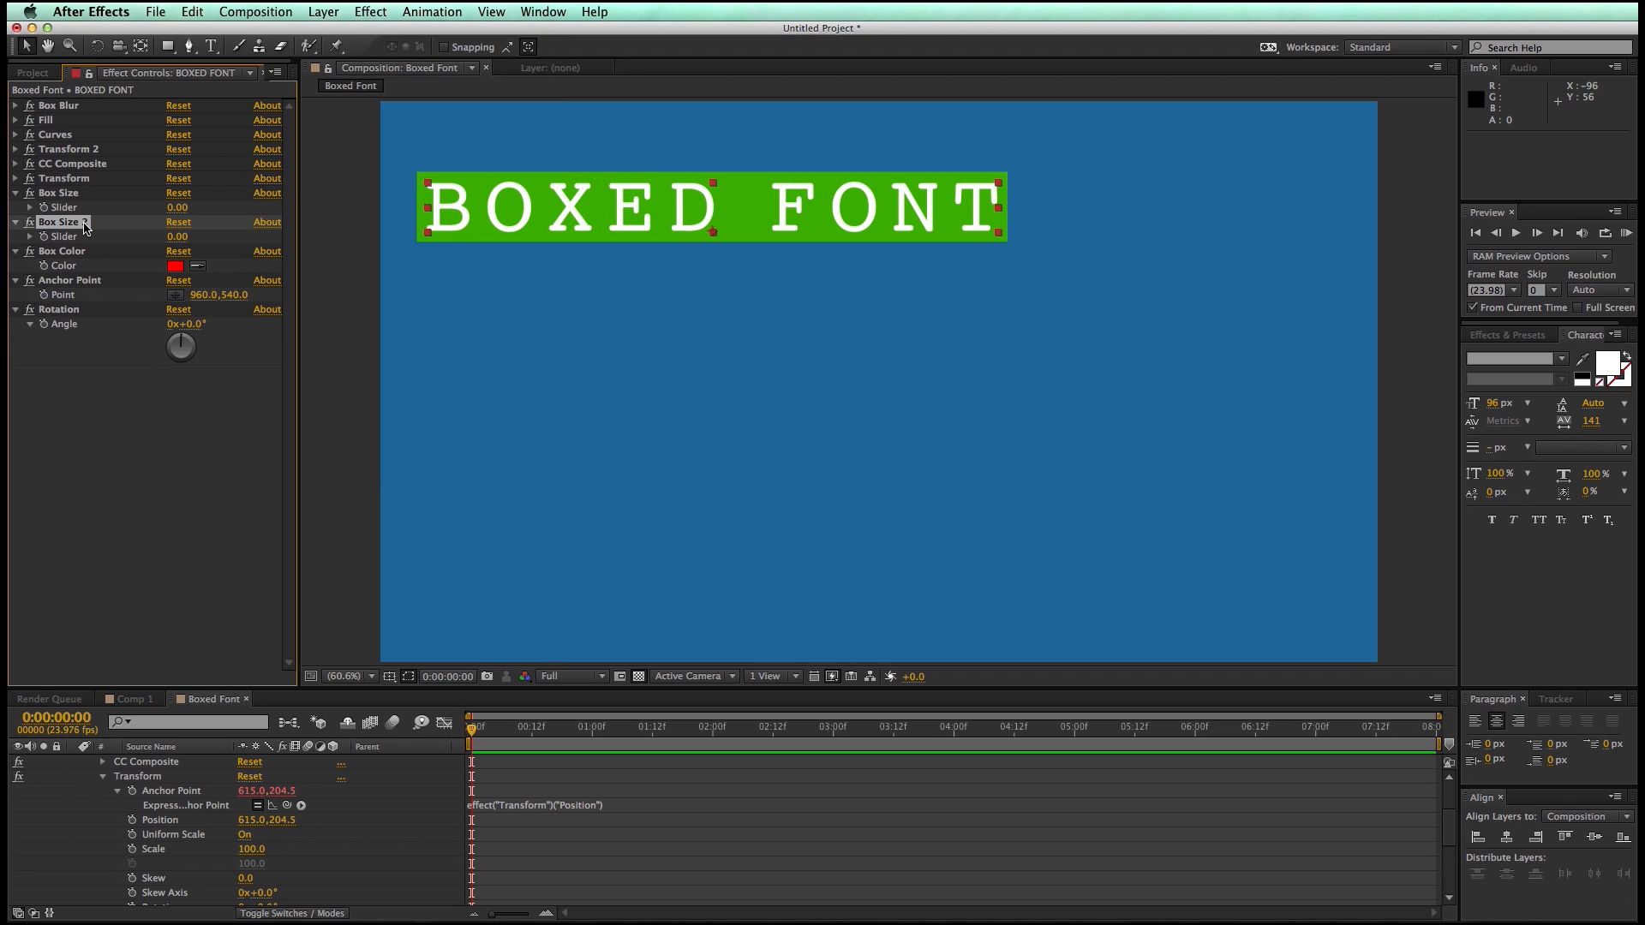
pyautogui.doubleClick(59, 221)
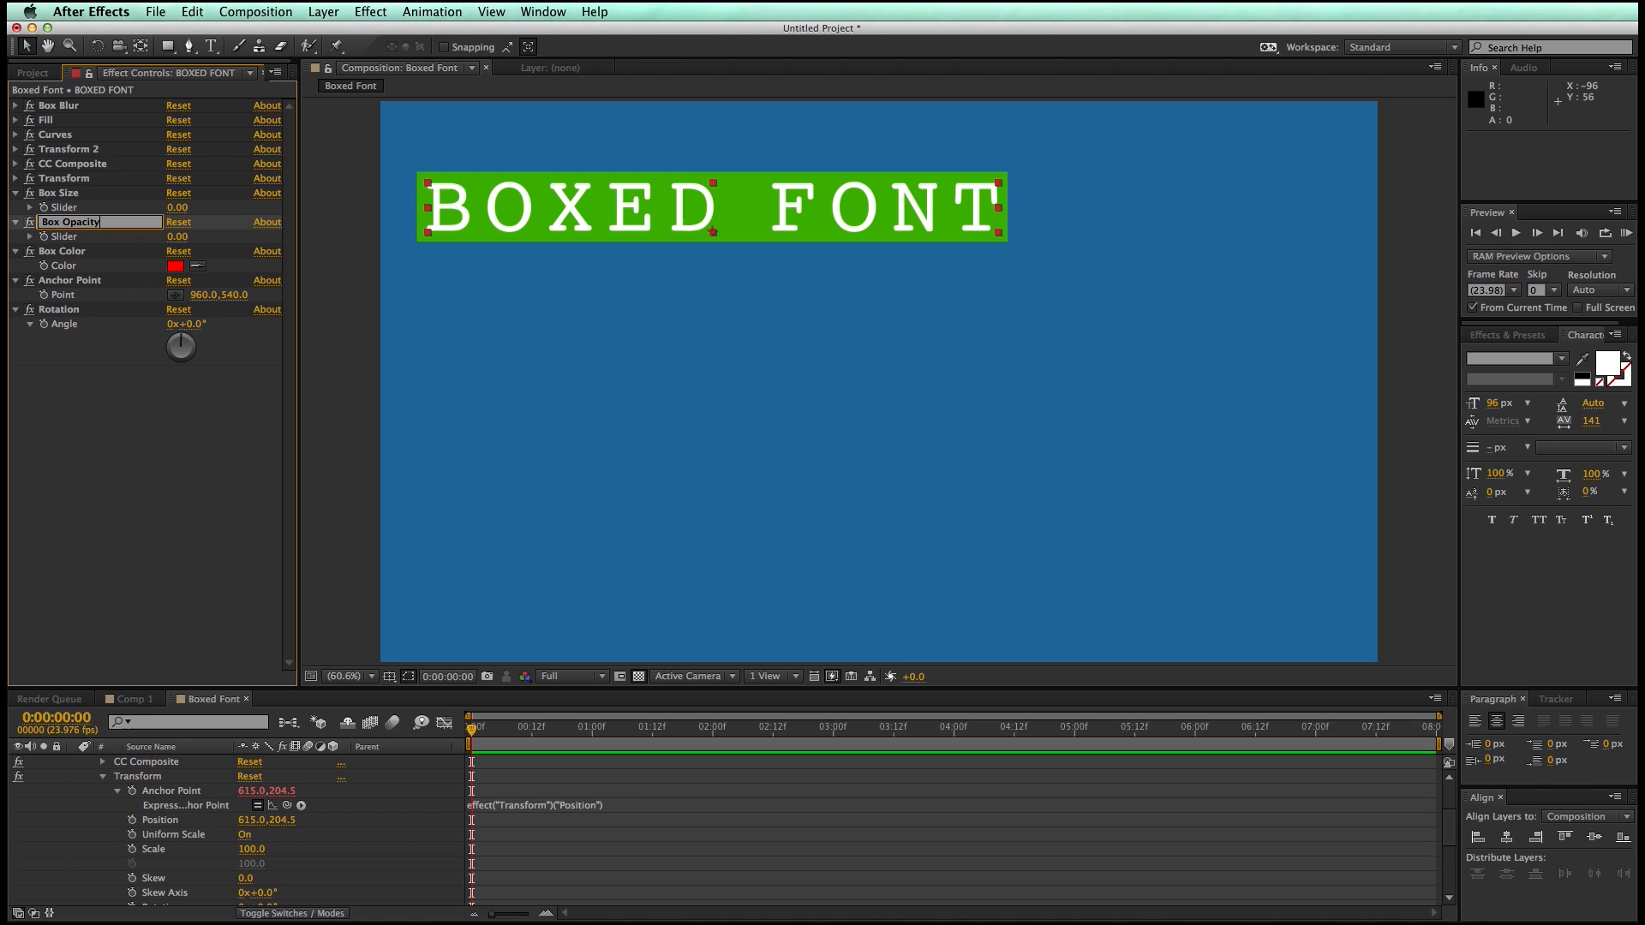
pyautogui.click(65, 178)
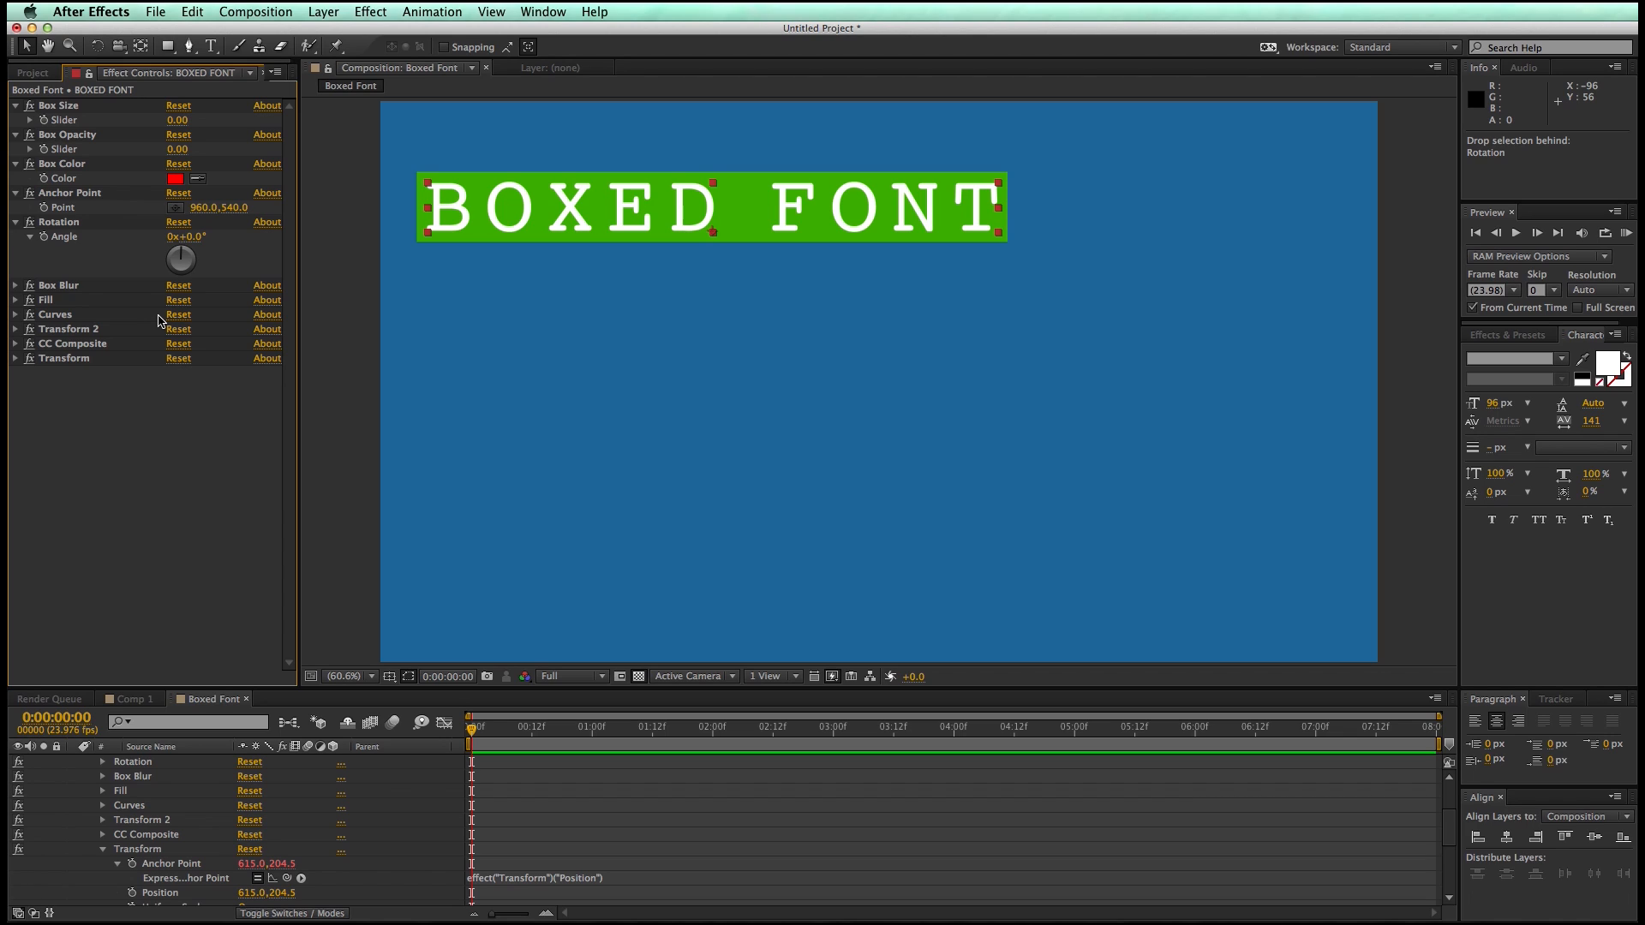
pyautogui.moveTo(103, 161)
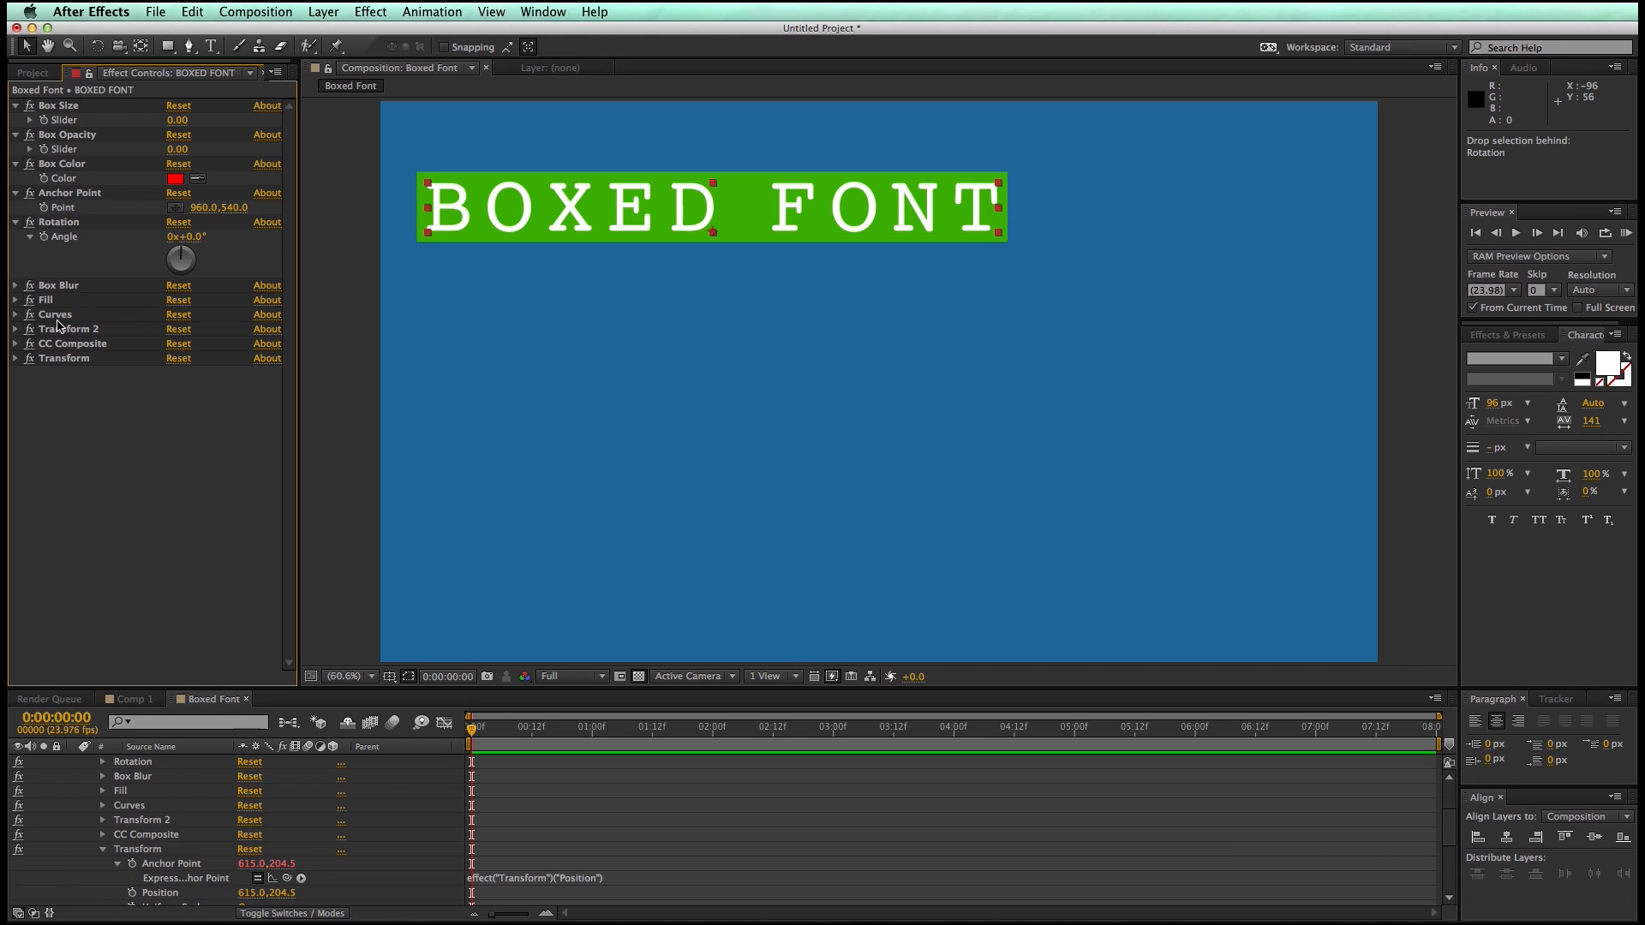
# Expand the BOXED FONT layer's effect list, controllers down to Transform, in the timeline
pyautogui.click(87, 762)
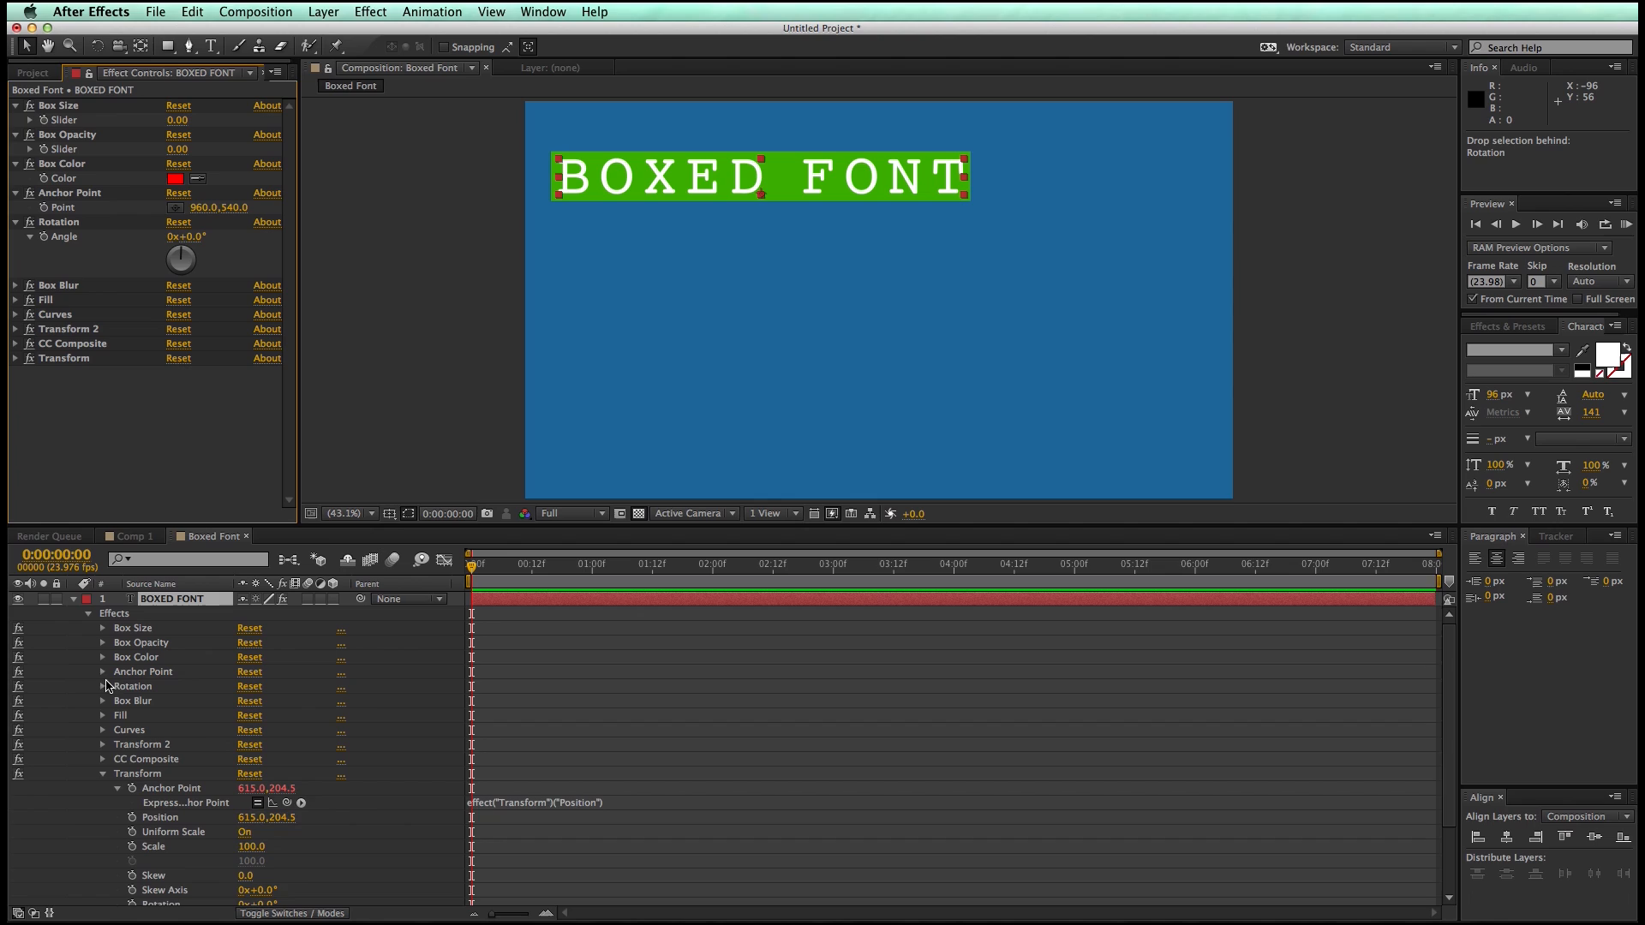
# Link Box Blur's radius to the Box Size slider and set the size to 25
pyautogui.click(102, 775)
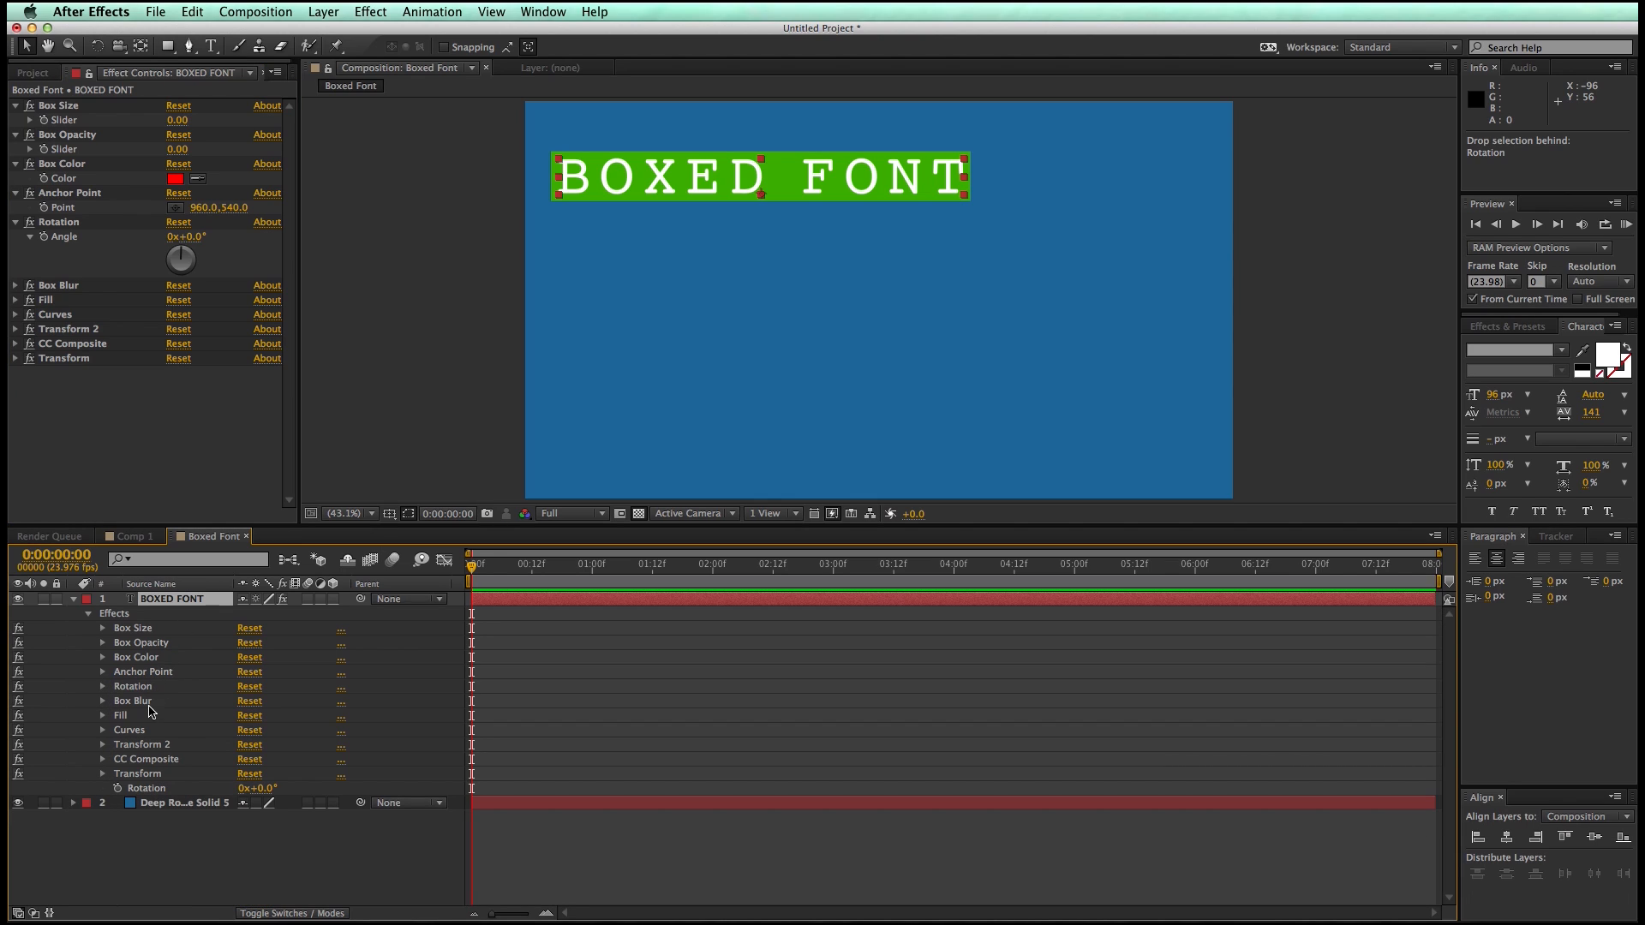
pyautogui.click(103, 701)
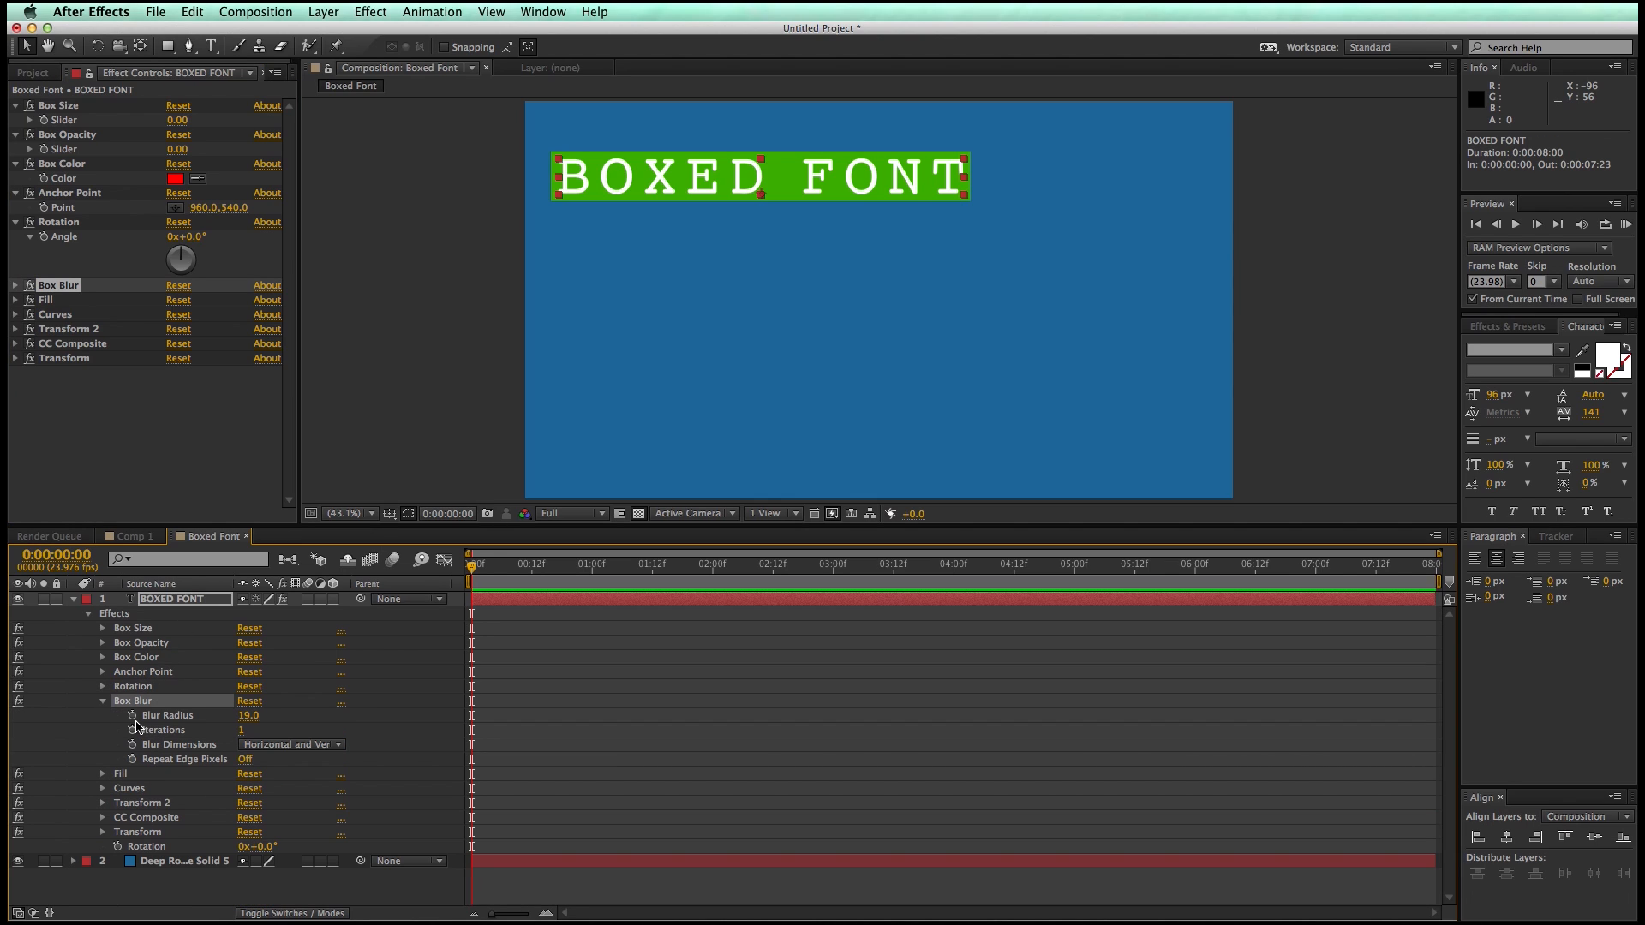
pyautogui.moveTo(130, 716)
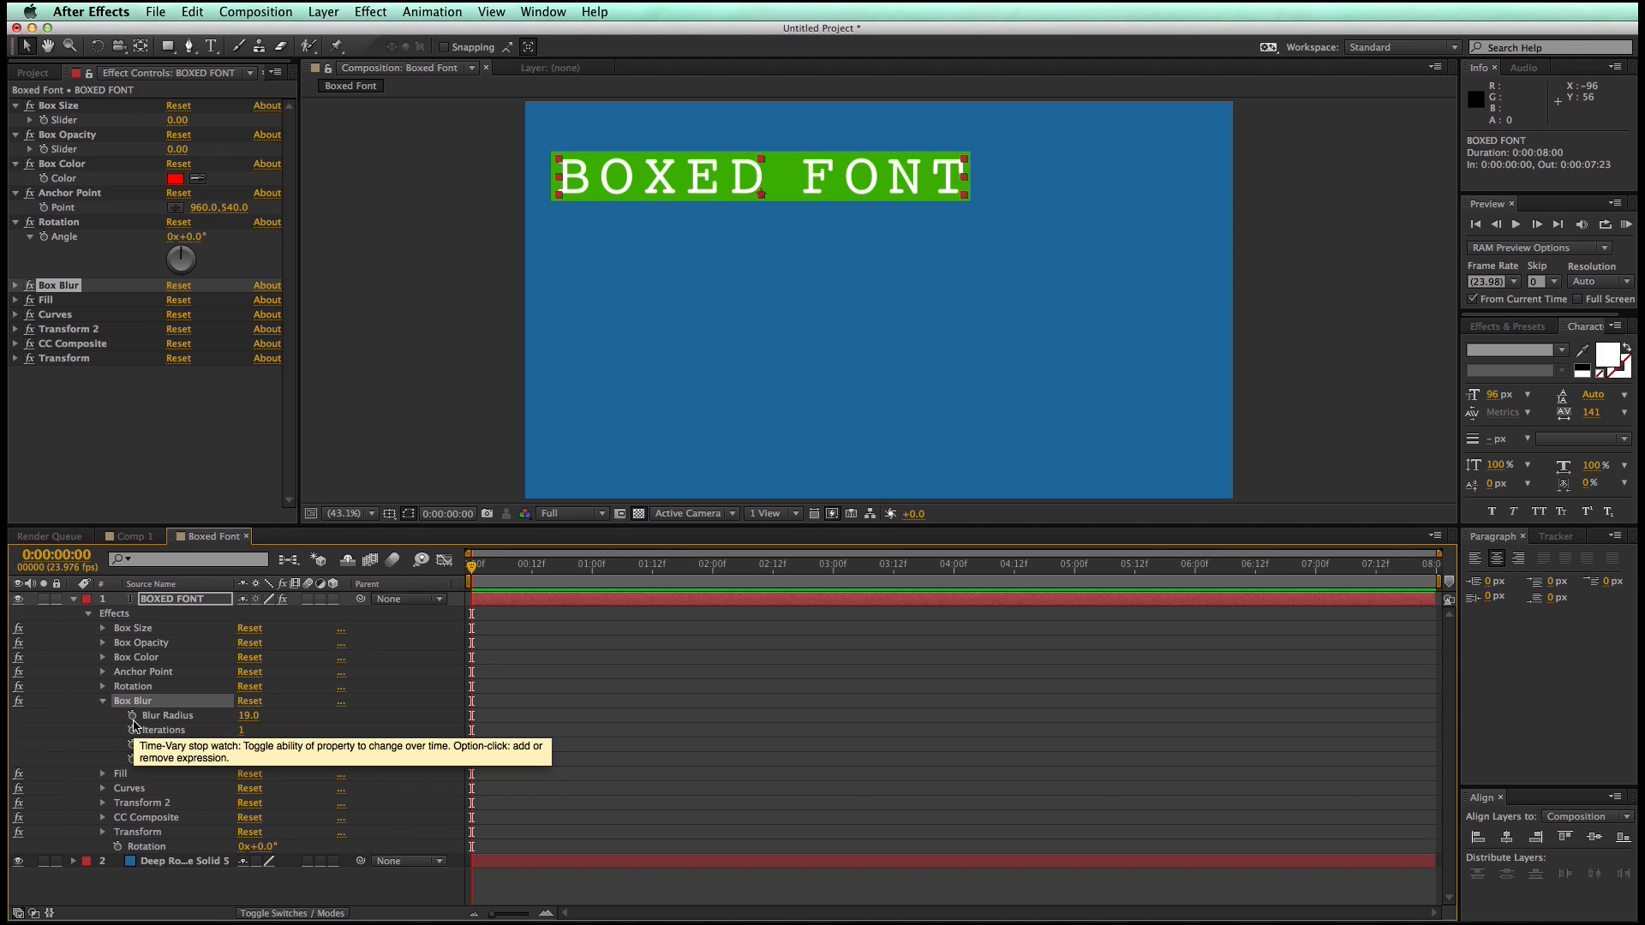
pyautogui.click(132, 715)
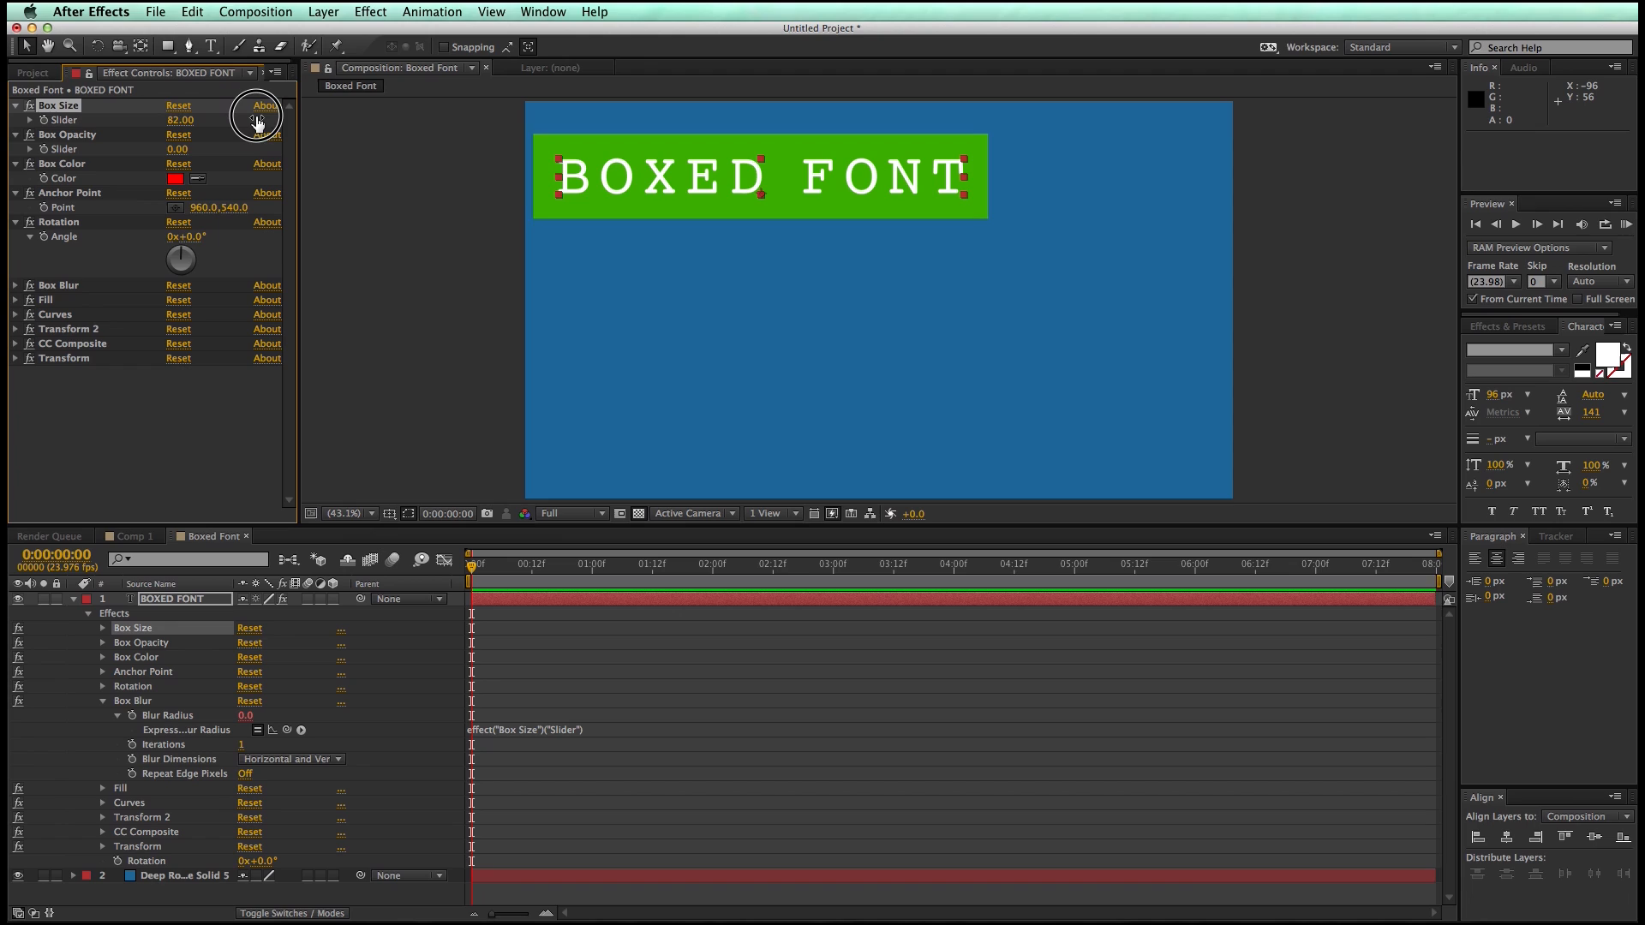
pyautogui.moveTo(195, 120); pyautogui.dragTo(173, 120)
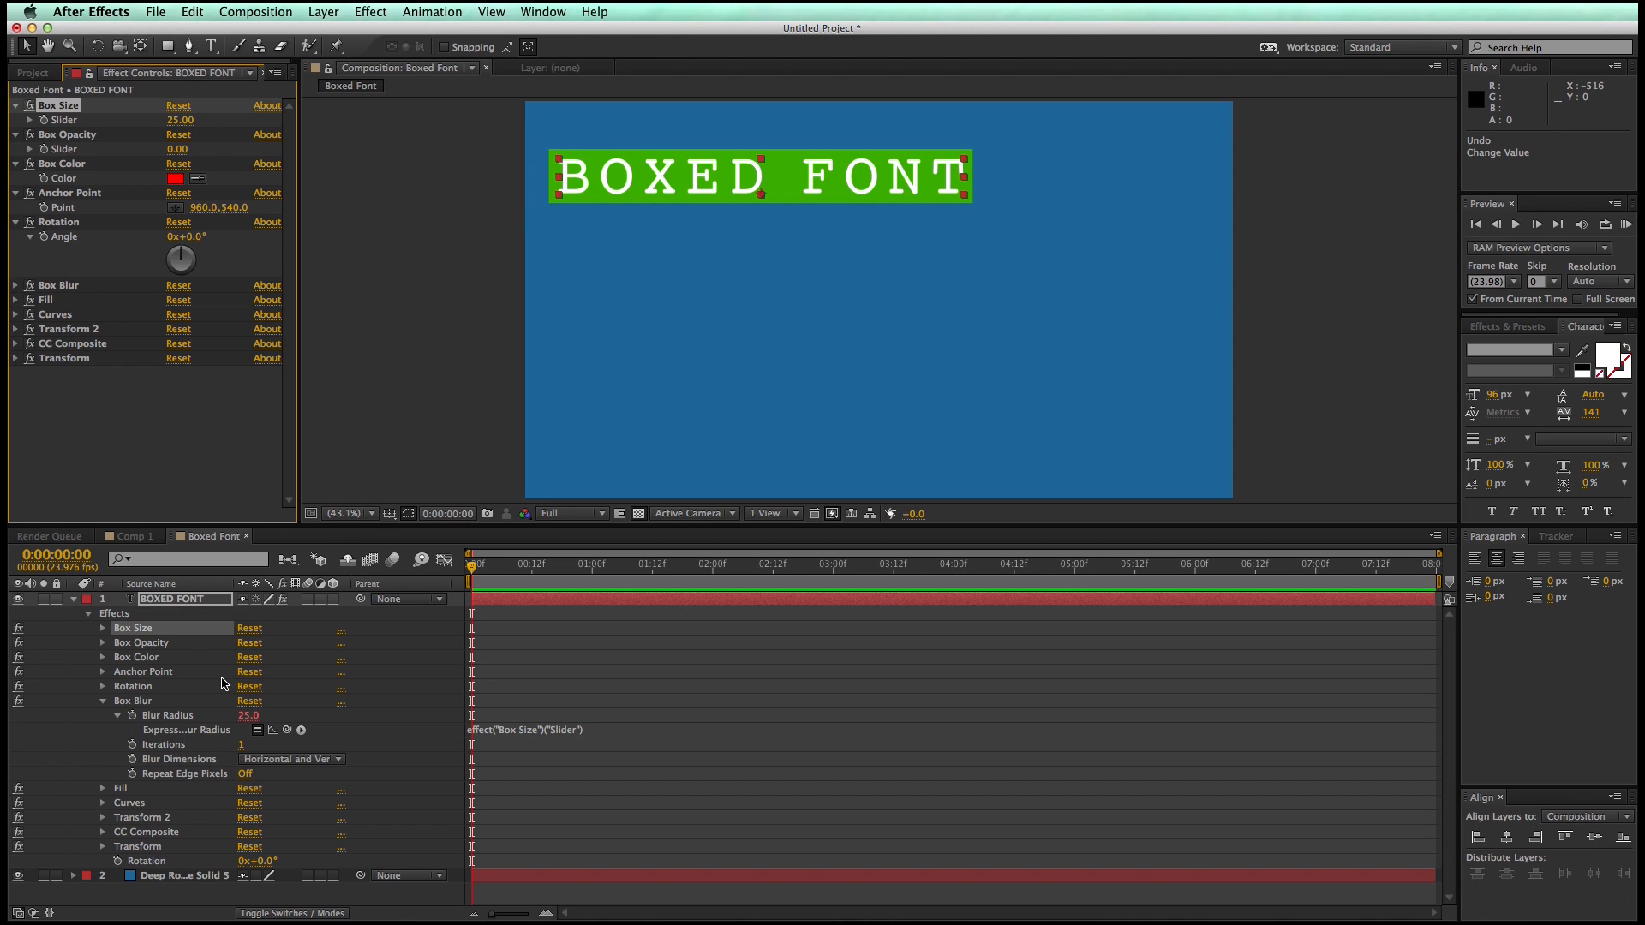
pyautogui.click(103, 700)
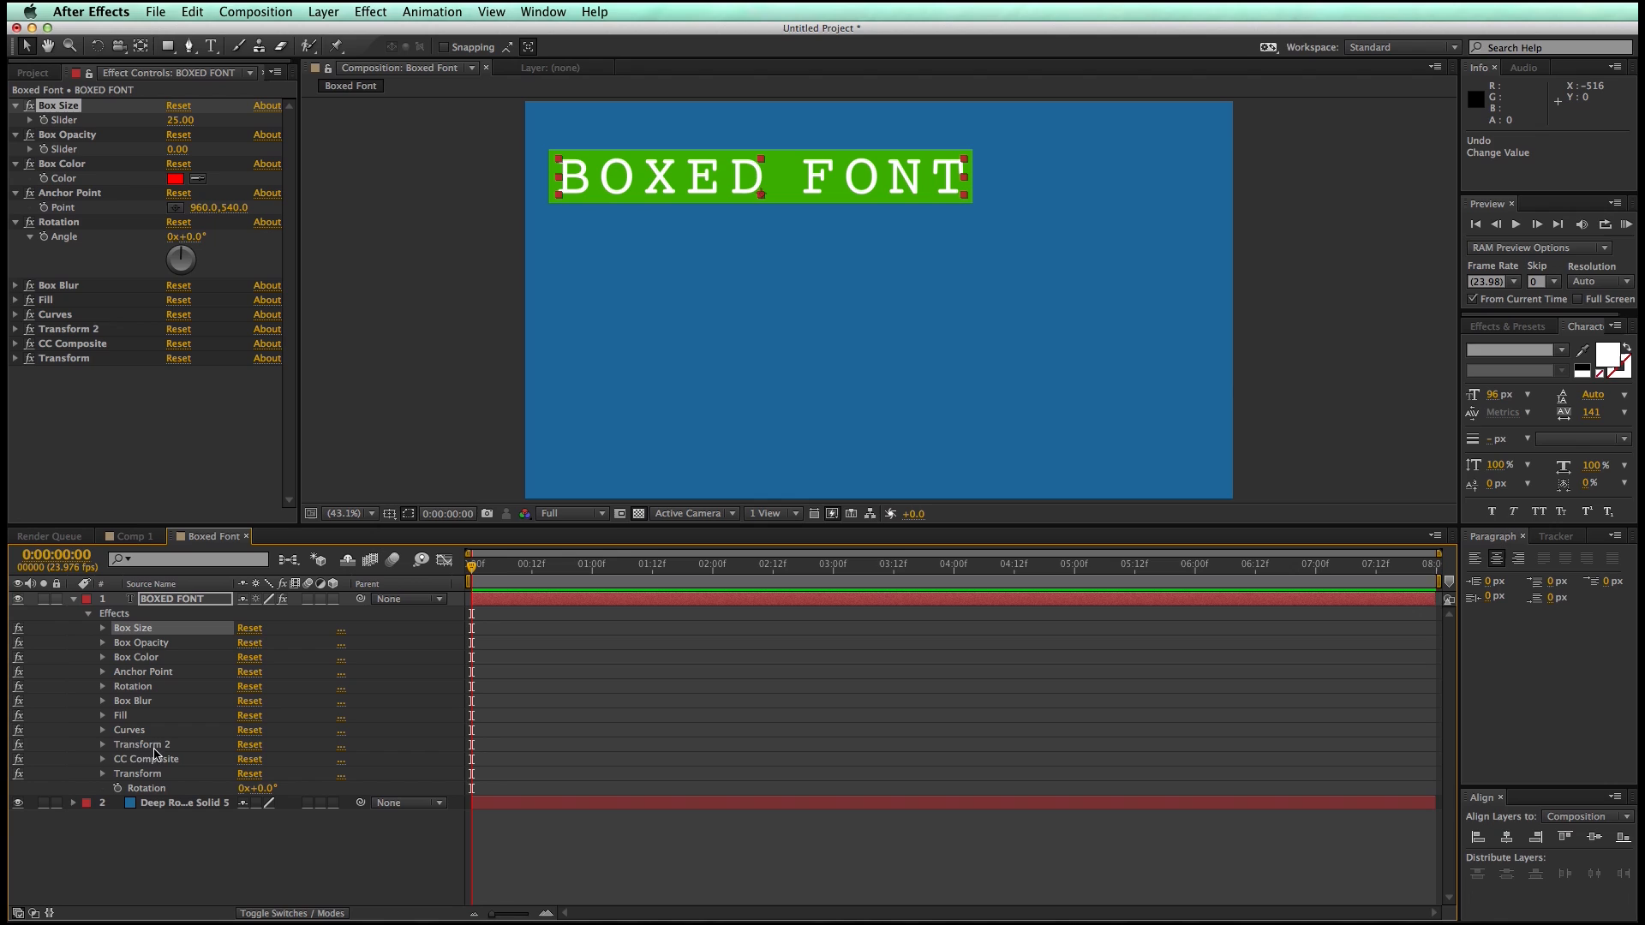
# Link Transform 2 opacity to the Box Opacity slider (100)
pyautogui.click(102, 744)
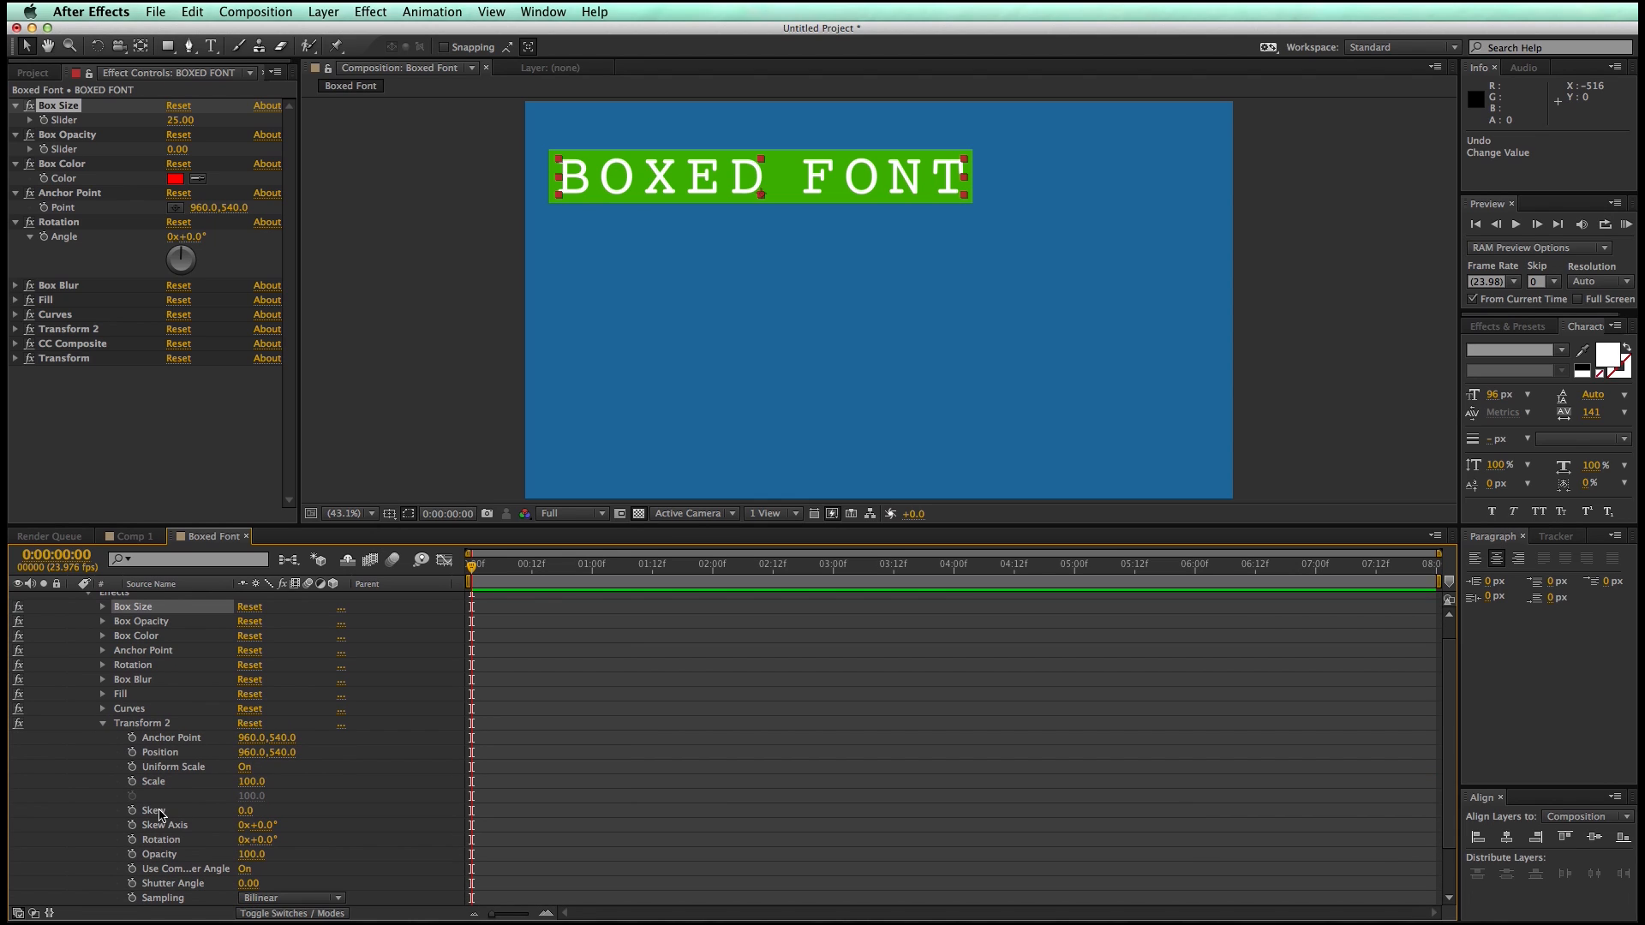
pyautogui.moveTo(144, 859)
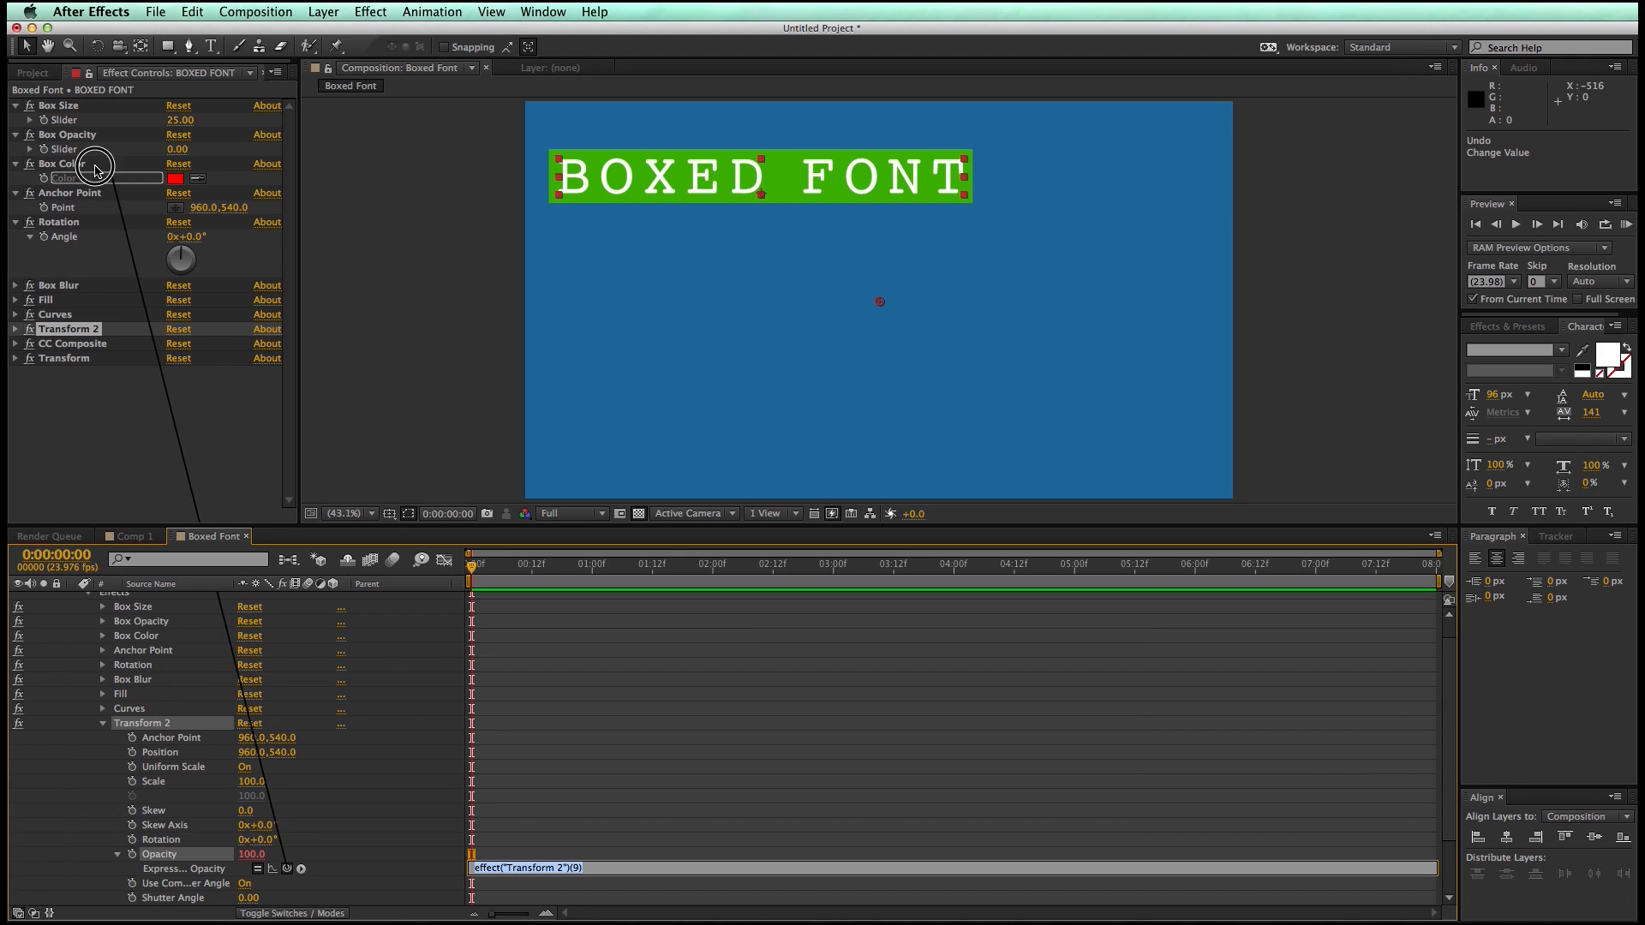
pyautogui.click(181, 148)
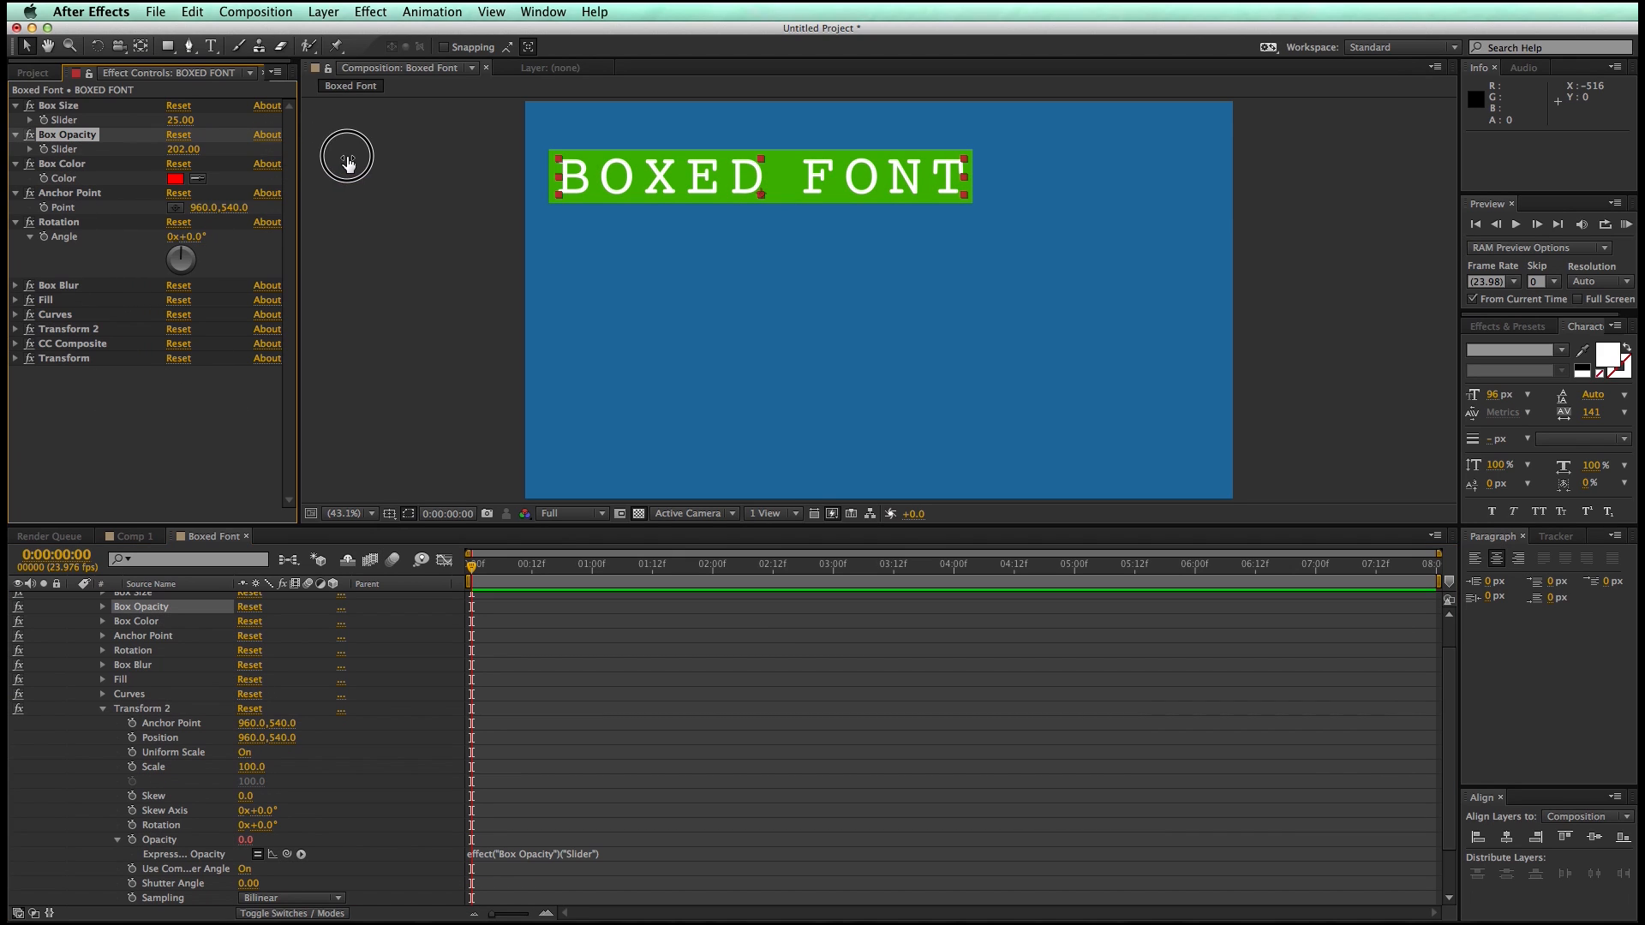
pyautogui.click(179, 148)
pyautogui.write('100')
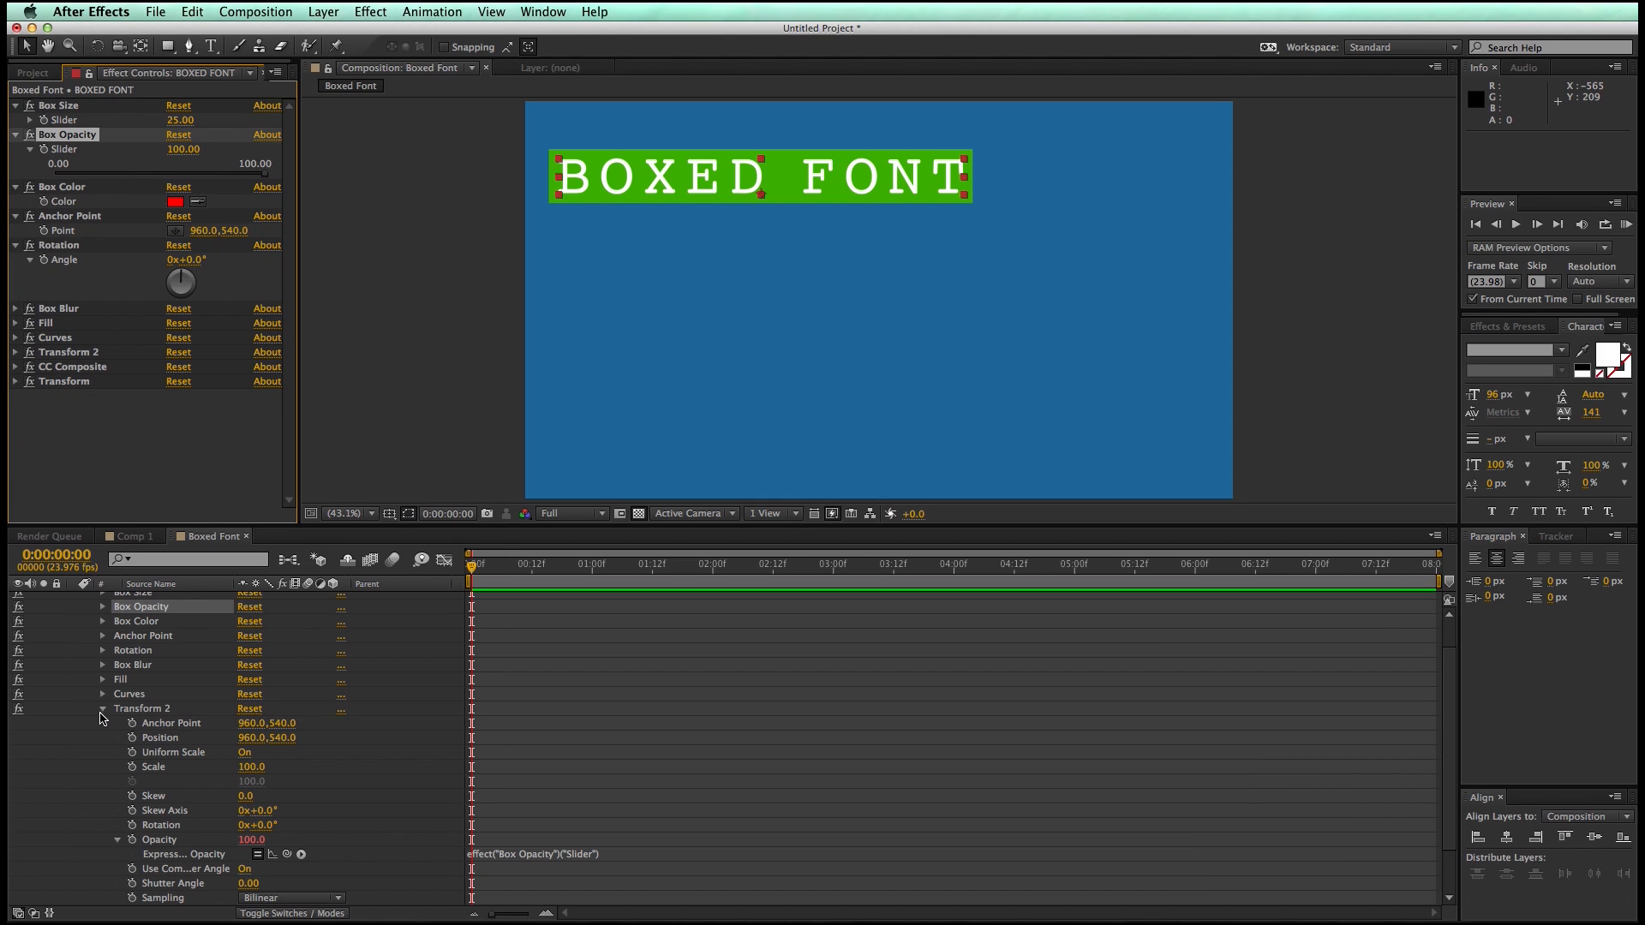
# Drive Transform position and rotation from Anchor Point and Rotation, then tilt the text slightly
pyautogui.click(102, 716)
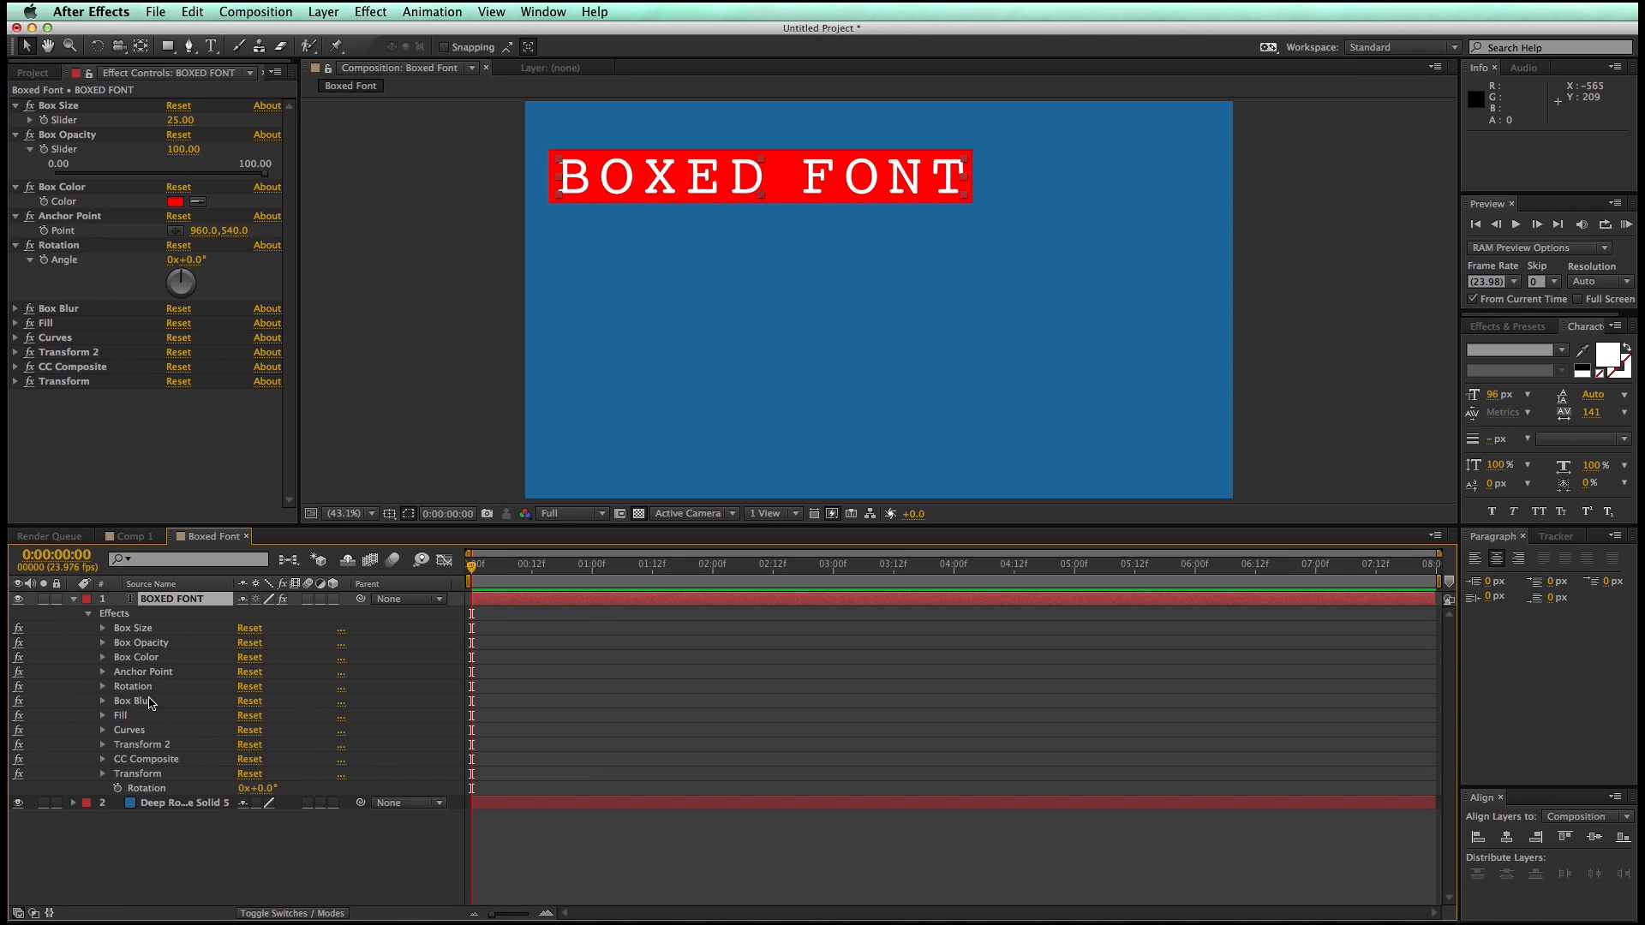
pyautogui.moveTo(104, 782)
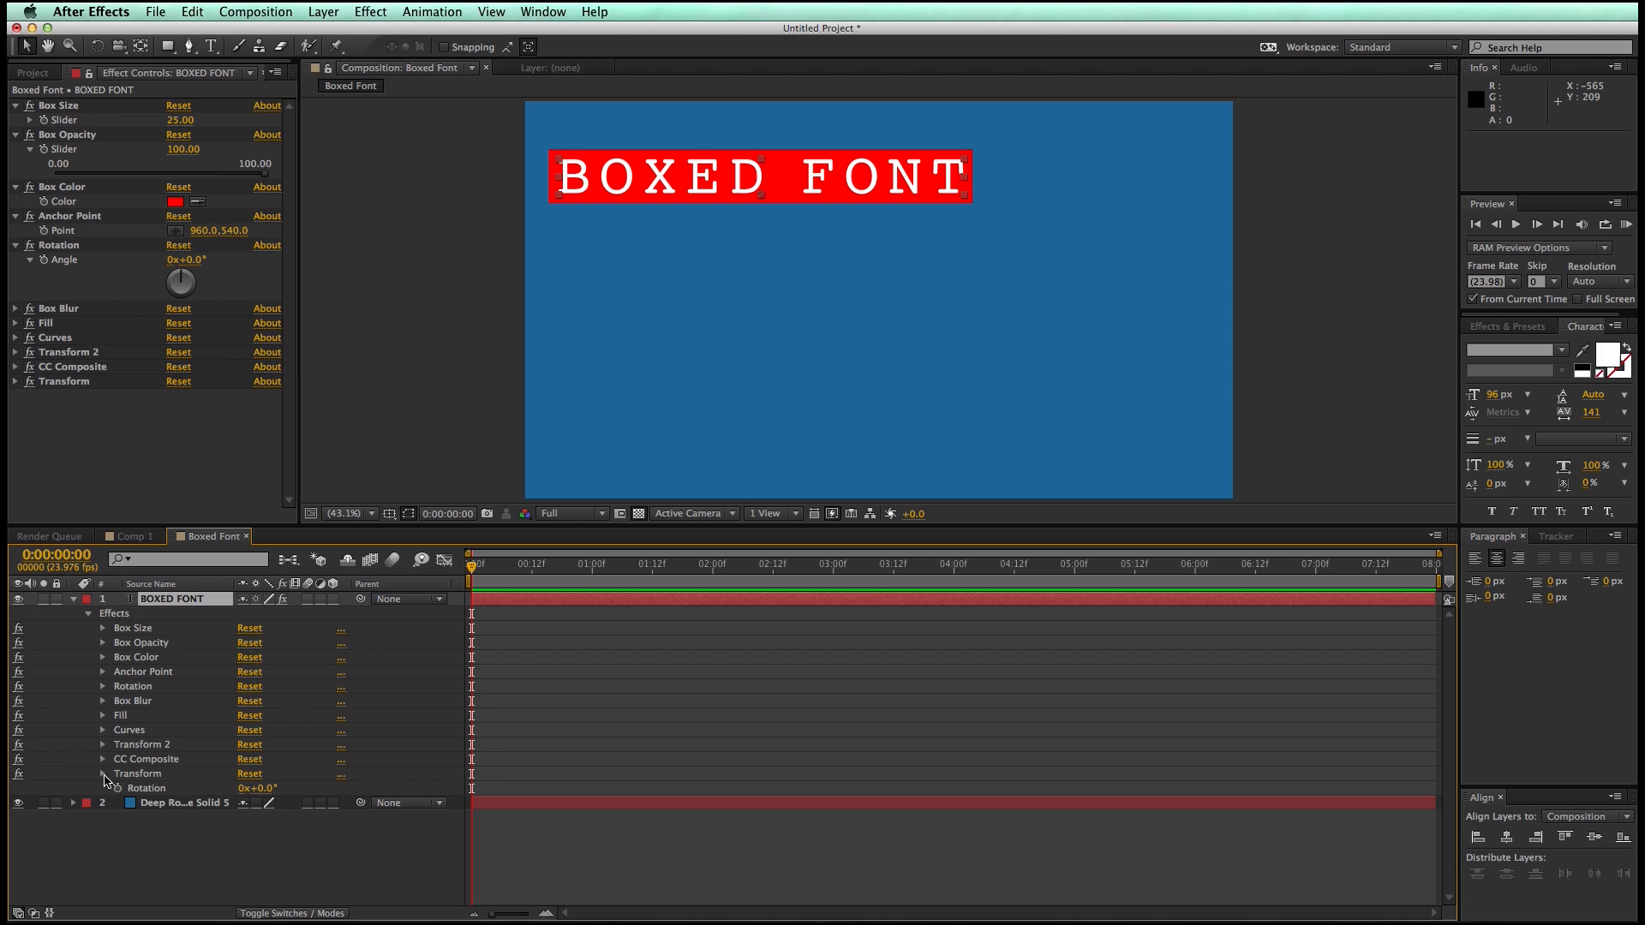
pyautogui.click(102, 775)
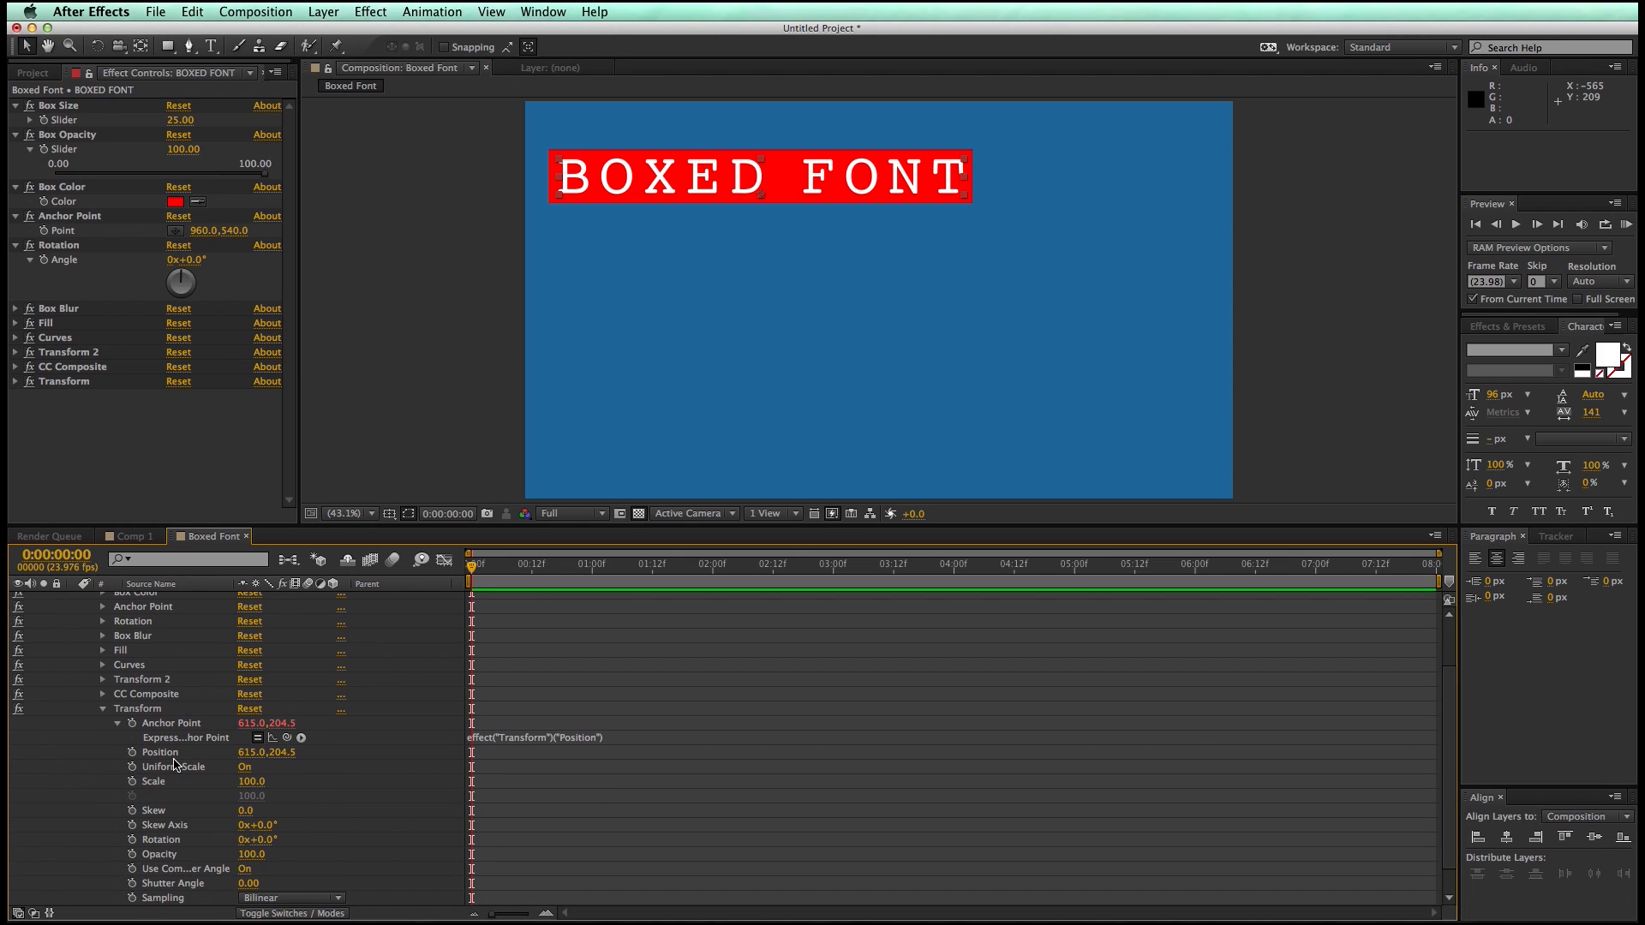
pyautogui.click(159, 752)
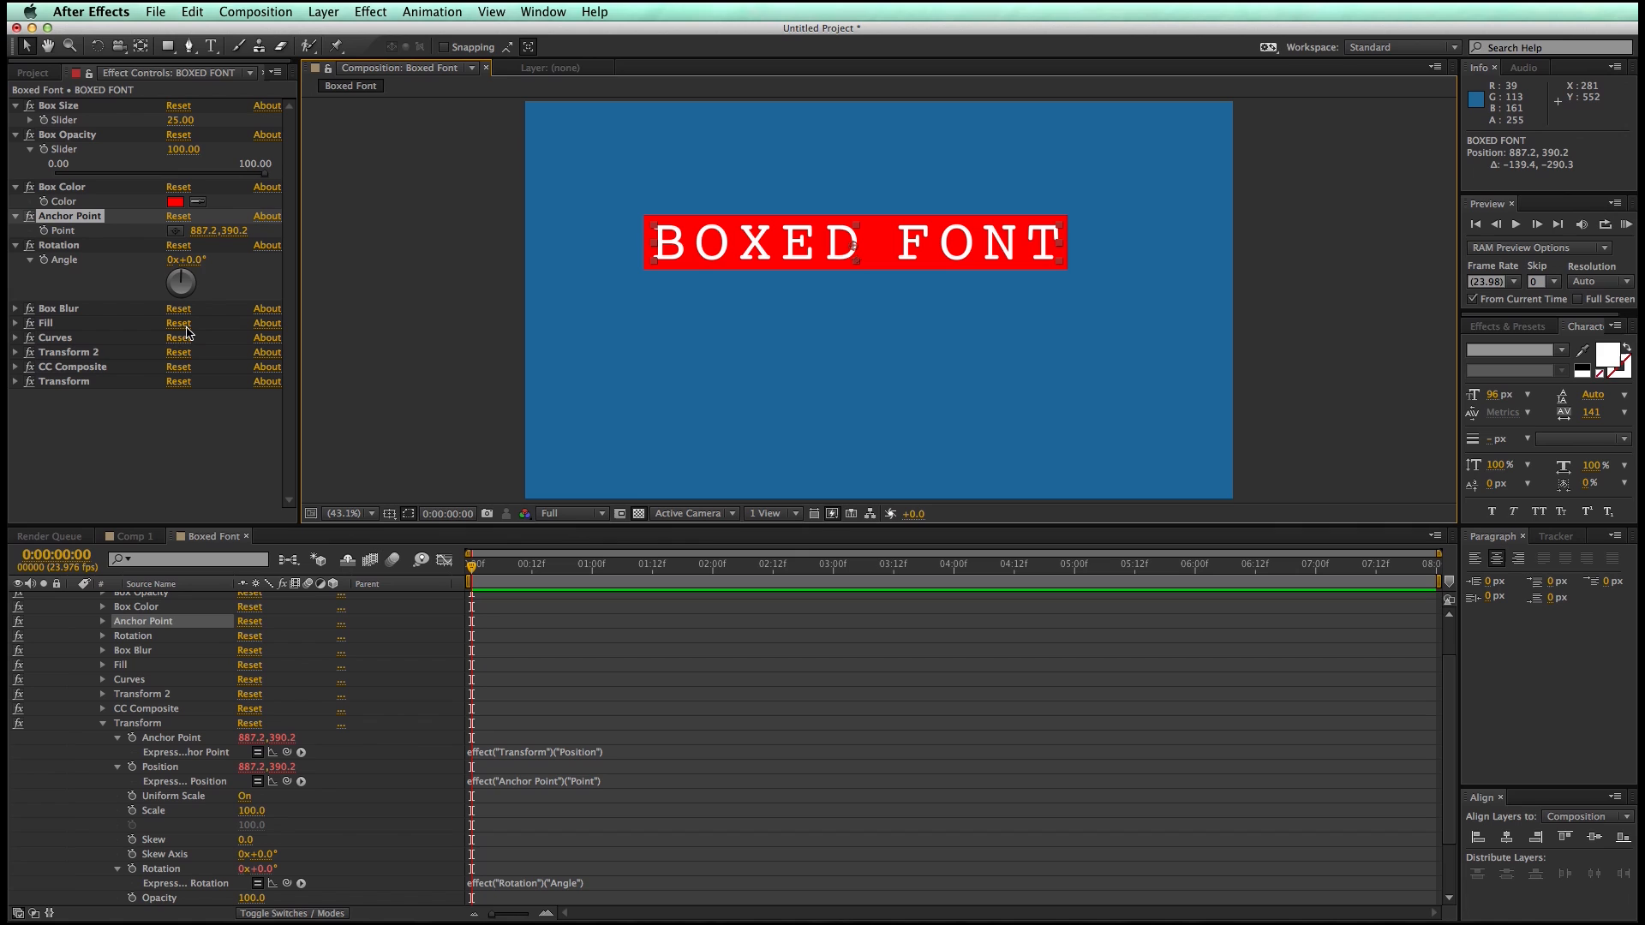
pyautogui.moveTo(180, 280); pyautogui.dragTo(226, 262)
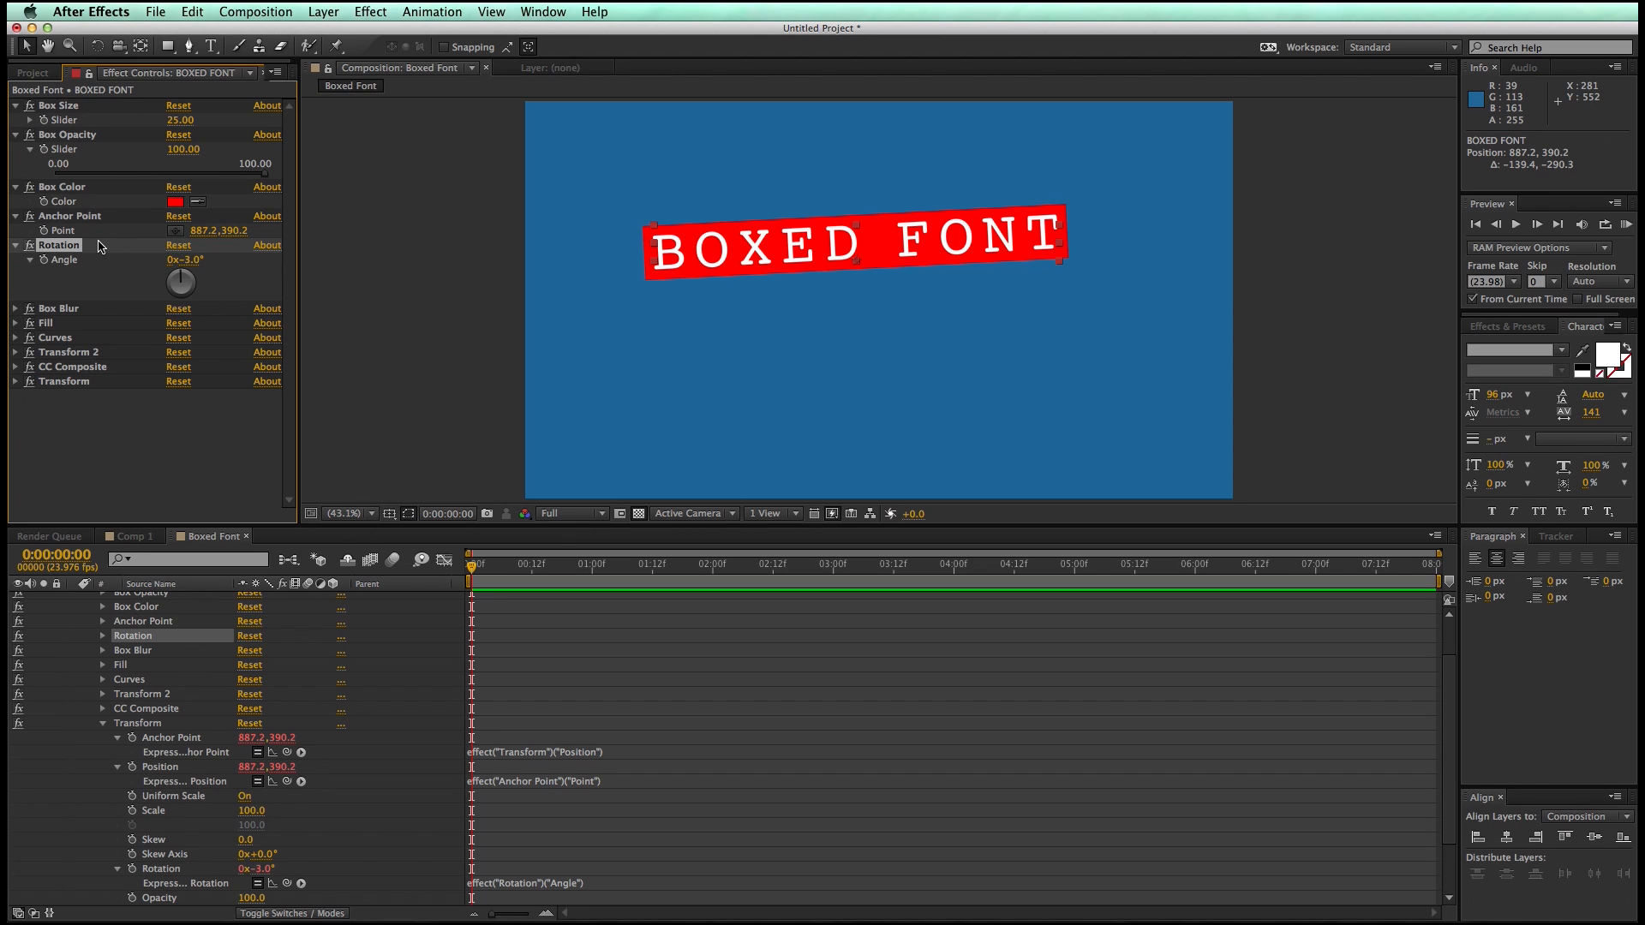
# Select the Box Blur effect and rename it DONT TOUCH
pyautogui.click(59, 308)
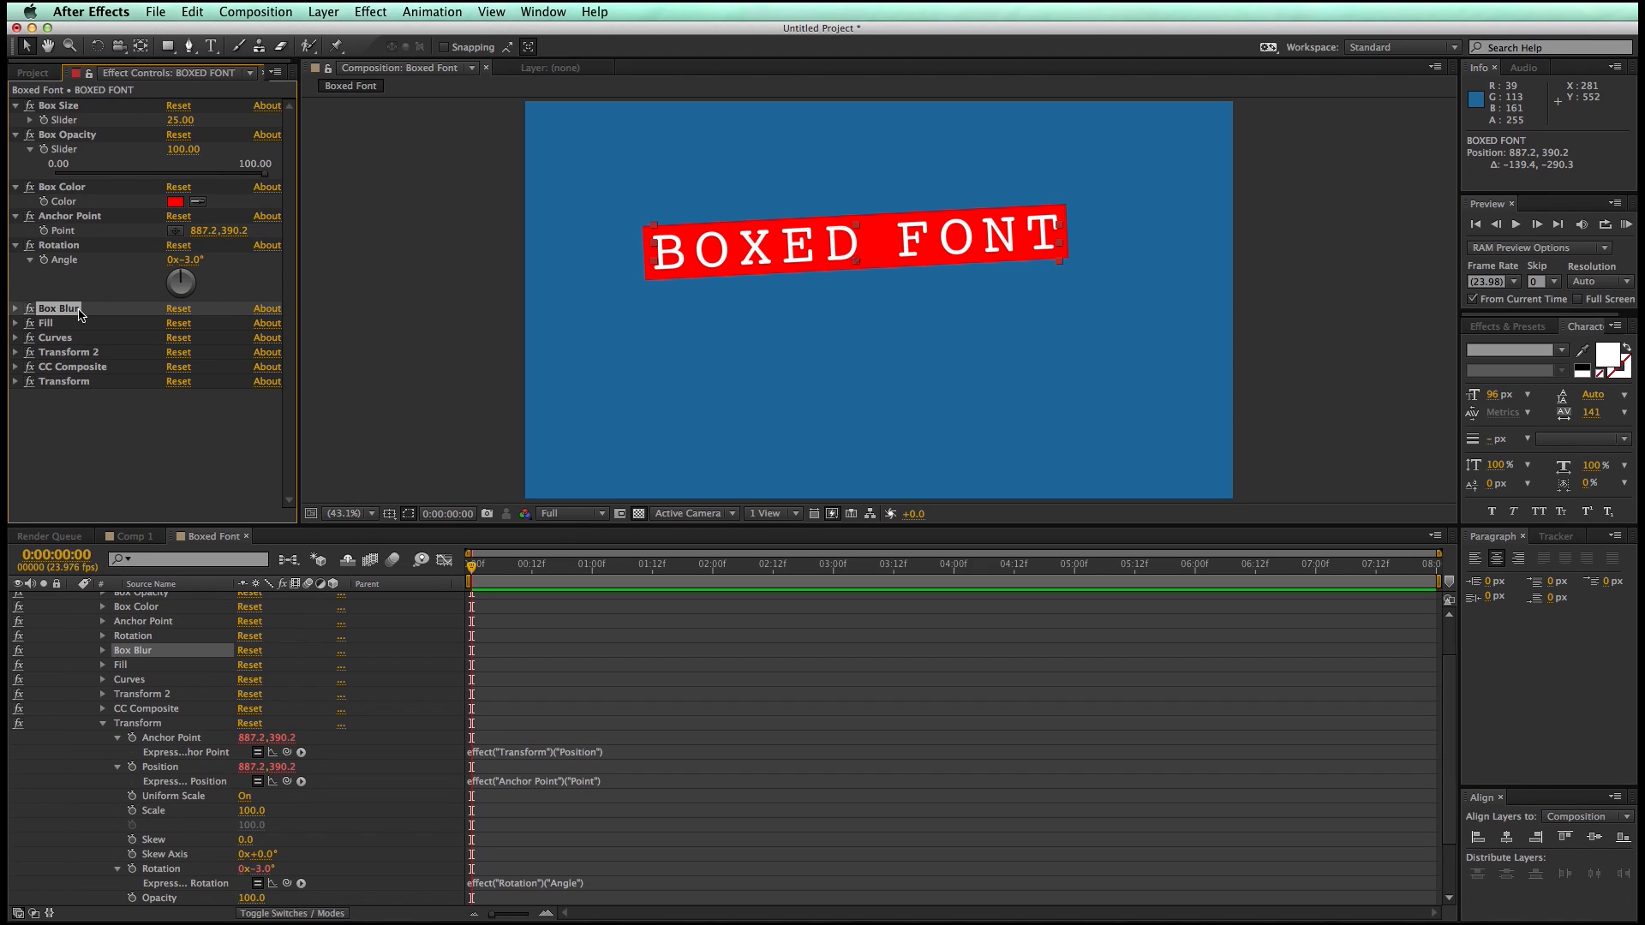
pyautogui.click(64, 381)
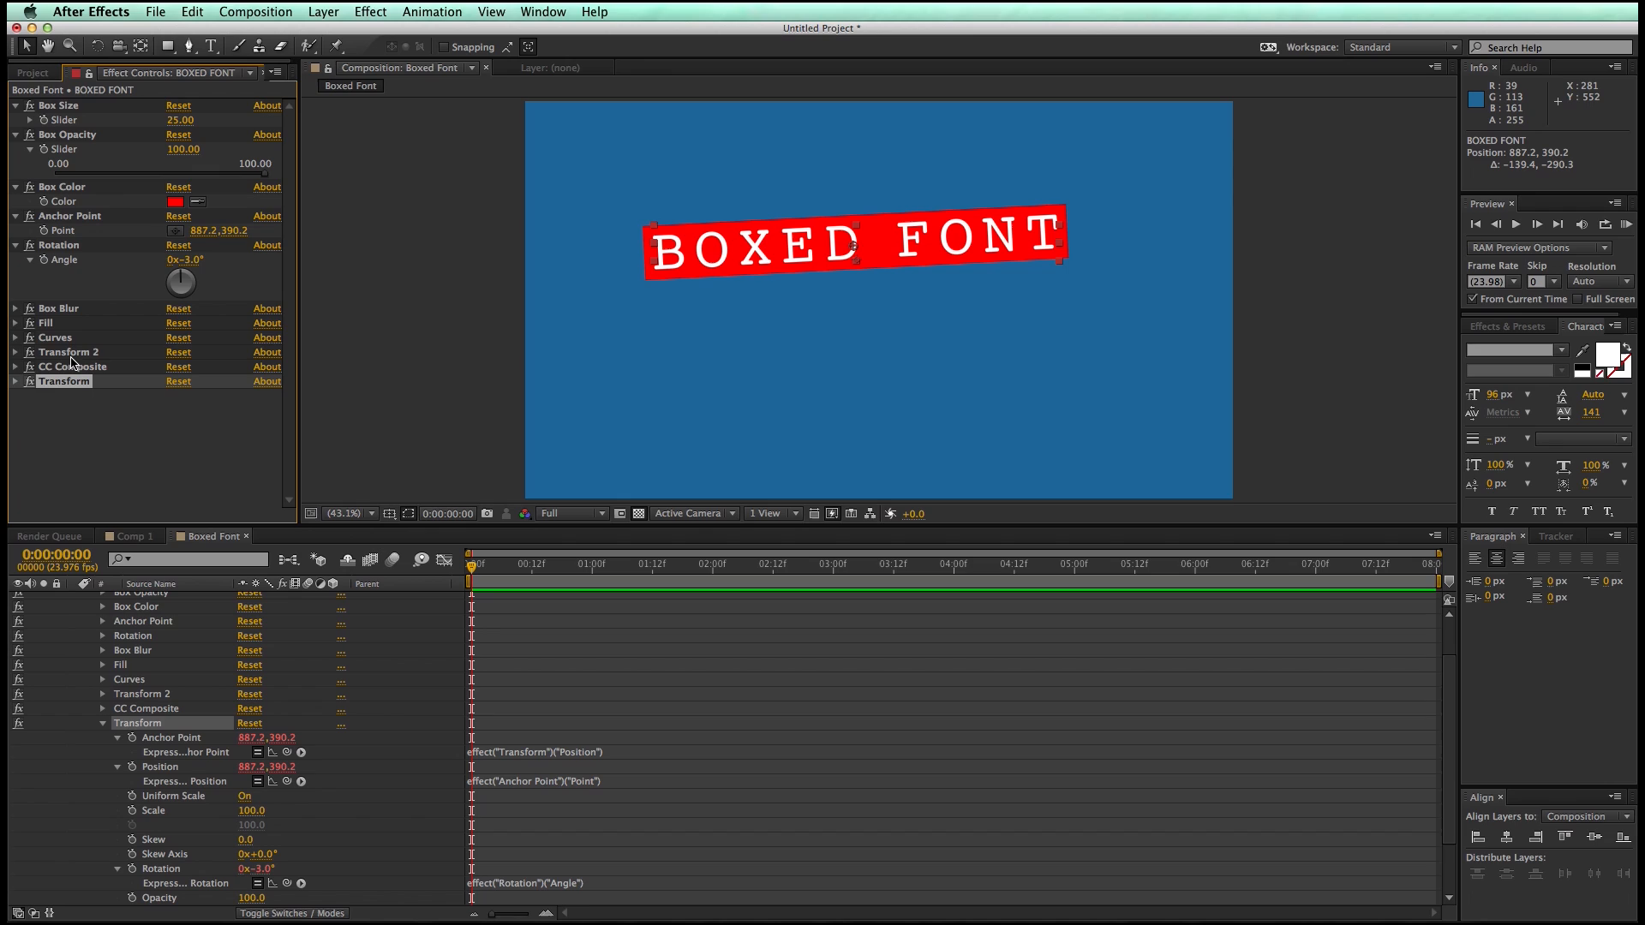
pyautogui.click(59, 307)
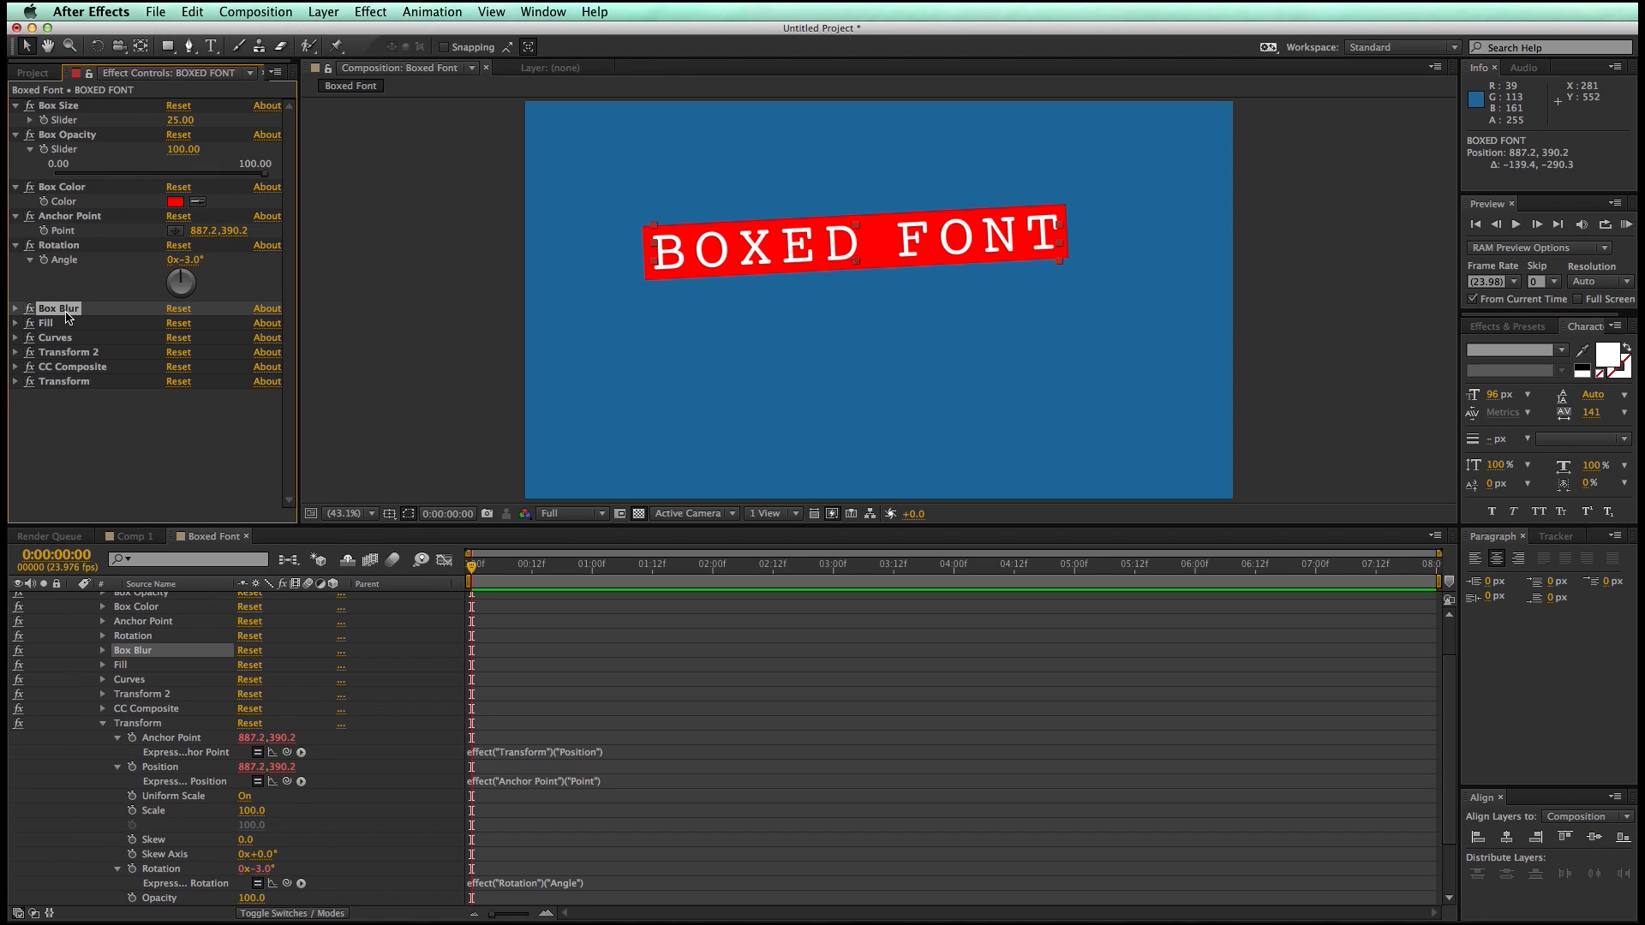
pyautogui.doubleClick(60, 308)
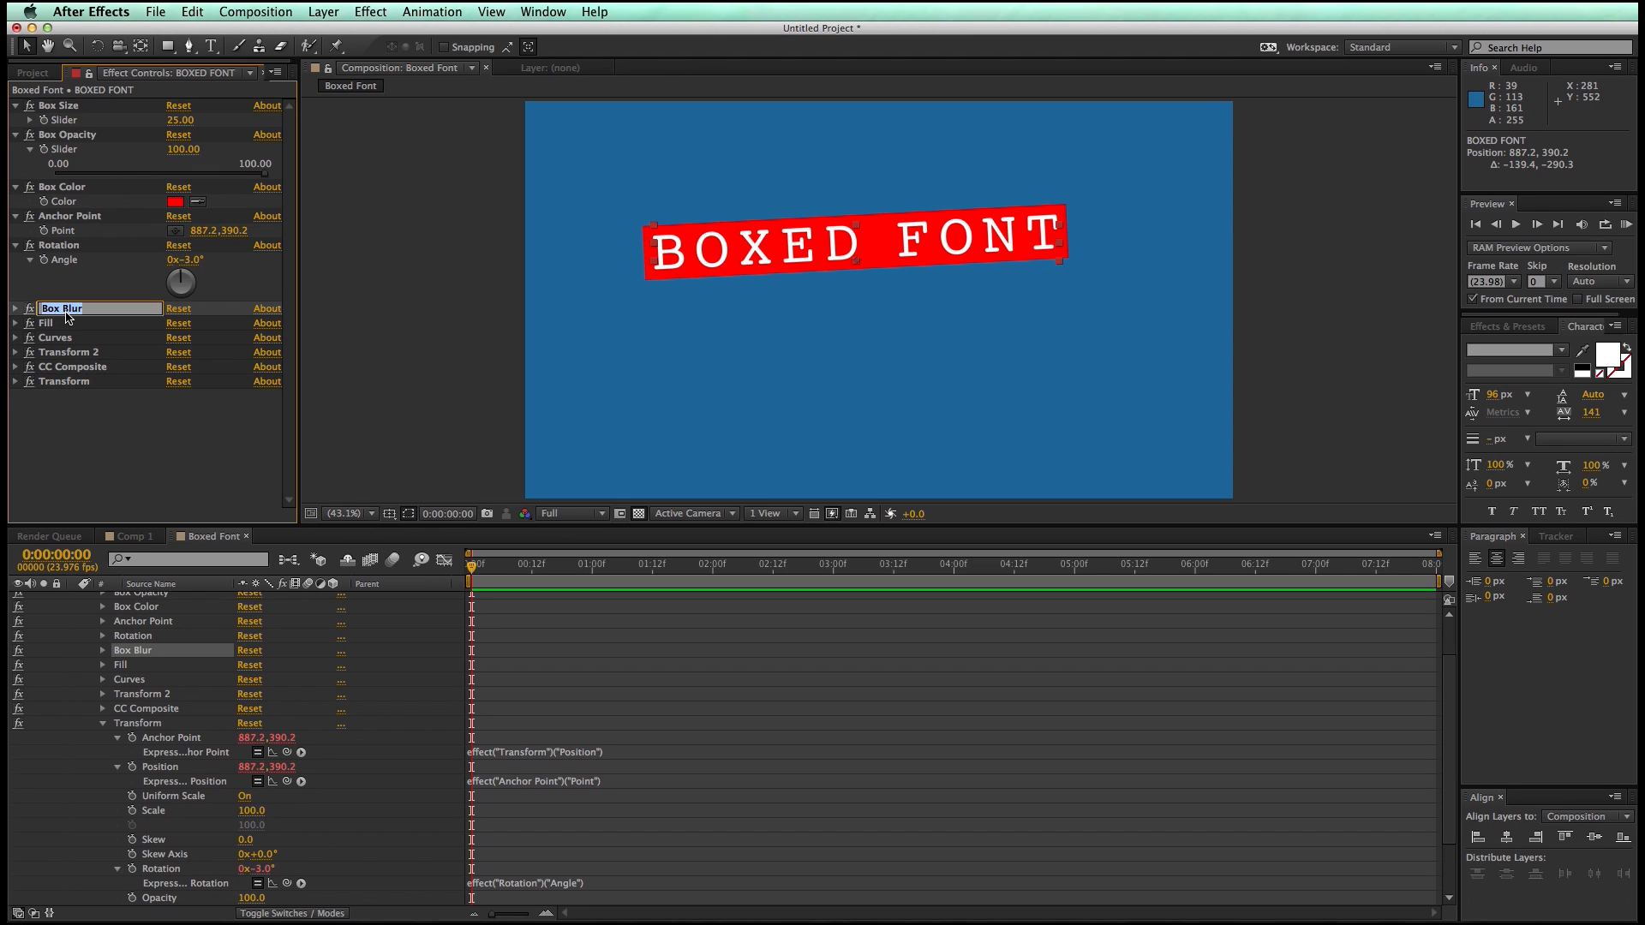
pyautogui.write('DONT TOUCH')
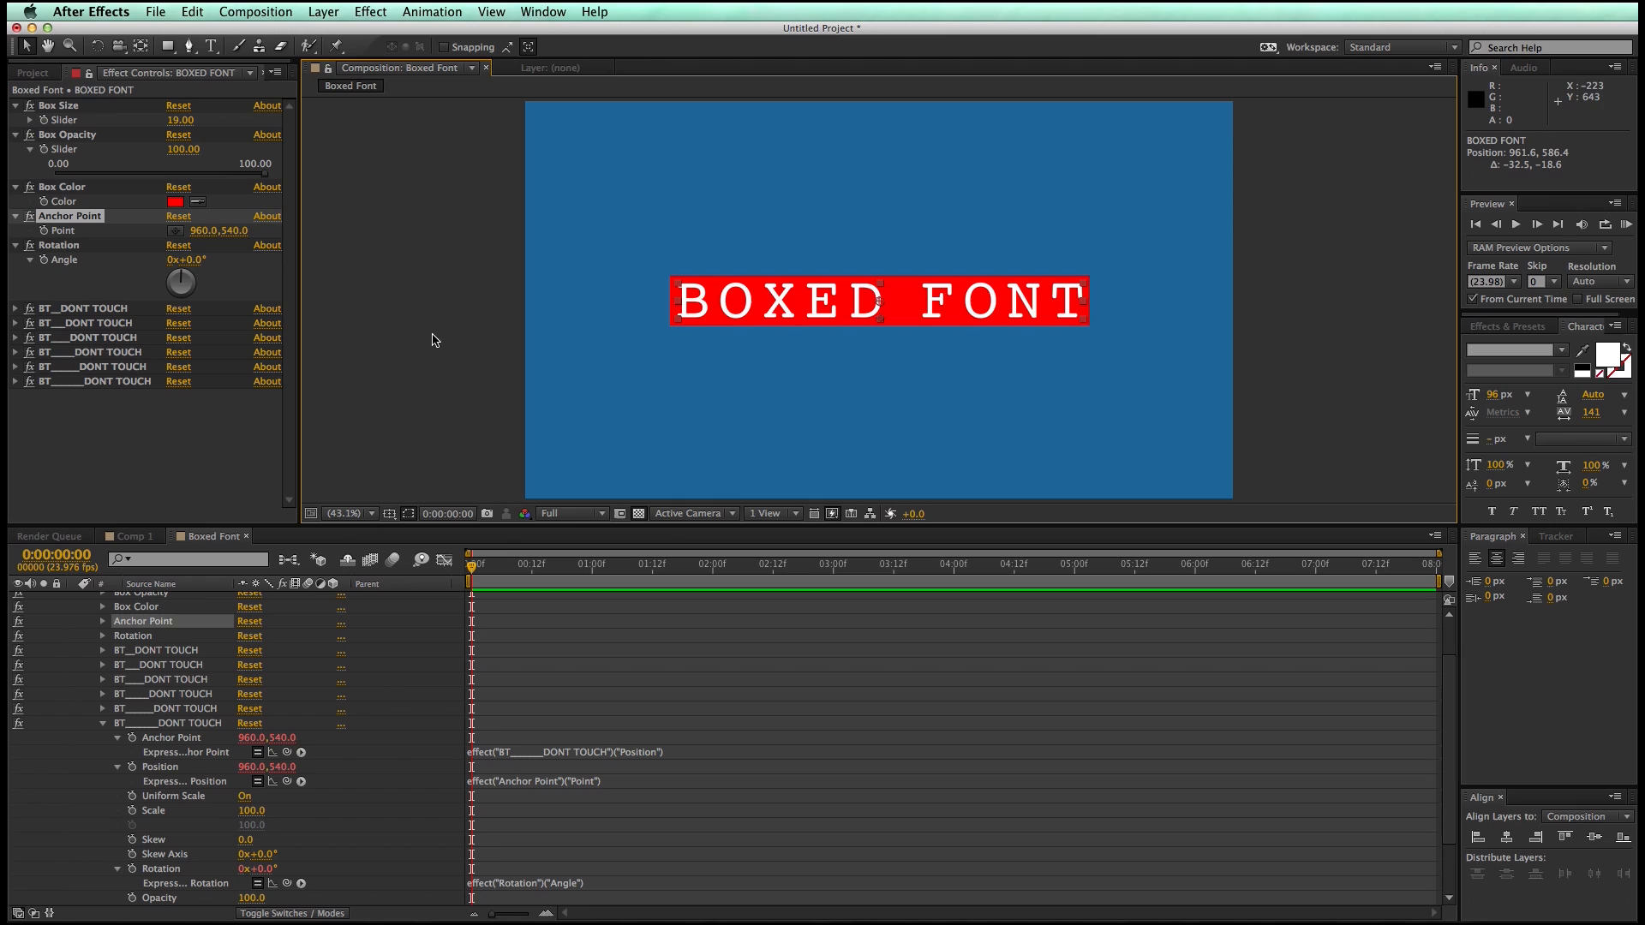
pyautogui.moveTo(337, 312)
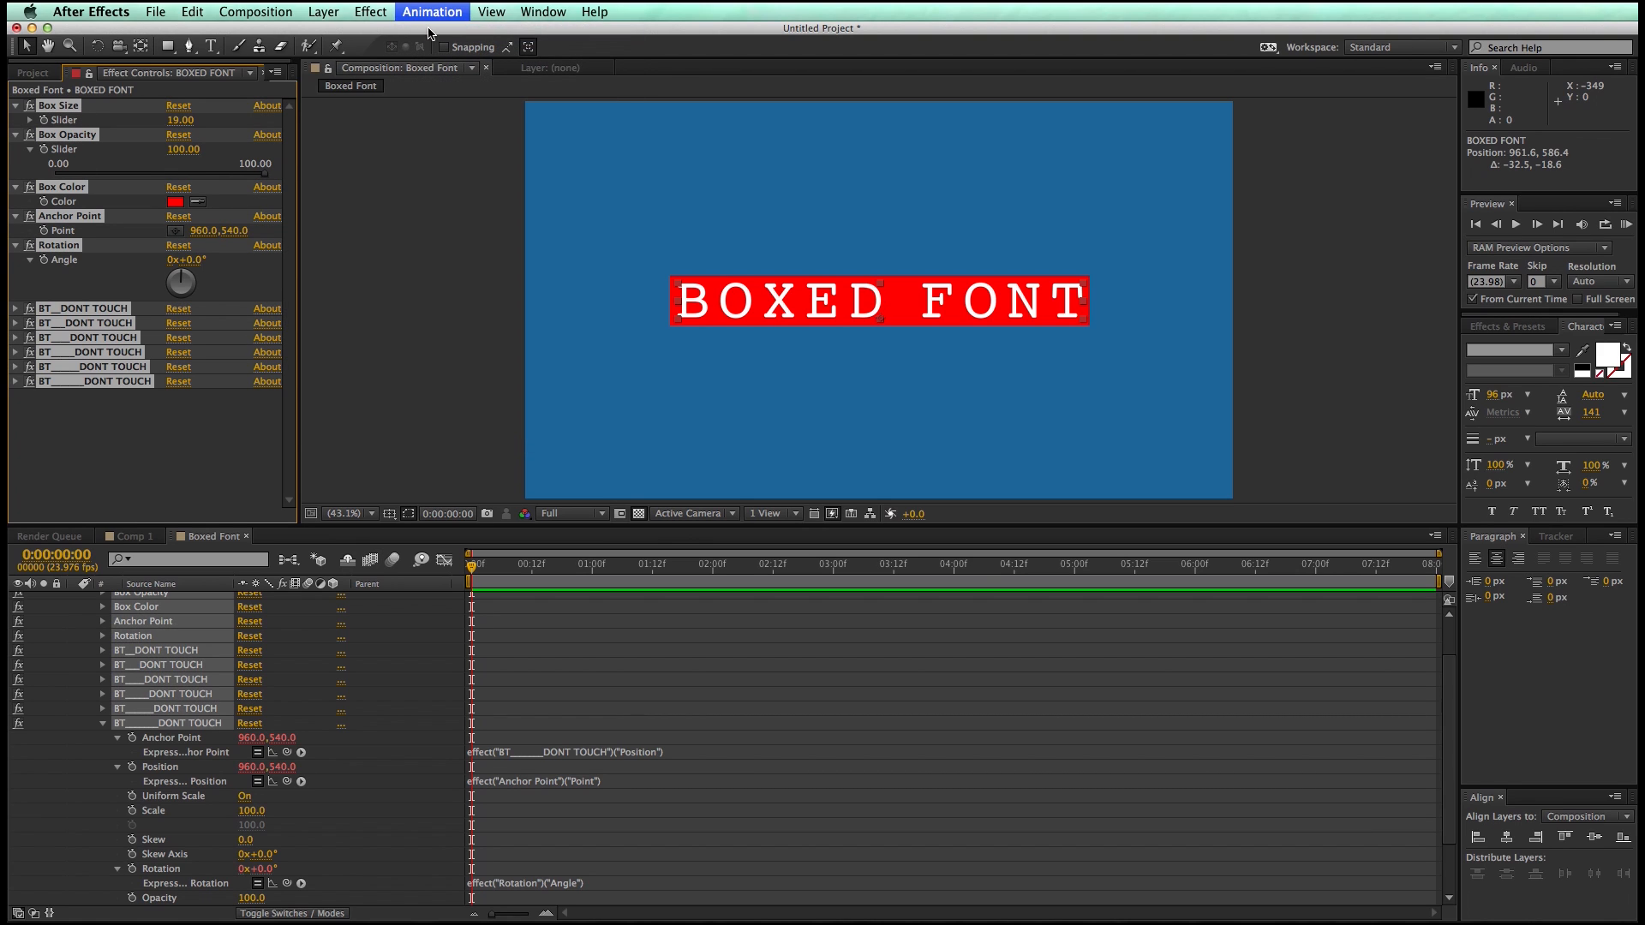
# Save the effect stack as the 'Boxed Type' animation preset in the personal Presets folder
pyautogui.click(431, 11)
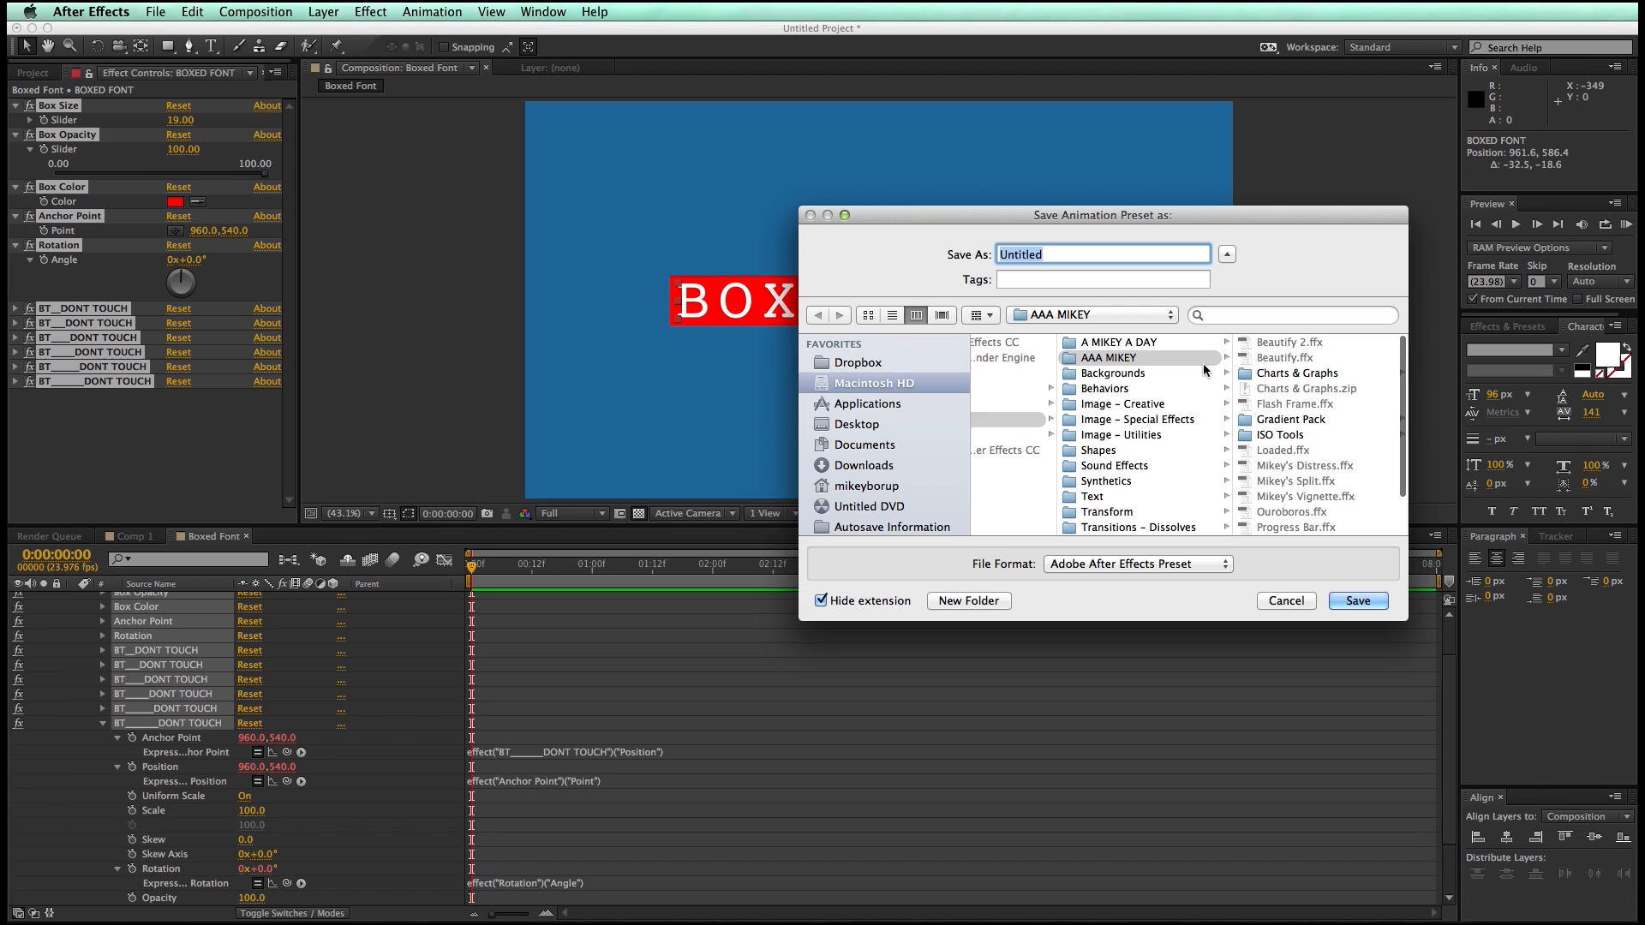
pyautogui.click(1117, 342)
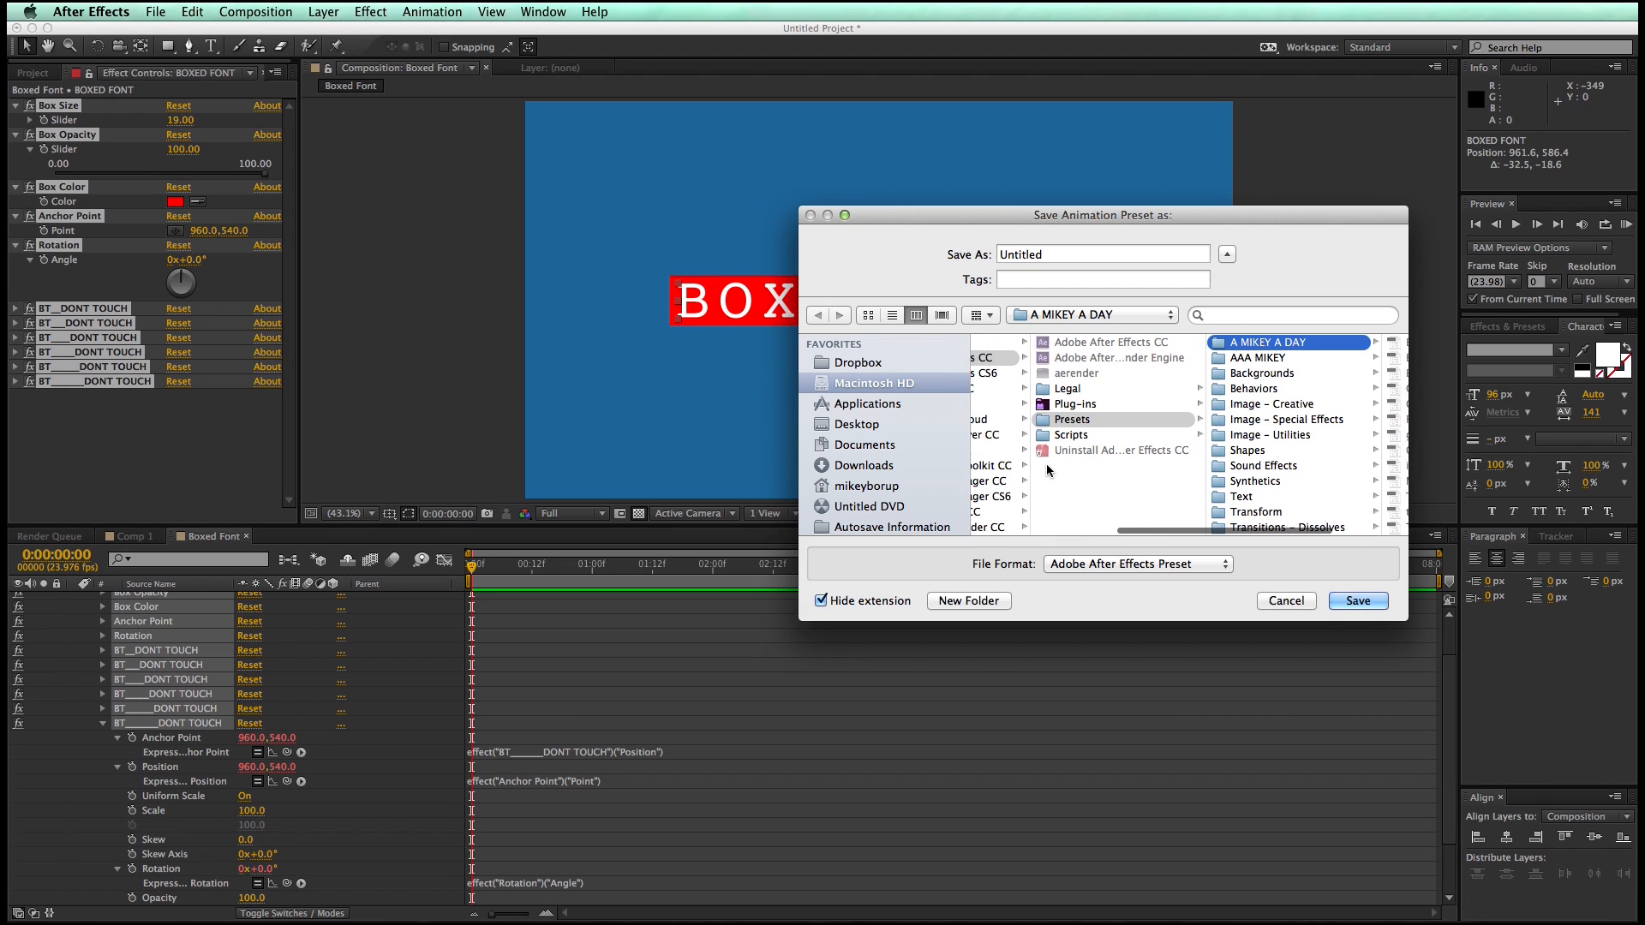
pyautogui.click(1071, 419)
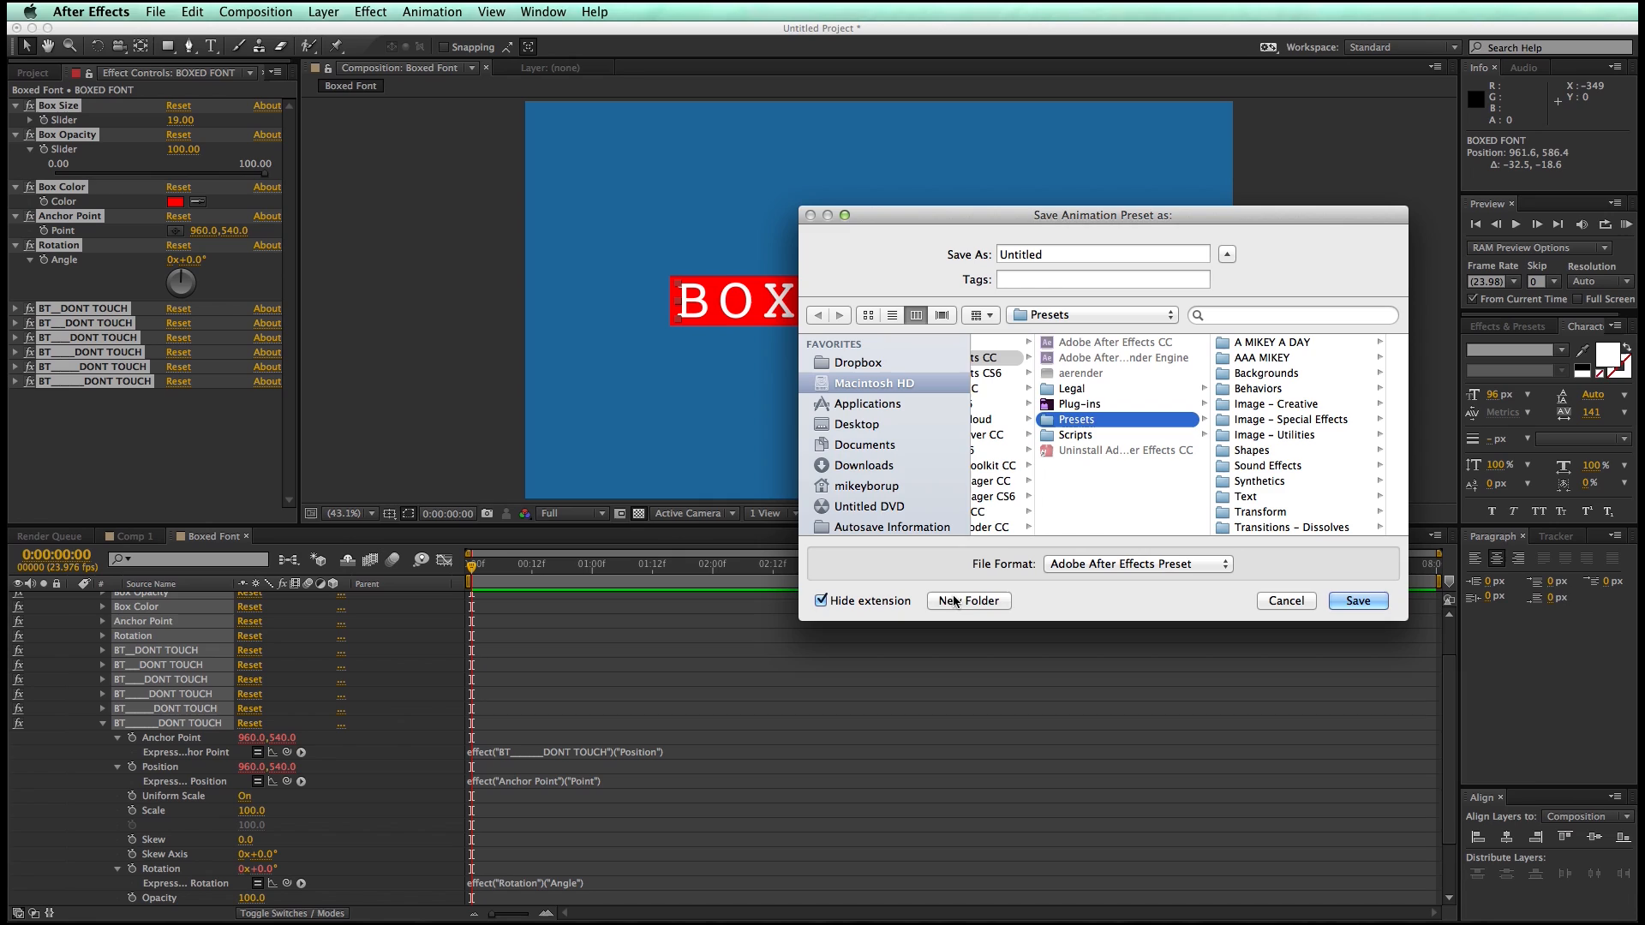
pyautogui.click(968, 600)
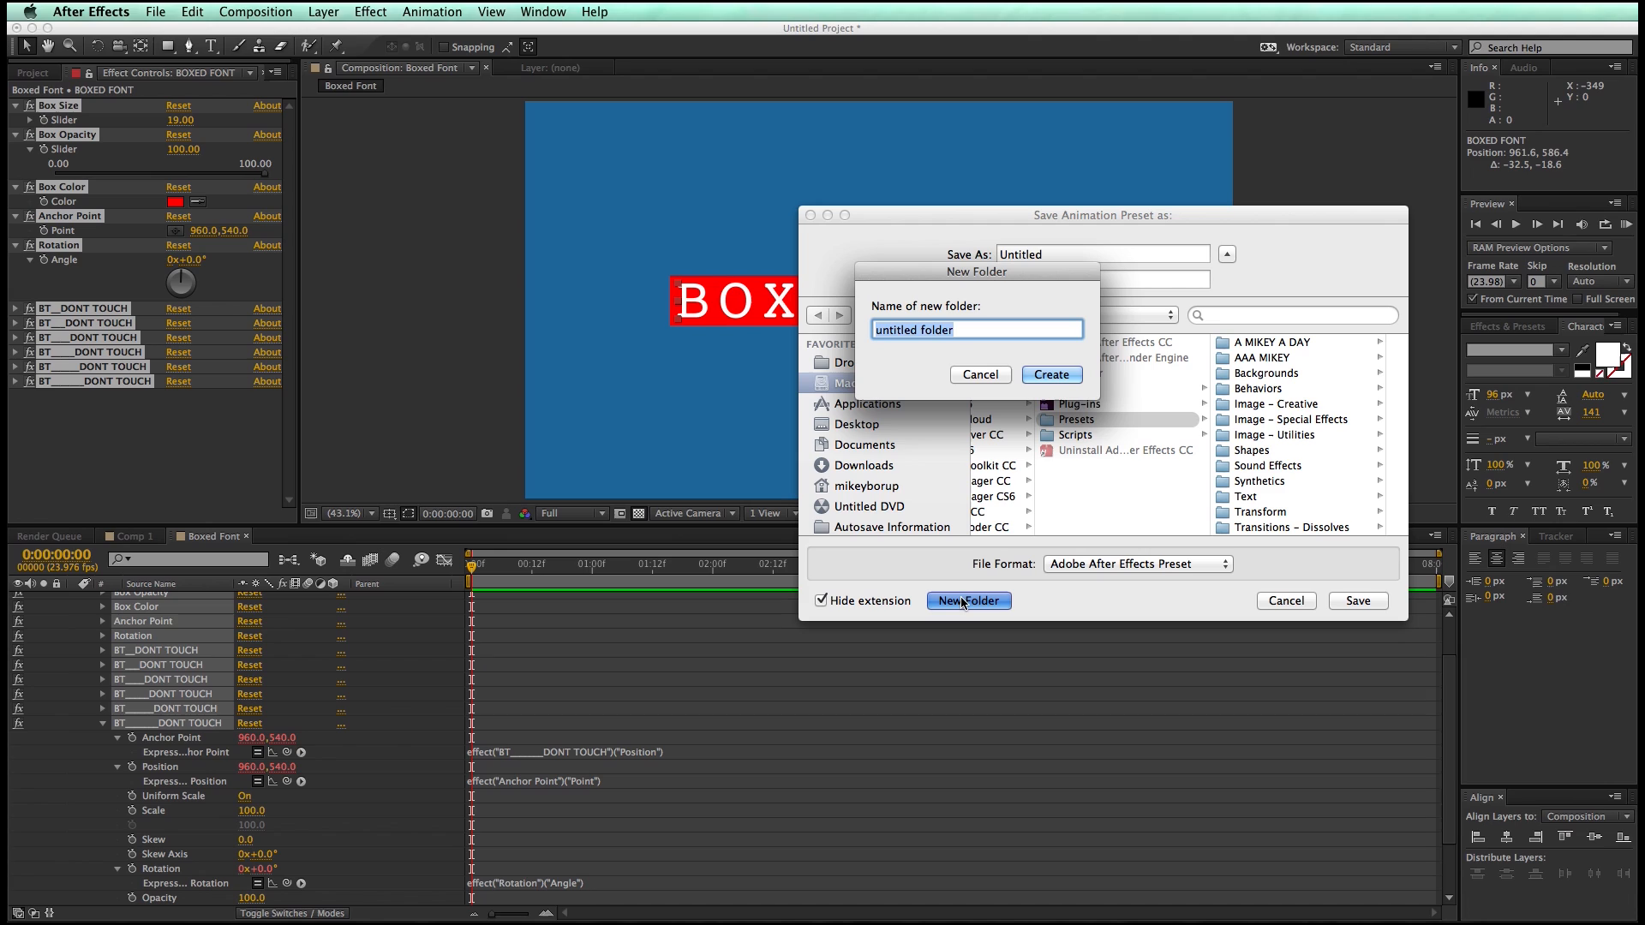
pyautogui.click(978, 374)
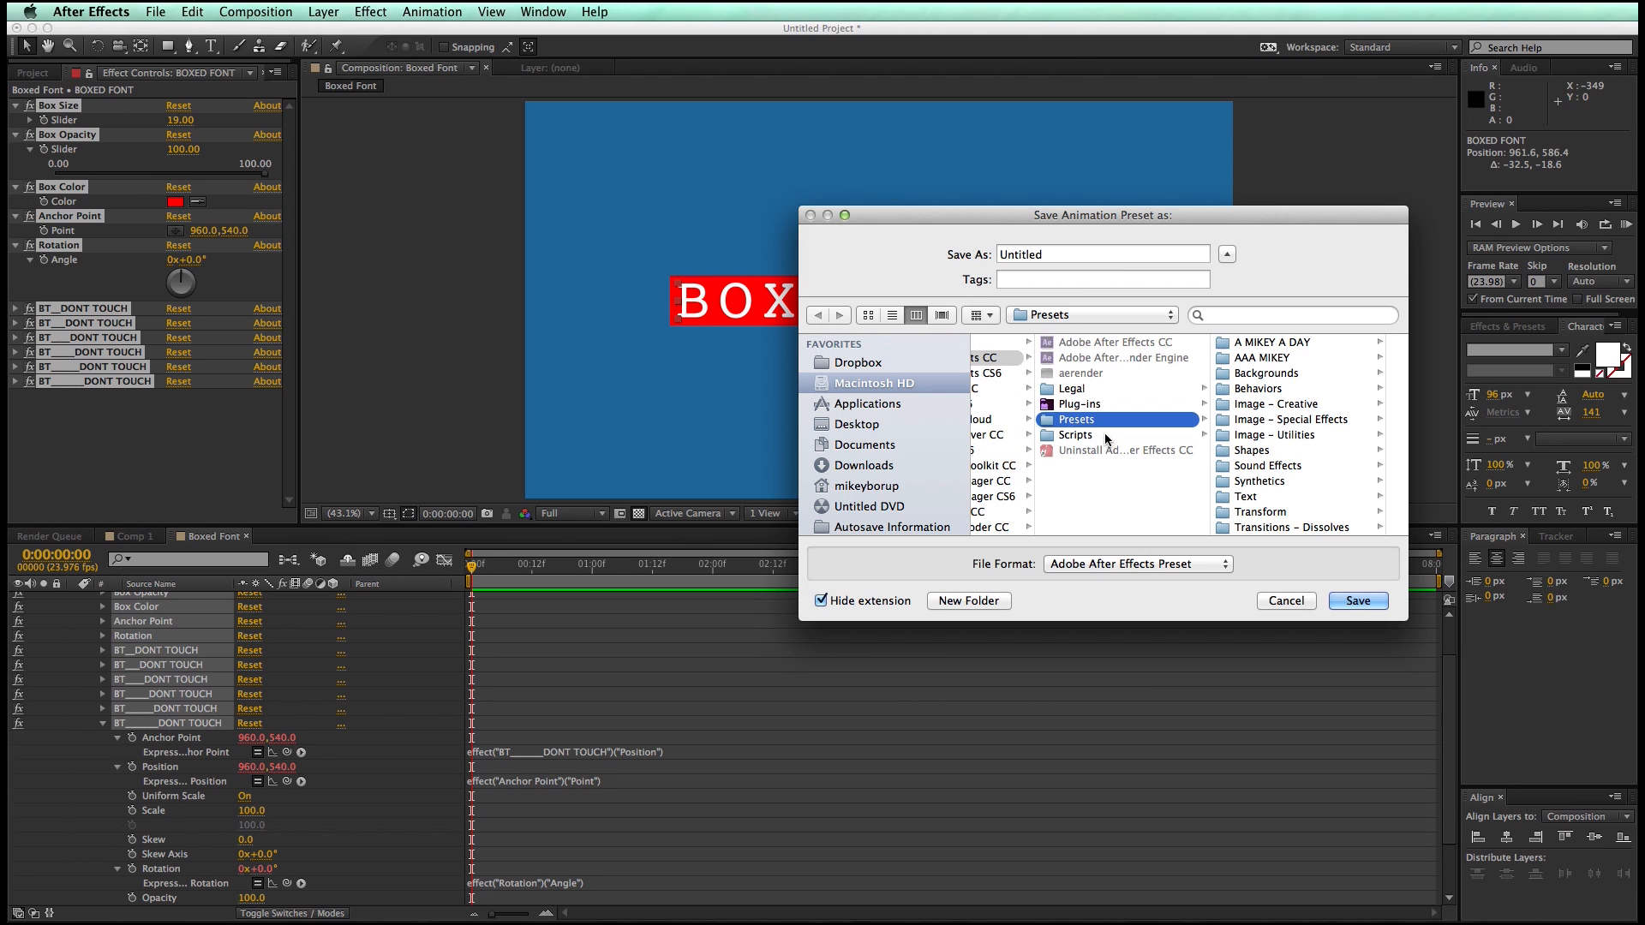
pyautogui.click(1293, 342)
pyautogui.write('Boxed Type')
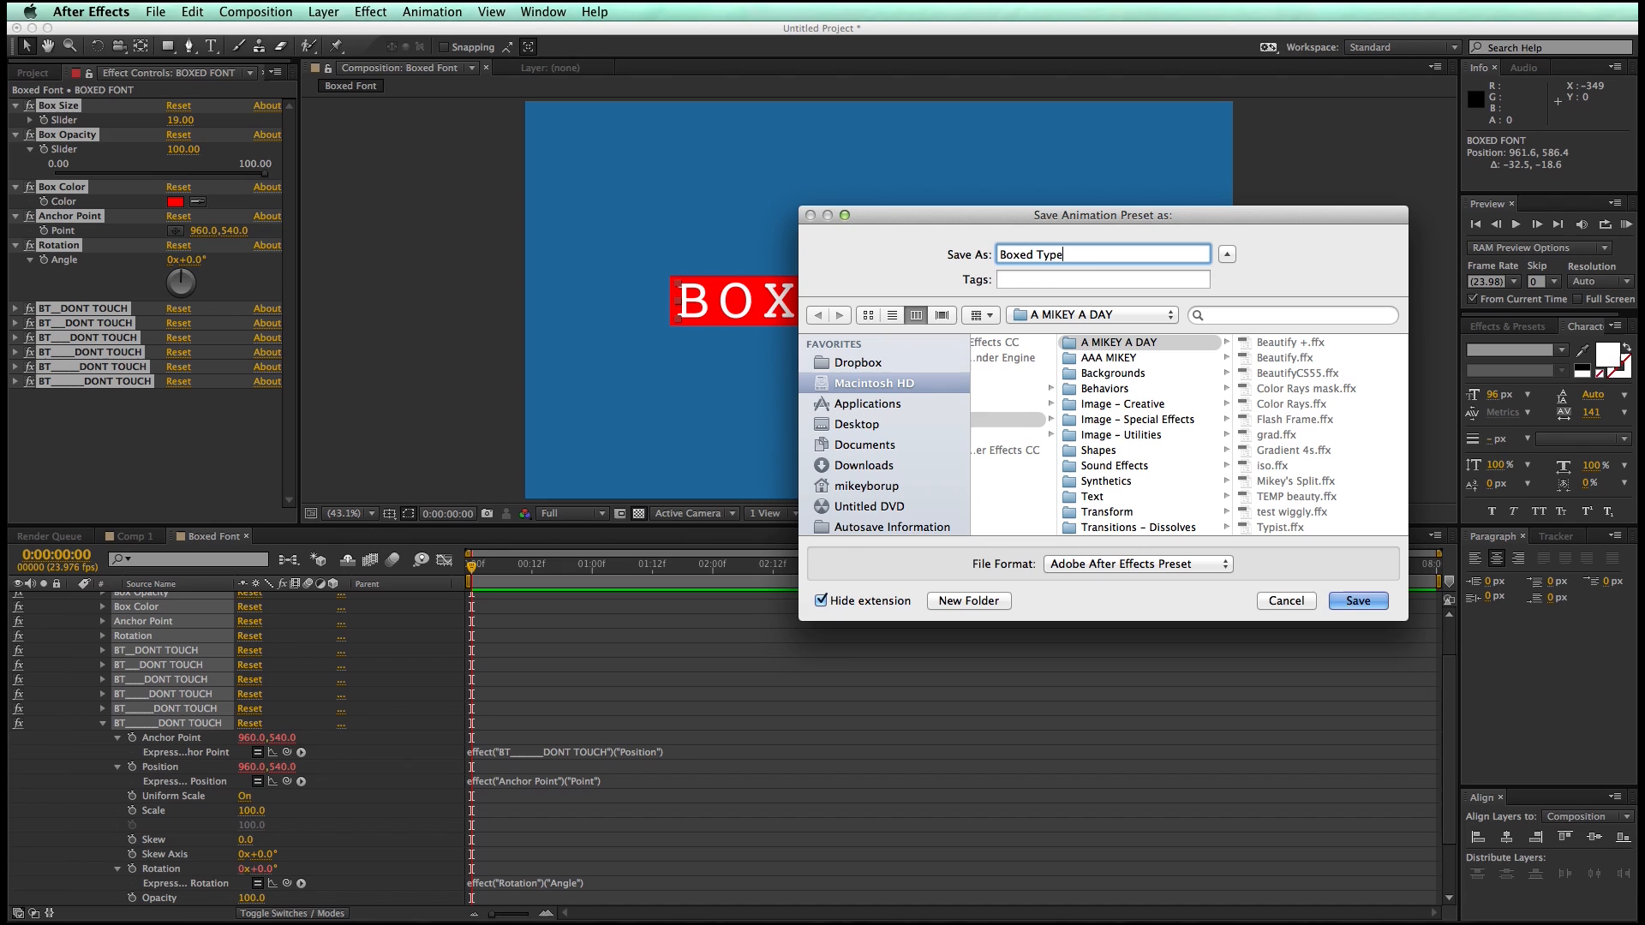
pyautogui.click(1355, 600)
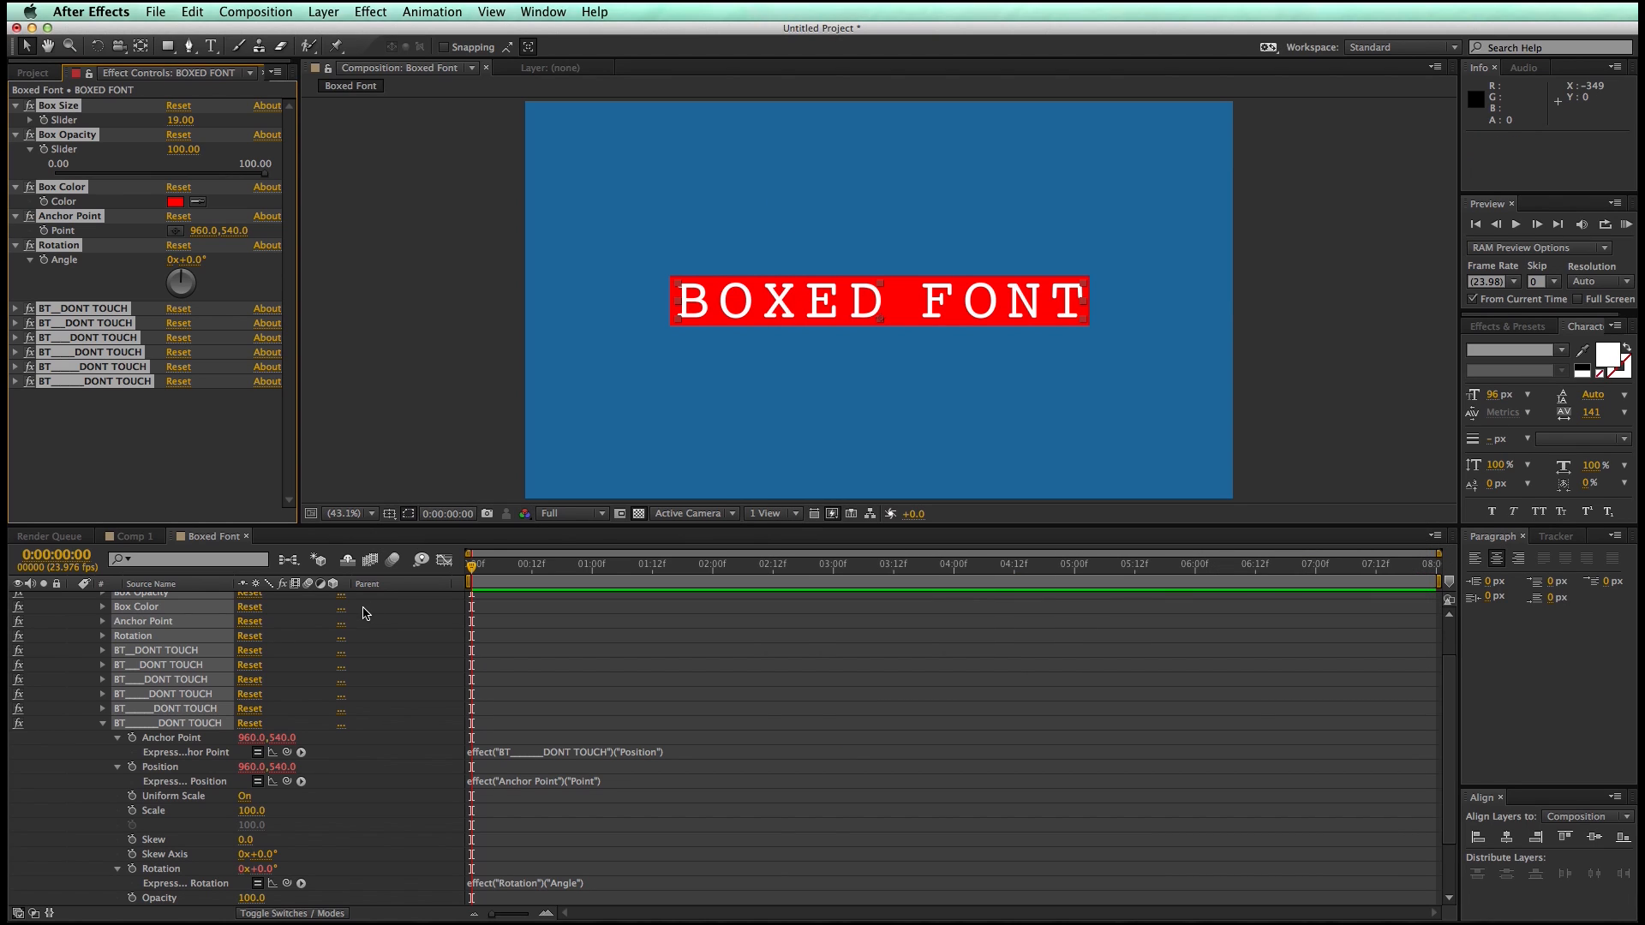
pyautogui.moveTo(556, 625)
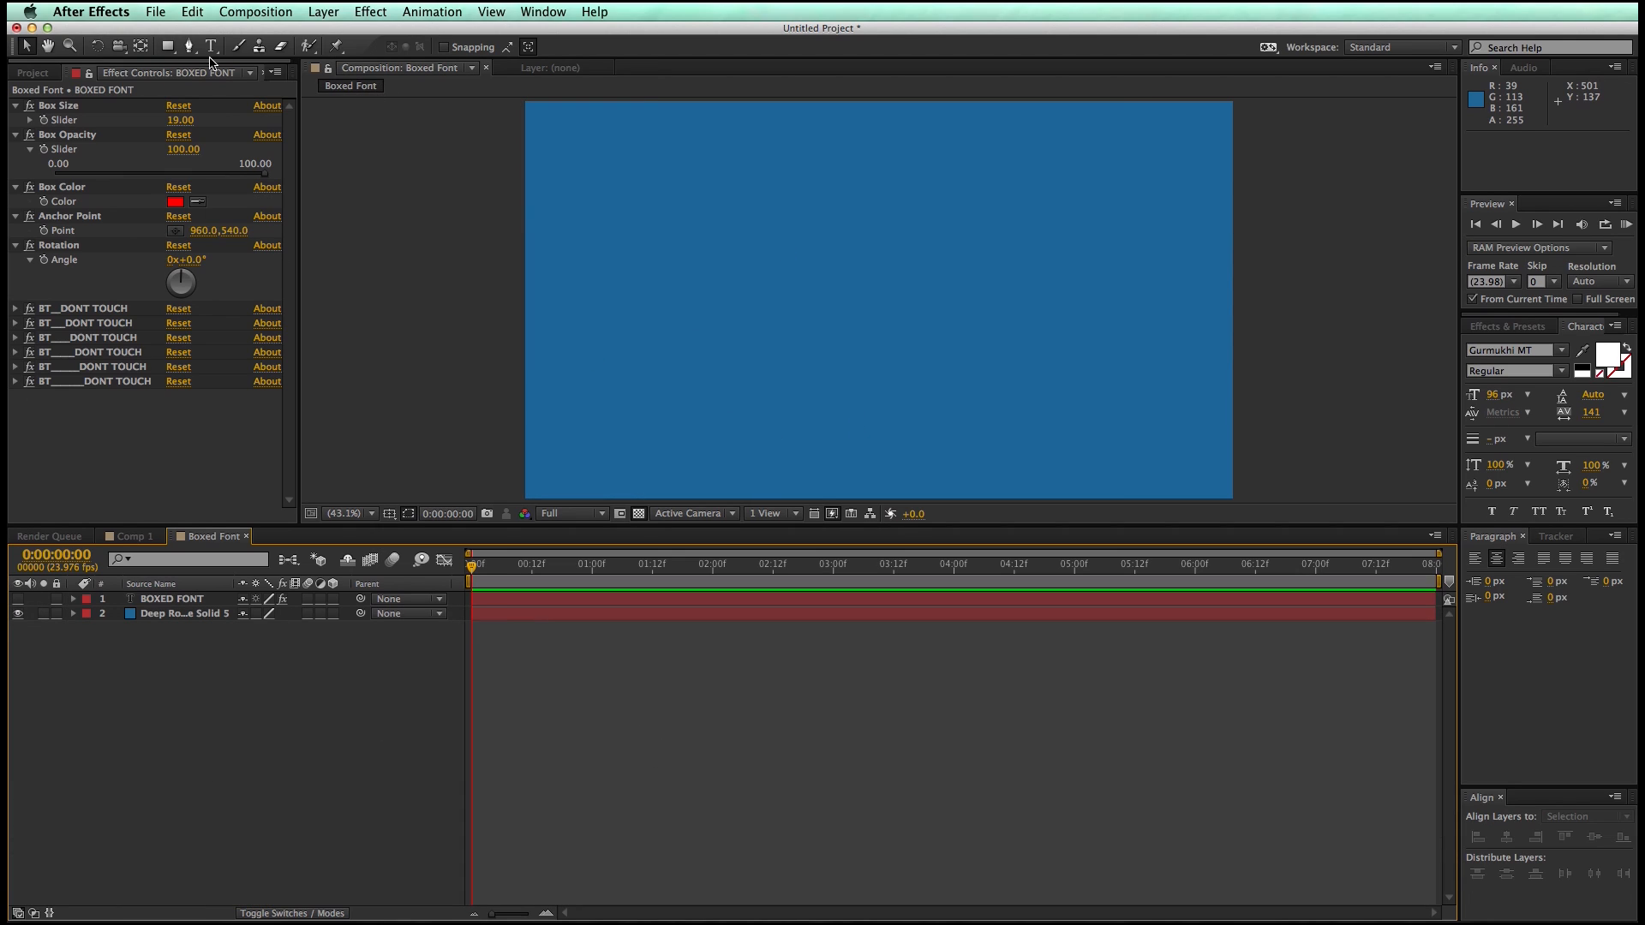
# Create a new text layer reading 'Boxed Type' mid-canvas
pyautogui.click(792, 289)
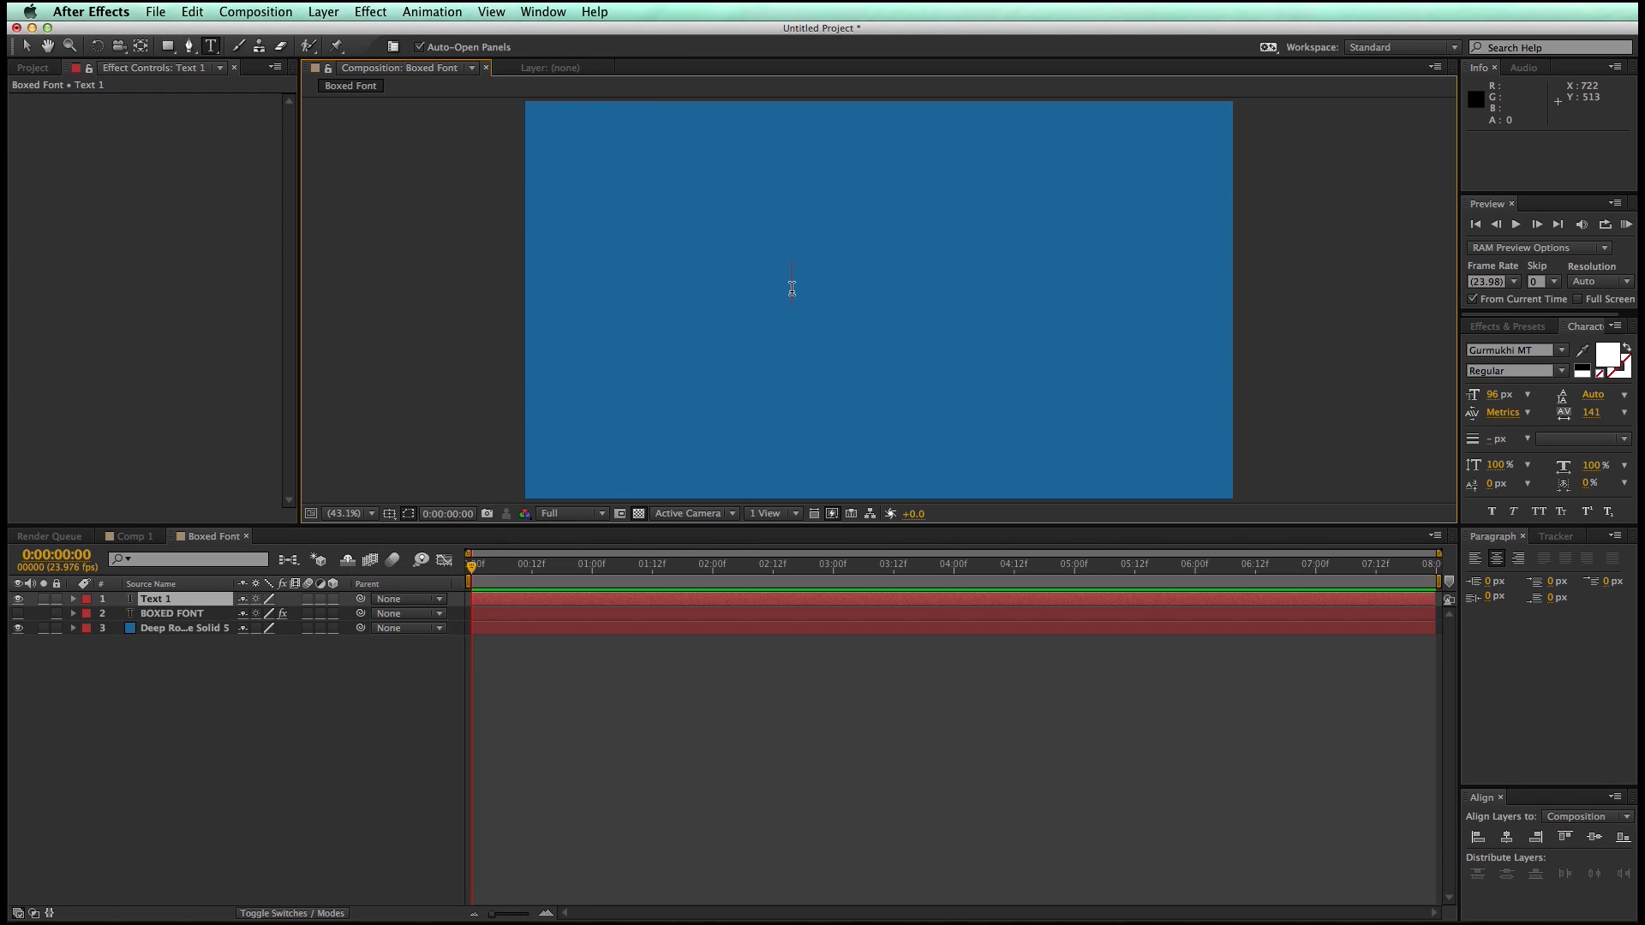
pyautogui.write('Boxed')
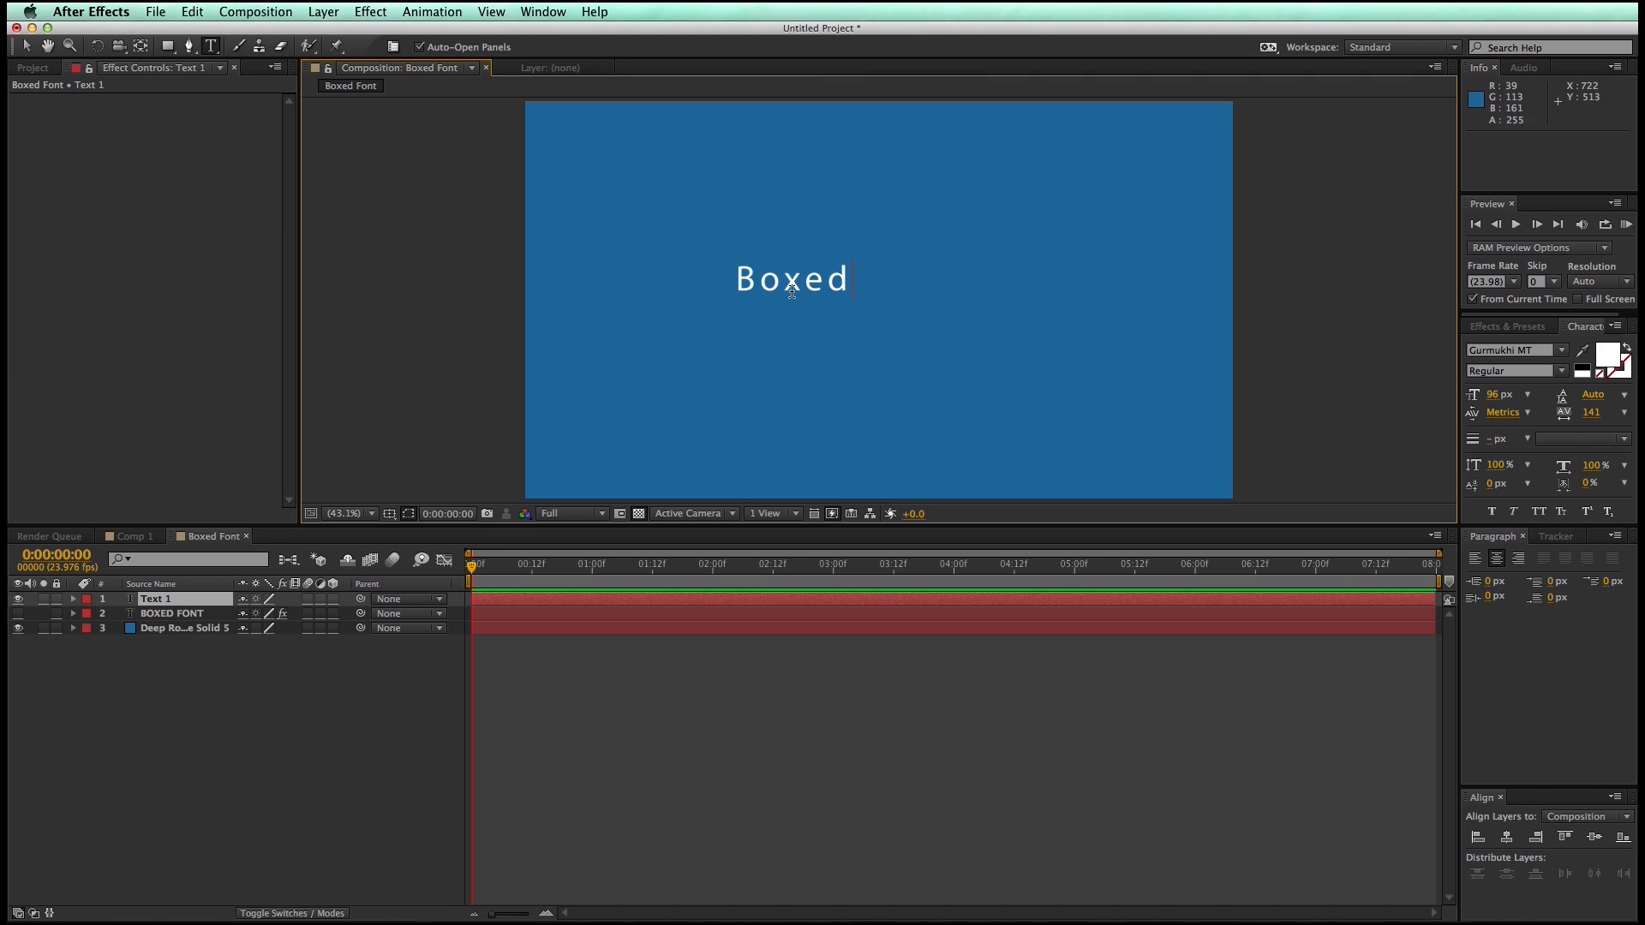
pyautogui.write('Type')
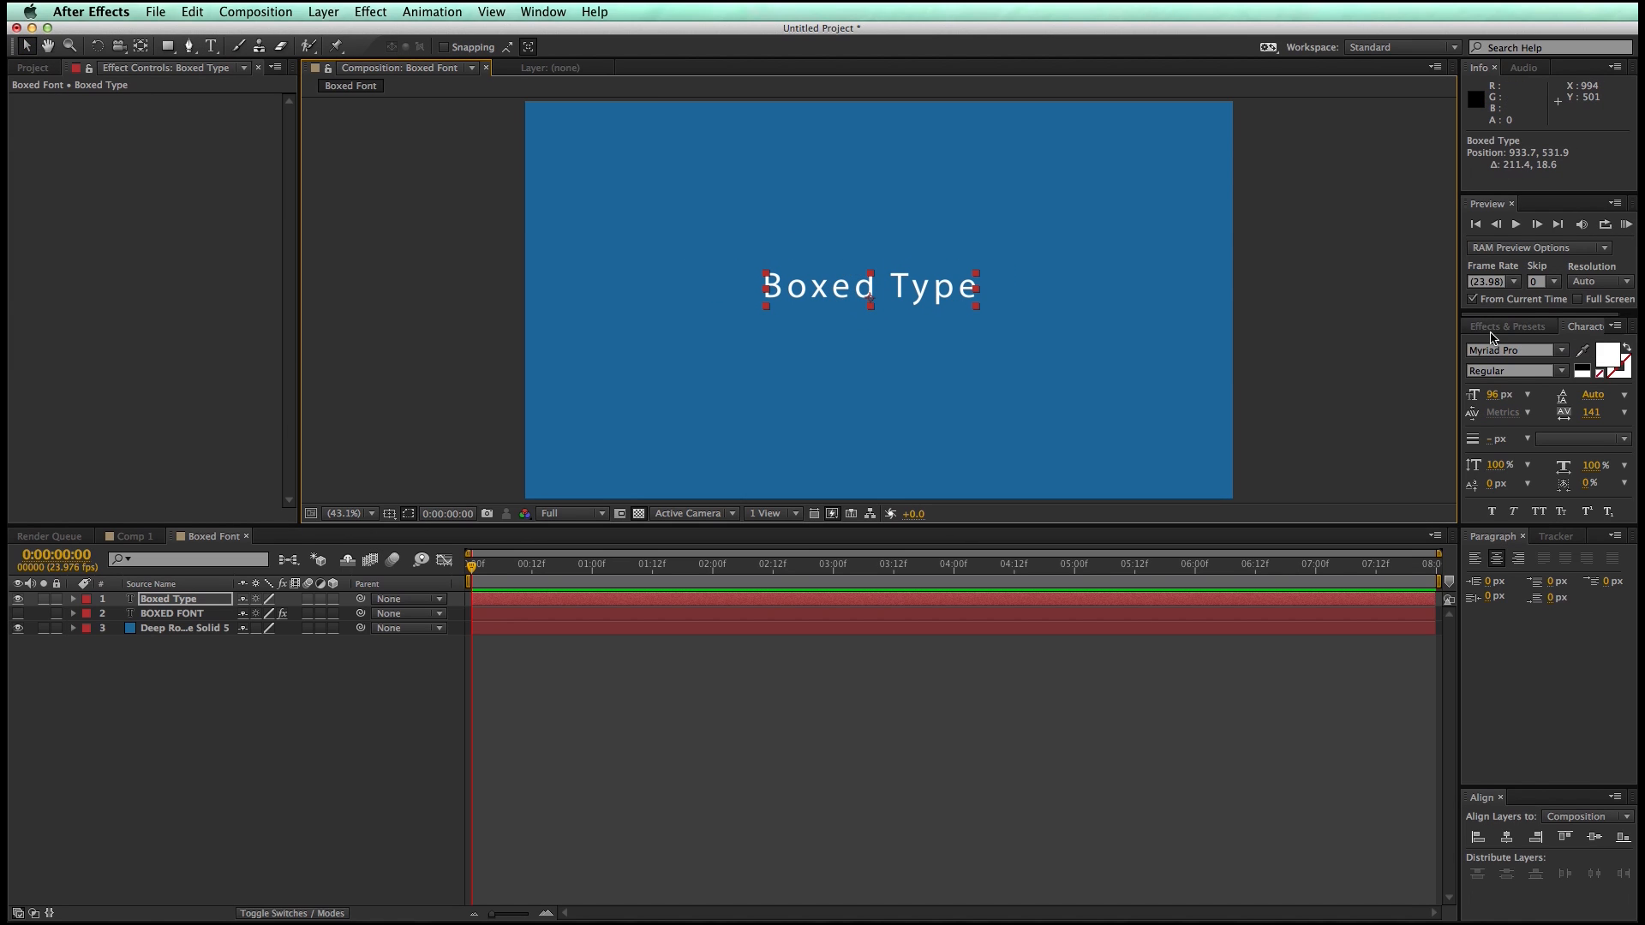
# Search Effects & Presets for 'boxed' and apply the Boxed Type preset
pyautogui.click(1508, 327)
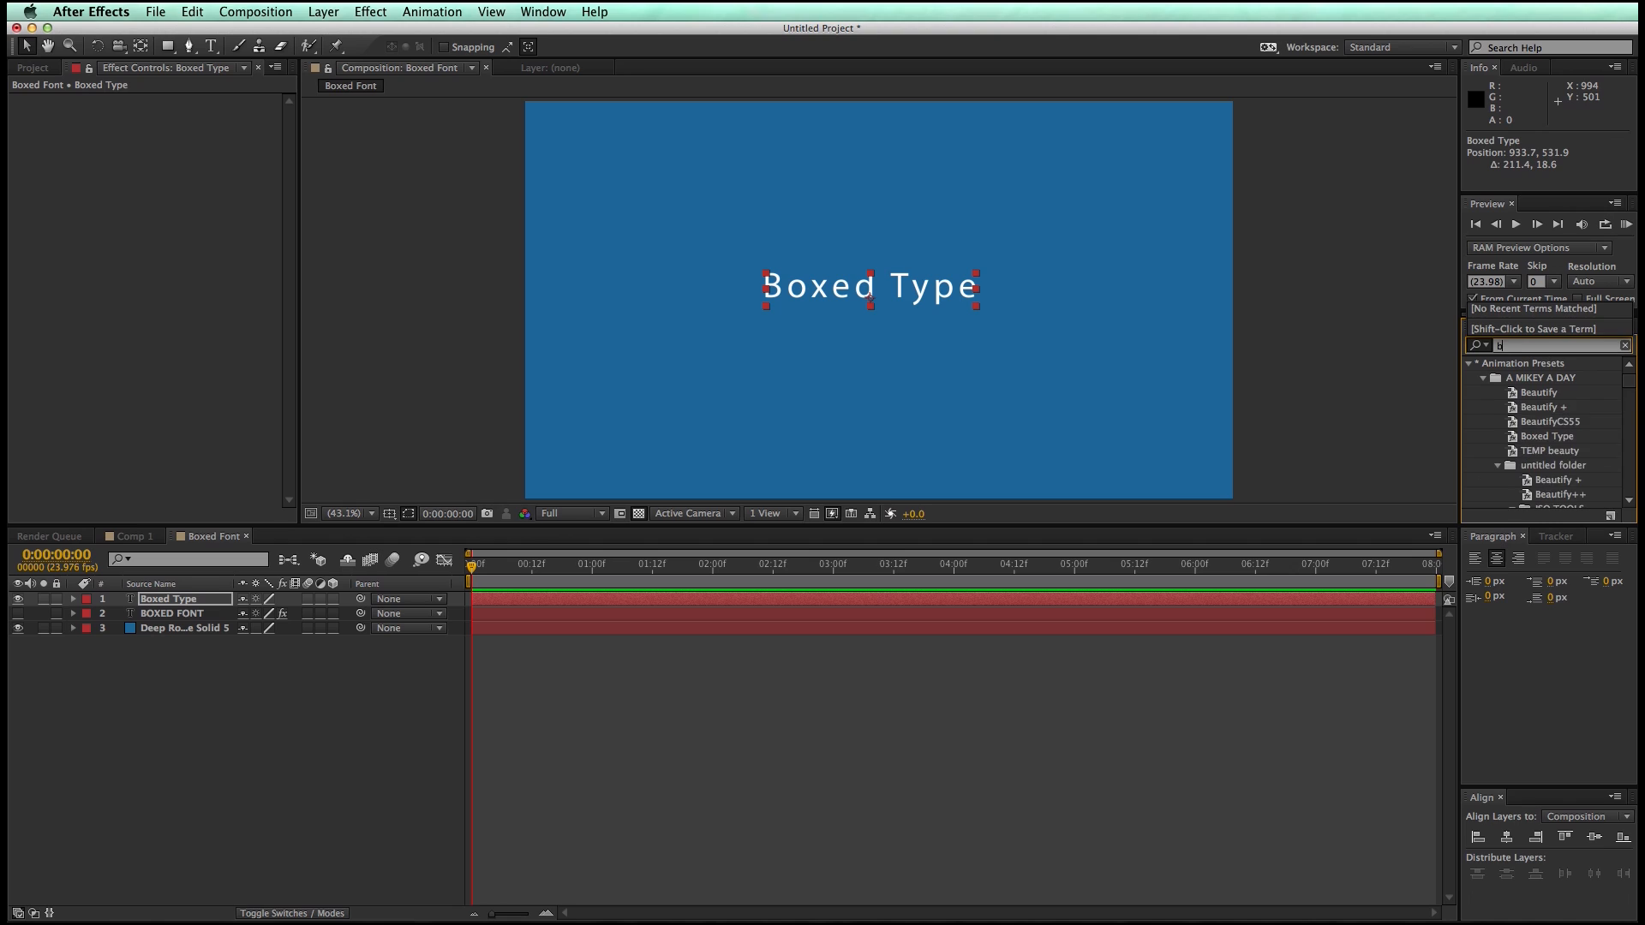
pyautogui.write('boxed')
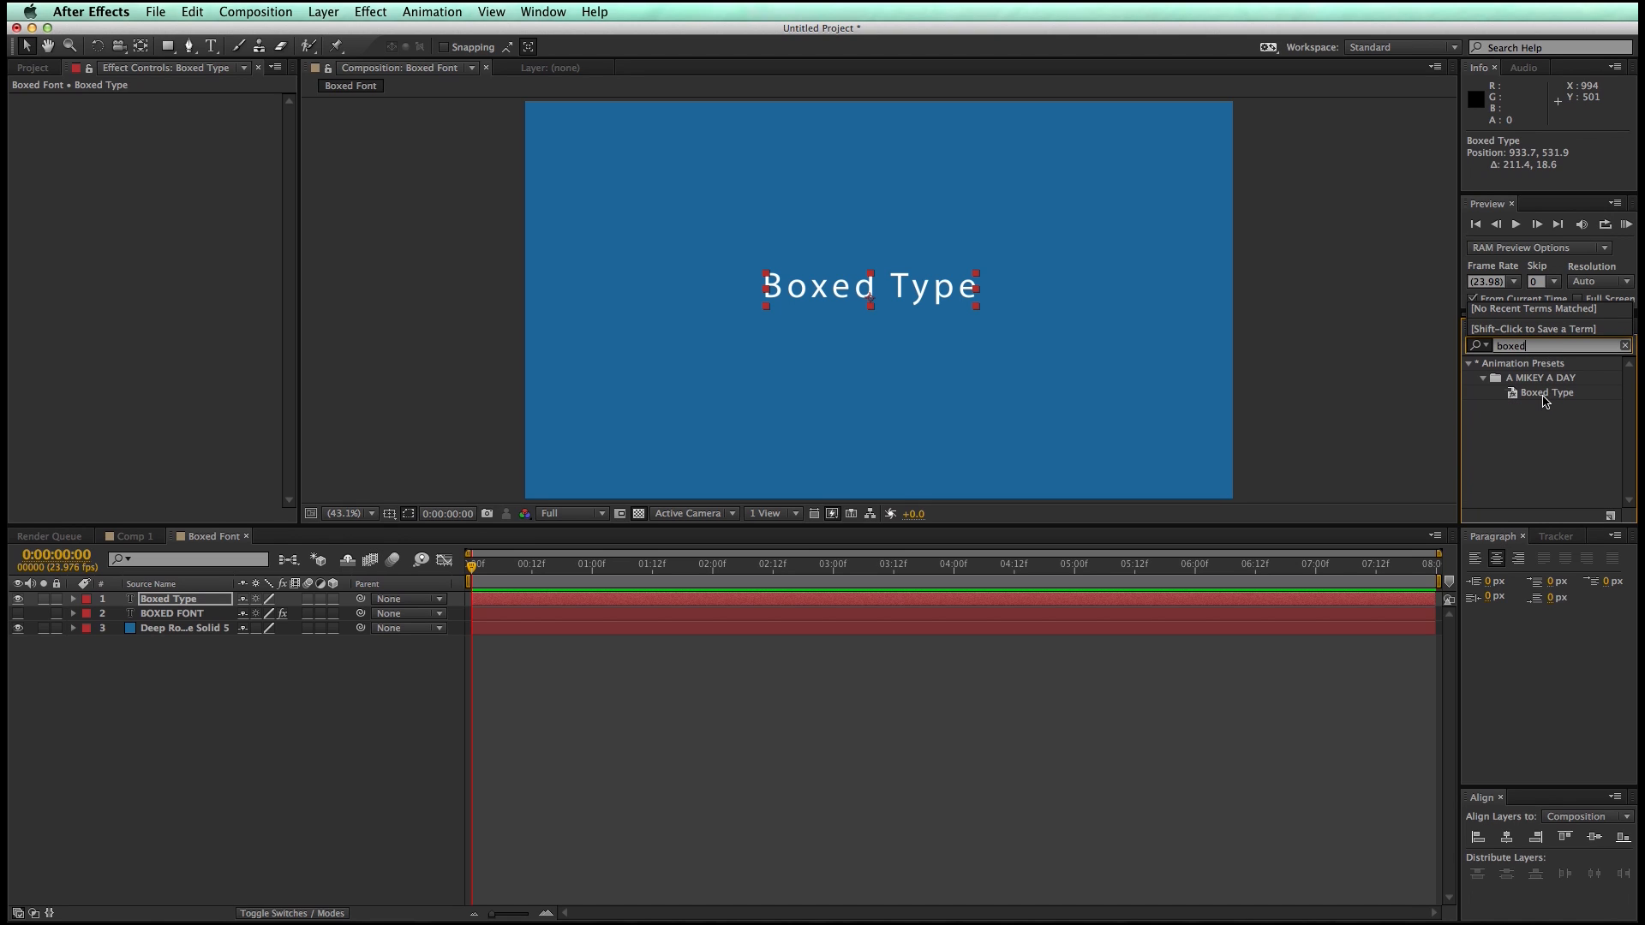
pyautogui.doubleClick(1545, 391)
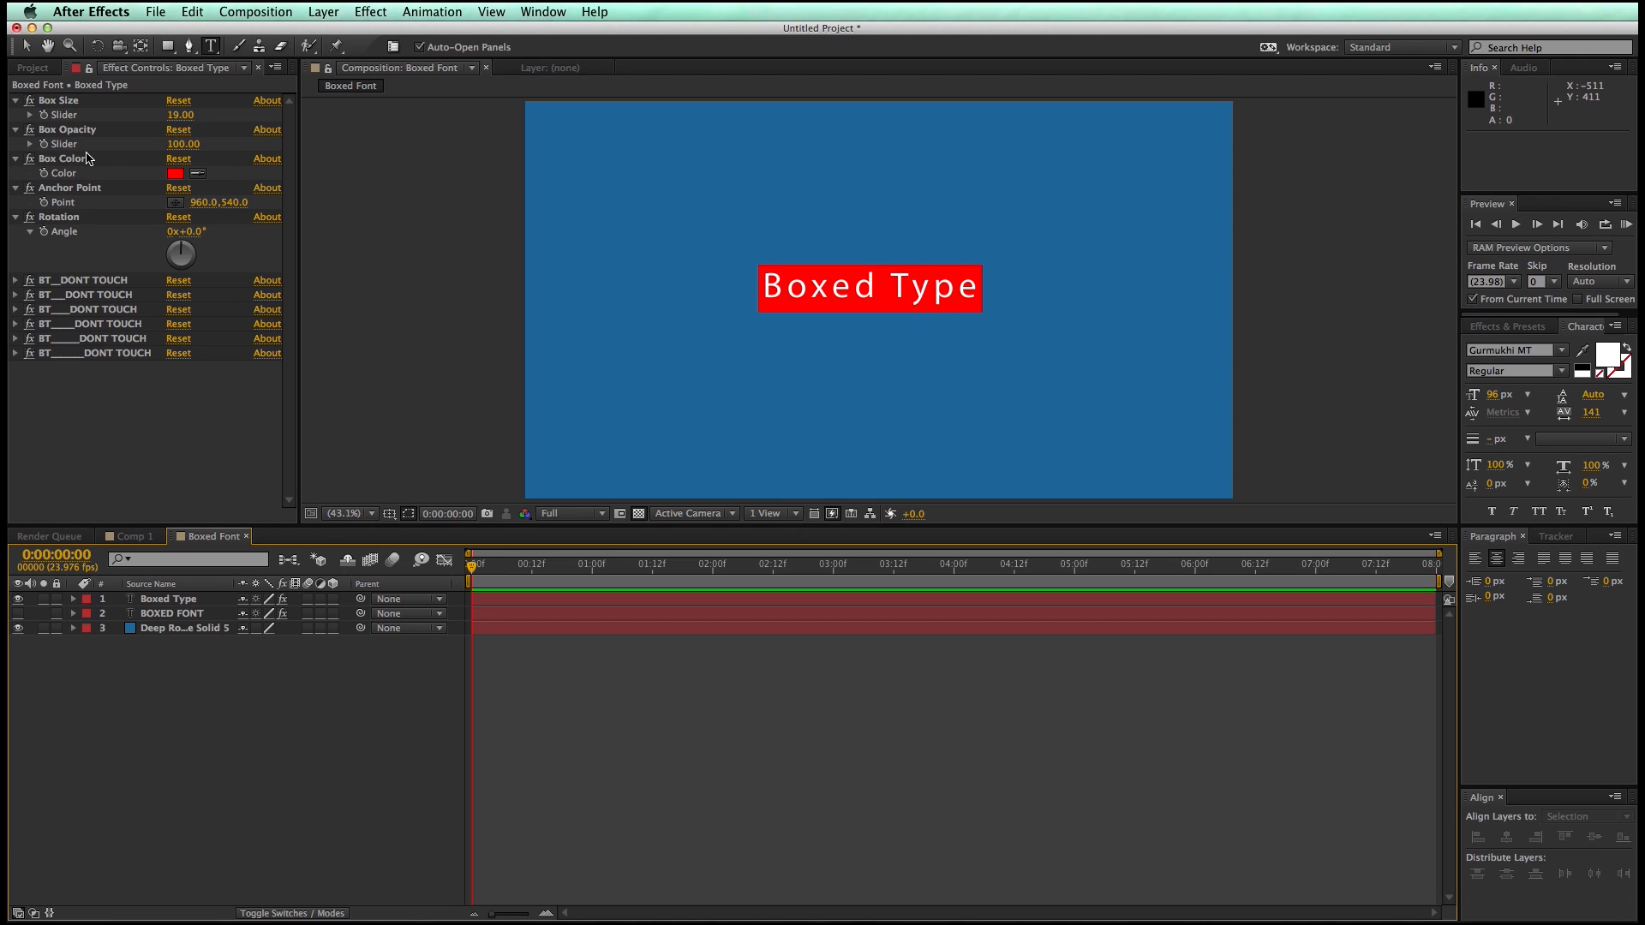
pyautogui.moveTo(27, 46)
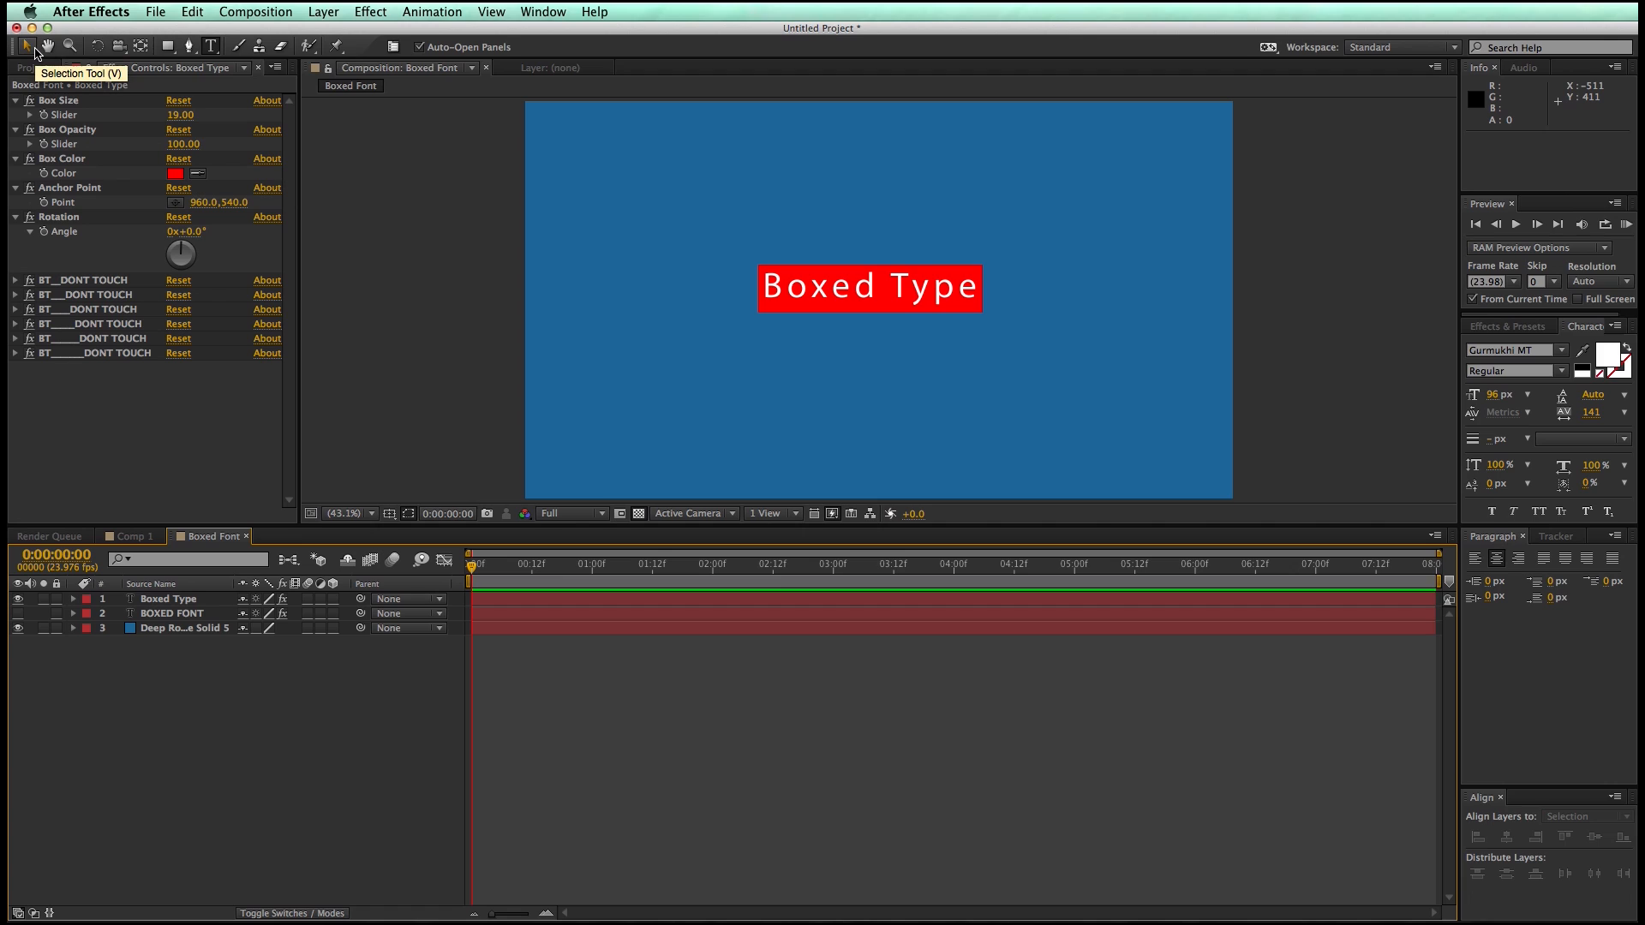
pyautogui.moveTo(102, 379)
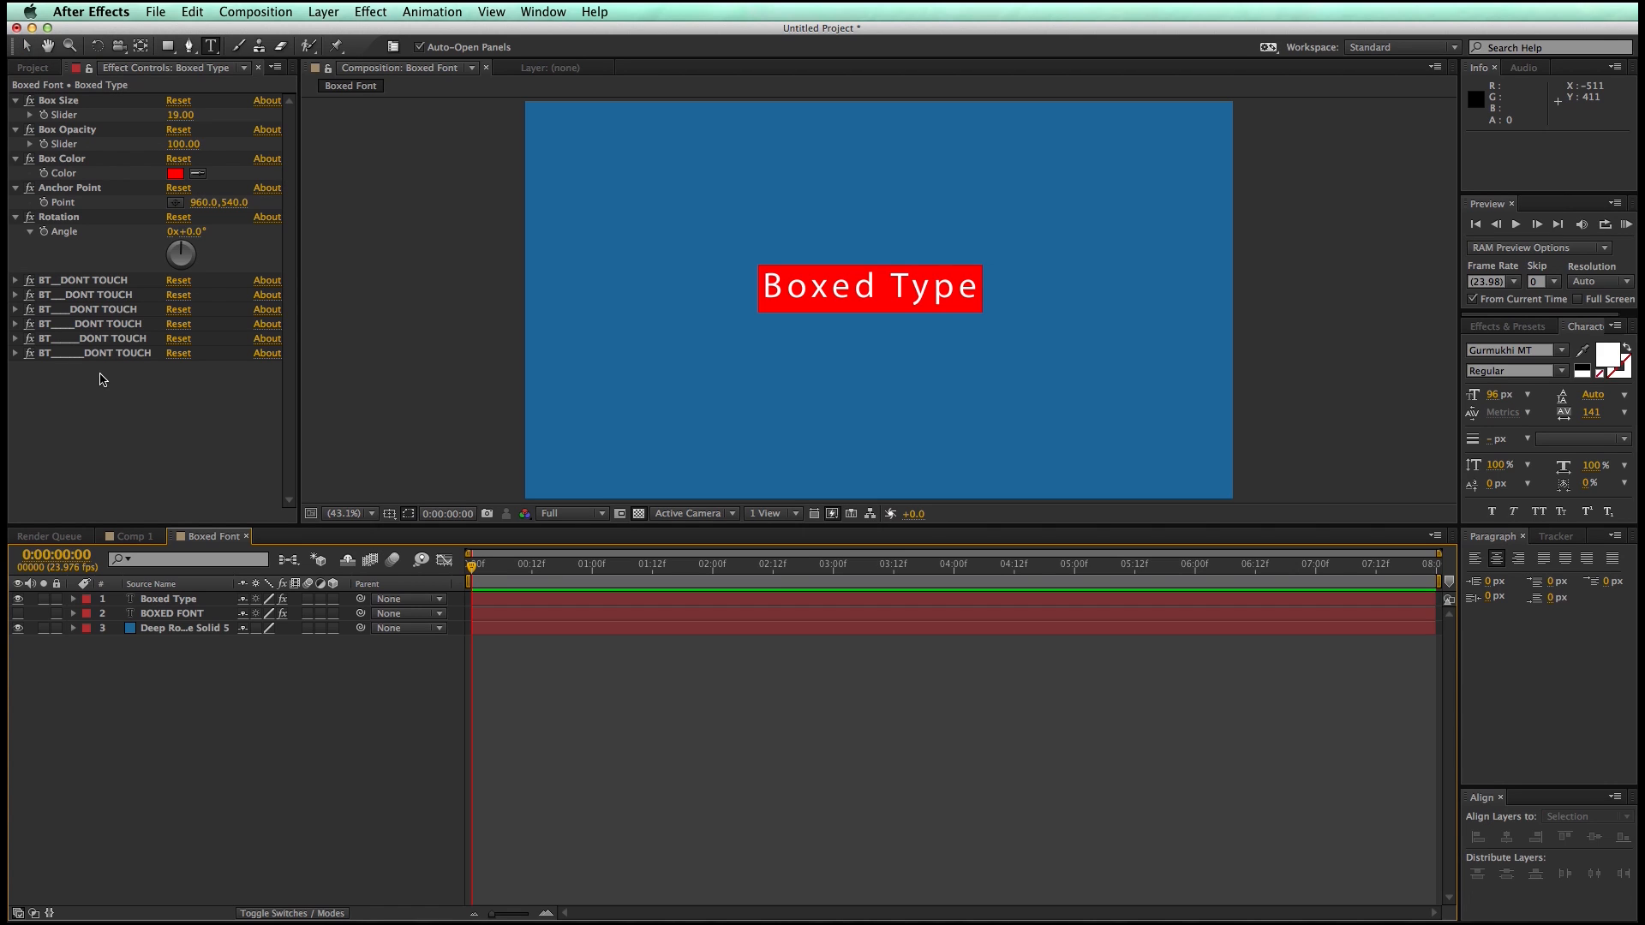
pyautogui.click(130, 536)
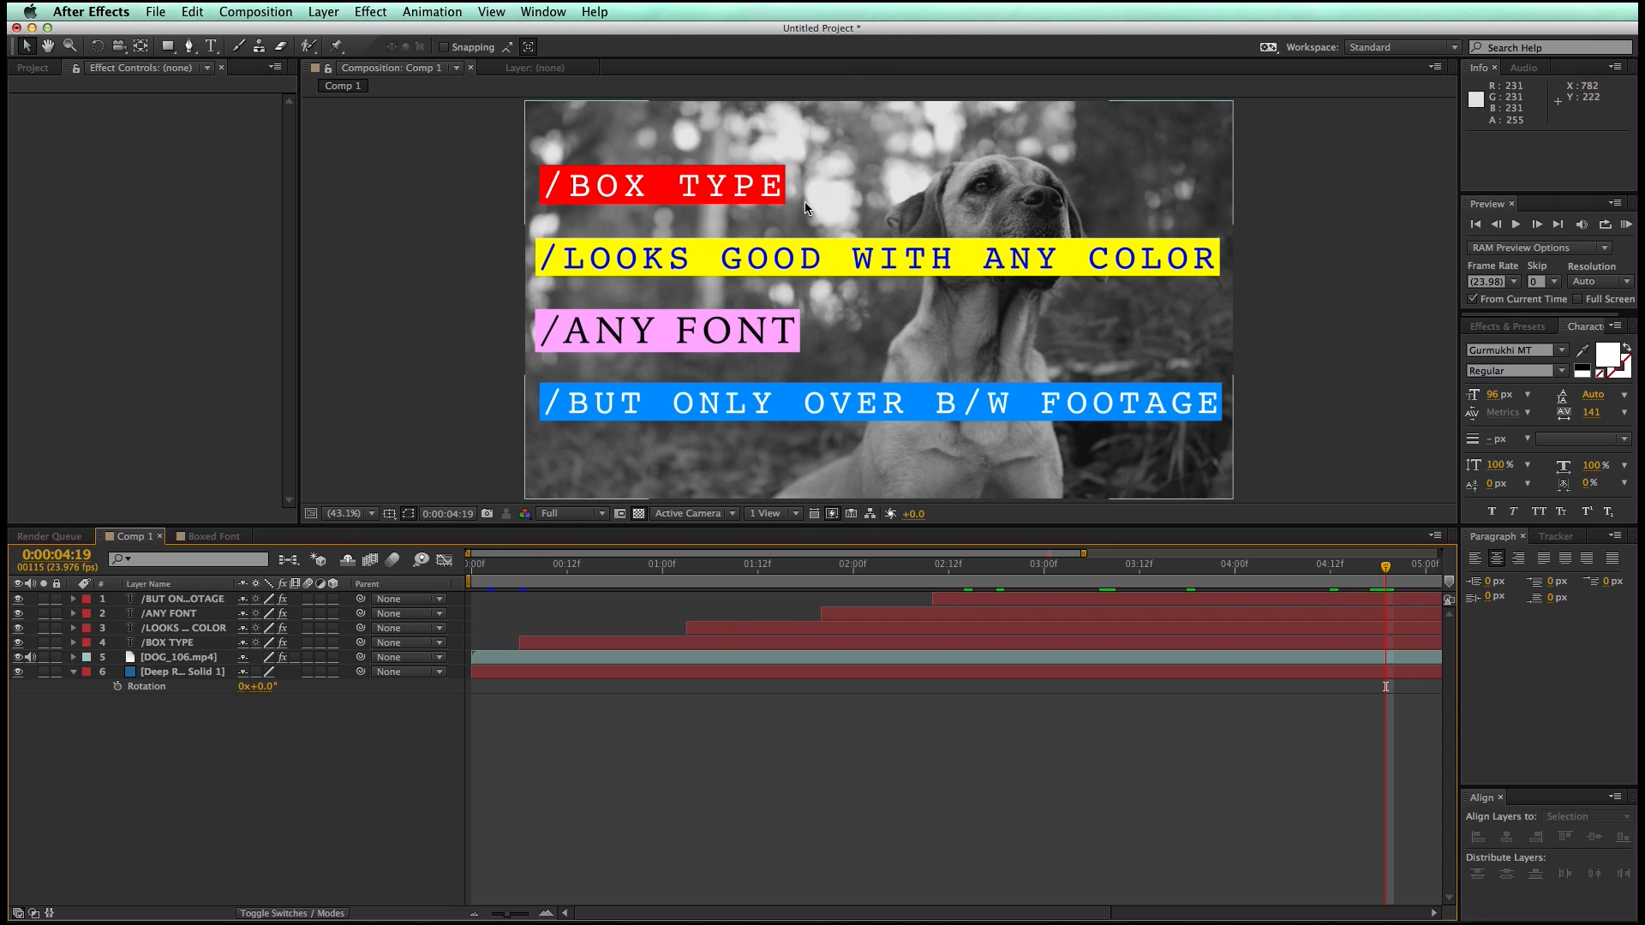
pyautogui.moveTo(1034, 285)
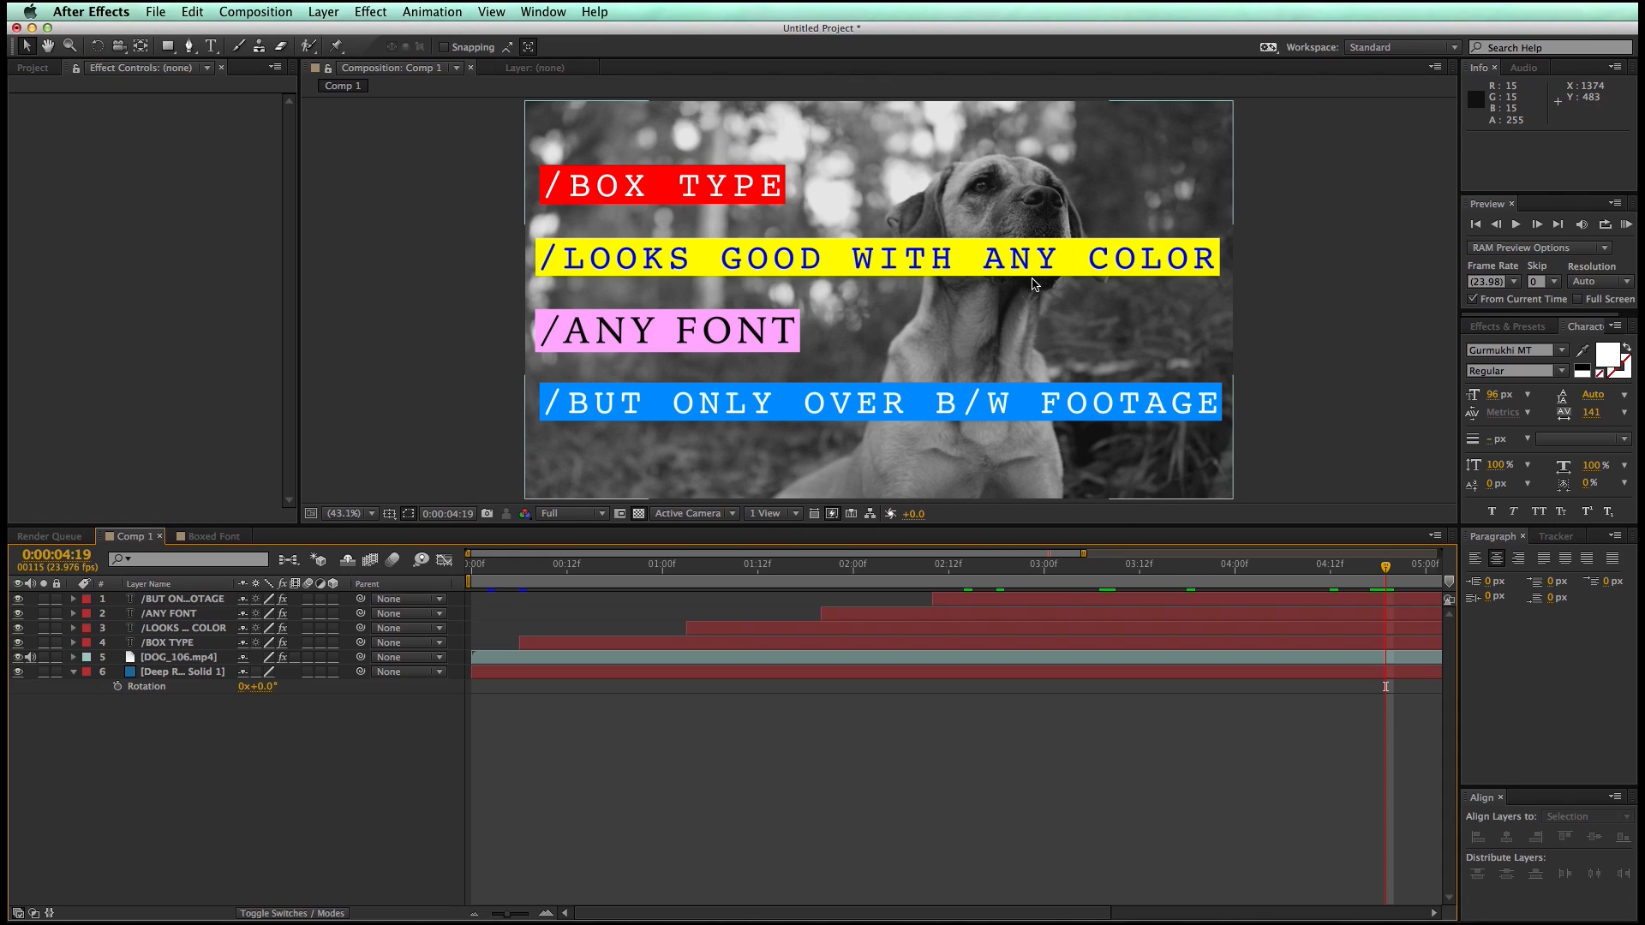